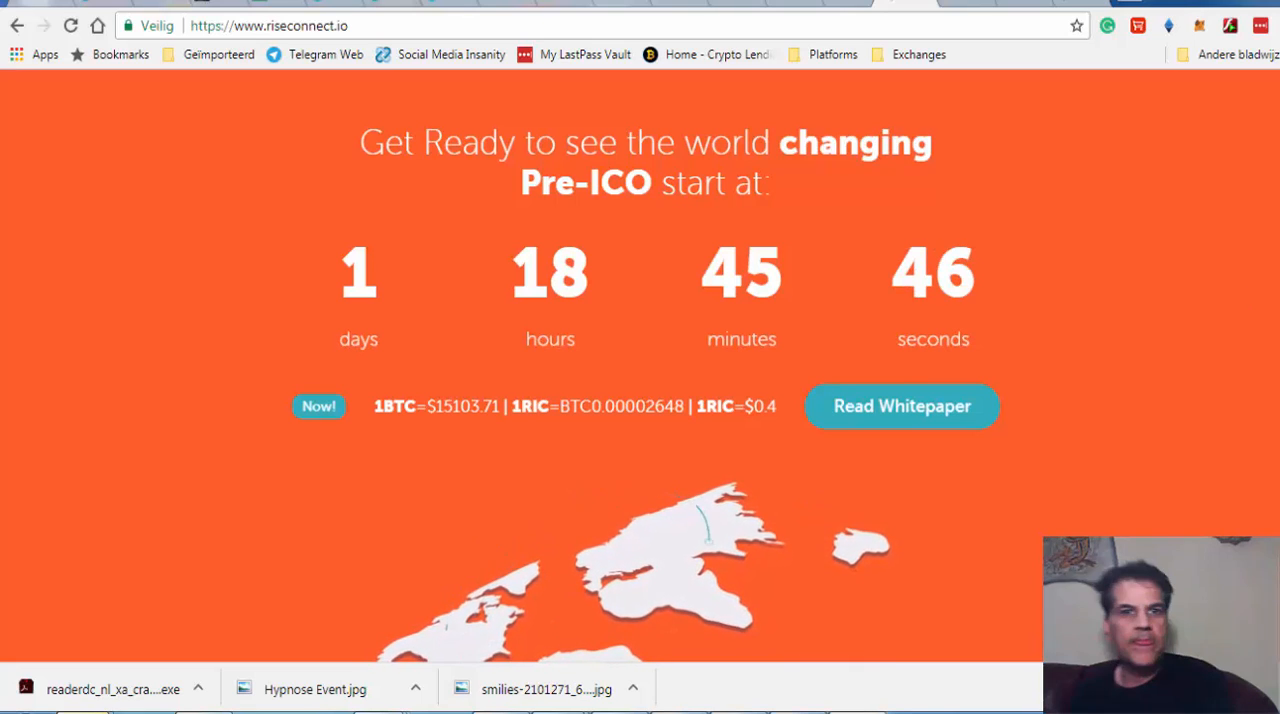
mouse_move(1148, 428)
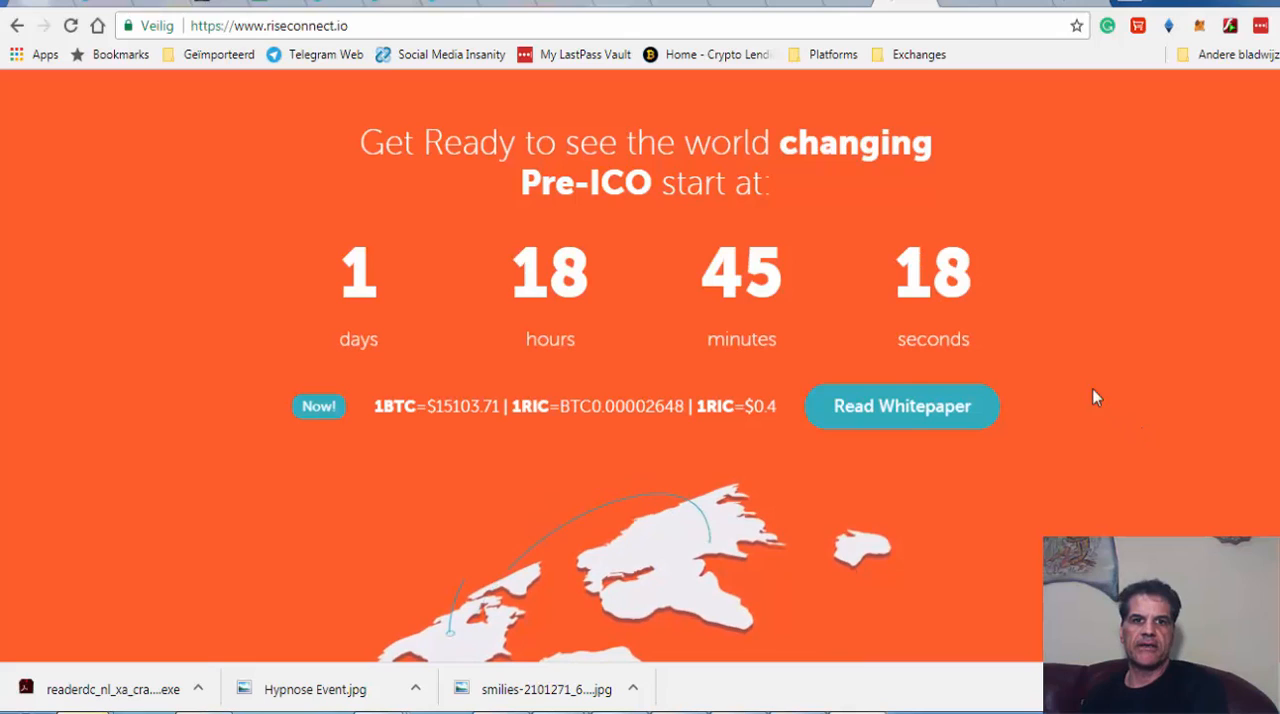
mouse_move(610, 378)
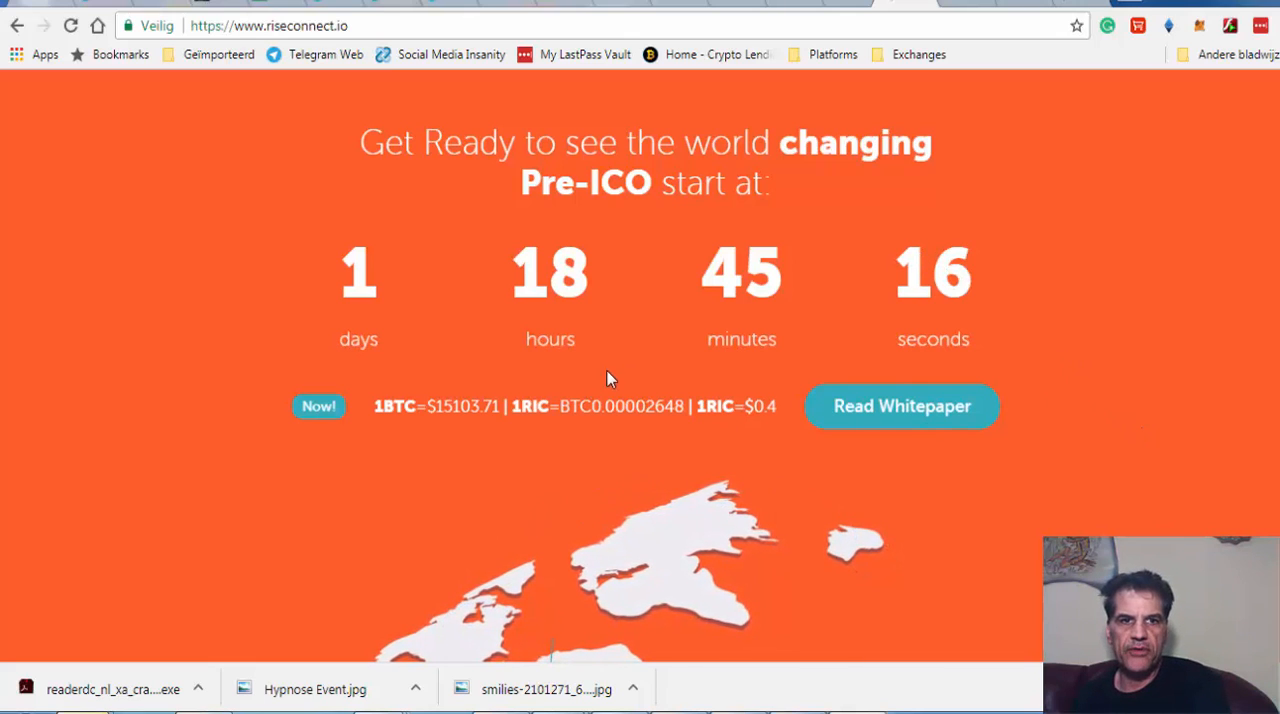
mouse_move(938, 474)
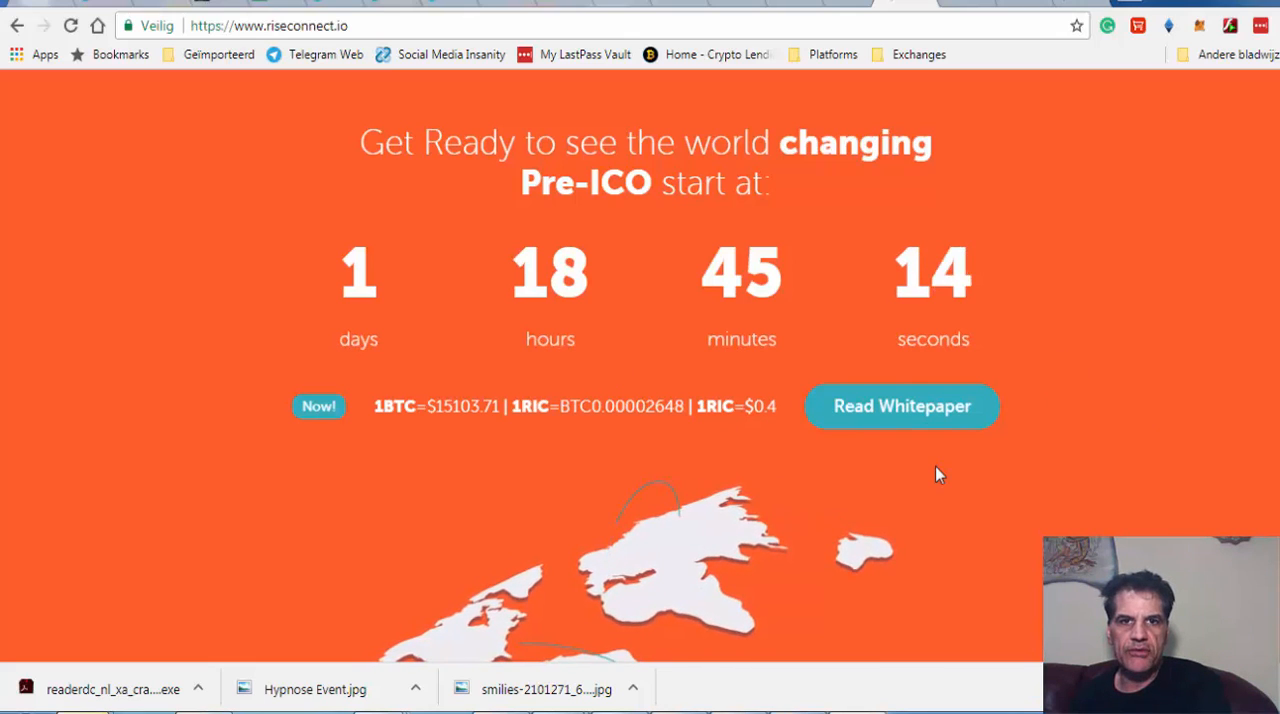
mouse_move(1024, 448)
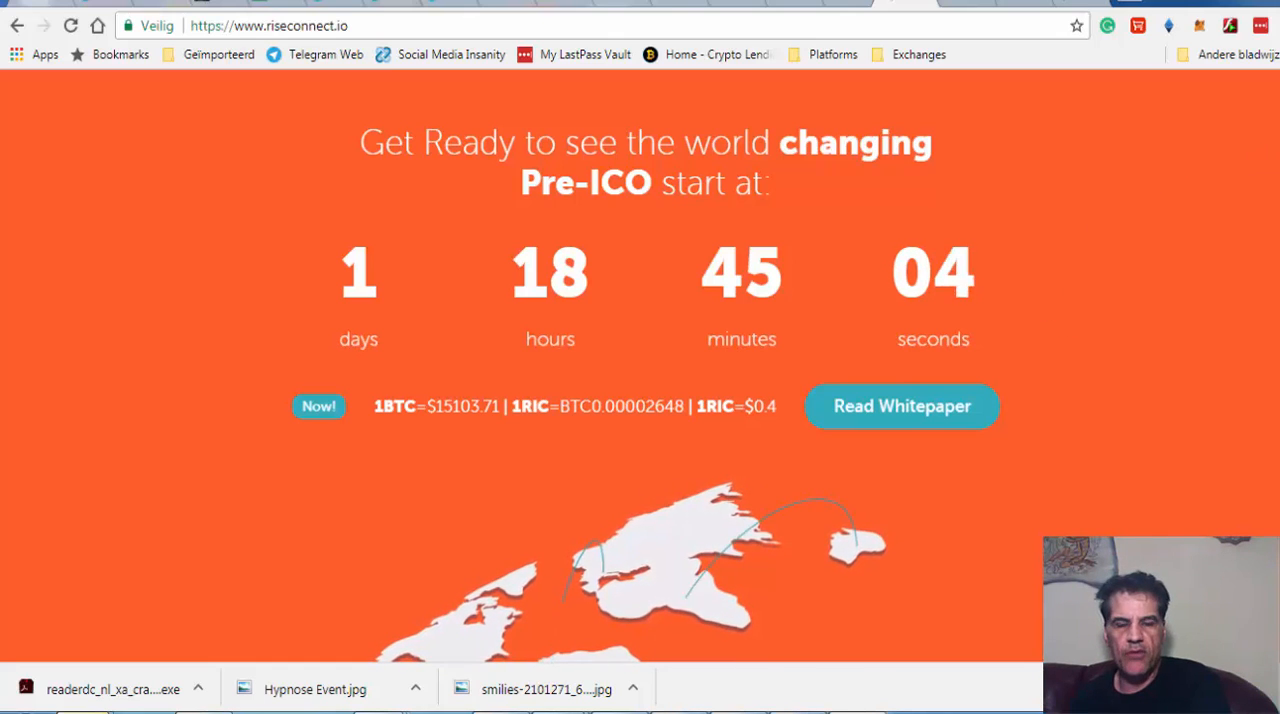
Scroll past the countdown and About RiseCoin (RIC) to the Opportunities with RIC heading
scroll(down, 3)
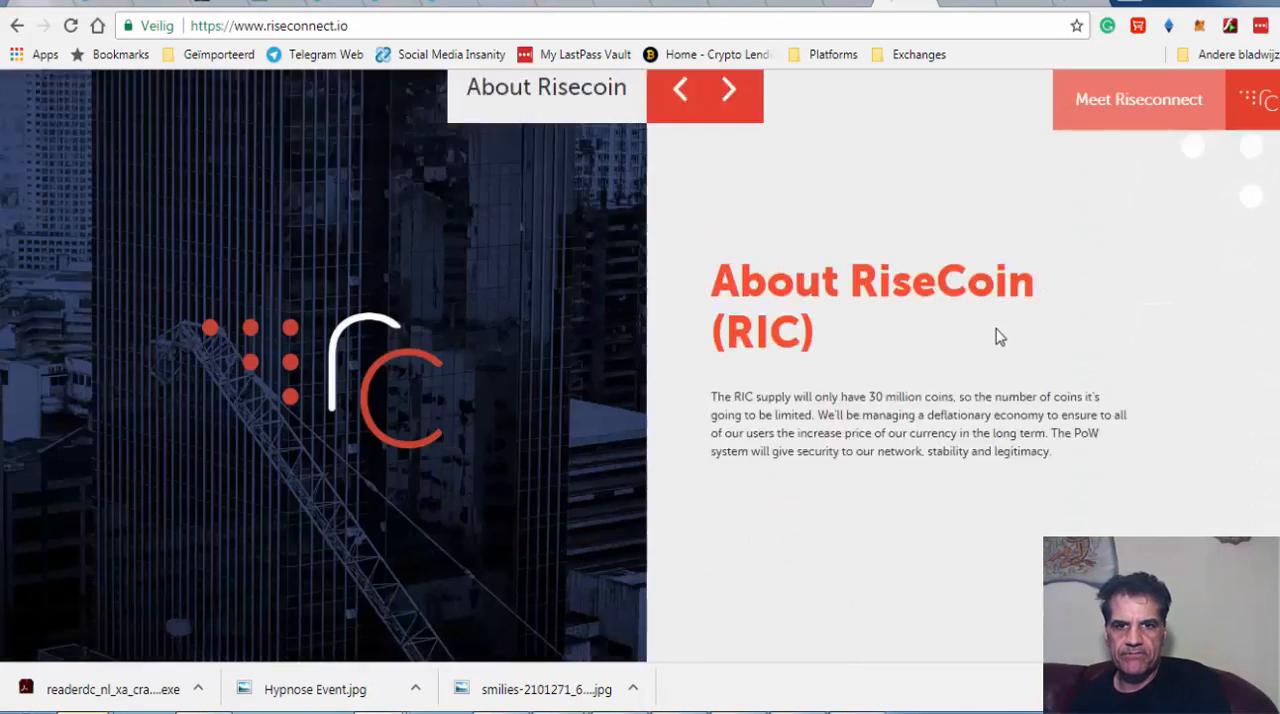
scroll(down, 3)
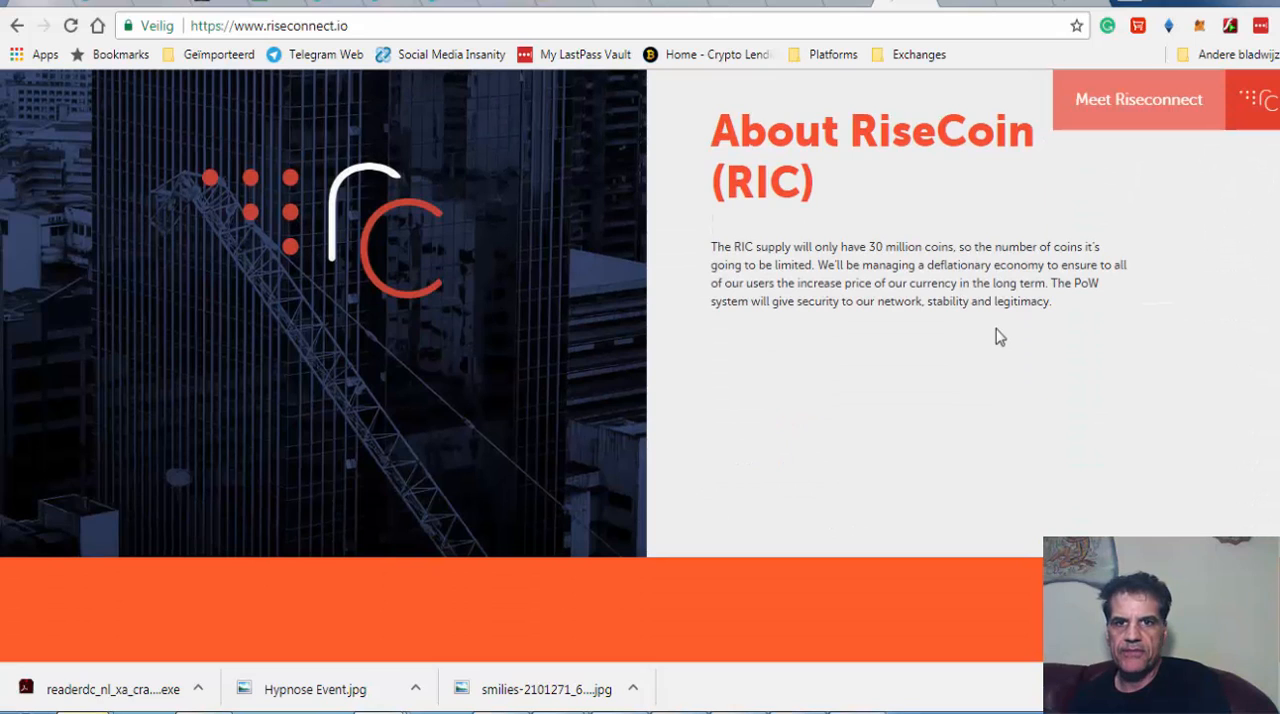
mouse_move(896, 262)
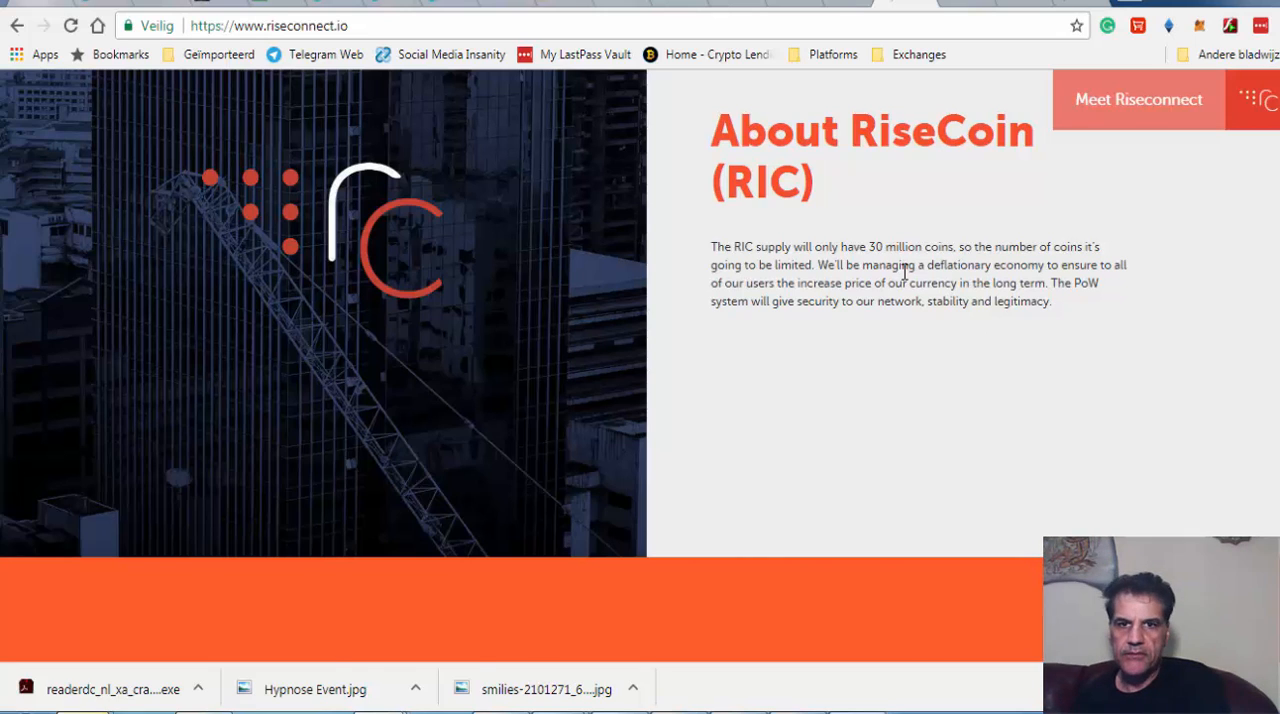
scroll(down, 3)
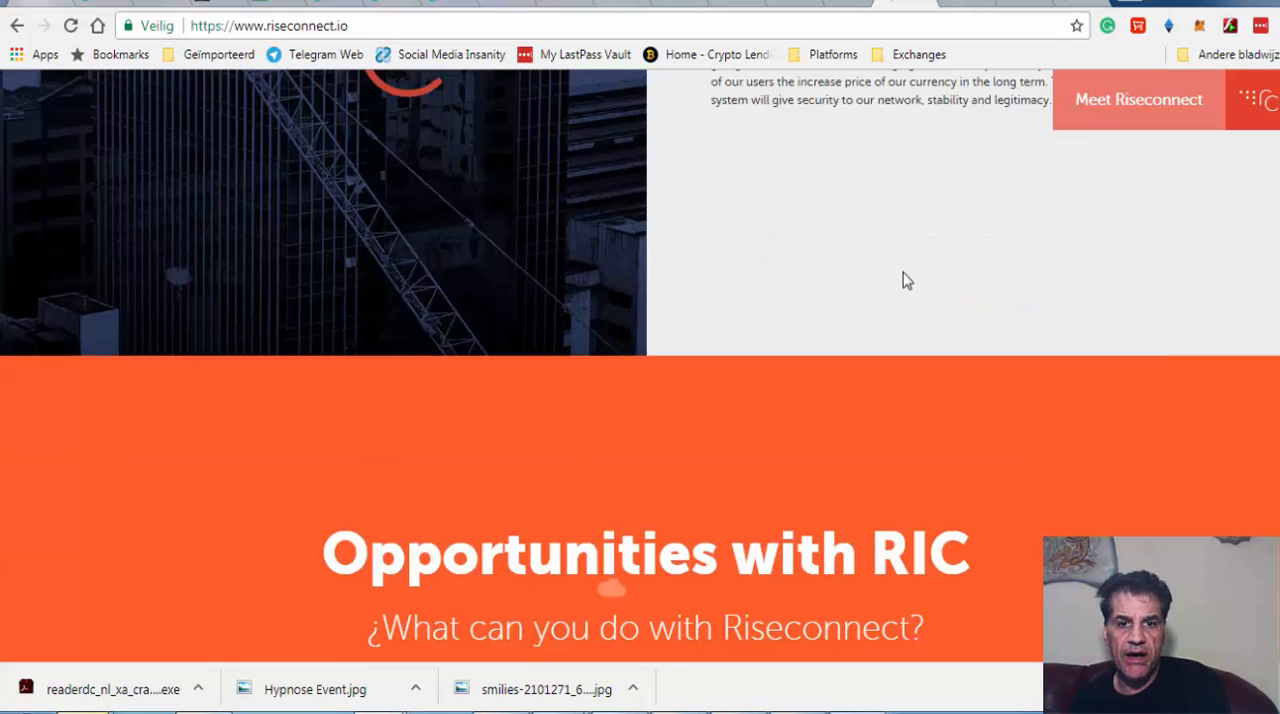
Scroll to the ICO section listing Pre-ICO and Phase 1–4 coin prices
scroll(down, 3)
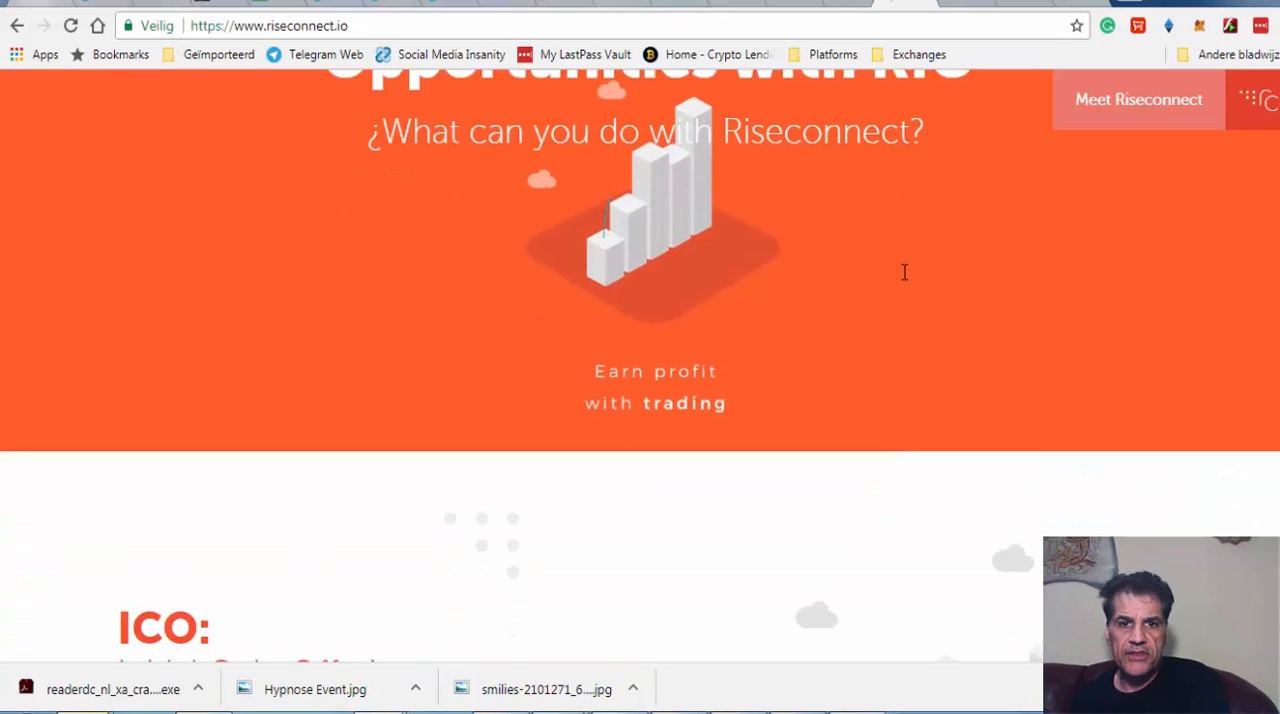
scroll(down, 3)
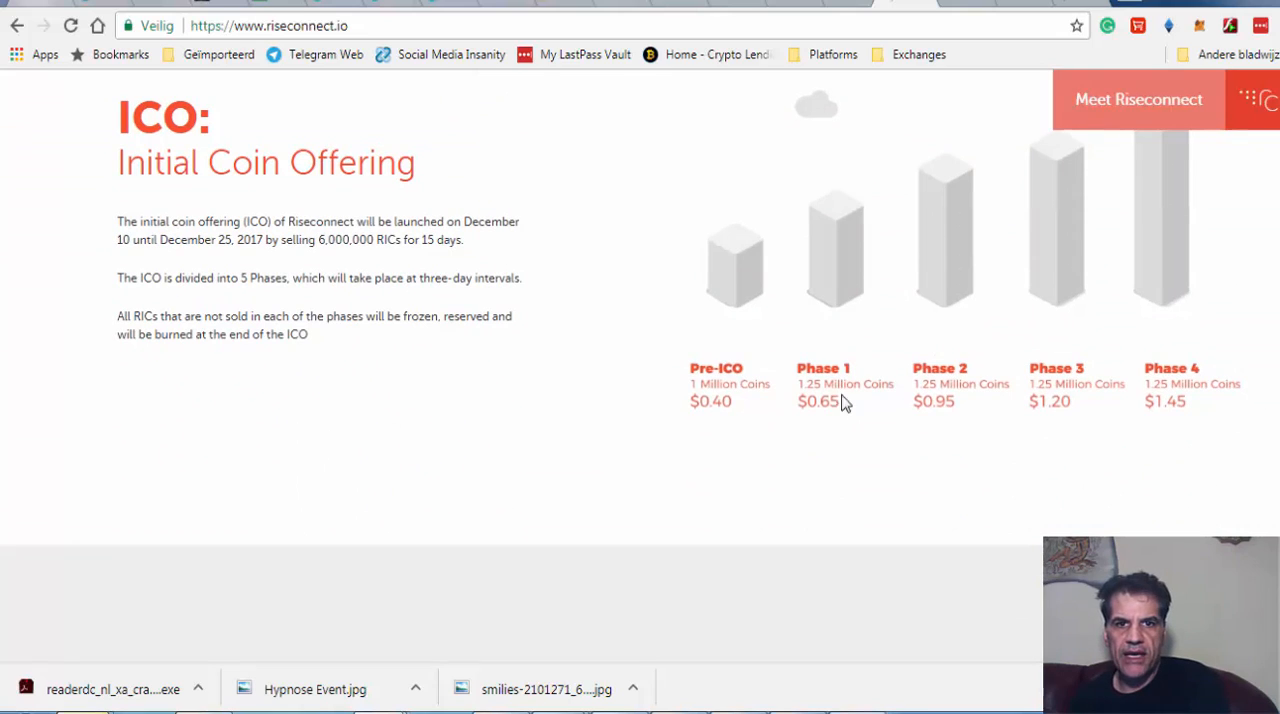
mouse_move(704, 368)
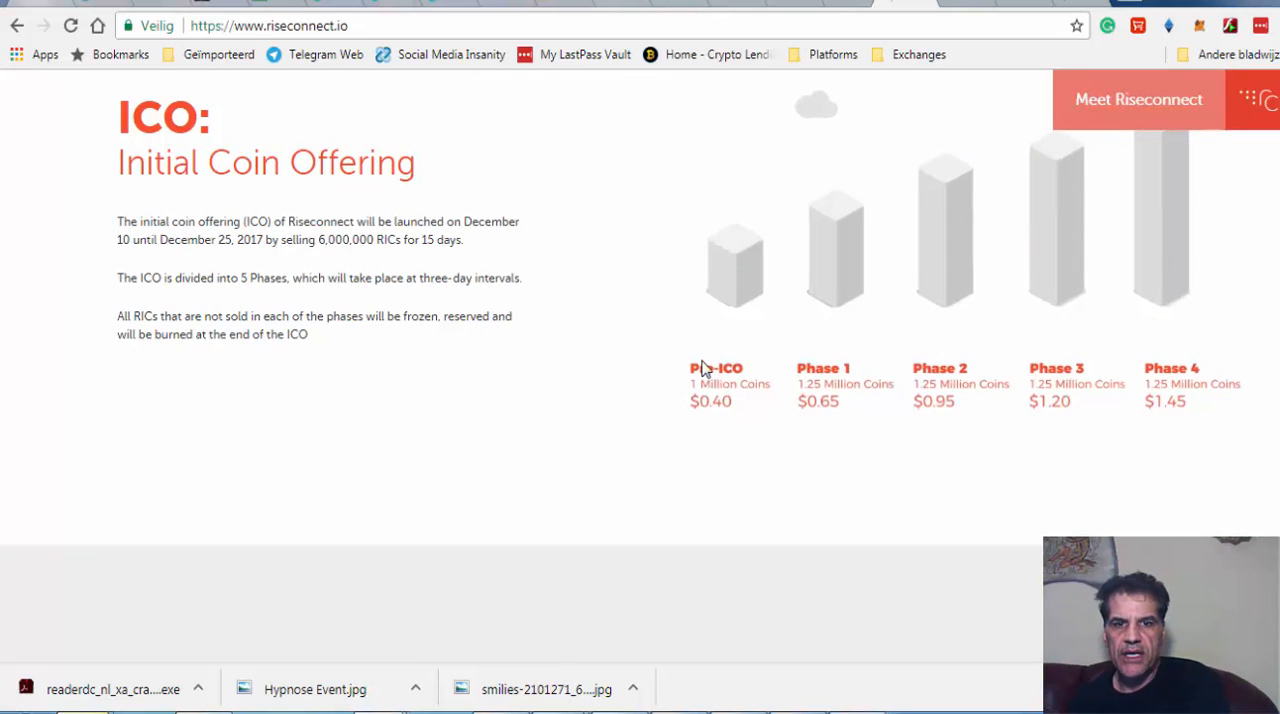
mouse_move(724, 432)
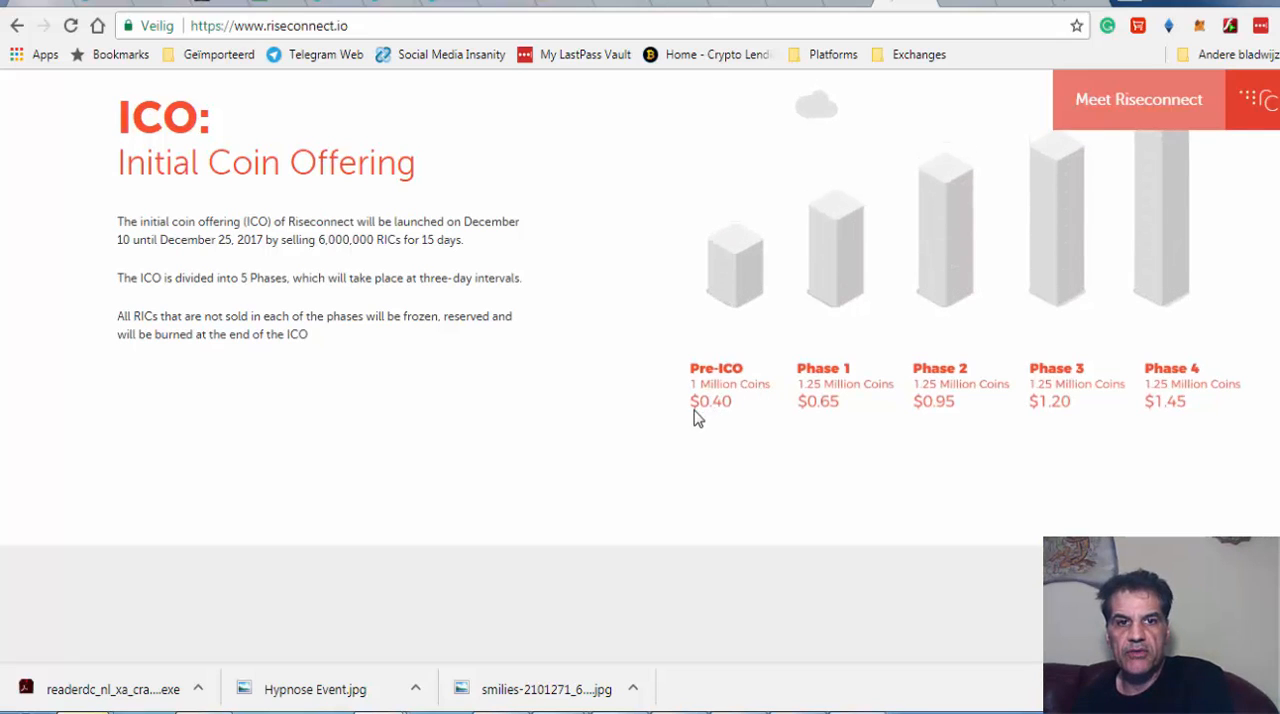
mouse_move(738, 428)
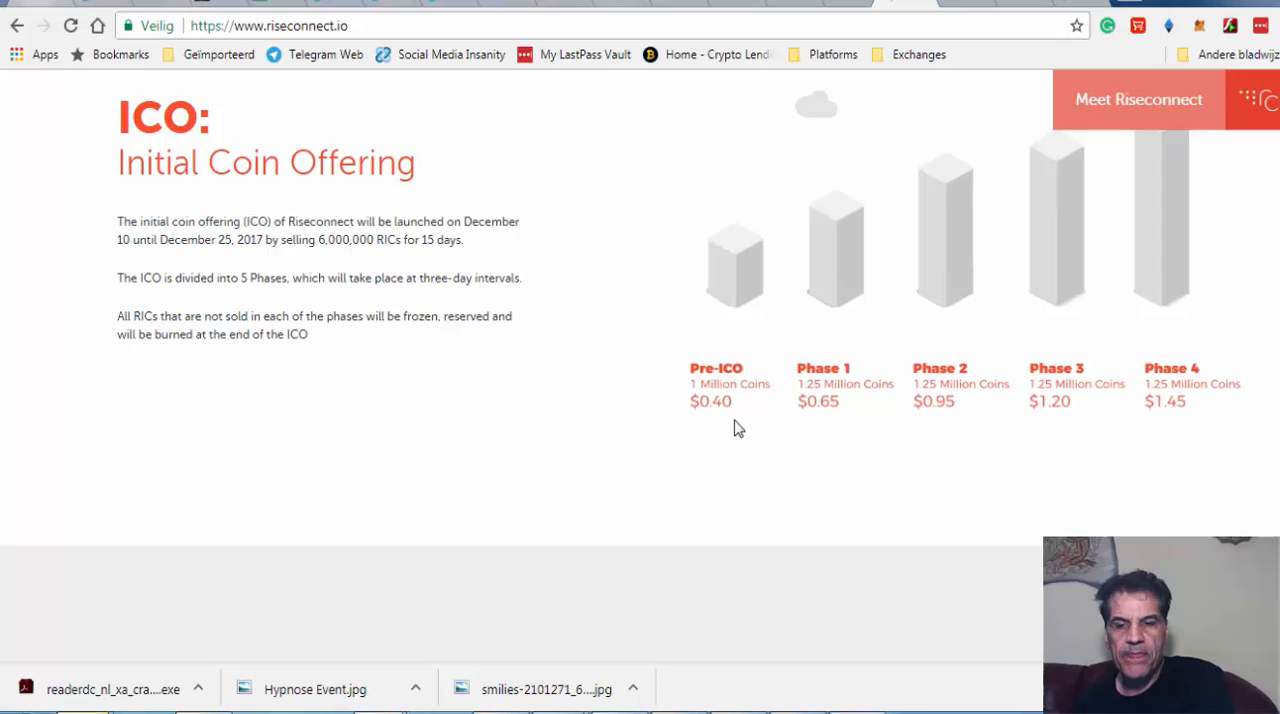
mouse_move(1130, 404)
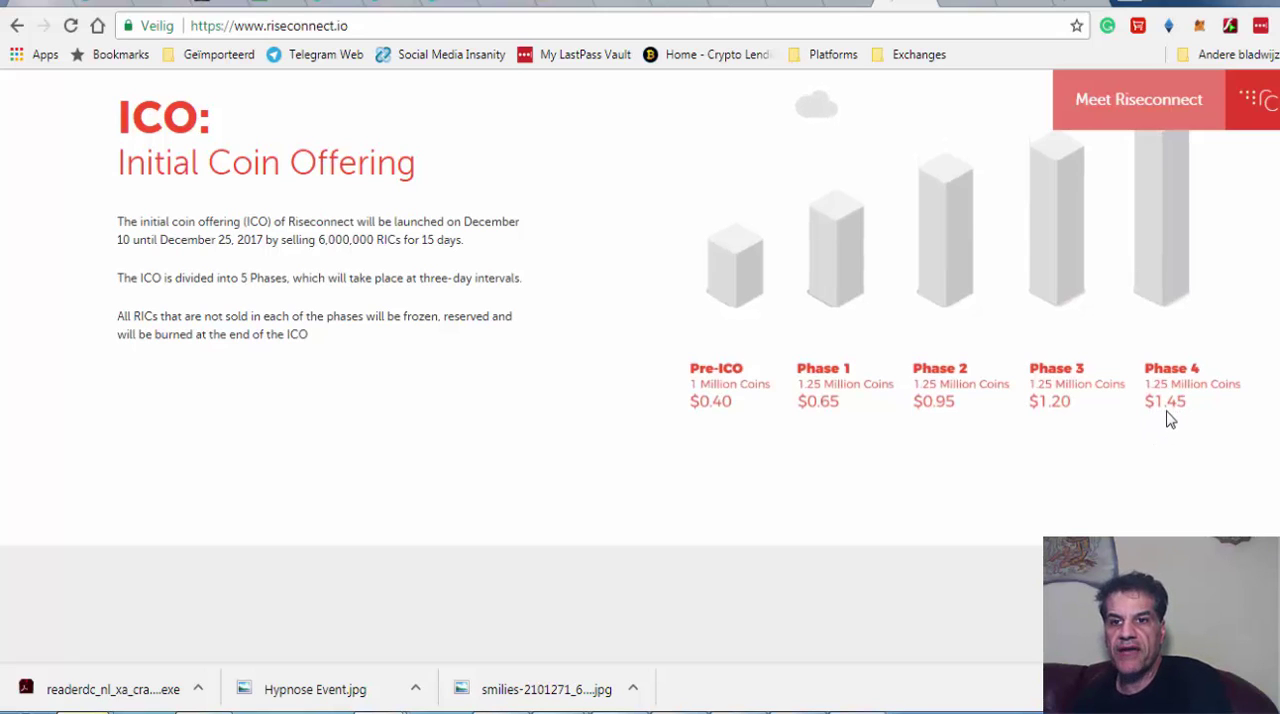
mouse_move(686, 438)
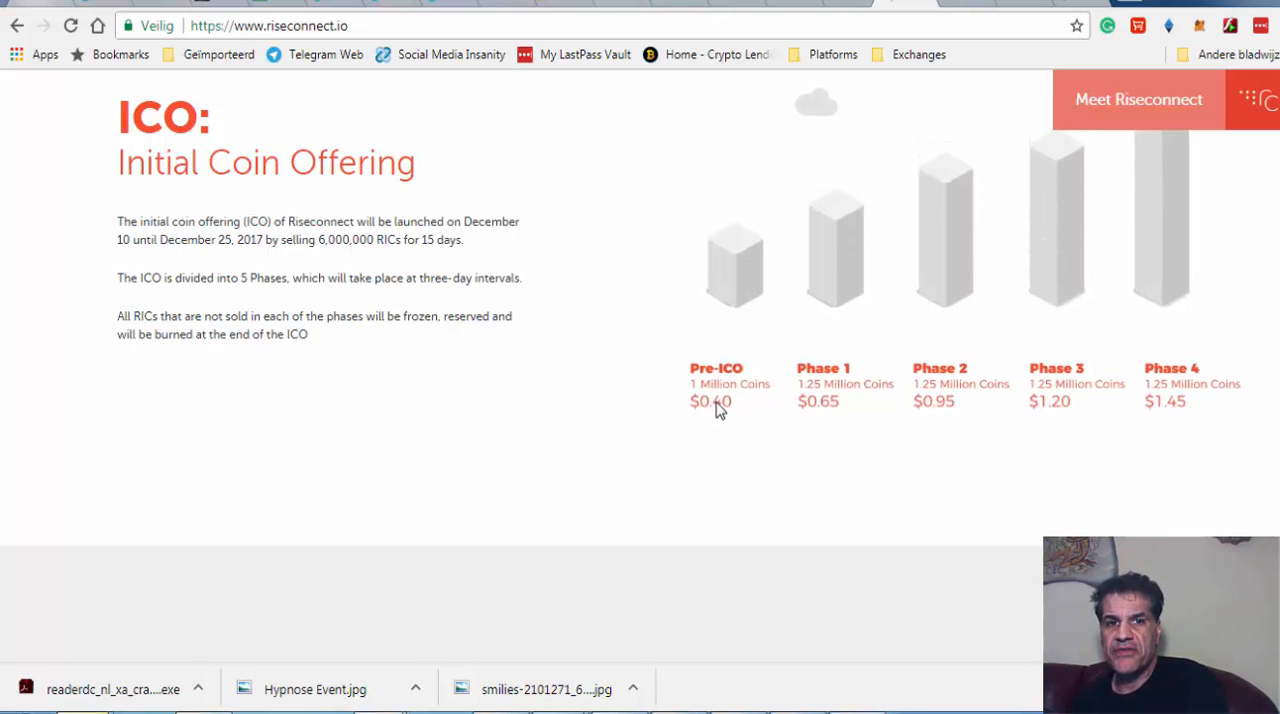
mouse_move(1182, 418)
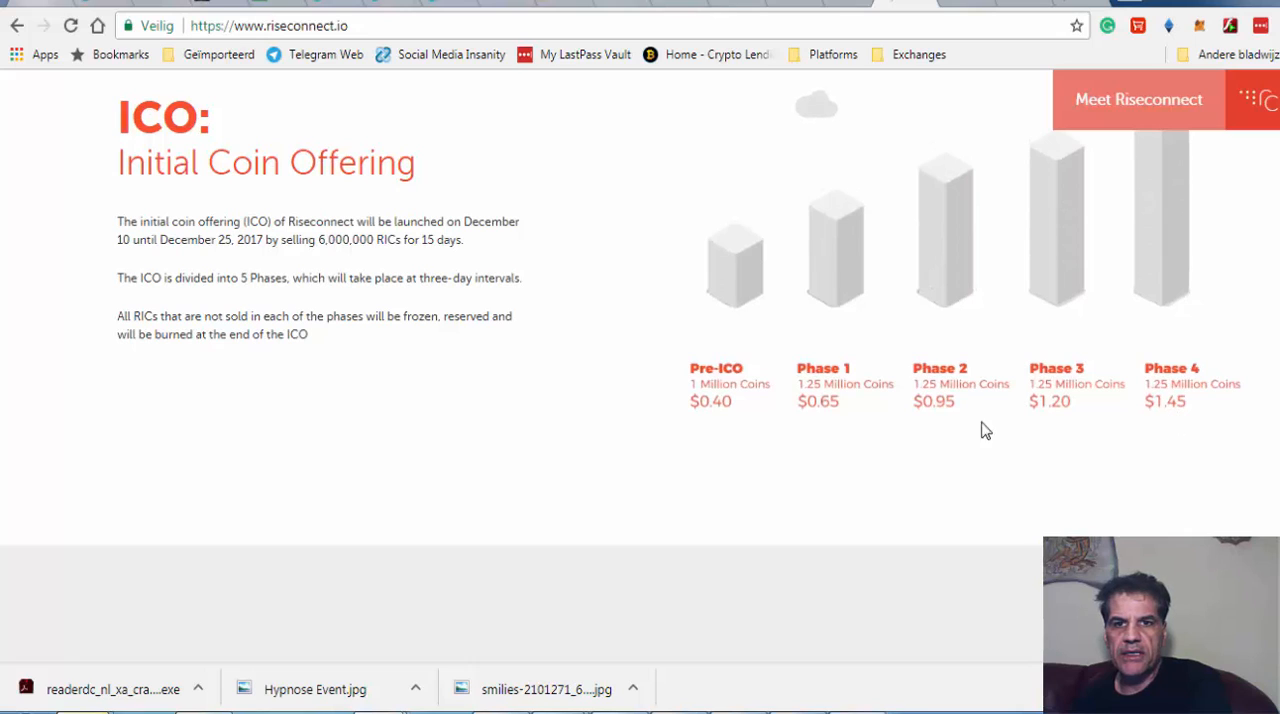
mouse_move(1190, 390)
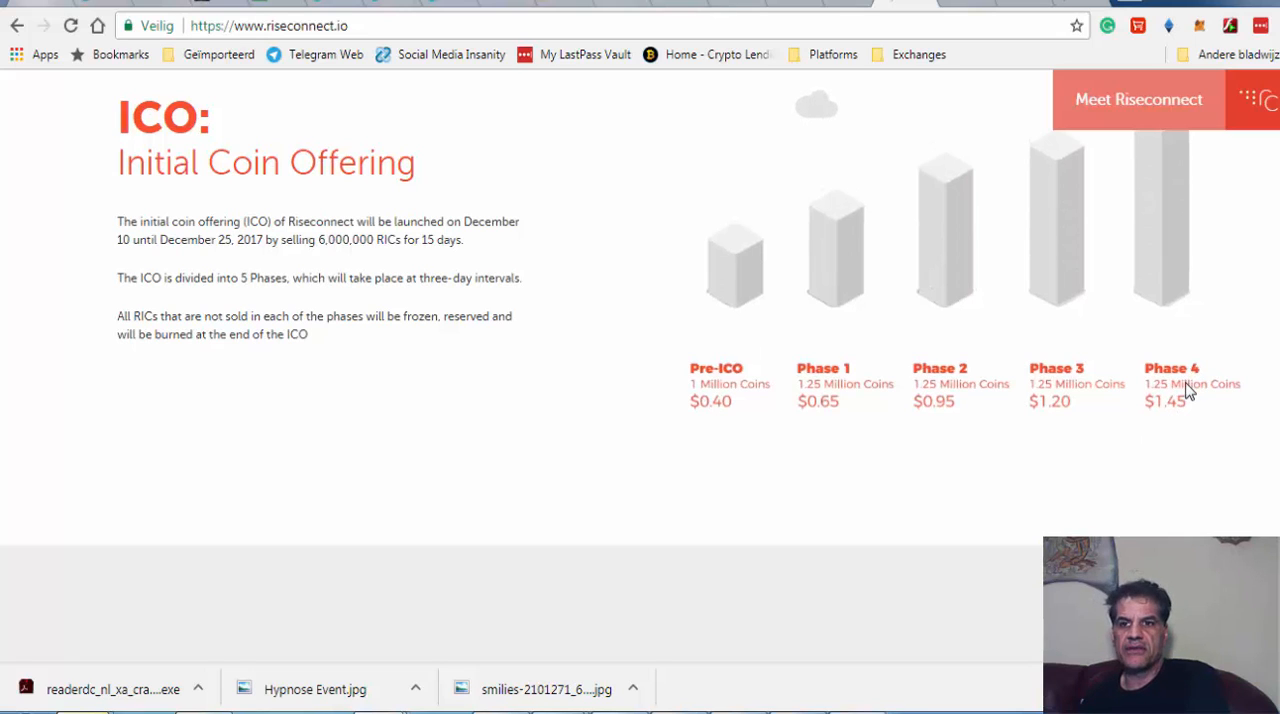
mouse_move(1176, 400)
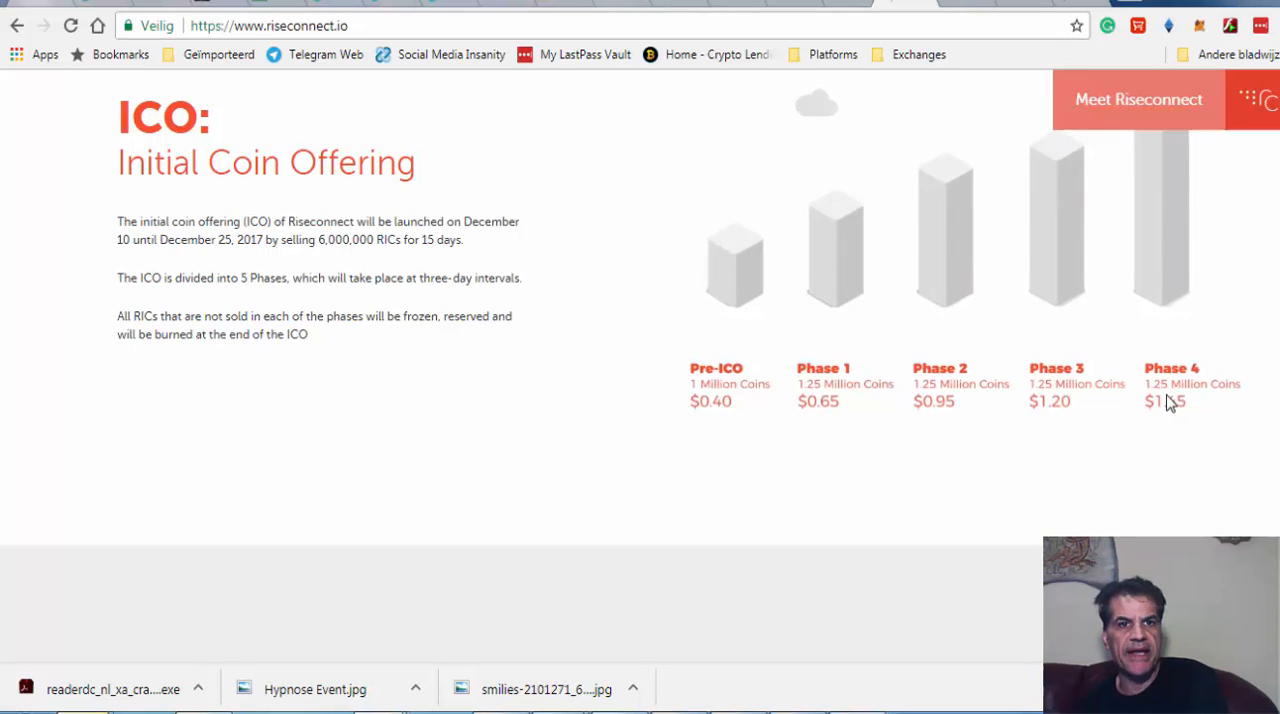
mouse_move(380, 384)
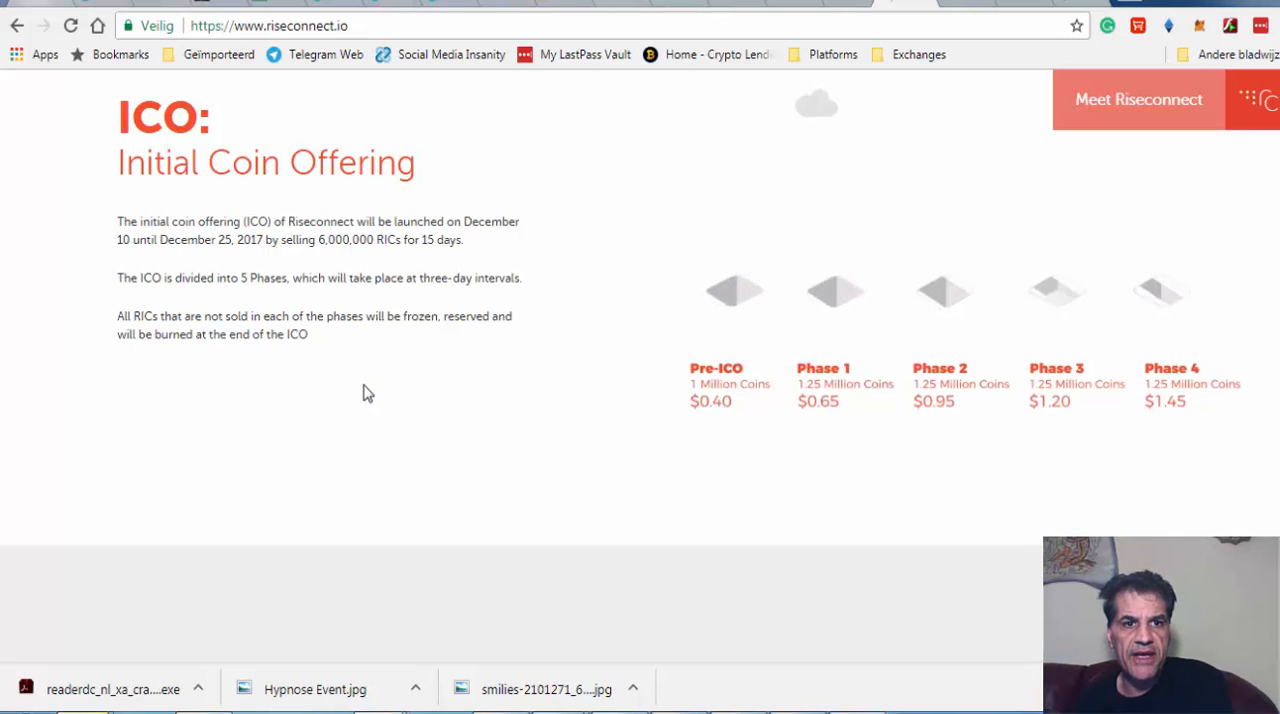
Scroll to the Exchangers section showing CoinExchange, Liqui, Mercatox and YoBit
scroll(down, 3)
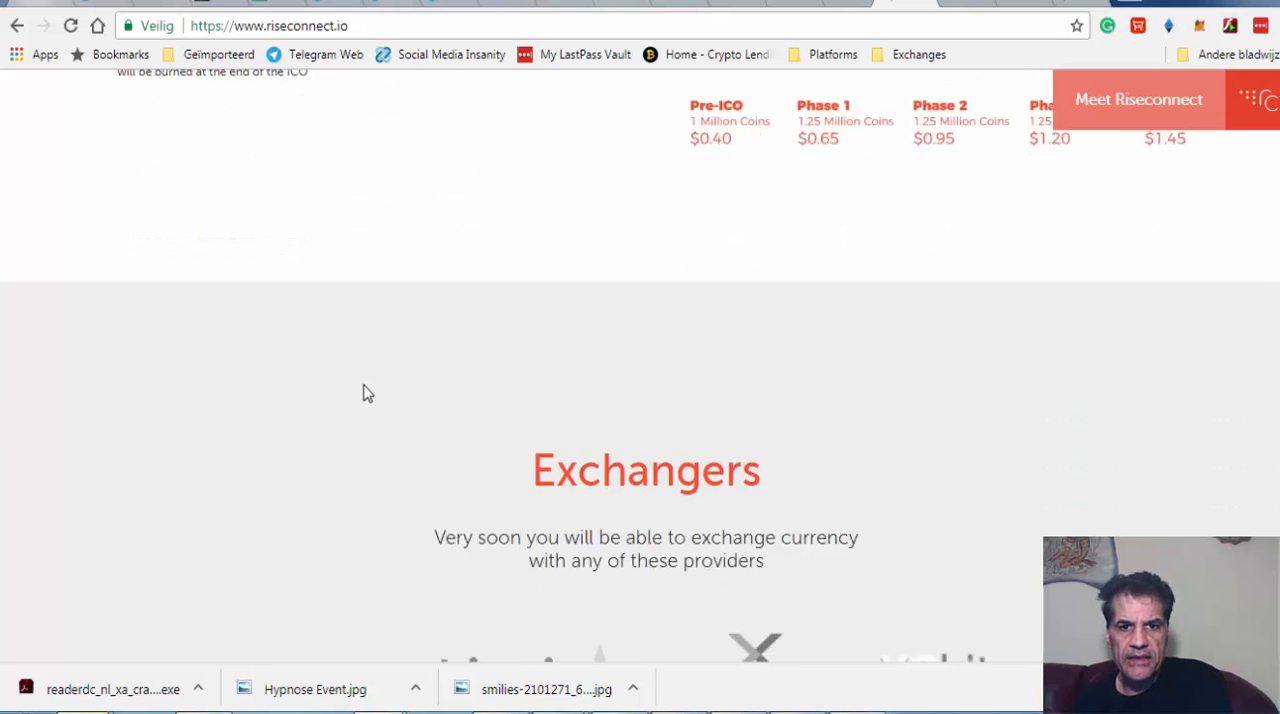
scroll(down, 3)
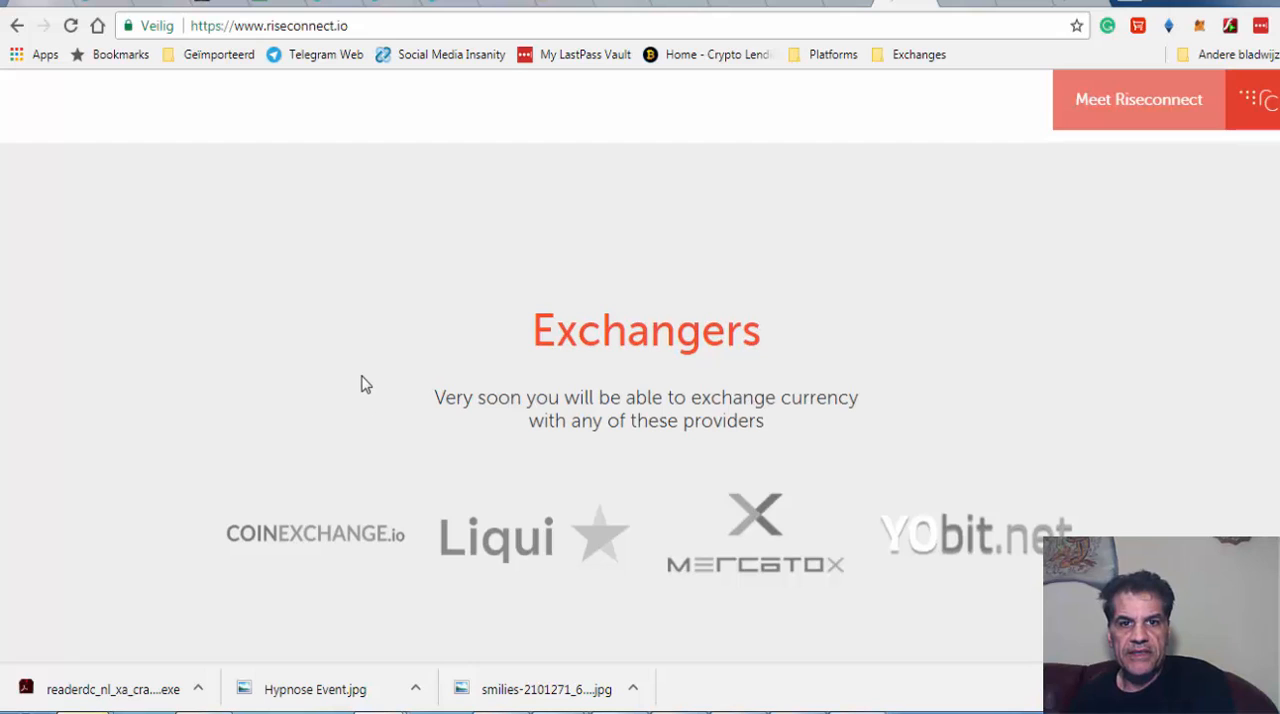
scroll(down, 3)
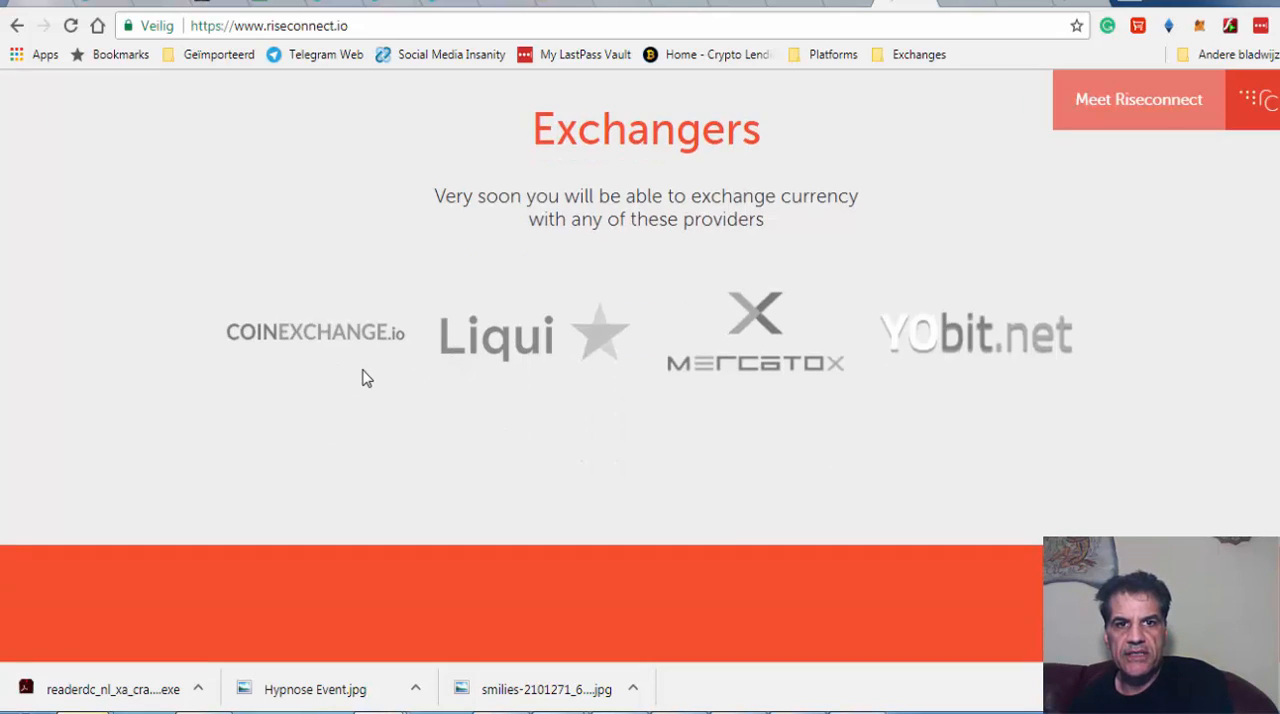
mouse_move(300, 336)
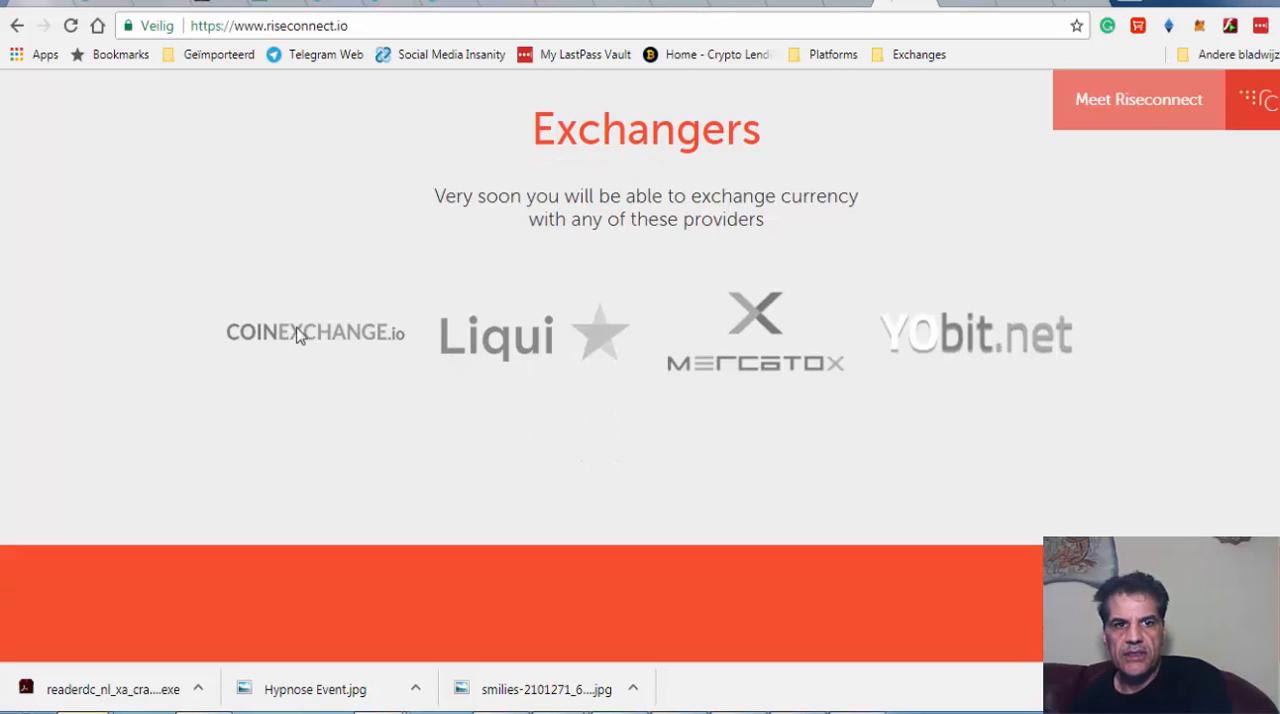
mouse_move(390, 384)
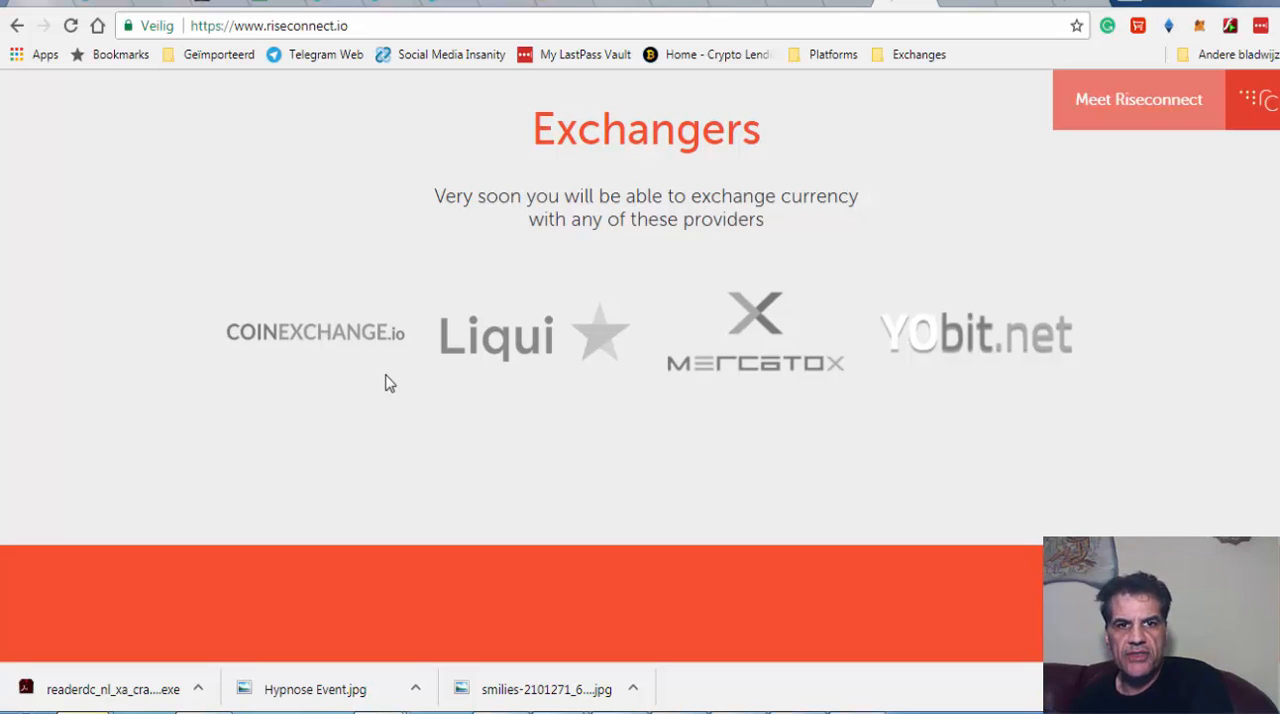
mouse_move(432, 388)
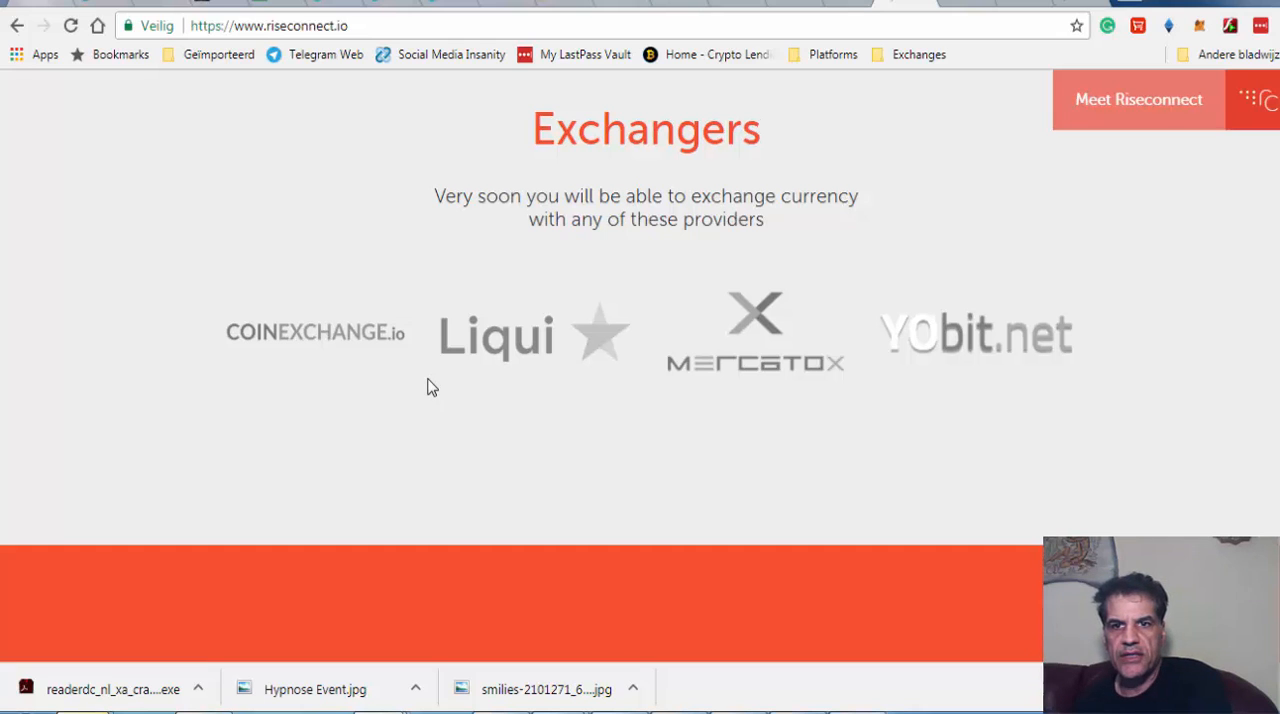
Scroll to the Affiliate Program referral and residual bonus levels before the Roadmap
scroll(down, 3)
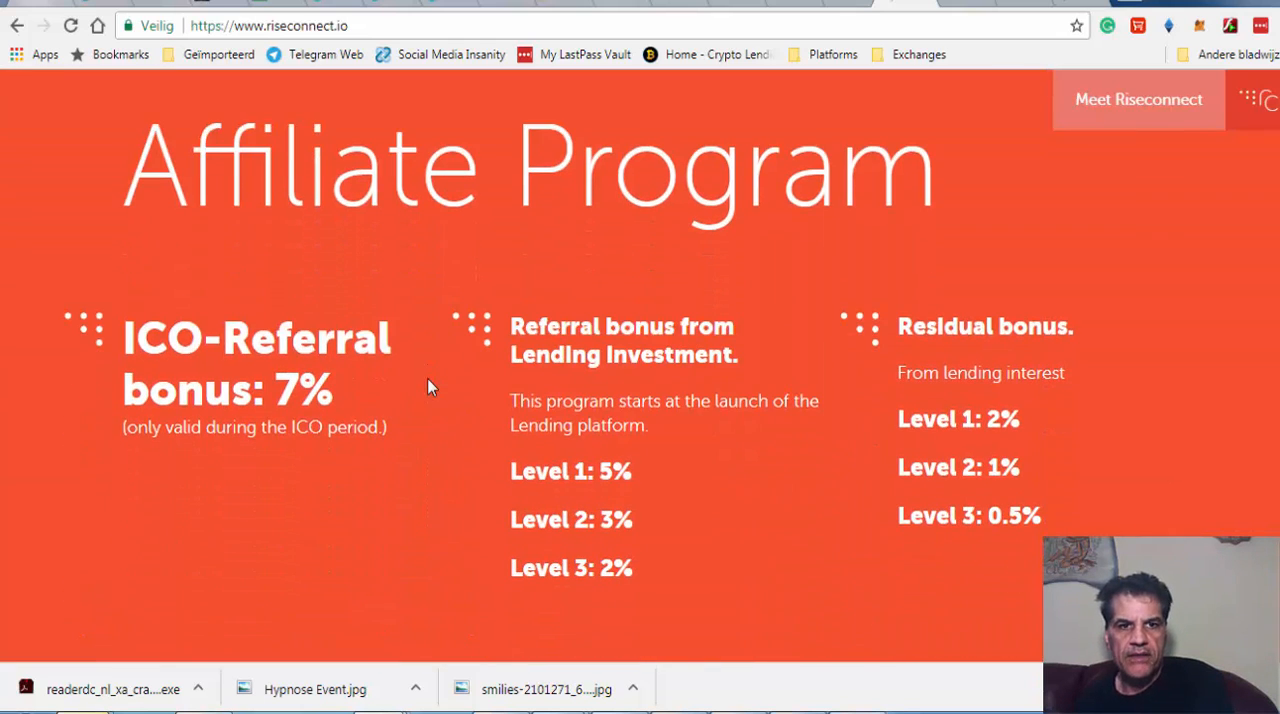
mouse_move(414, 424)
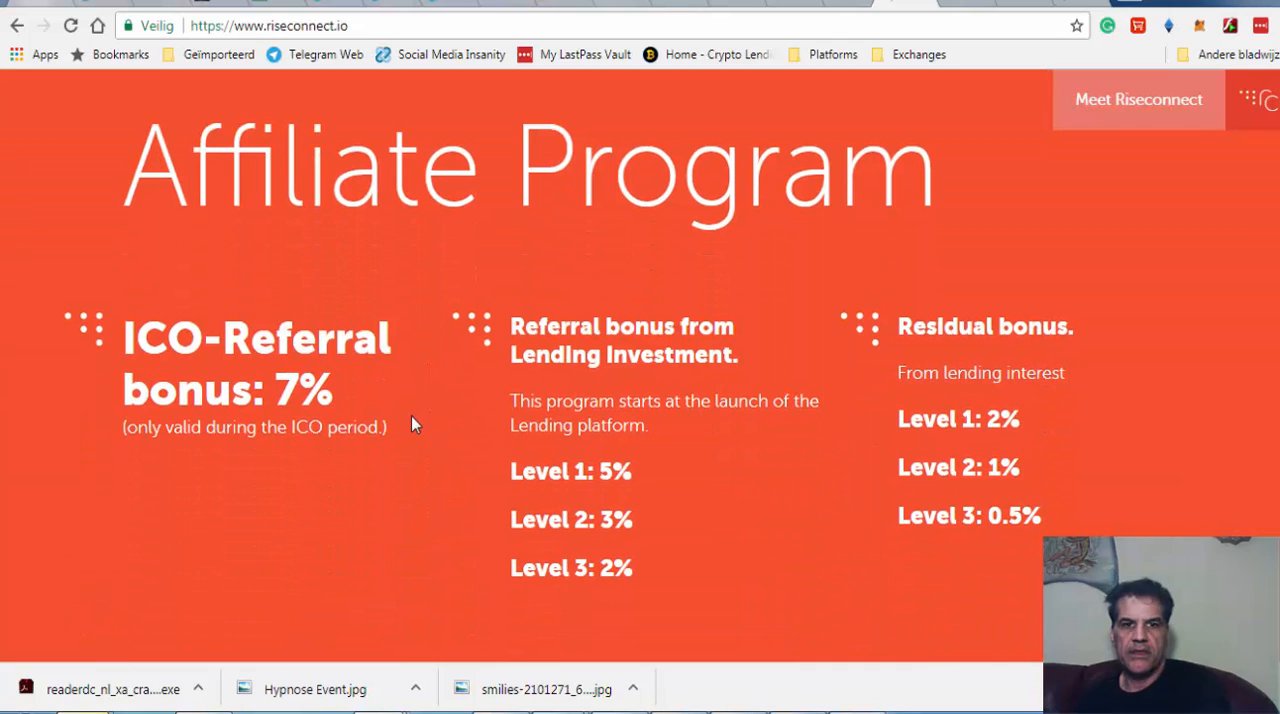
mouse_move(584, 576)
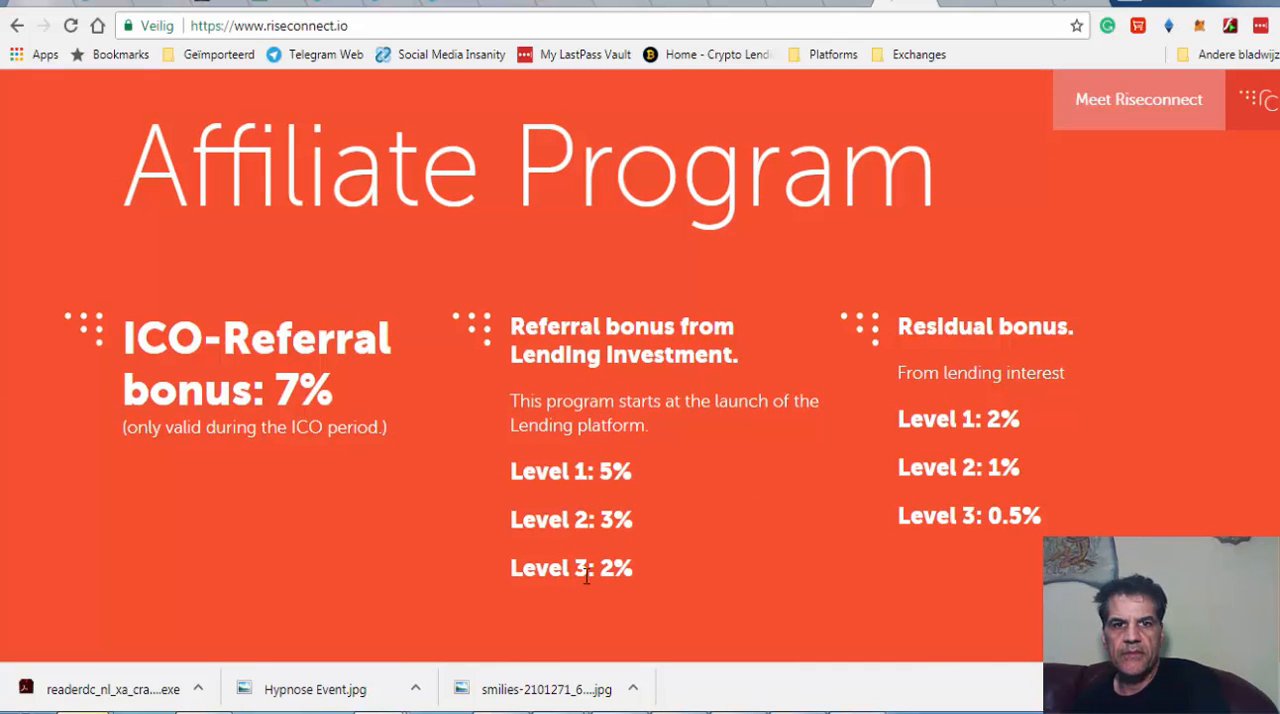
scroll(down, 3)
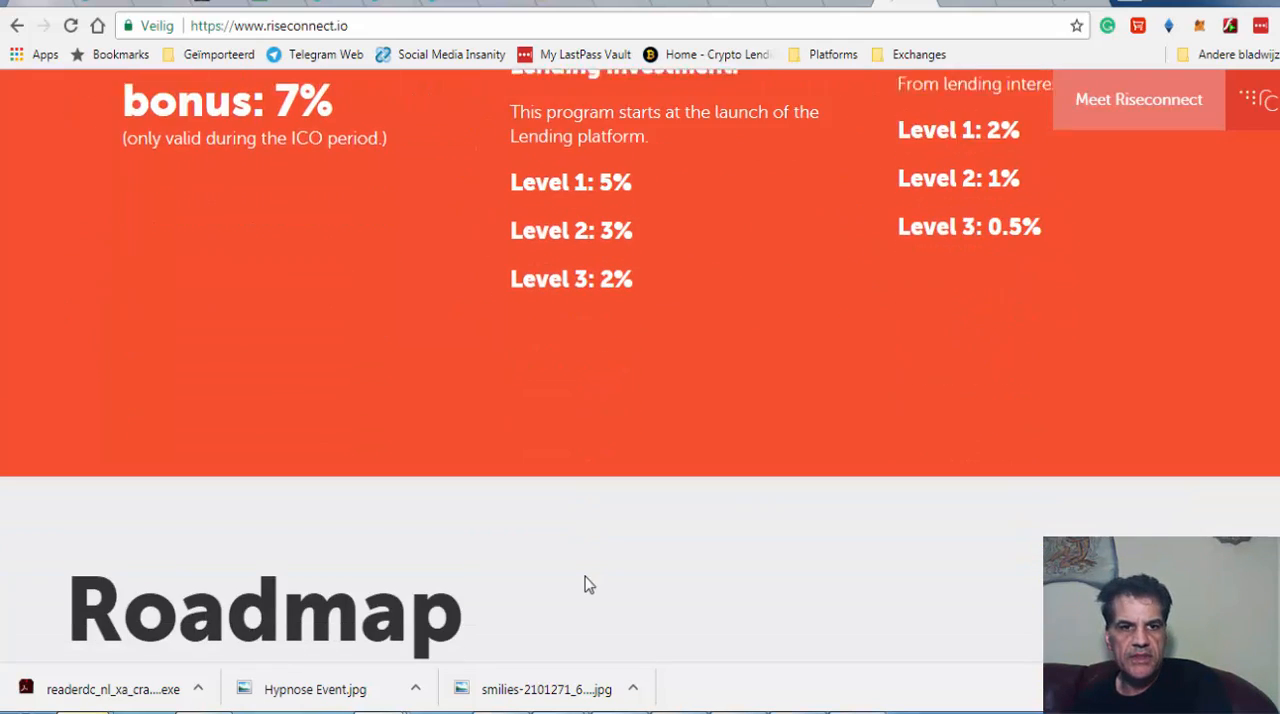
scroll(down, 3)
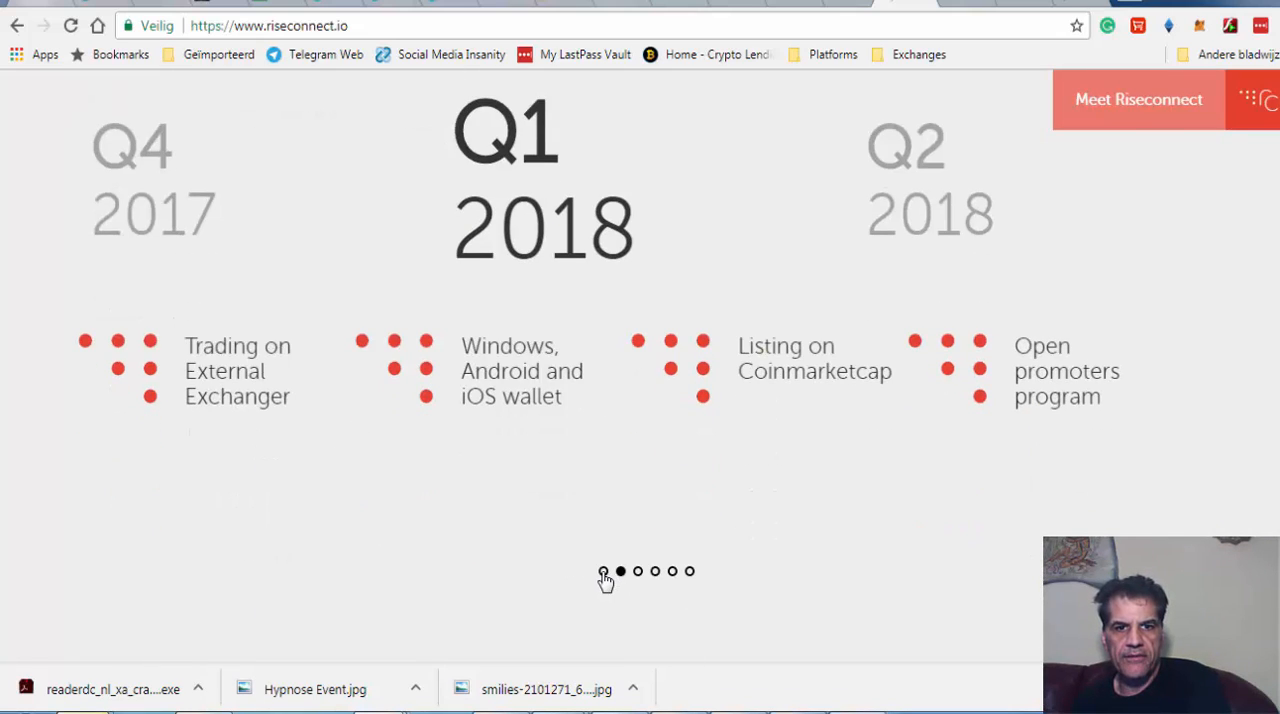
click(604, 572)
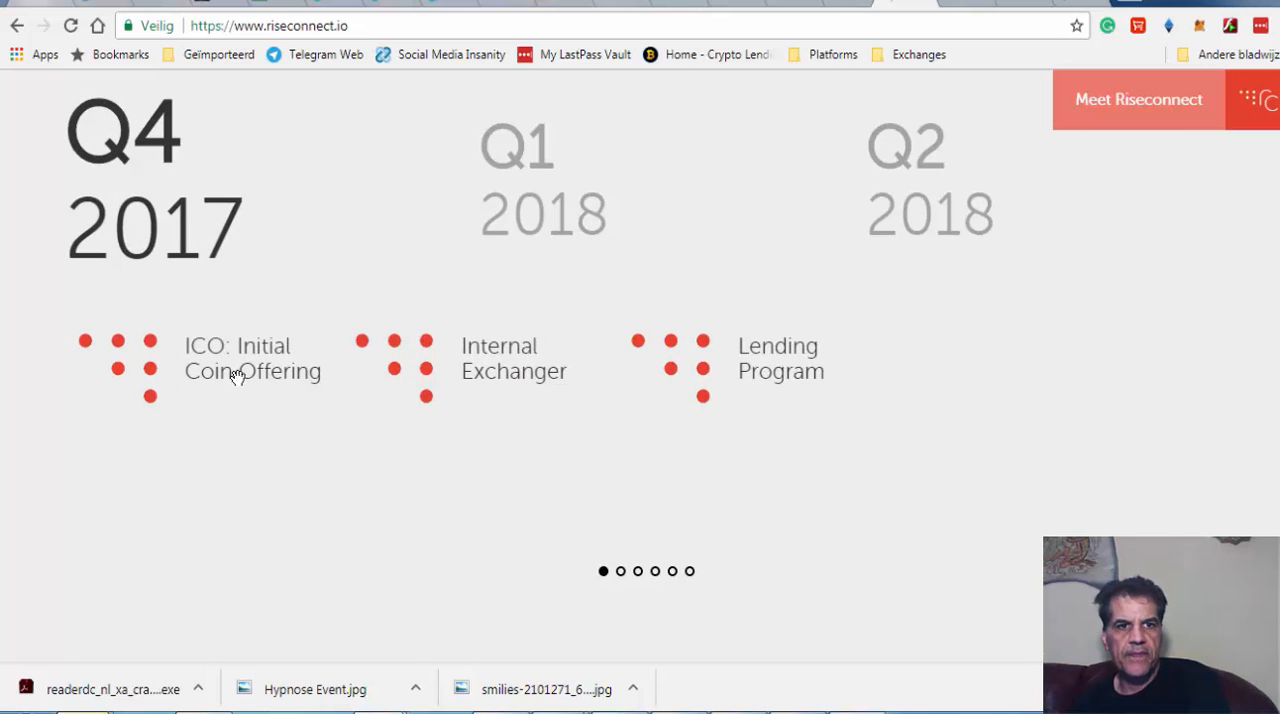
mouse_move(216, 280)
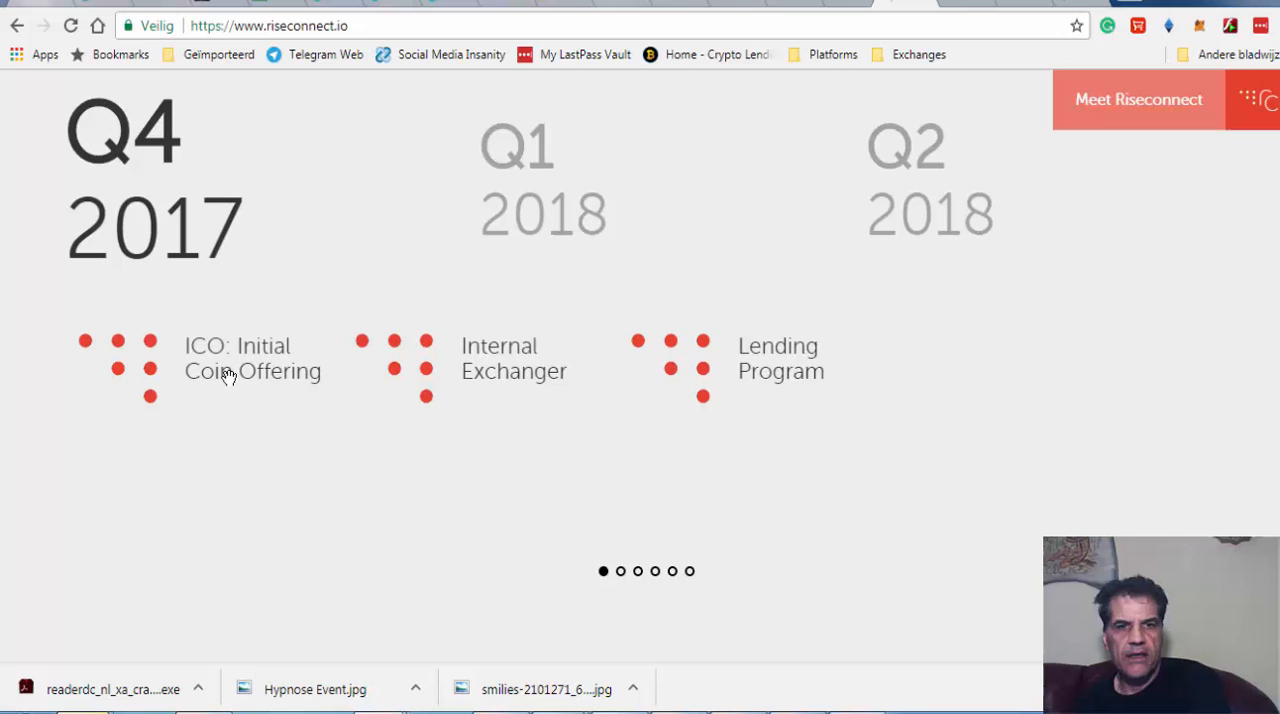
mouse_move(266, 396)
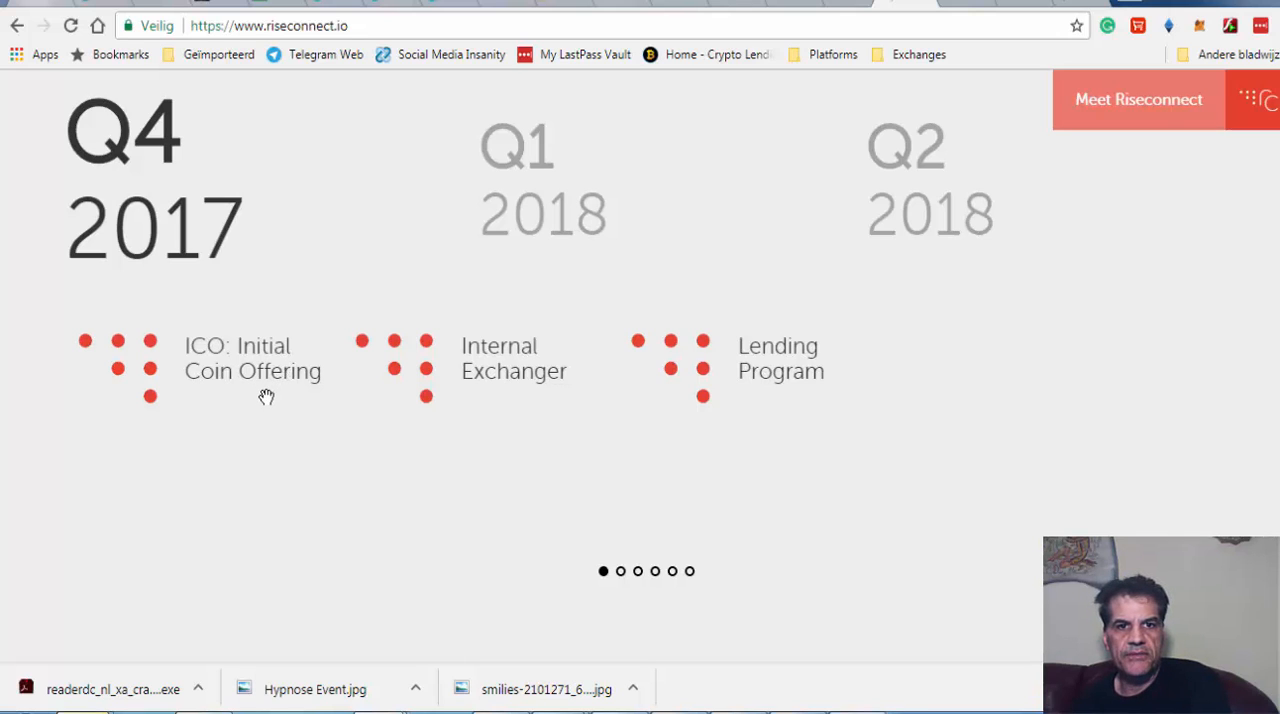
mouse_move(588, 224)
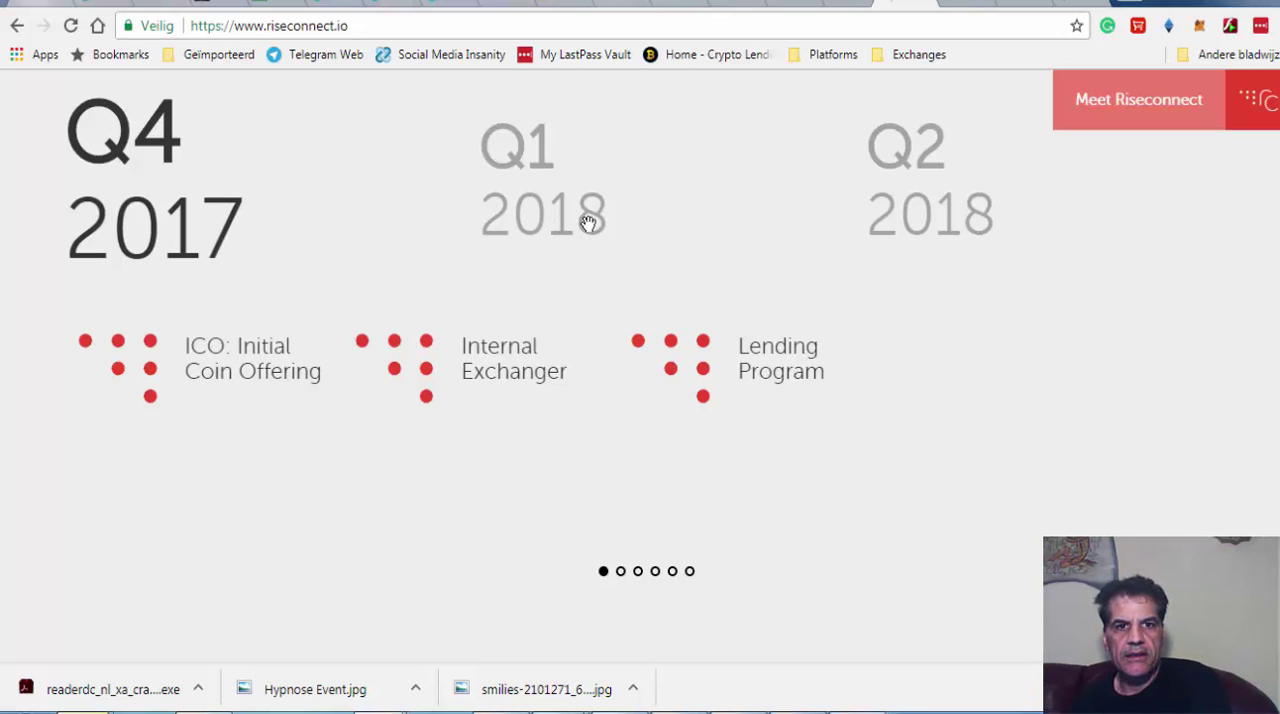
mouse_move(510, 144)
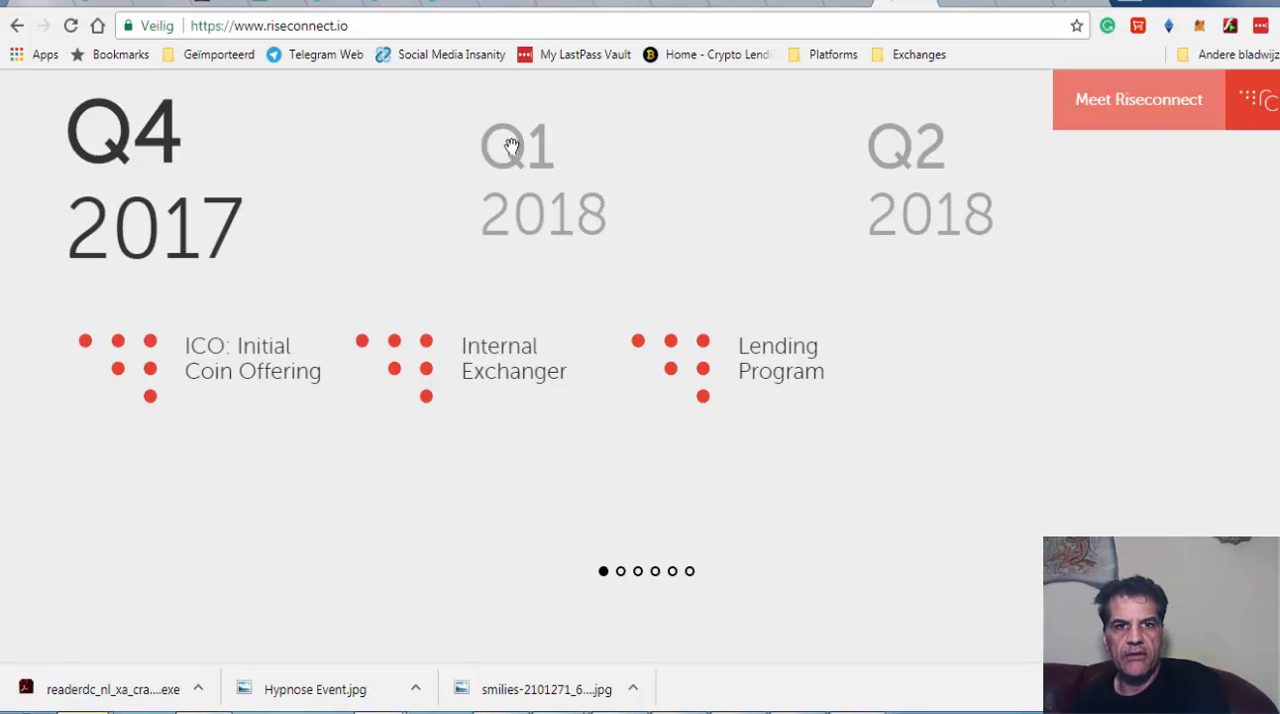
mouse_move(528, 200)
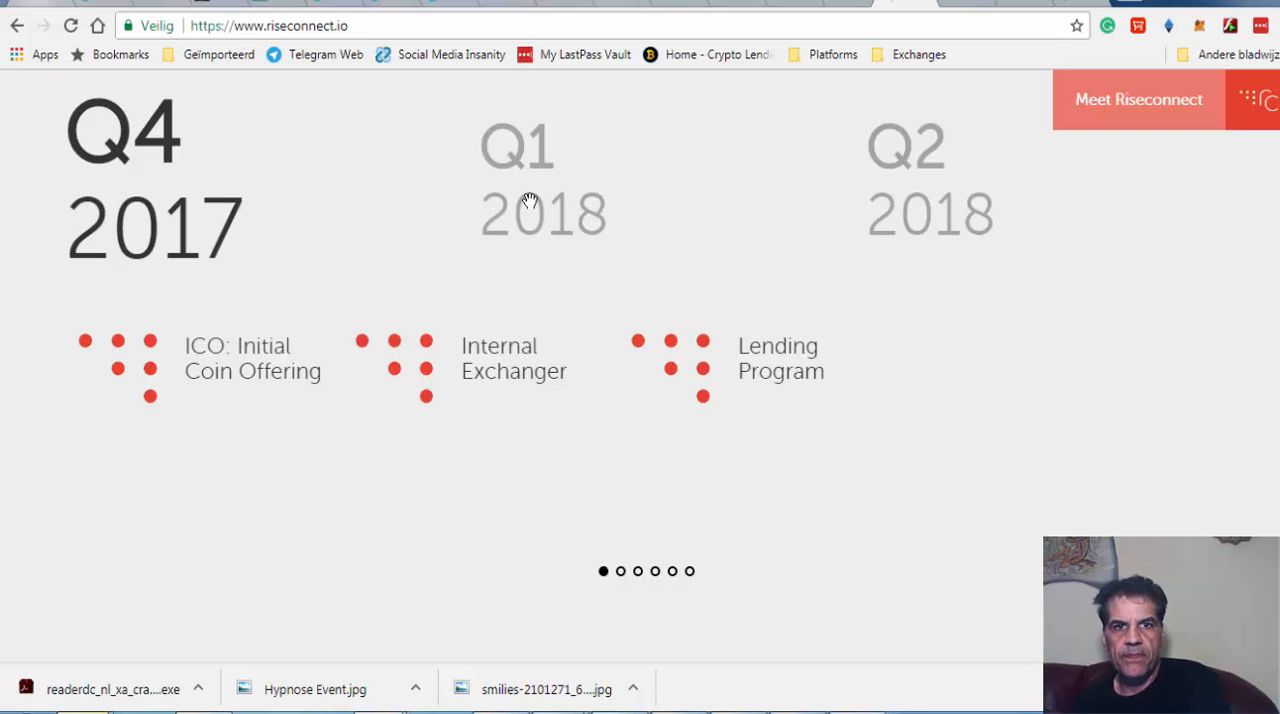
mouse_move(530, 248)
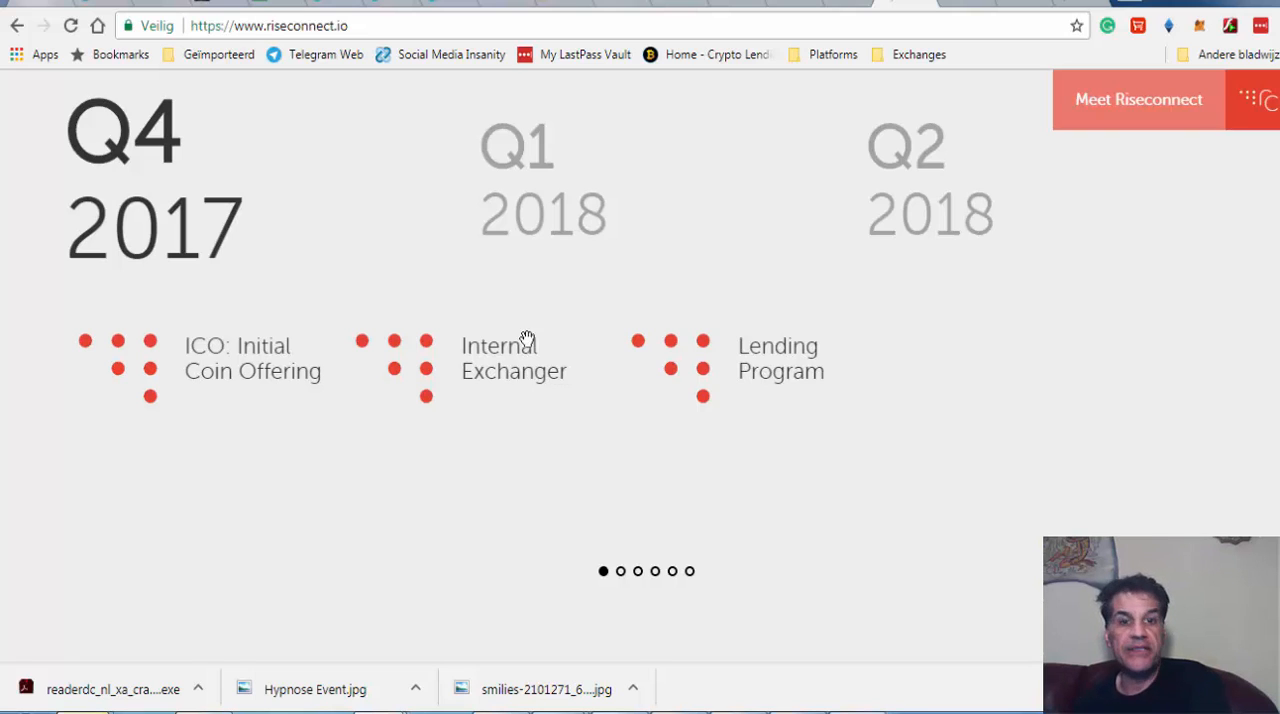
mouse_move(522, 360)
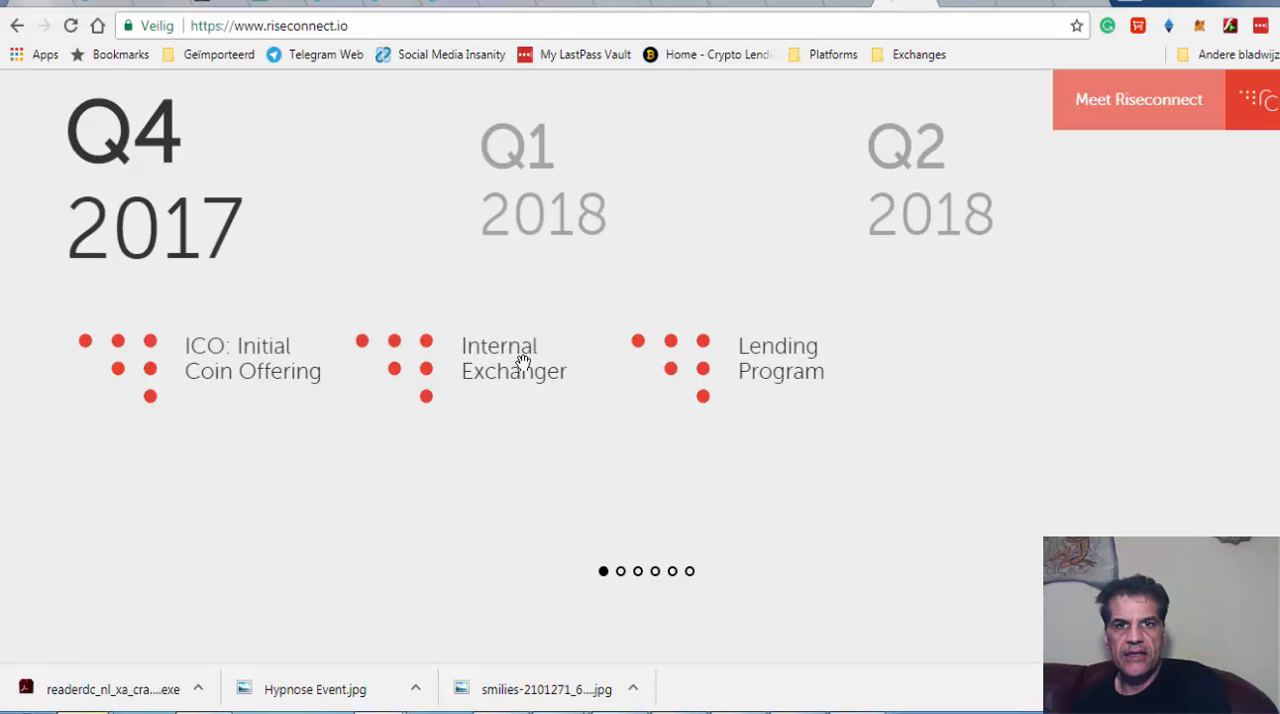
mouse_move(724, 368)
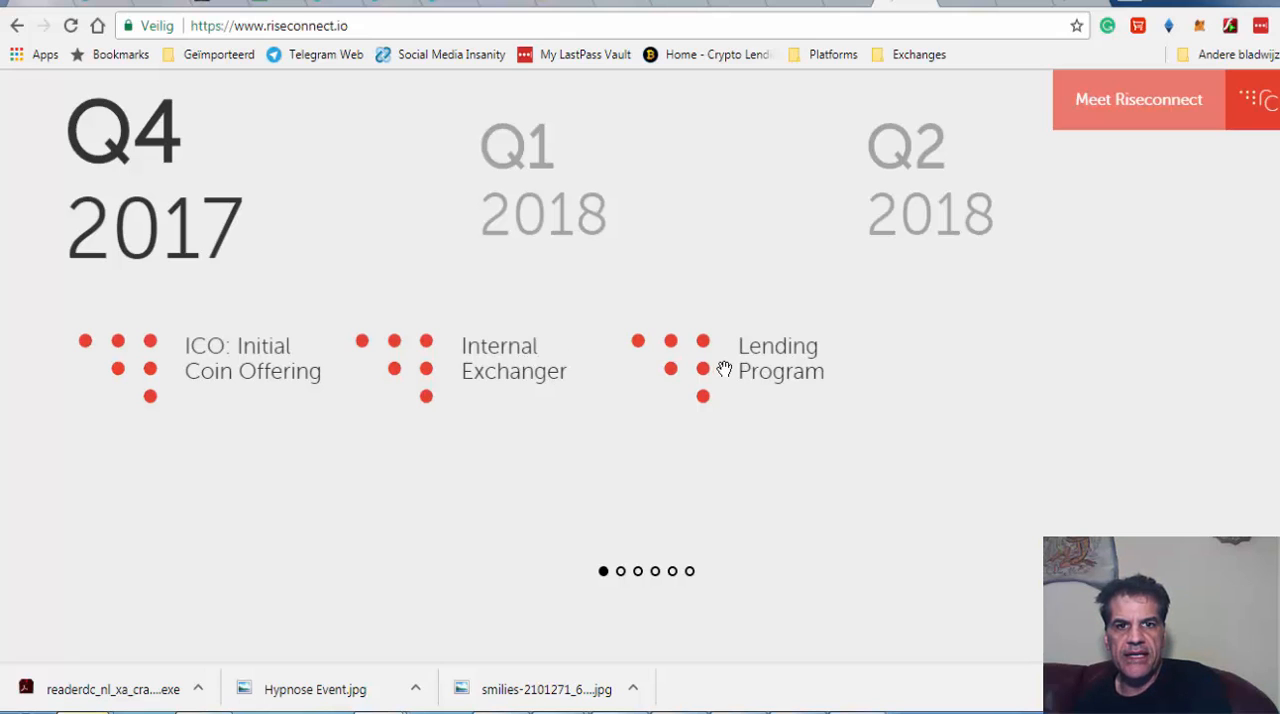
scroll(down, 3)
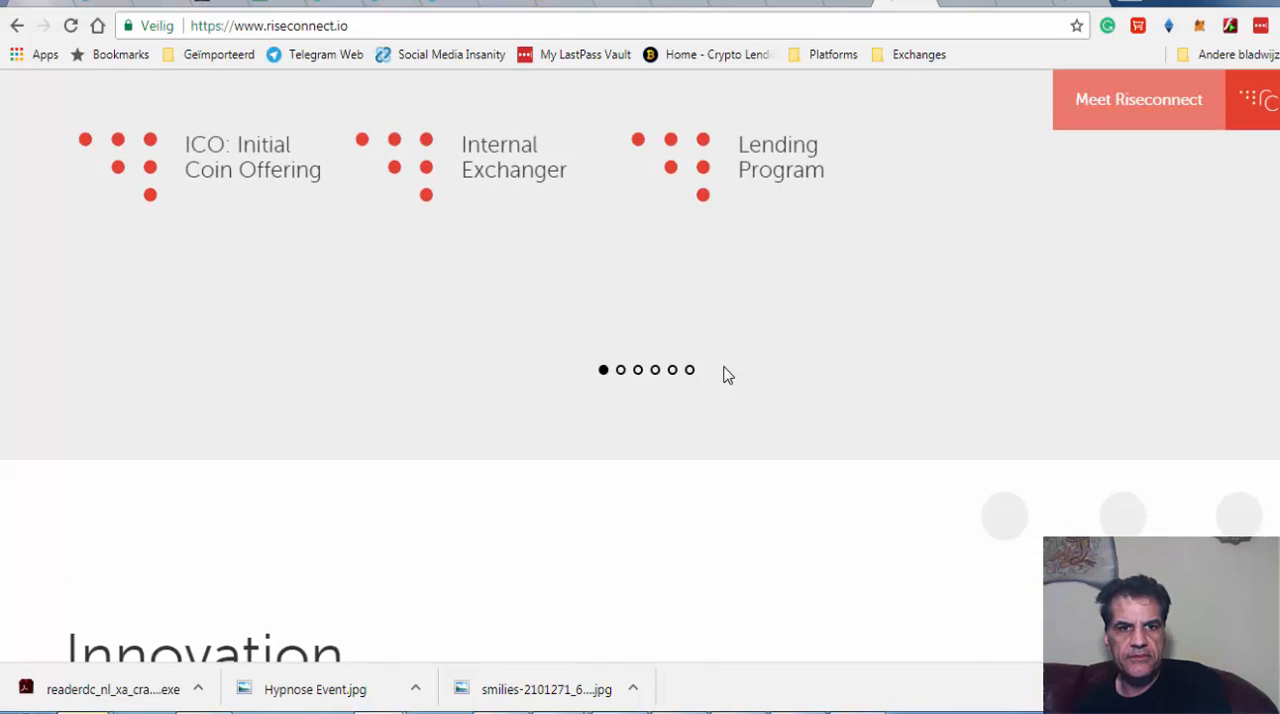
scroll(up, 3)
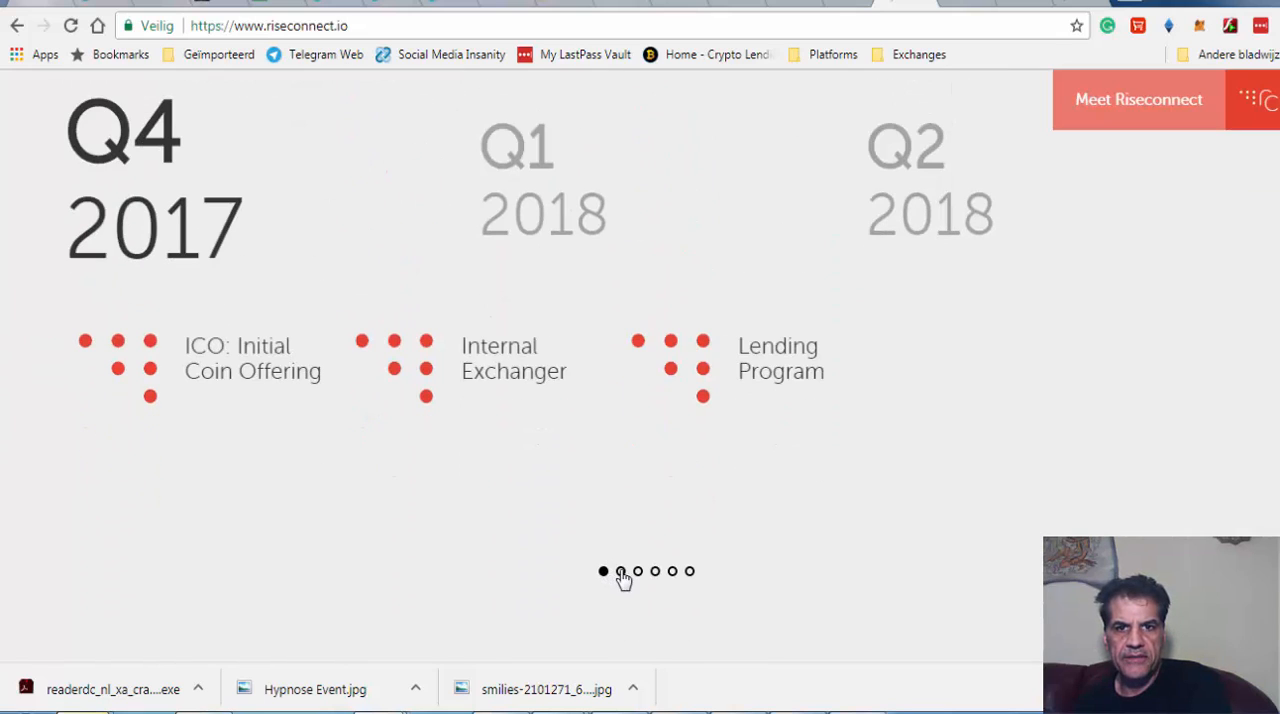
click(620, 572)
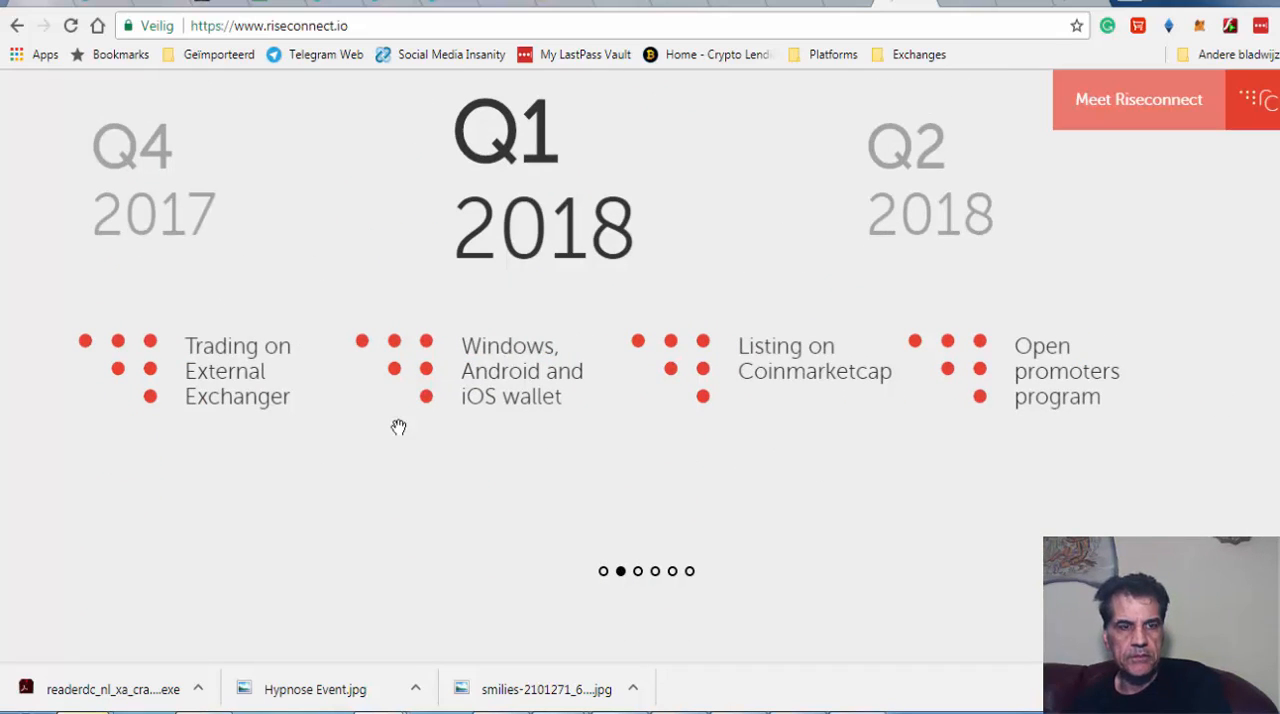
mouse_move(244, 336)
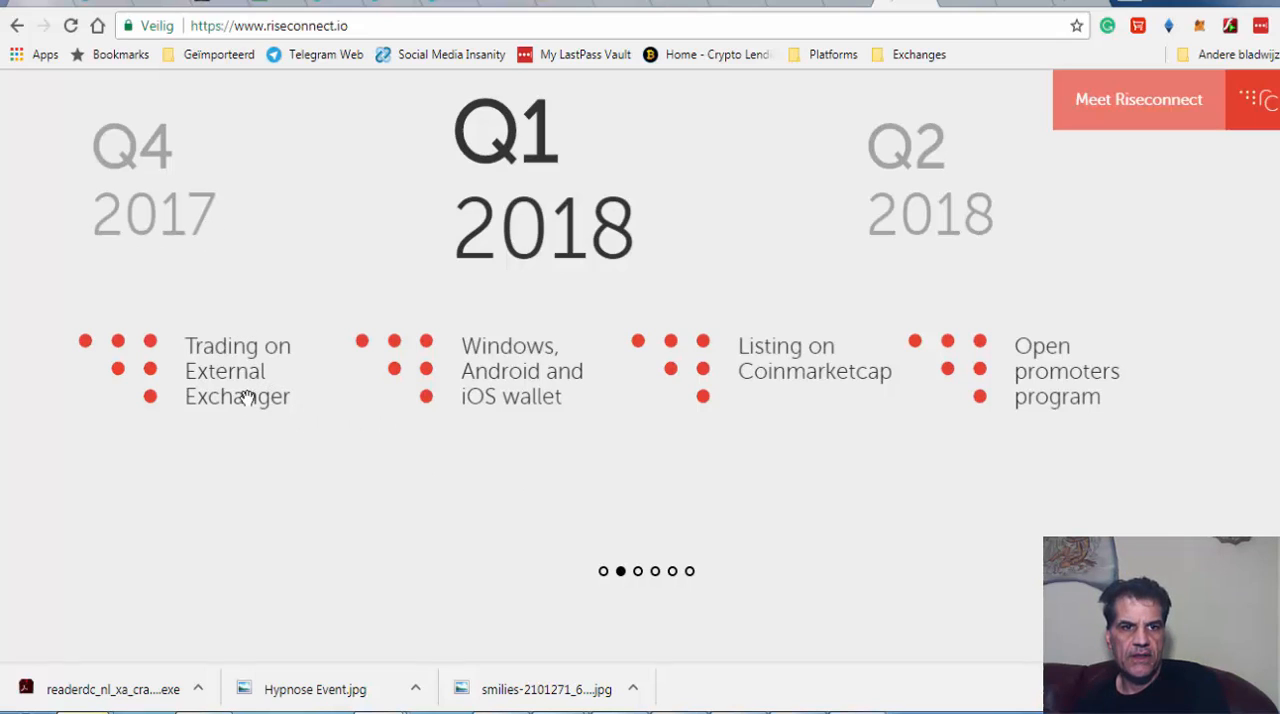
click(604, 572)
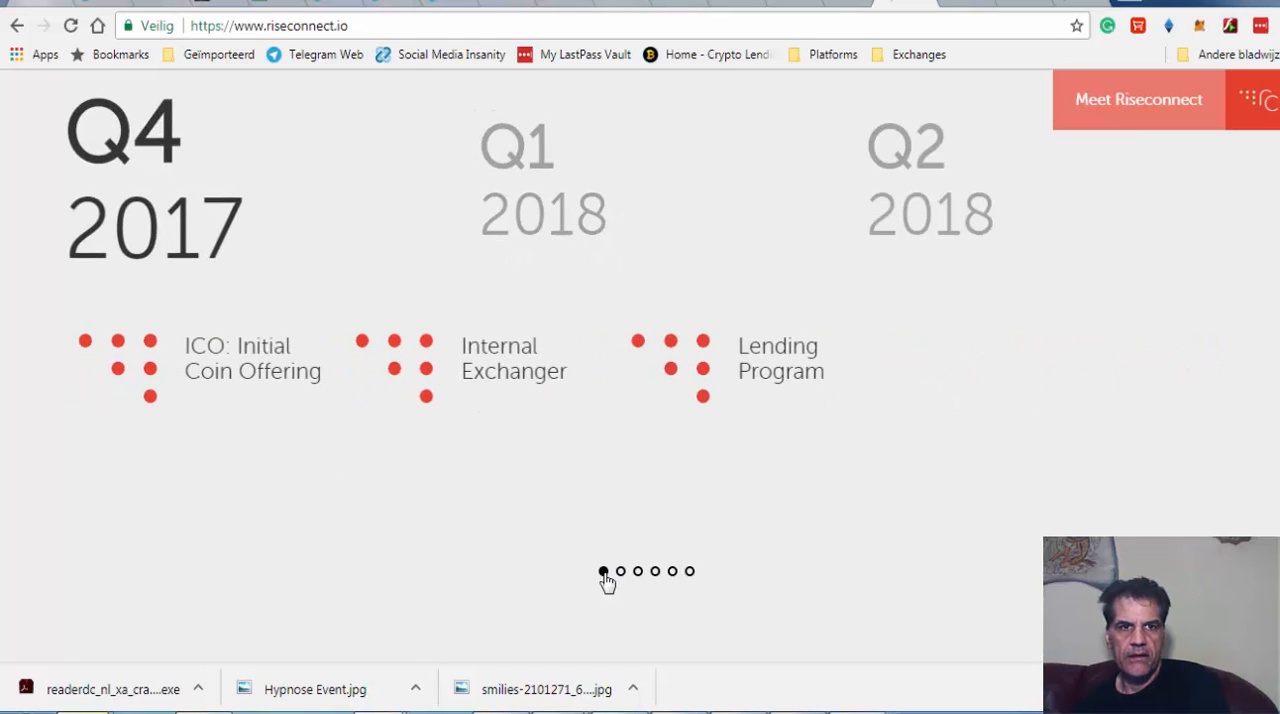
mouse_move(298, 414)
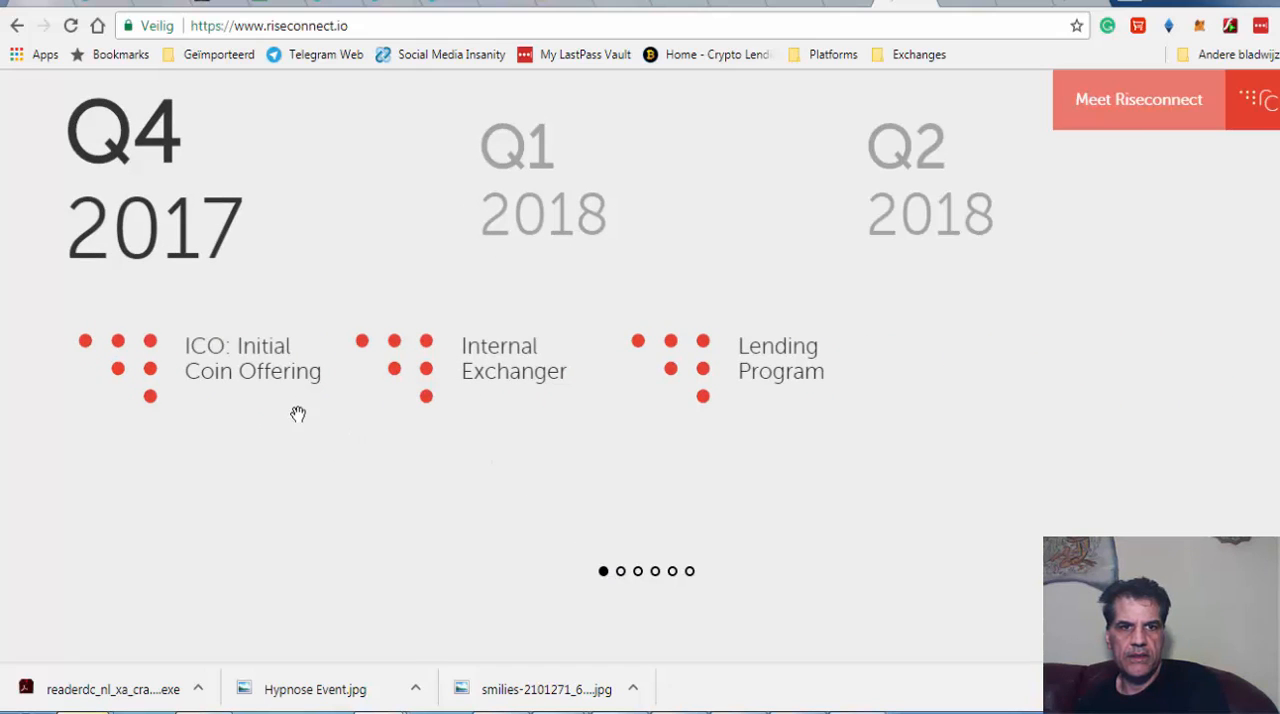
mouse_move(742, 372)
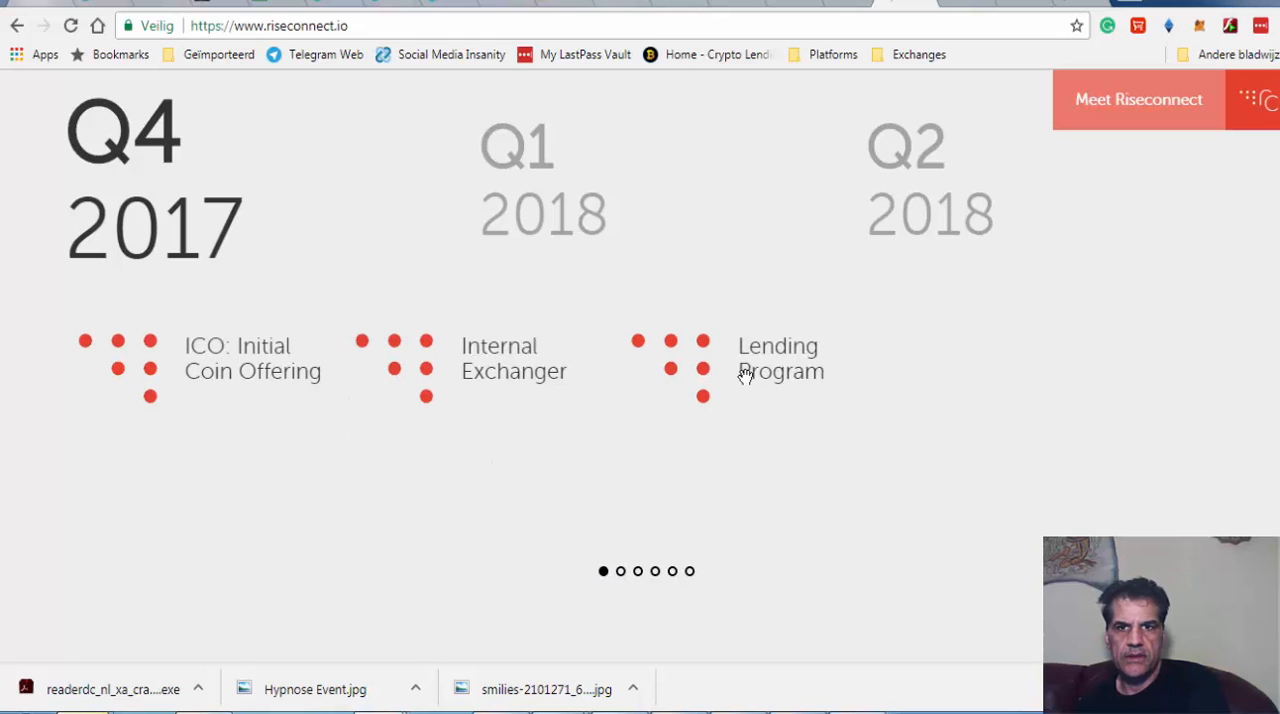
mouse_move(622, 580)
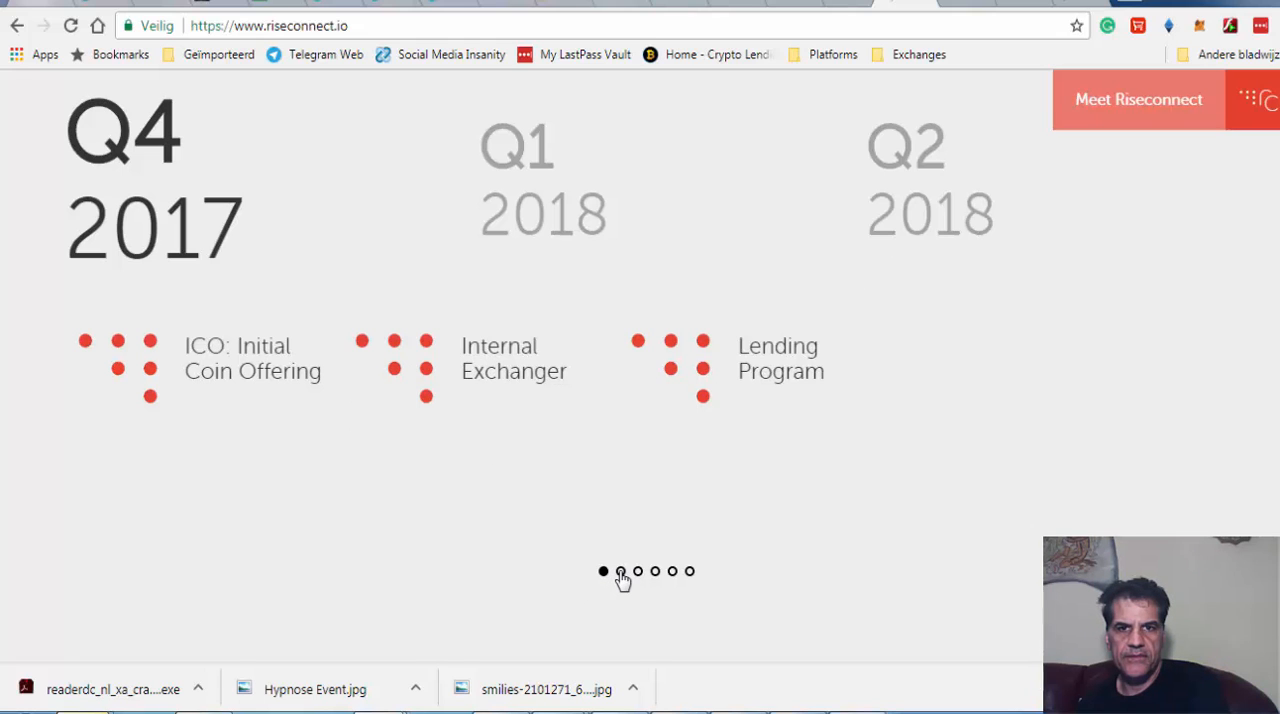
click(620, 572)
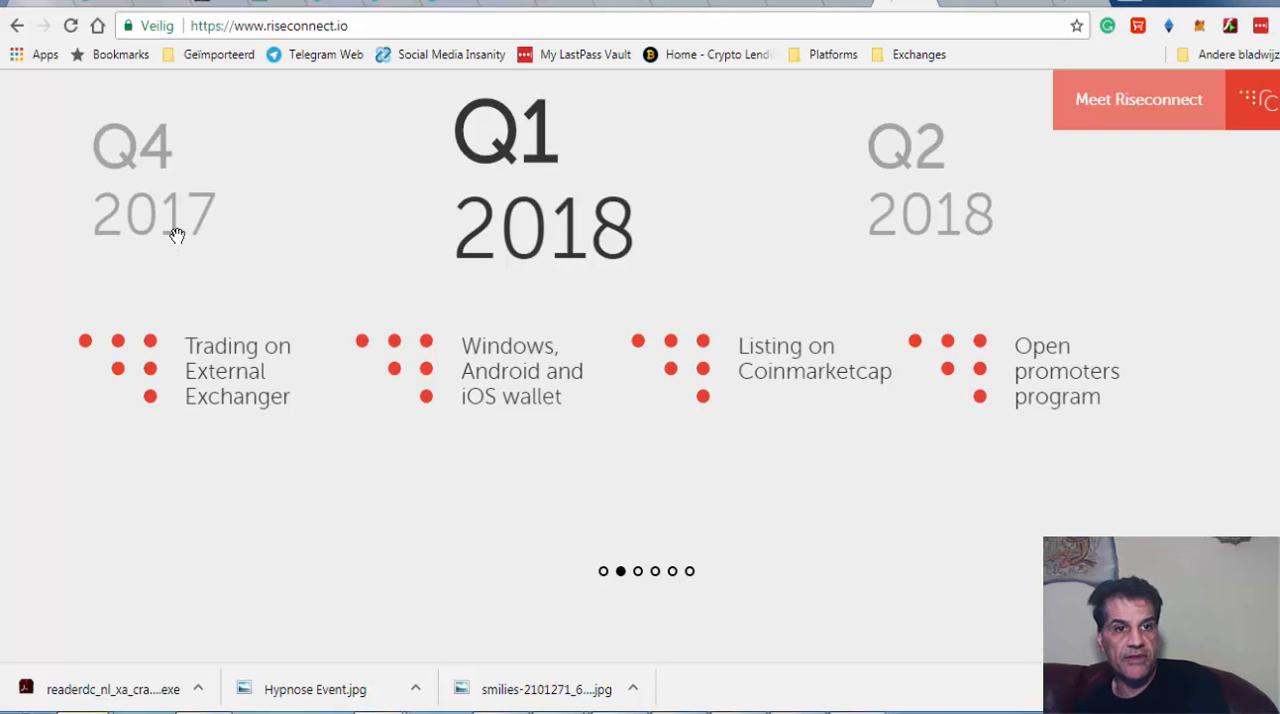
mouse_move(240, 384)
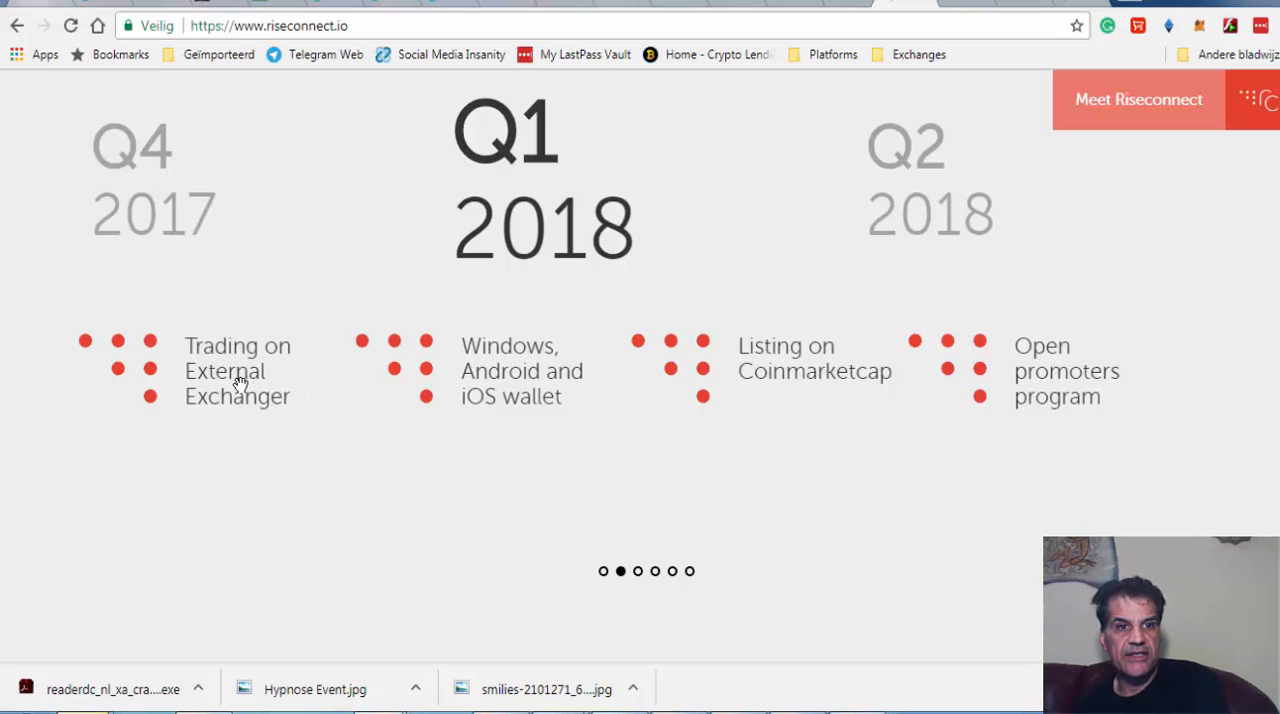
mouse_move(272, 410)
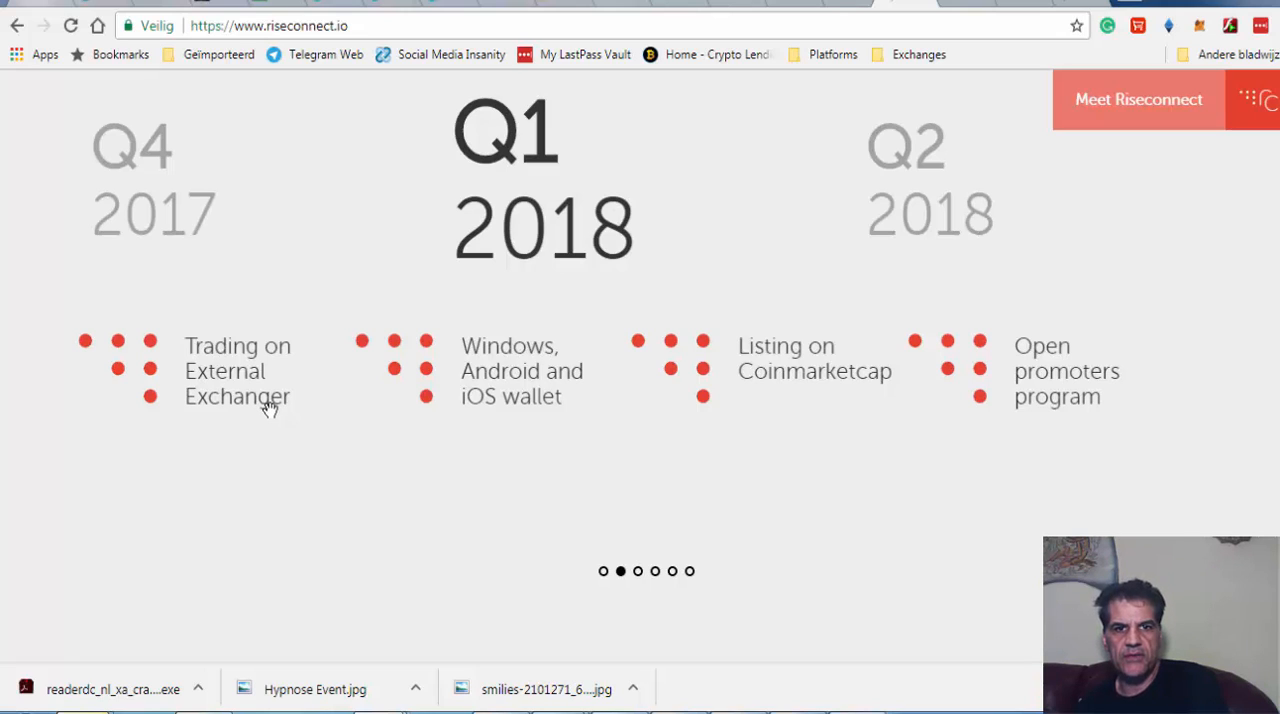
mouse_move(384, 418)
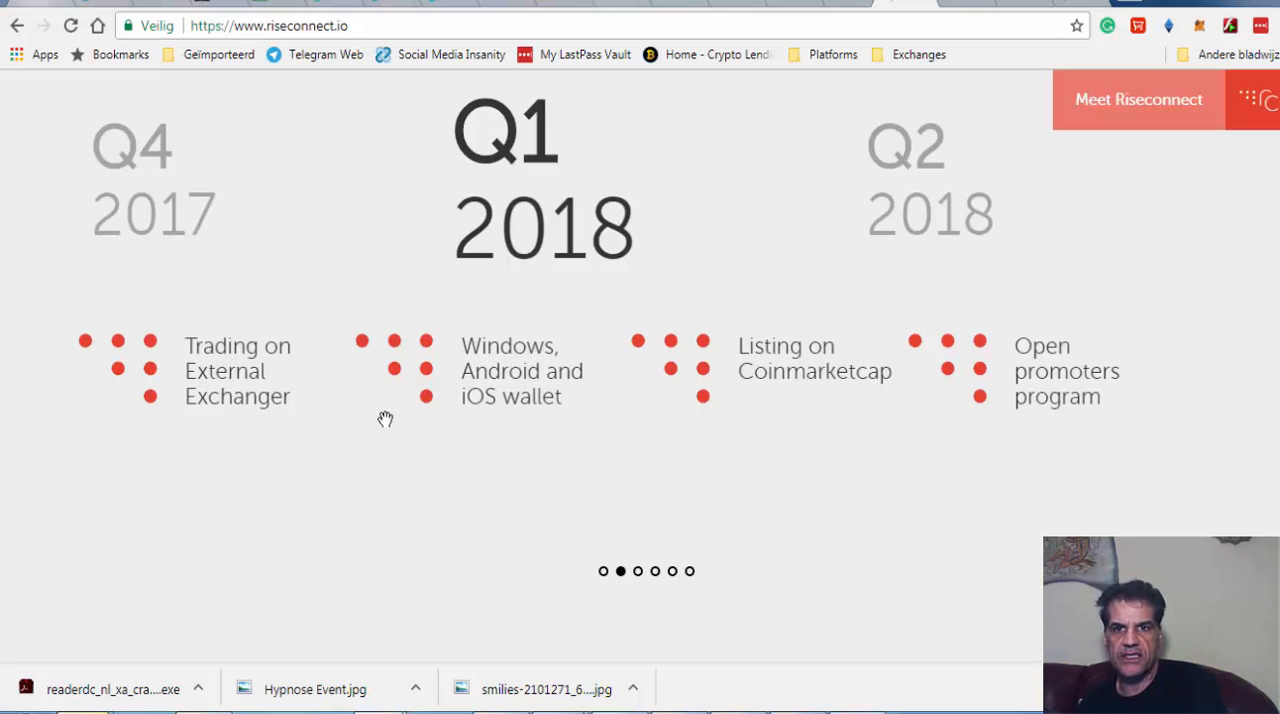
mouse_move(528, 502)
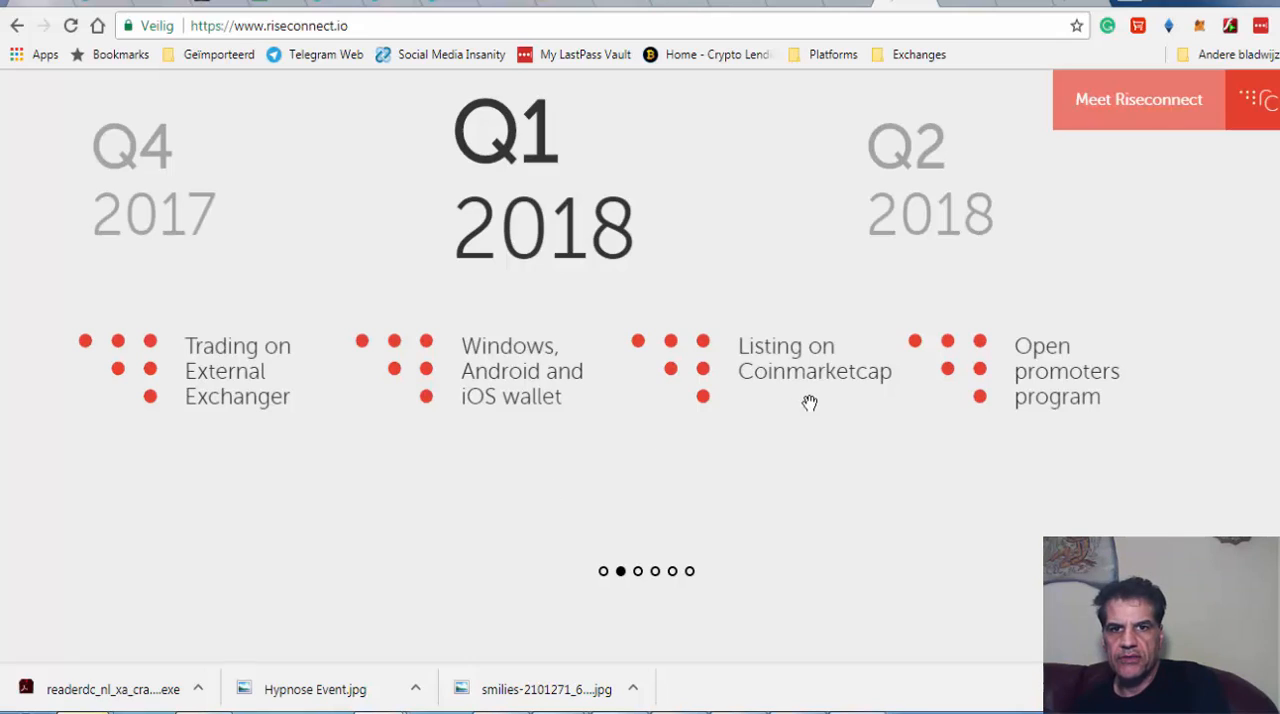
mouse_move(764, 414)
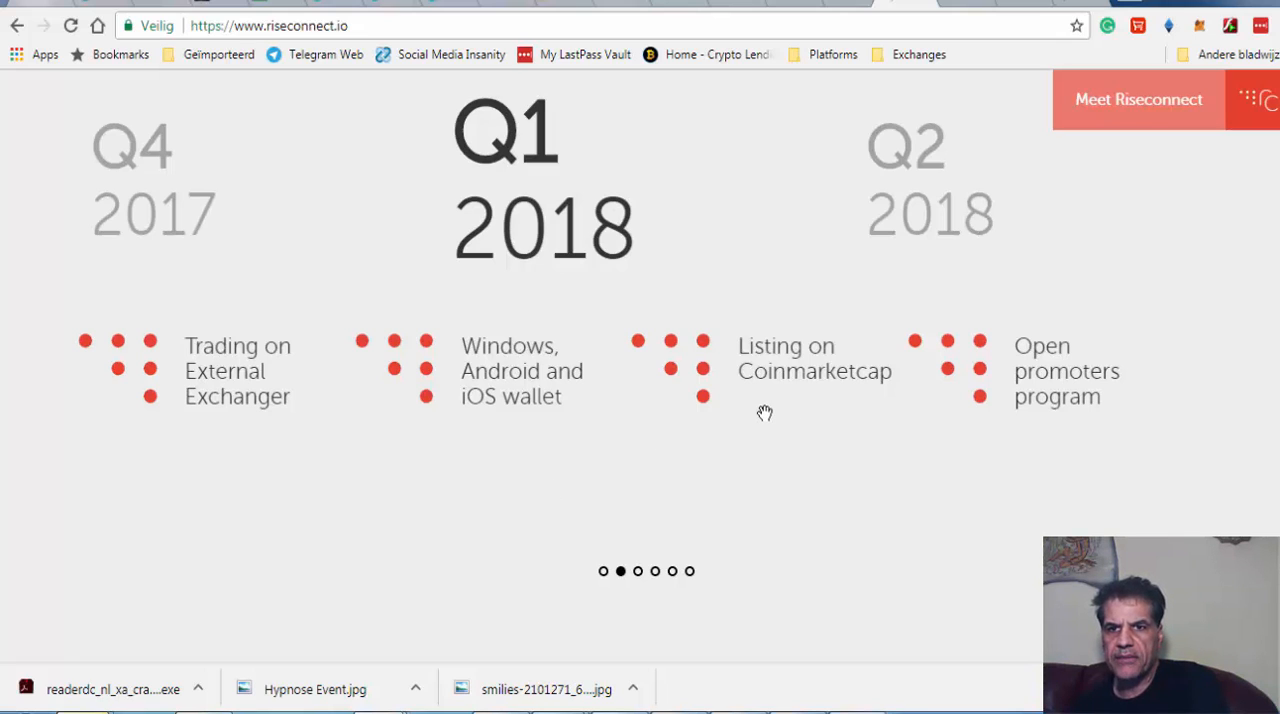
Advance the roadmap carousel from Q2 2018 through Q3 to the Q4 2018 milestones
scroll(down, 3)
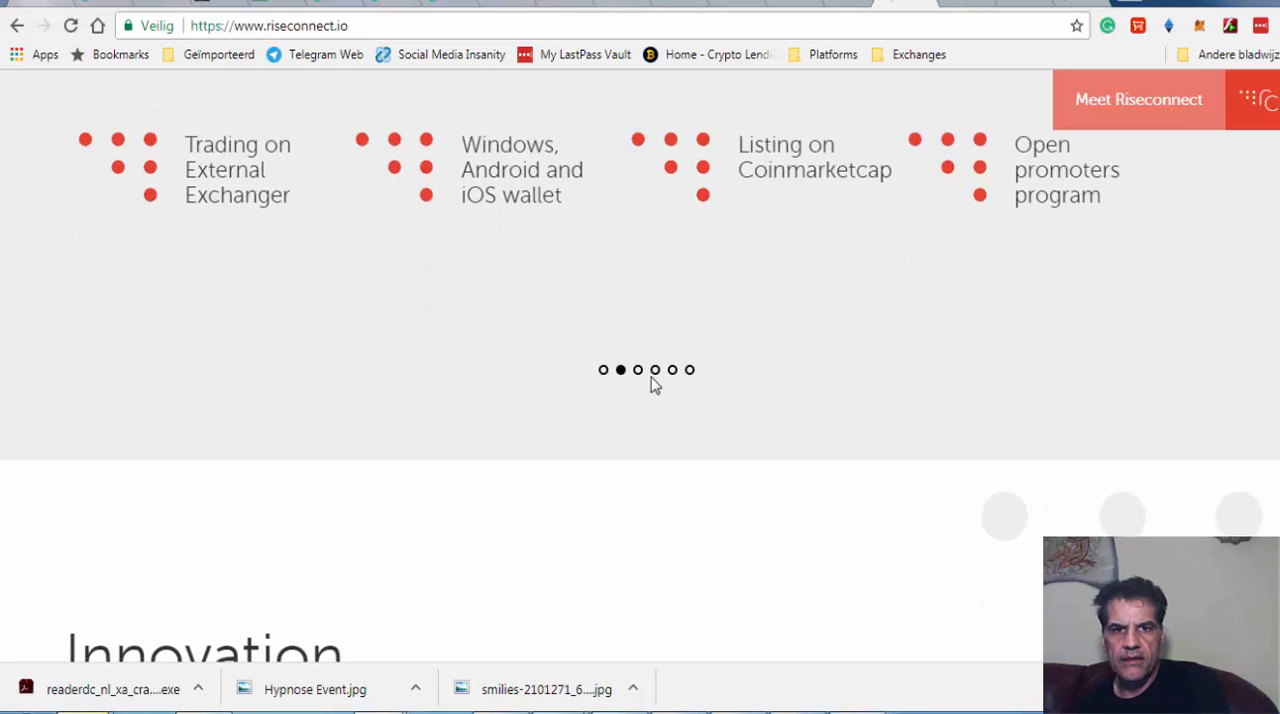
click(636, 370)
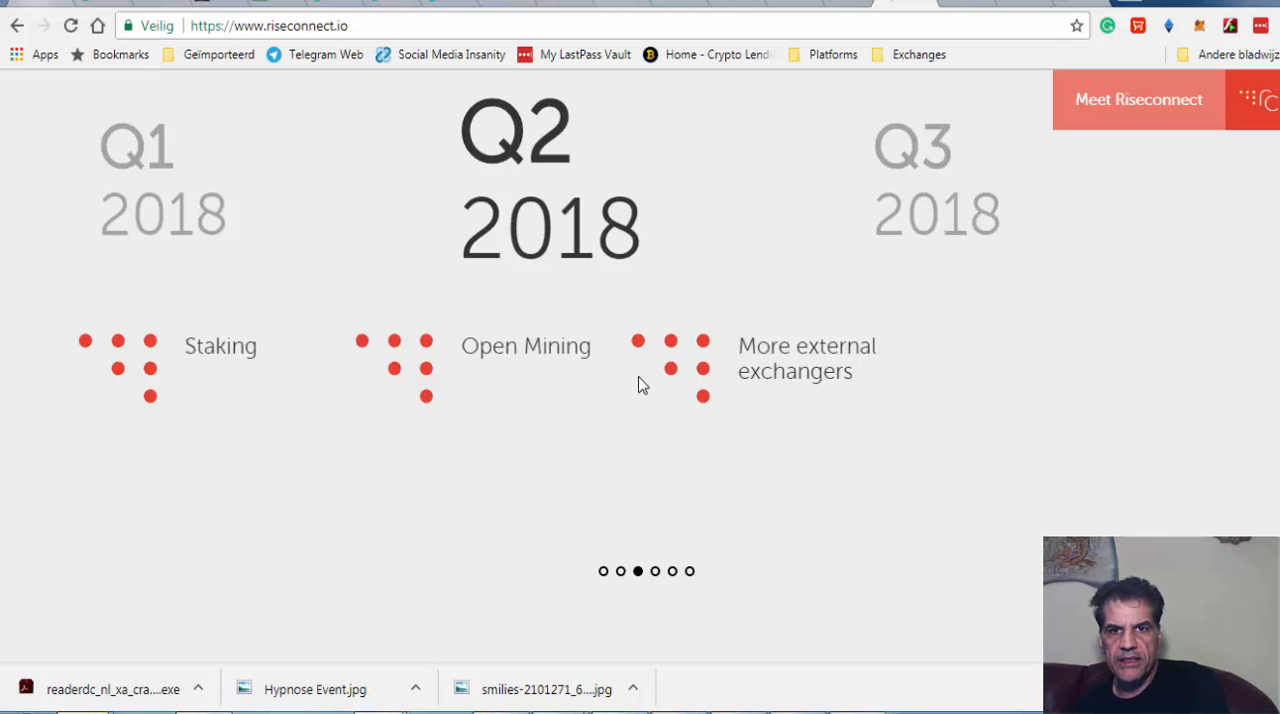
mouse_move(640, 384)
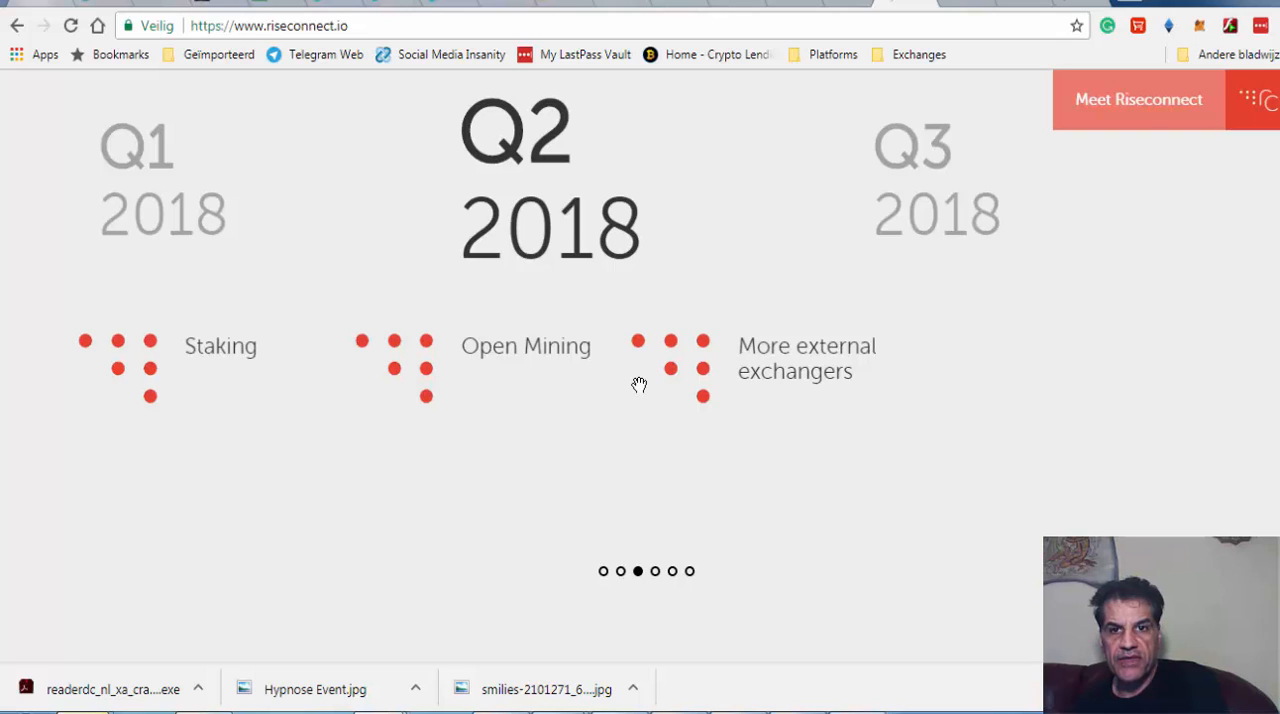
mouse_move(700, 512)
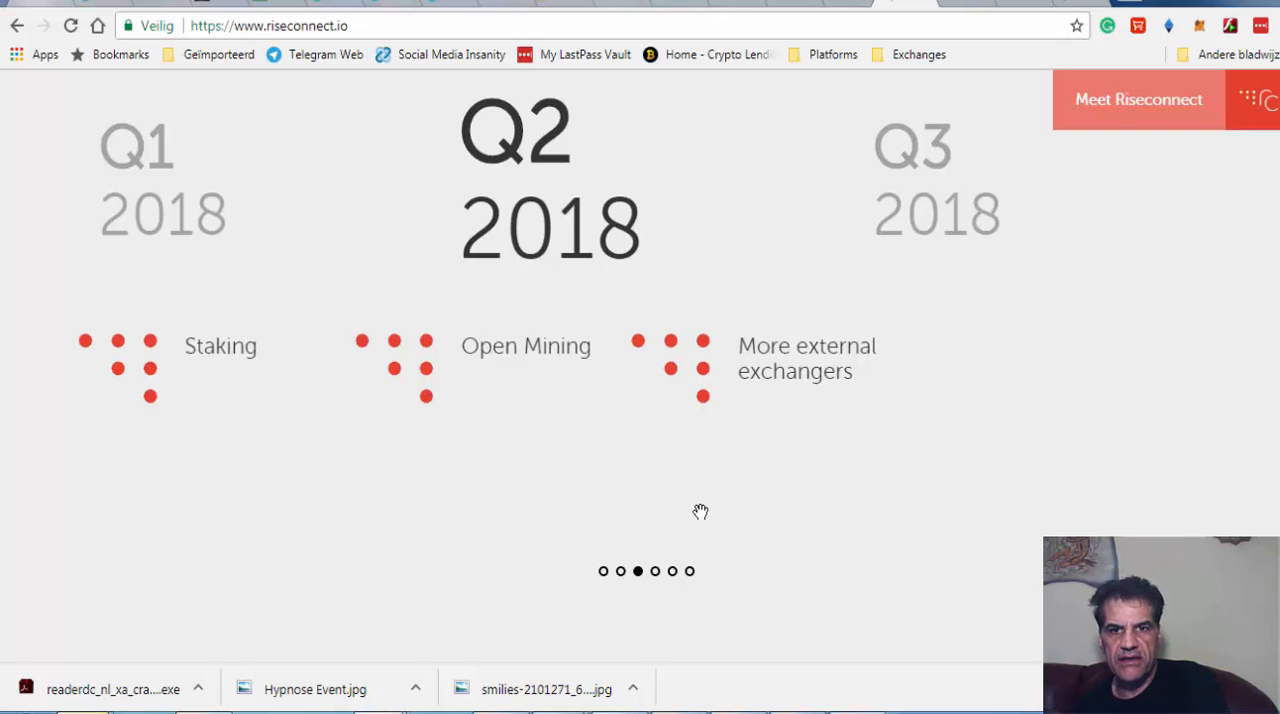
mouse_move(640, 586)
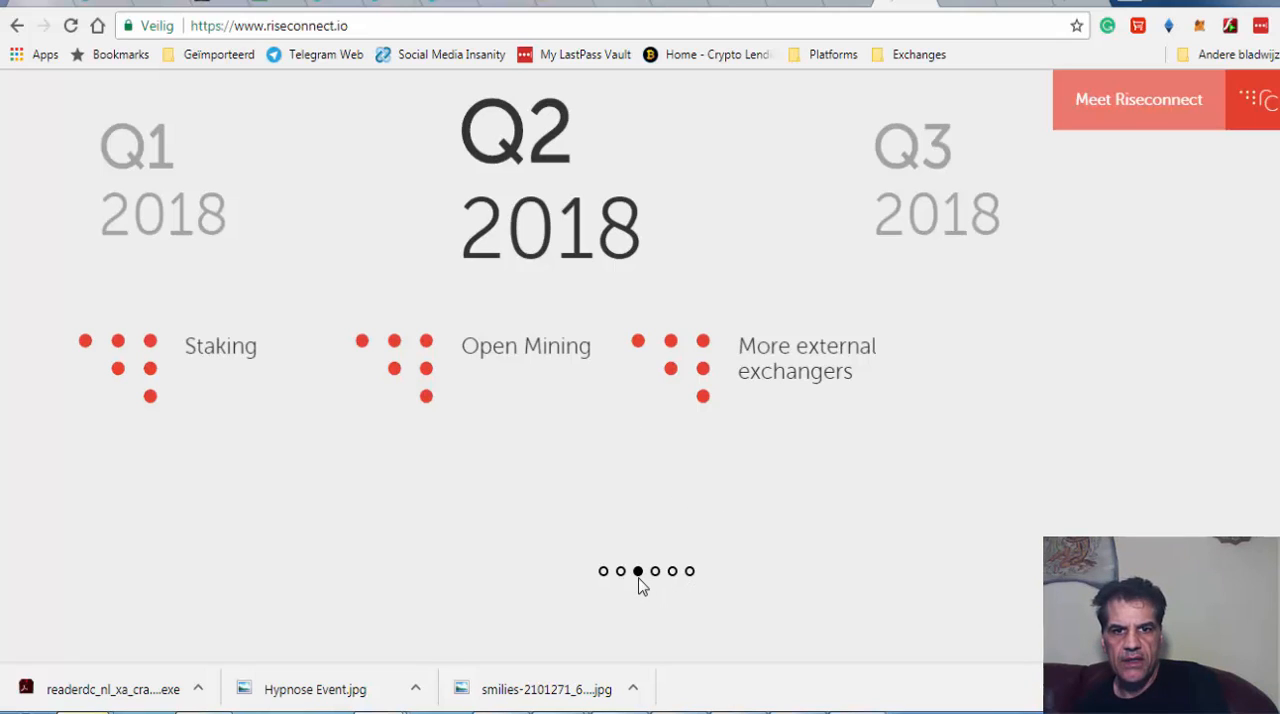
mouse_move(16, 328)
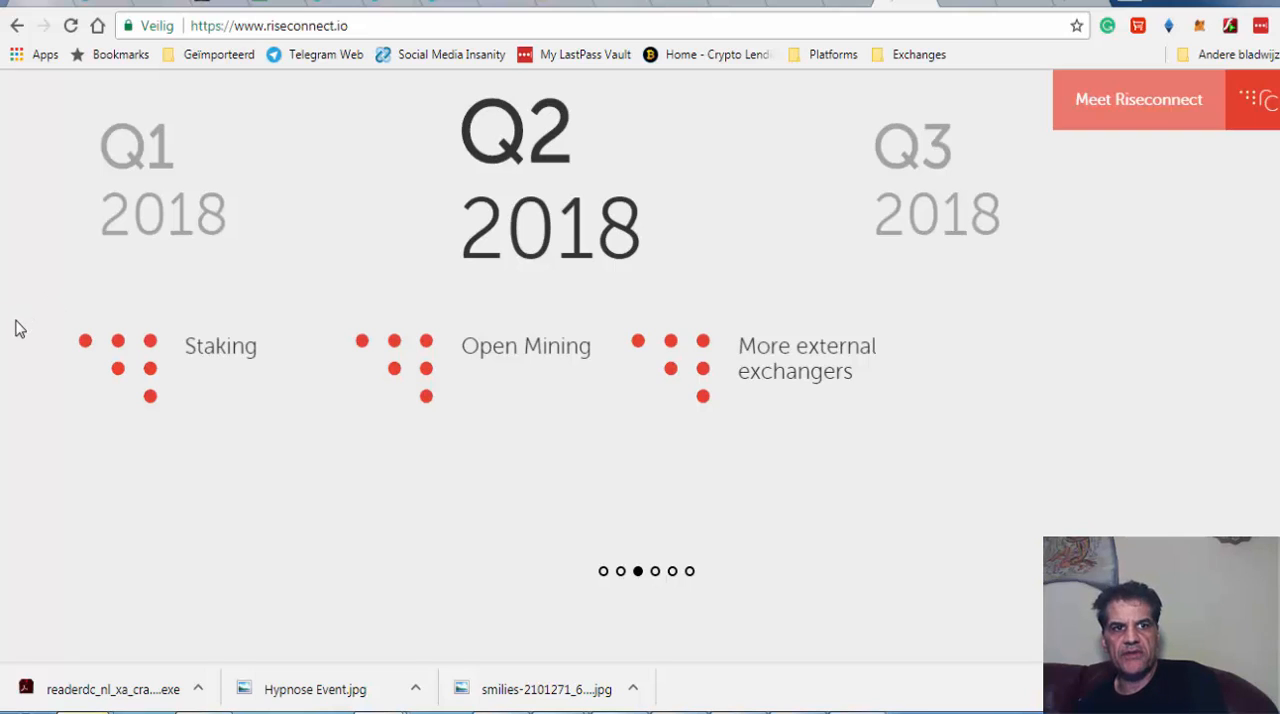
mouse_move(752, 408)
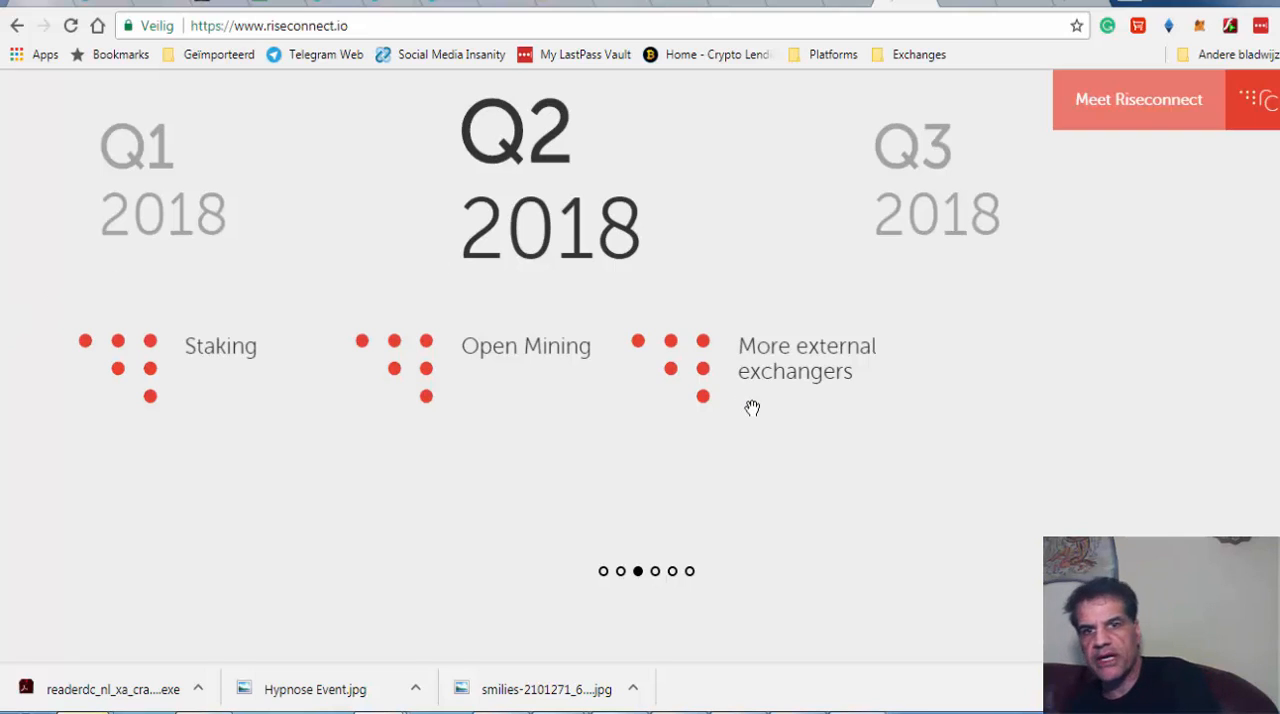
mouse_move(656, 572)
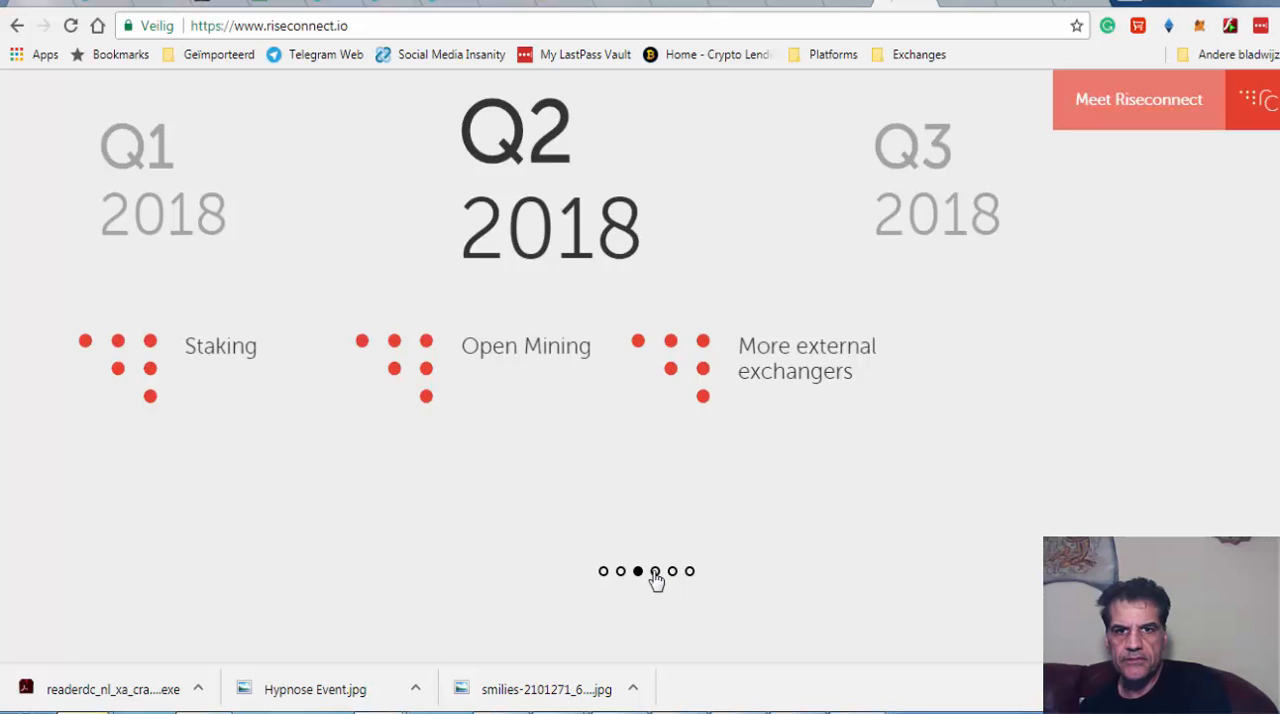
click(656, 572)
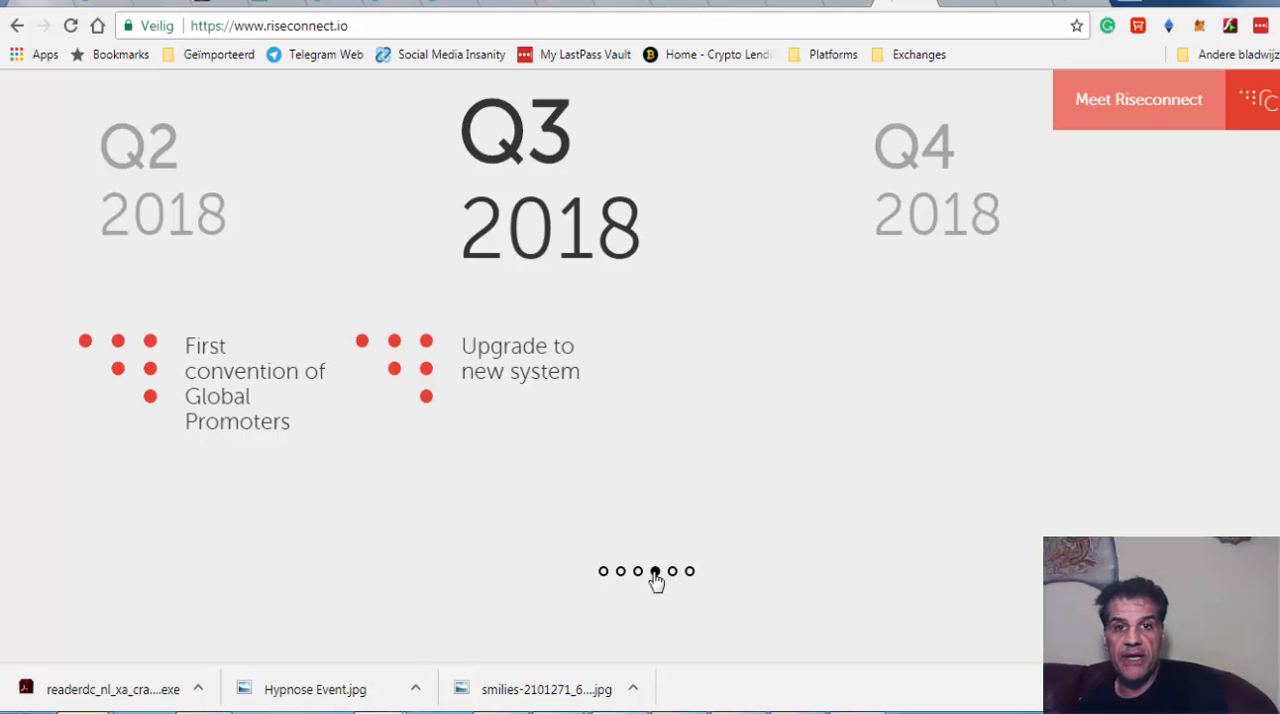
scroll(down, 3)
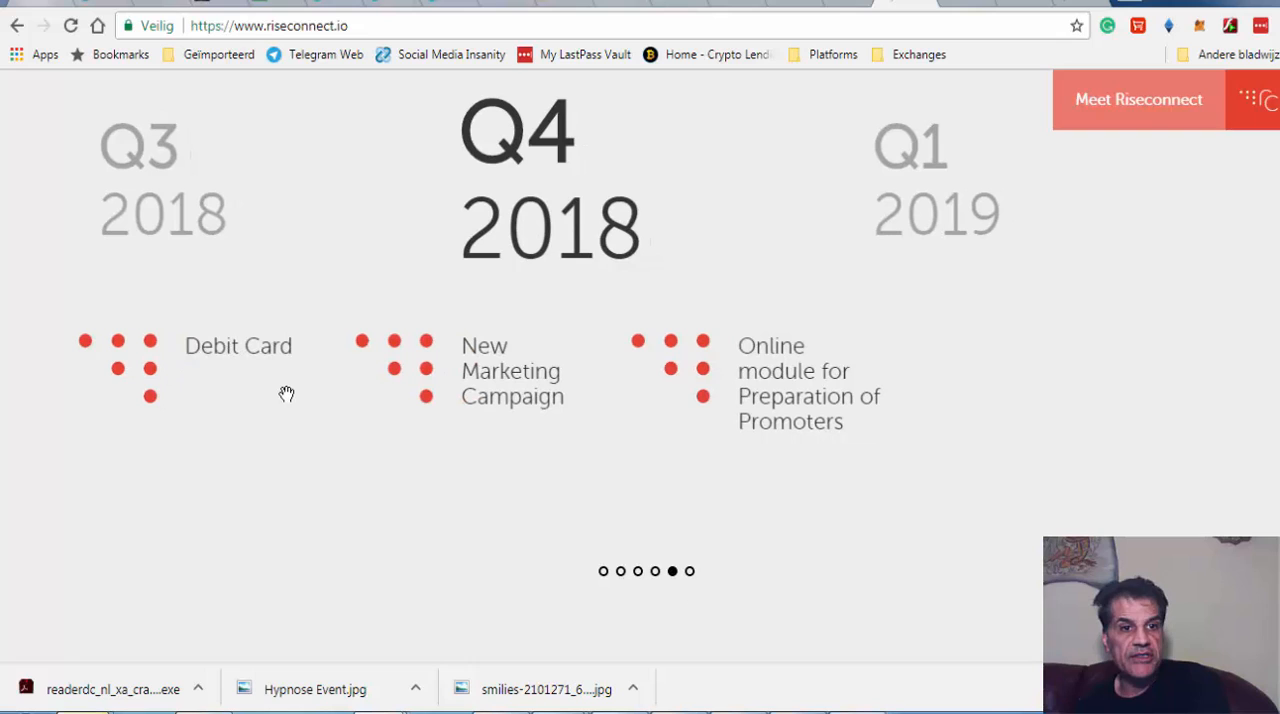
mouse_move(482, 408)
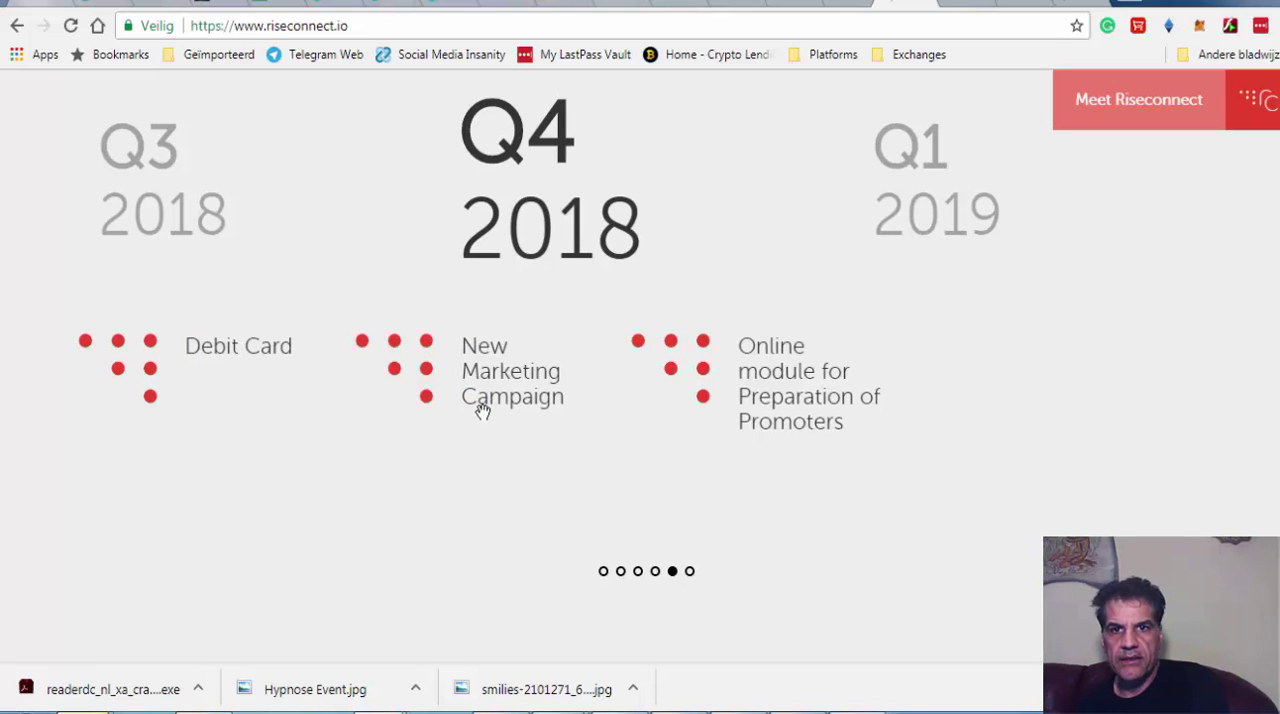
mouse_move(540, 404)
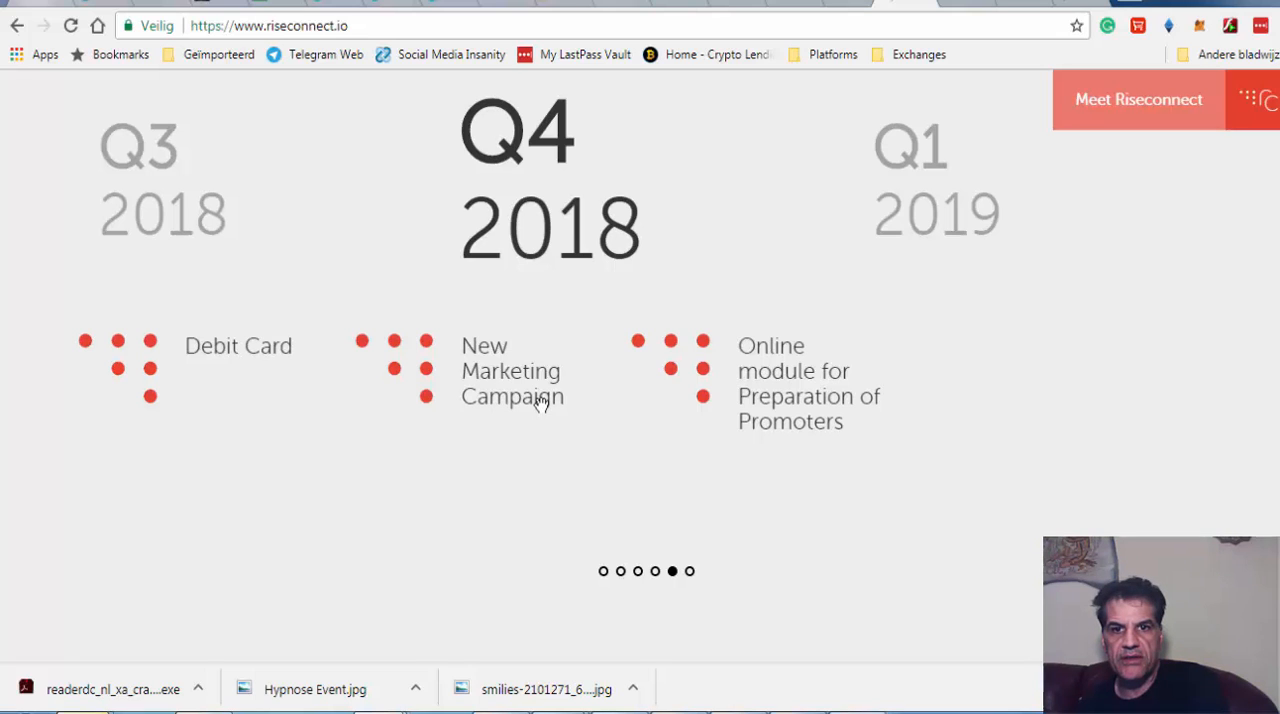
Scroll past the RiC Pay, Mobile App and Desktop Wallet cards to the YouTuber banner
scroll(down, 3)
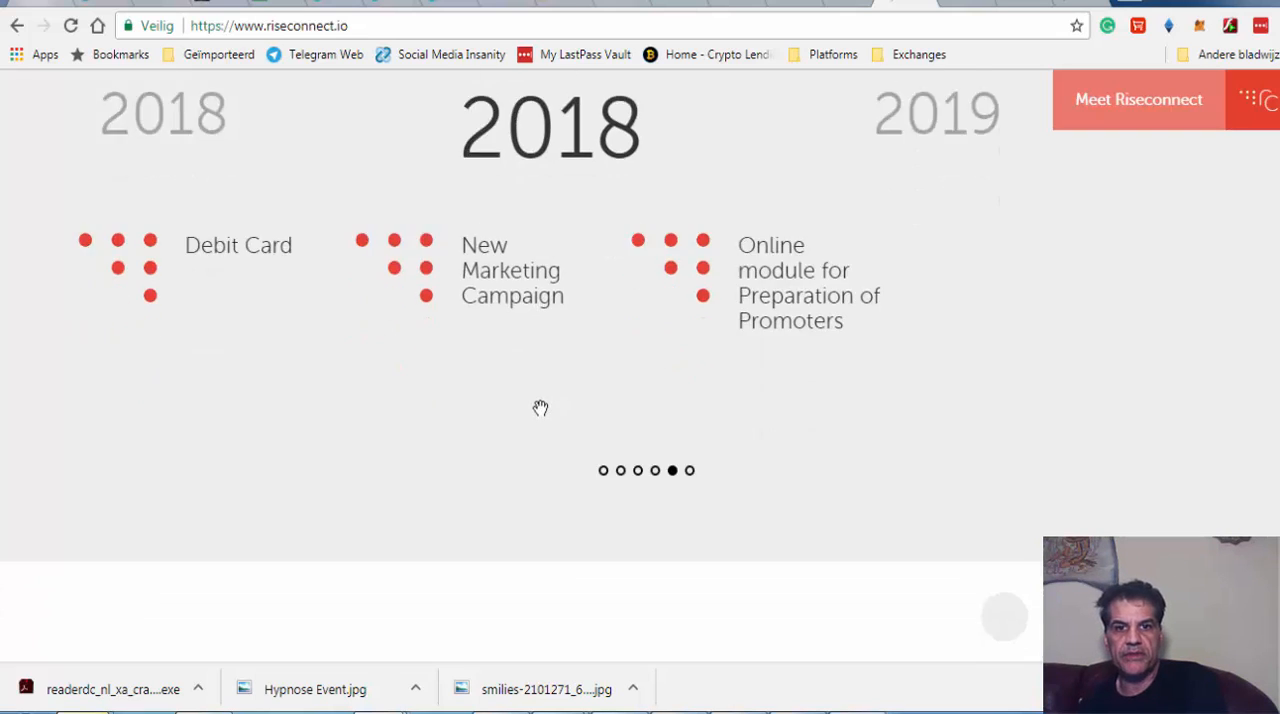
scroll(down, 3)
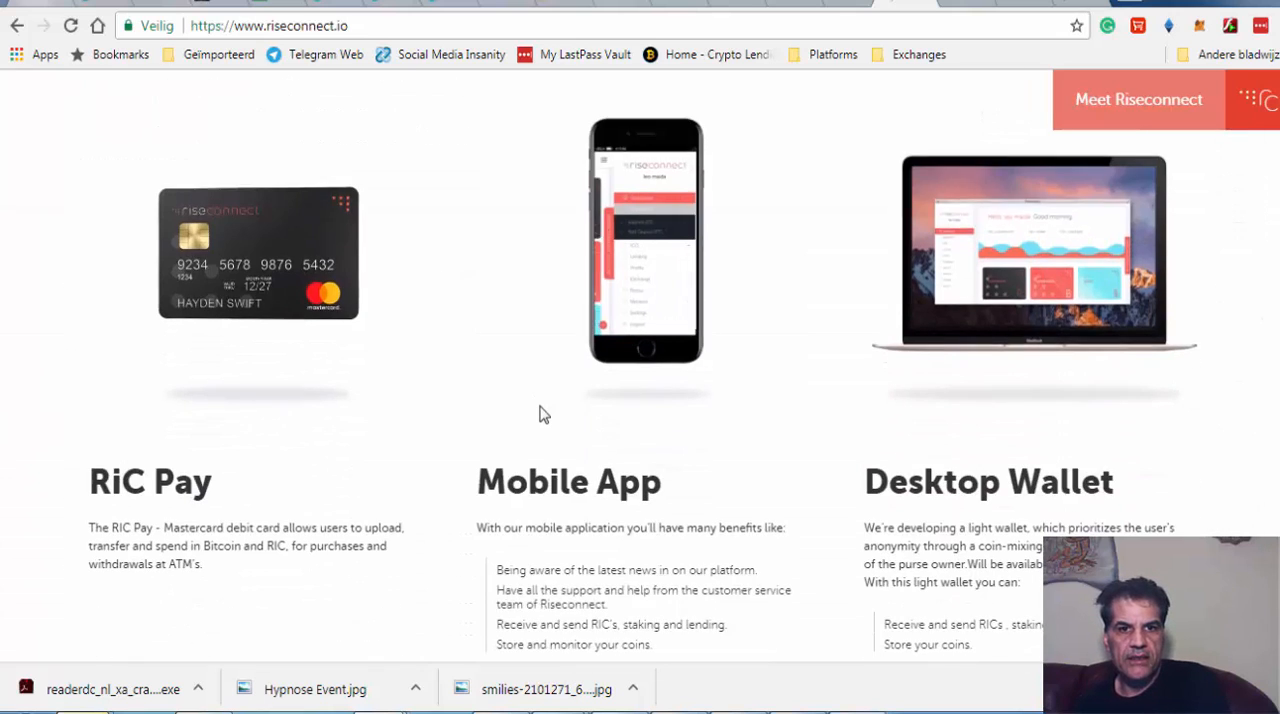
scroll(down, 3)
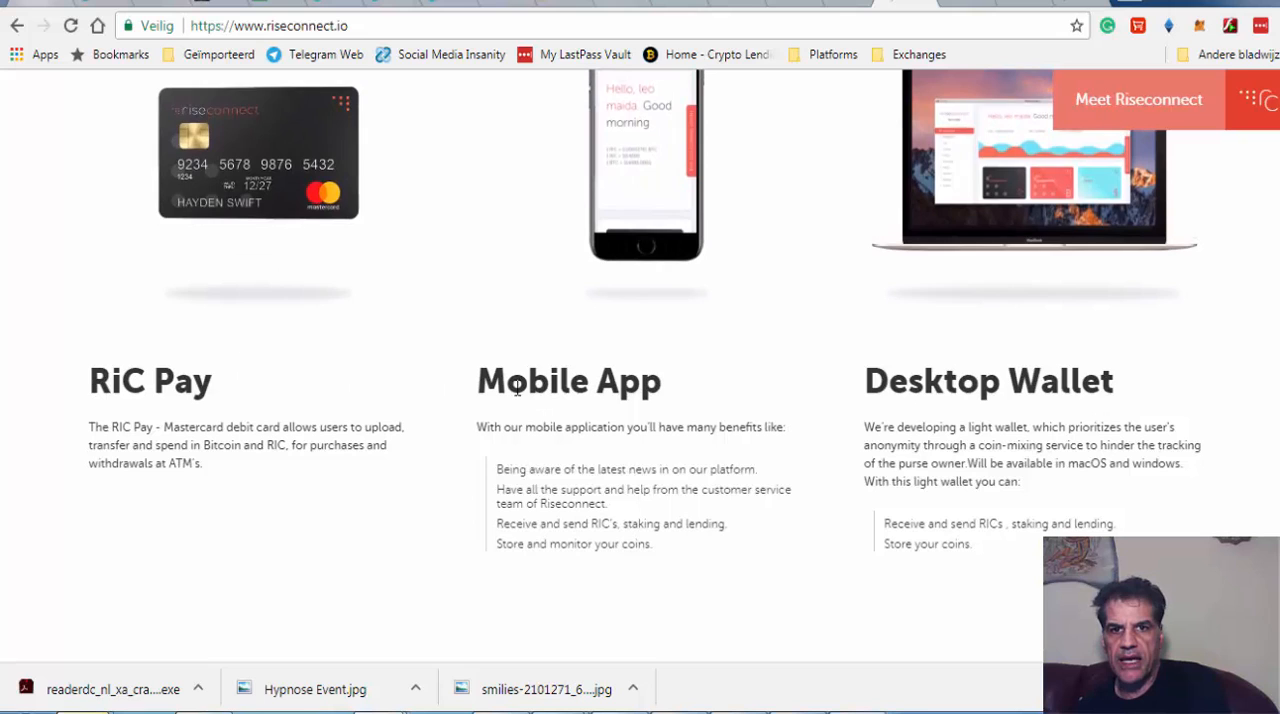
scroll(down, 3)
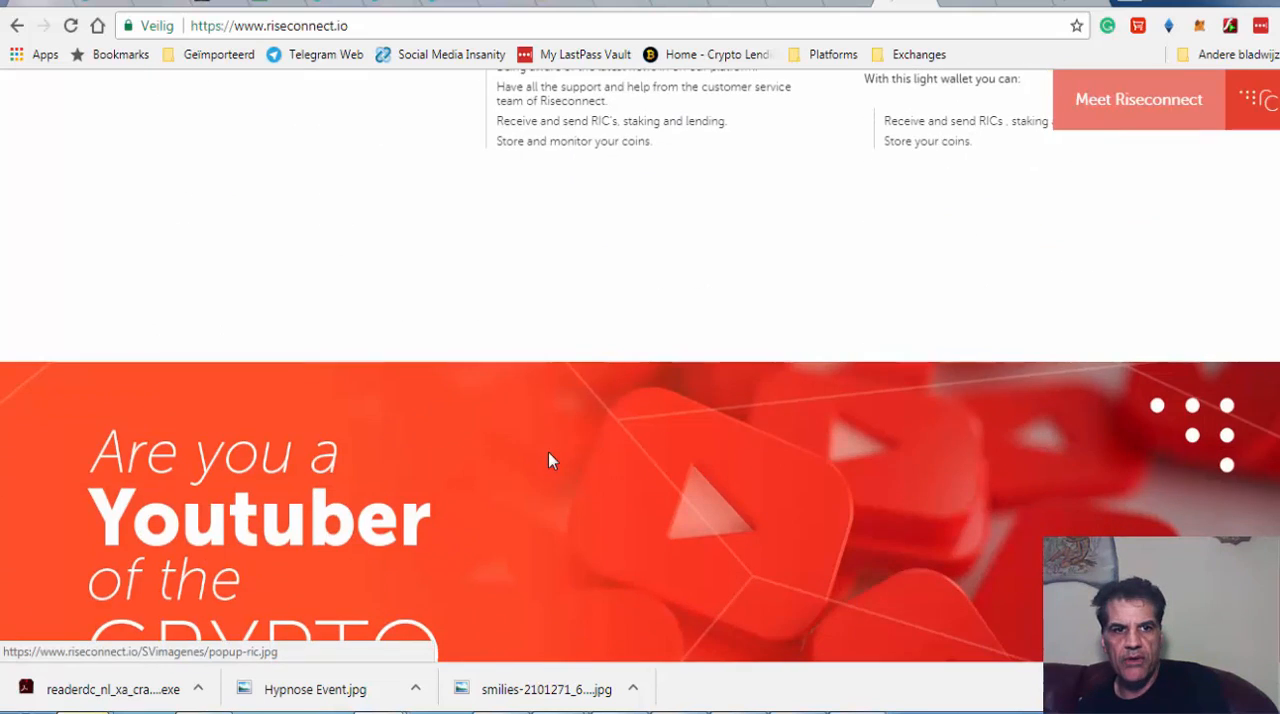
scroll(down, 3)
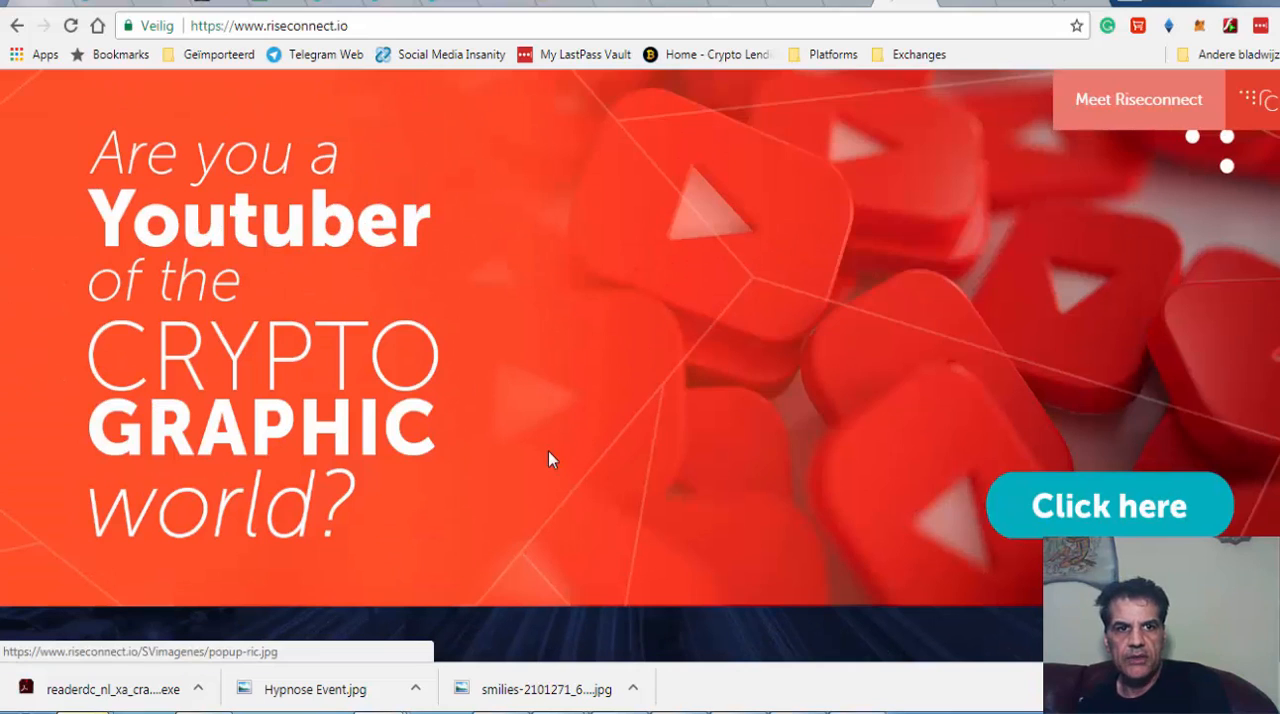
mouse_move(658, 90)
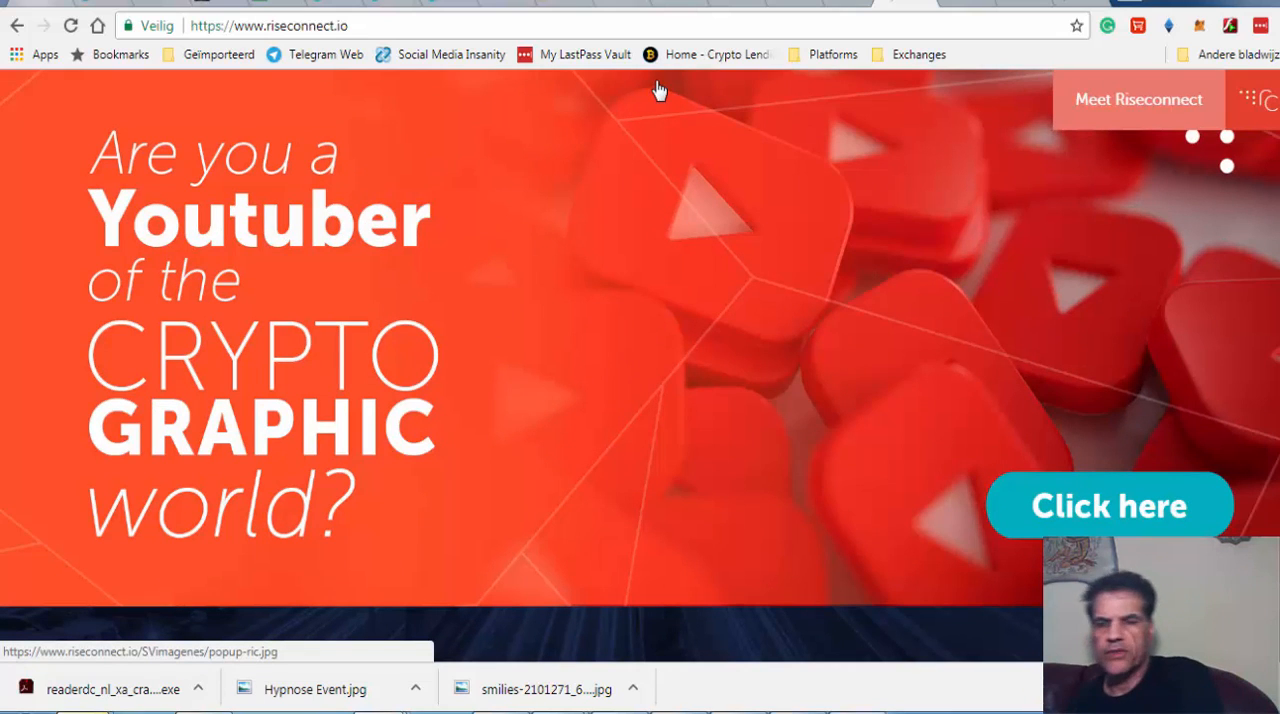
mouse_move(436, 50)
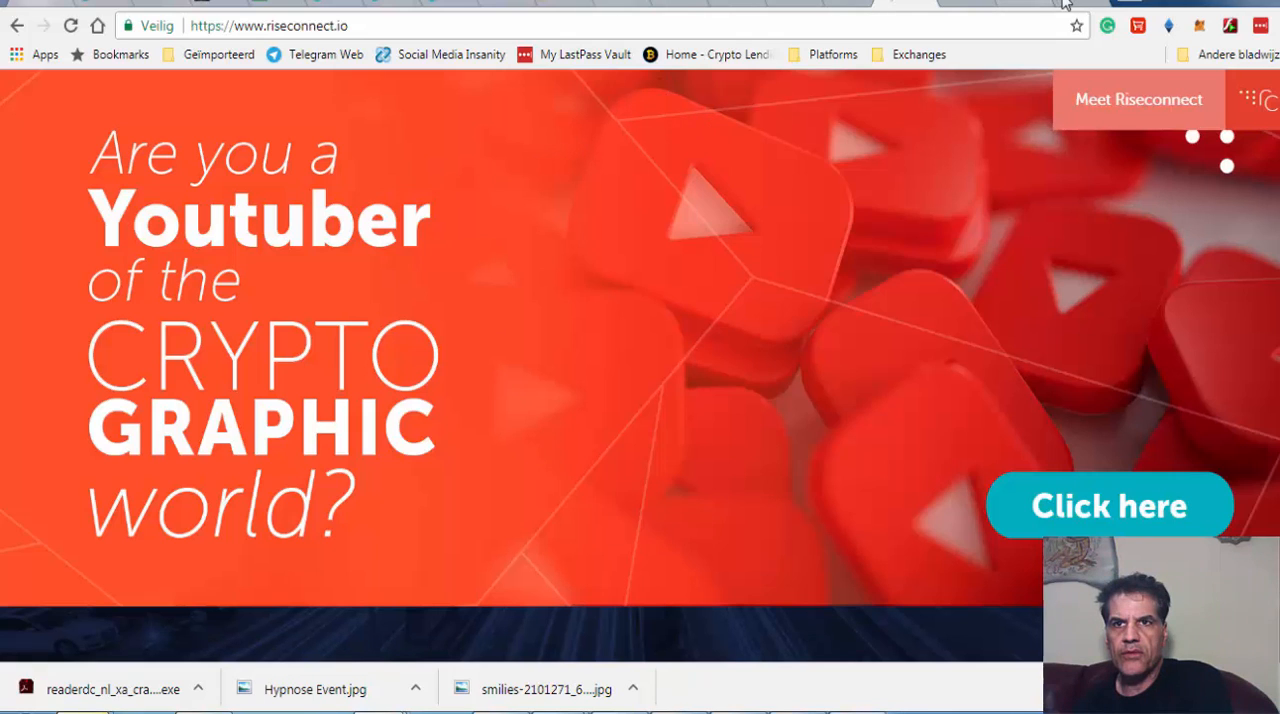
Open the Riseconnect whitepaper PDF and page through its cover and Contents
click(1108, 506)
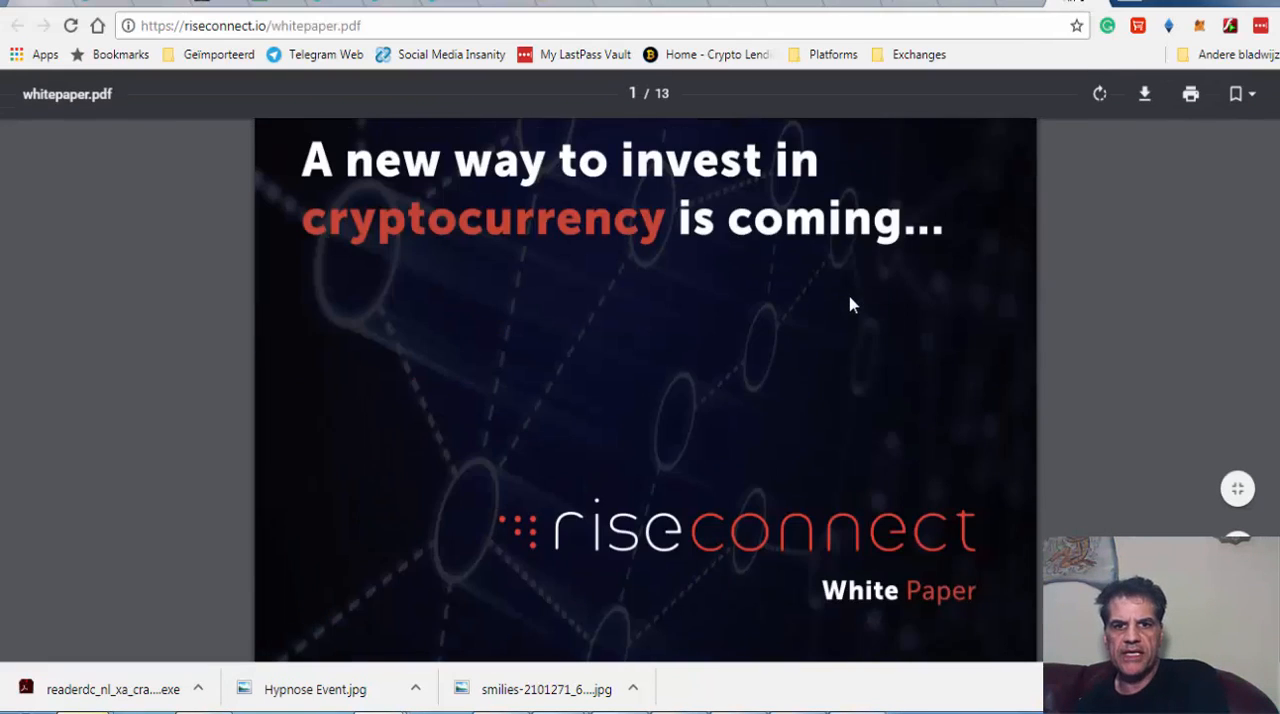
scroll(down, 3)
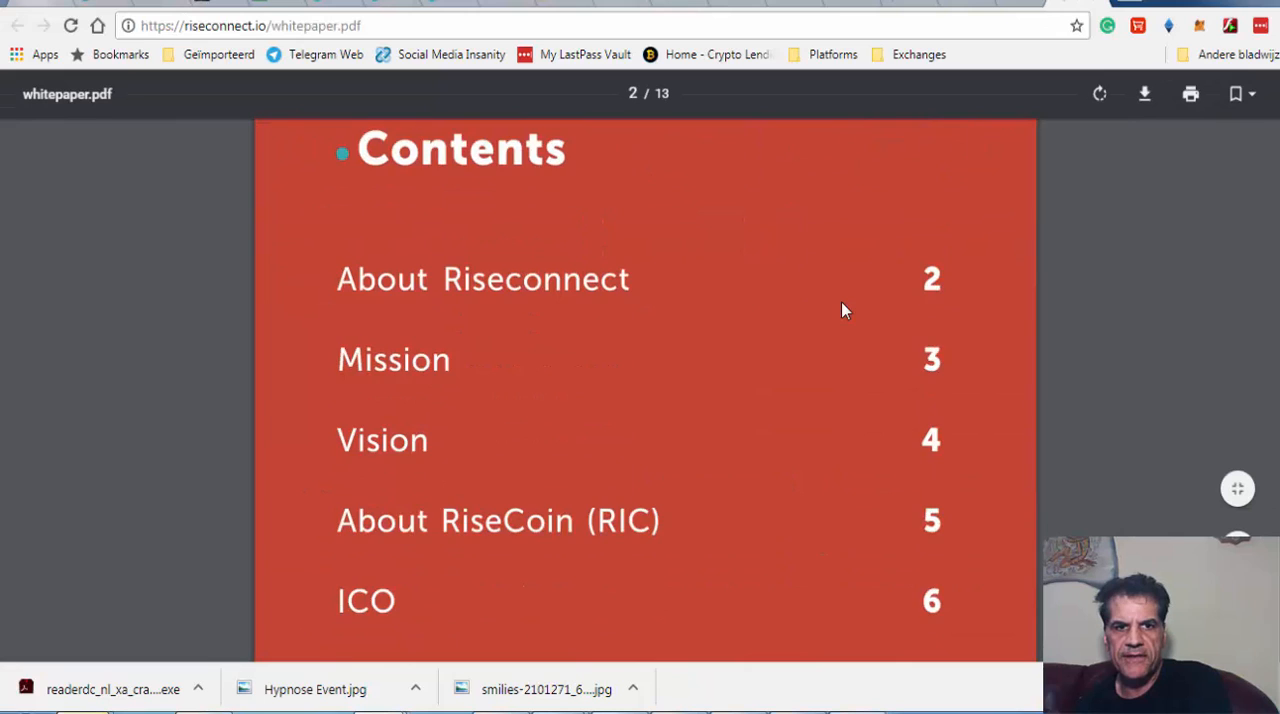
scroll(down, 3)
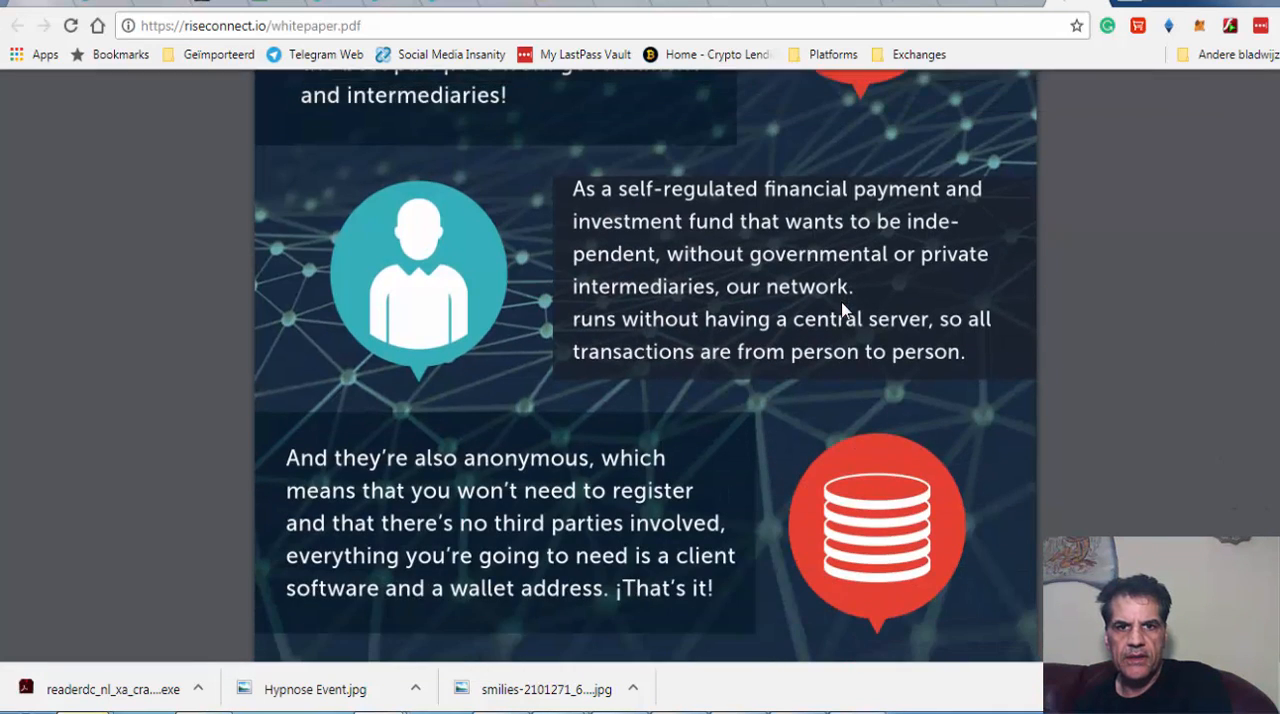
scroll(up, 3)
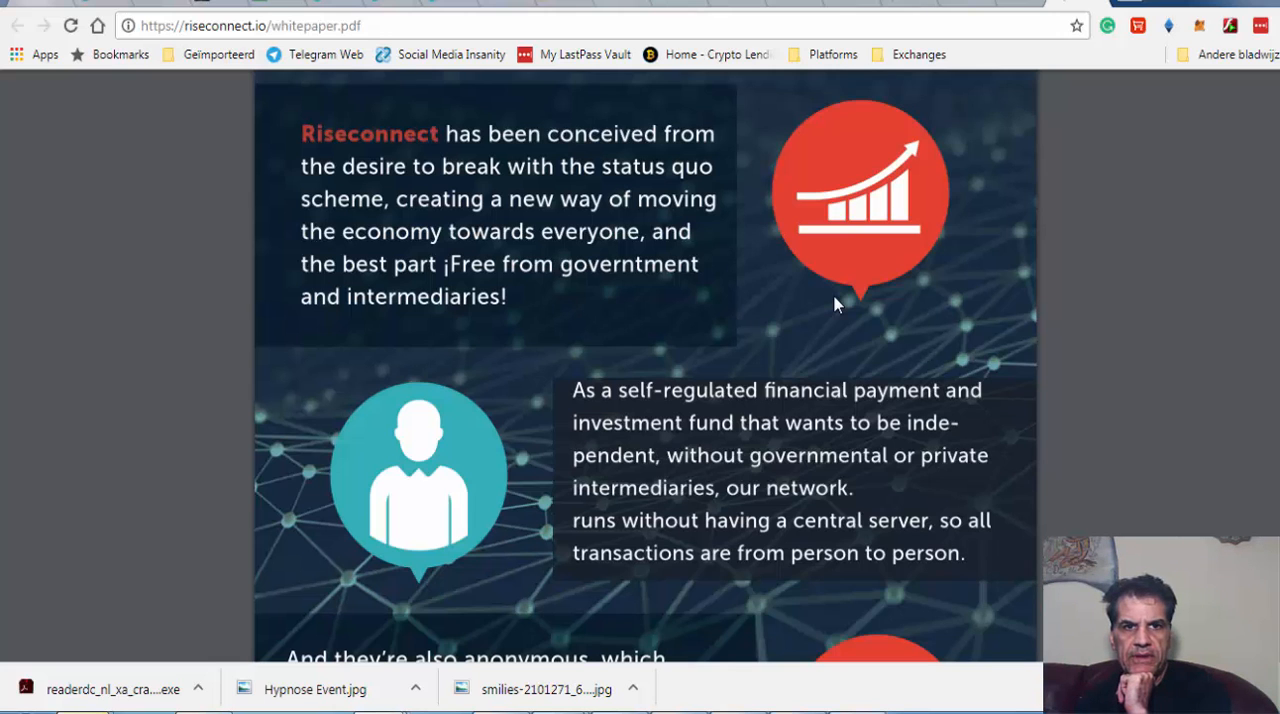
scroll(down, 3)
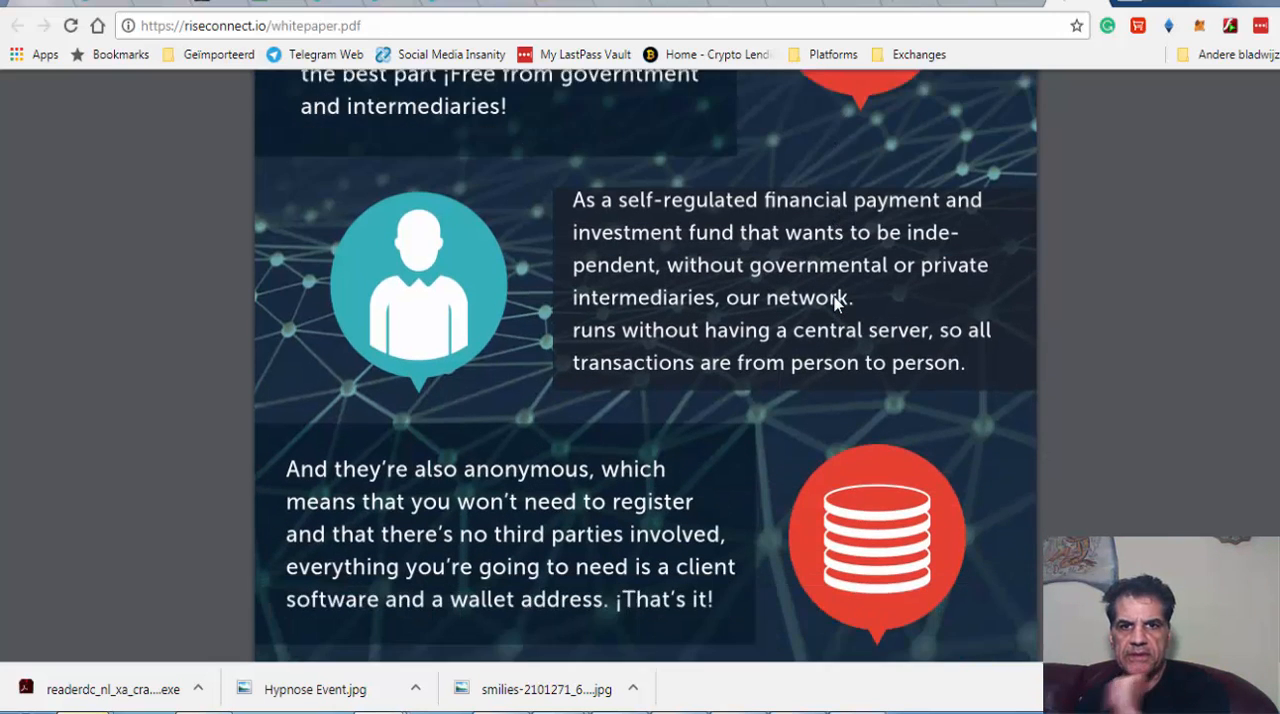
scroll(down, 3)
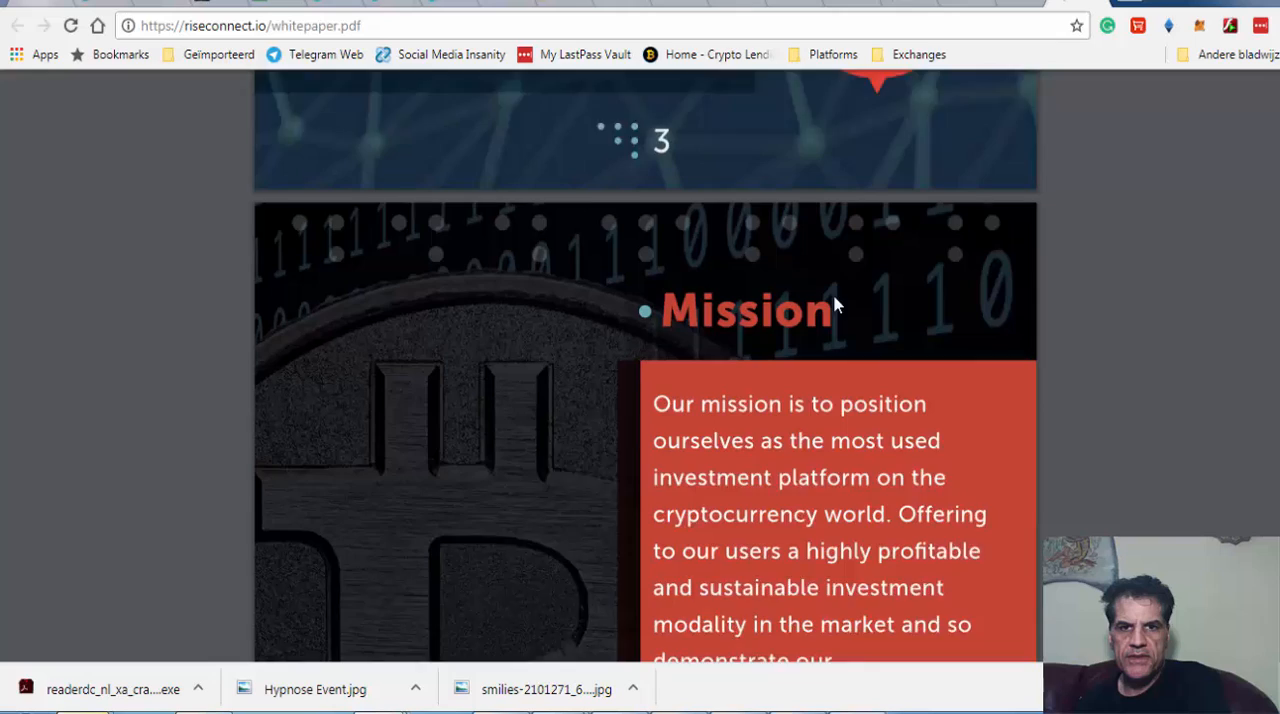
Continue through Mission and Vision to the page 6 RiseCoin specs: 30,000,000 supply, X11 algorithm
scroll(down, 3)
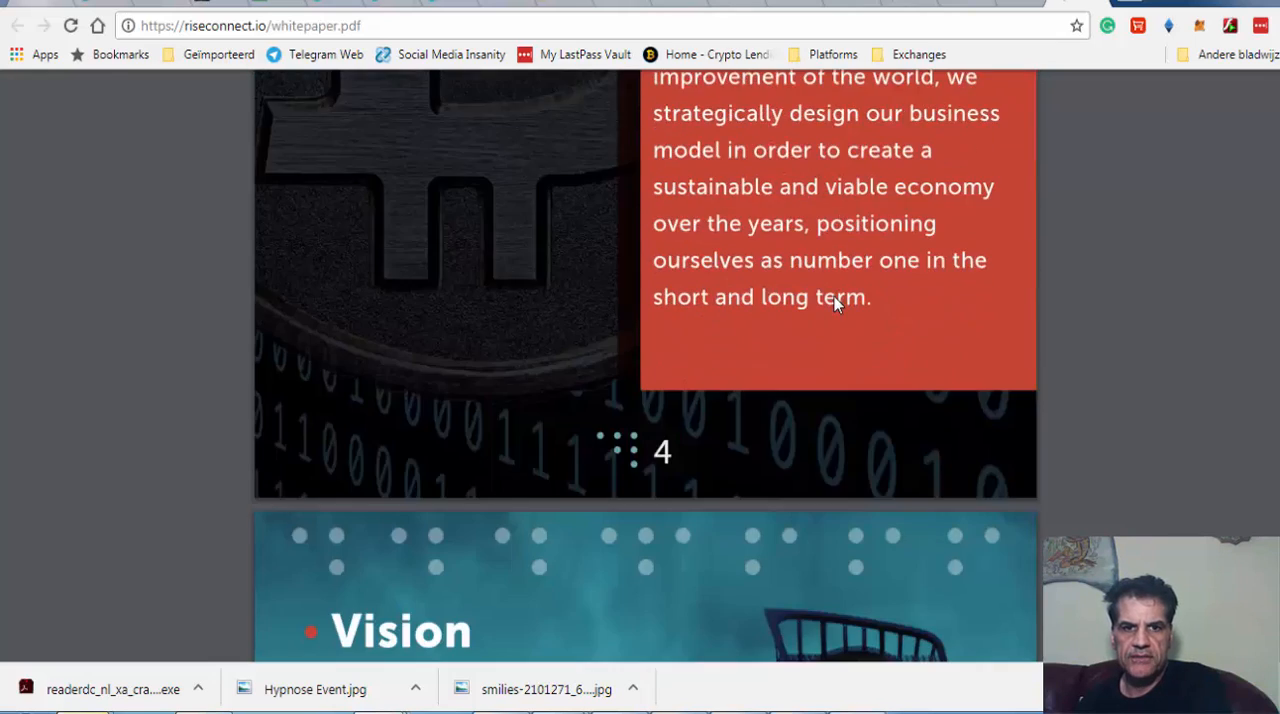
scroll(down, 3)
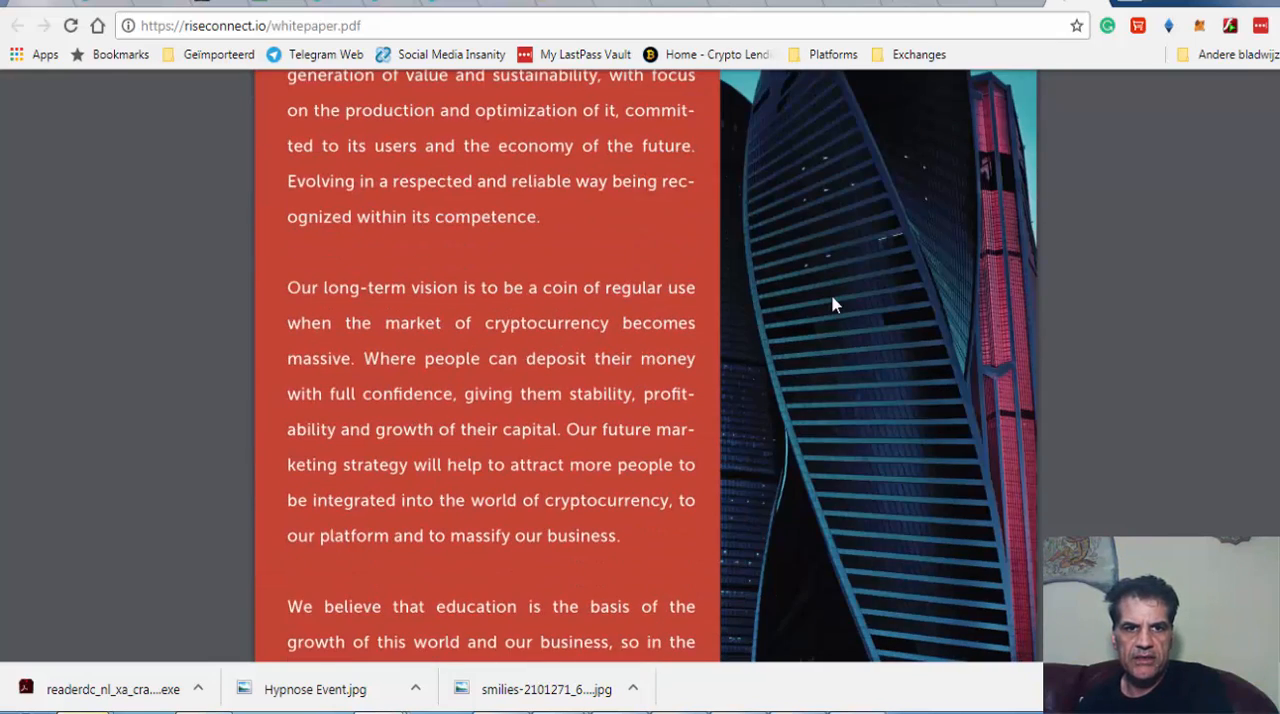
scroll(down, 3)
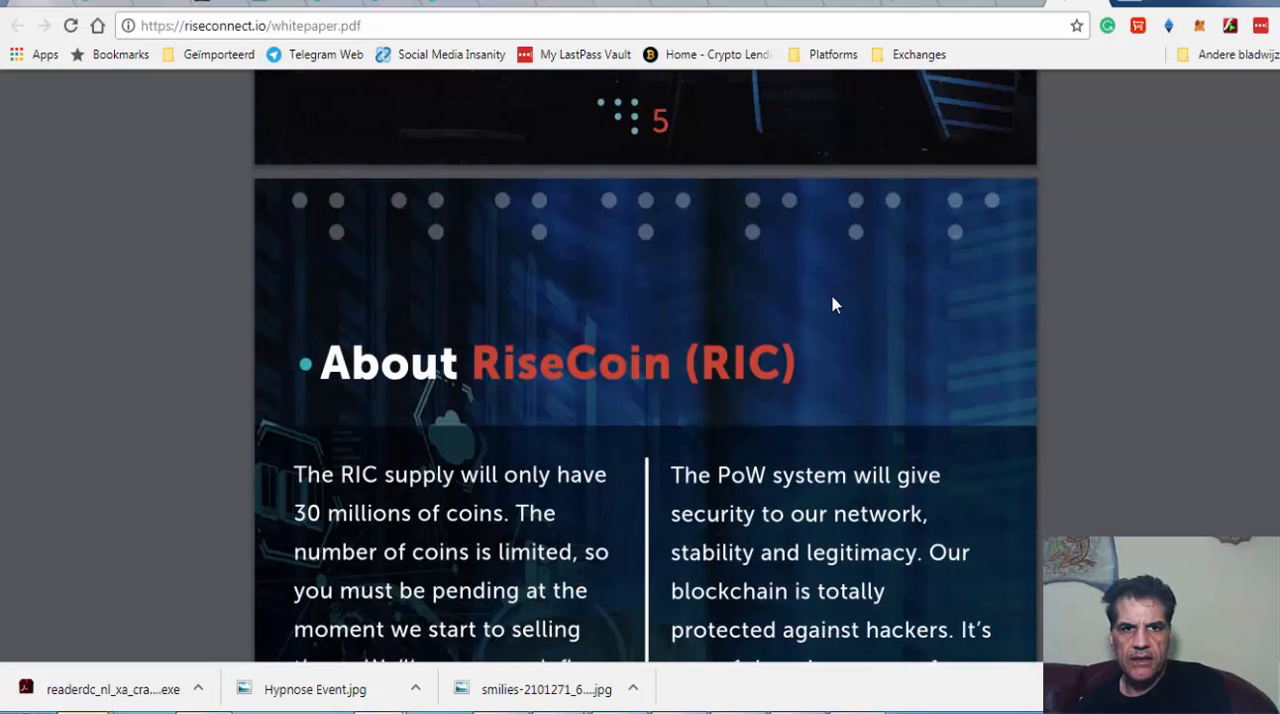
scroll(down, 3)
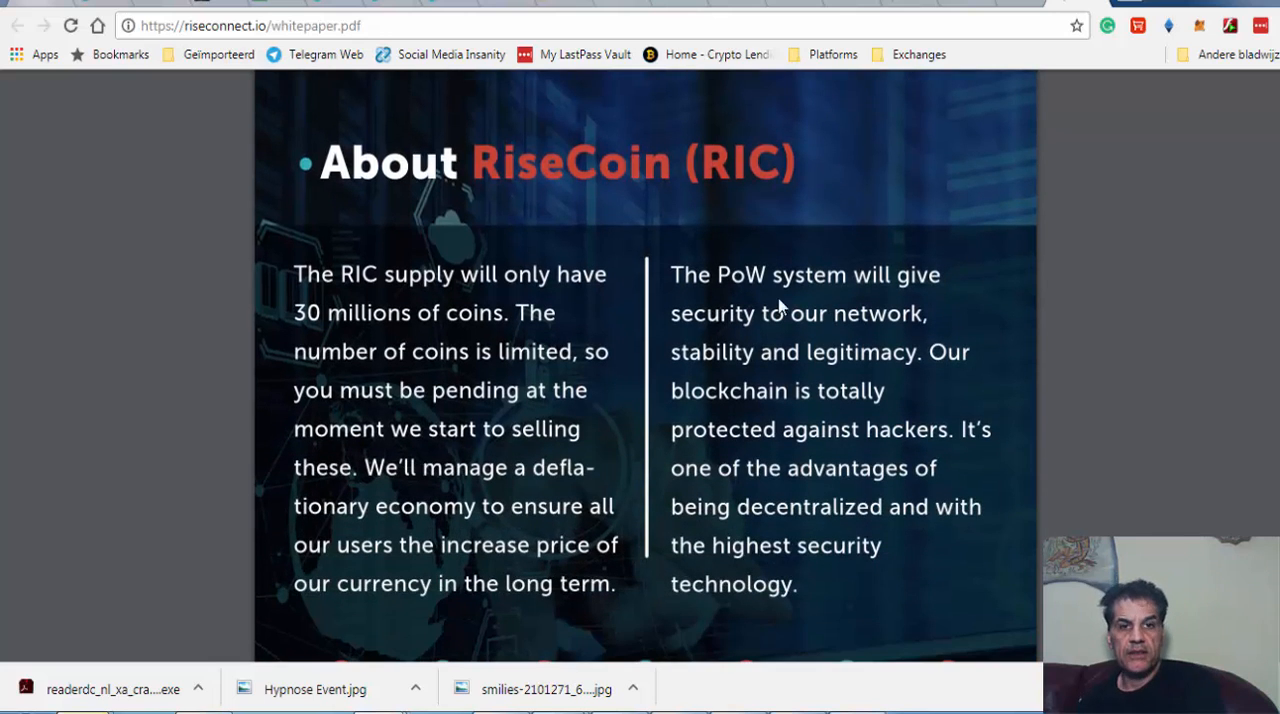
mouse_move(450, 344)
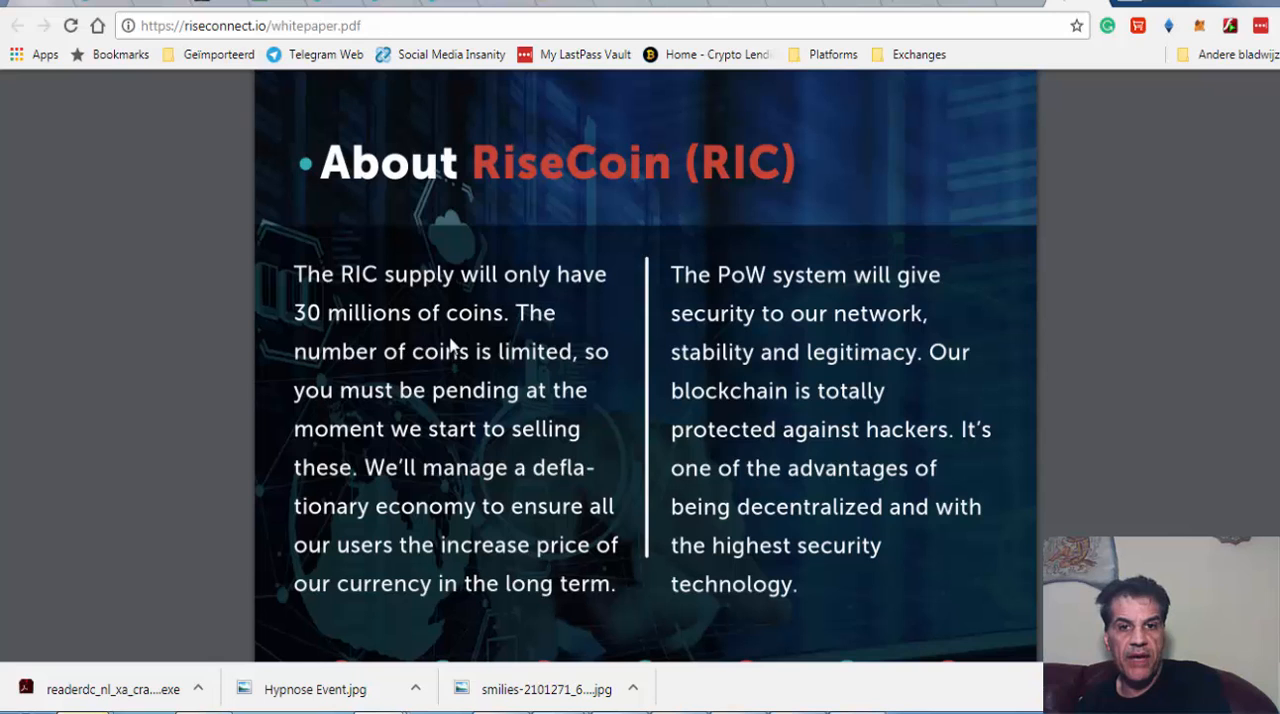
scroll(down, 3)
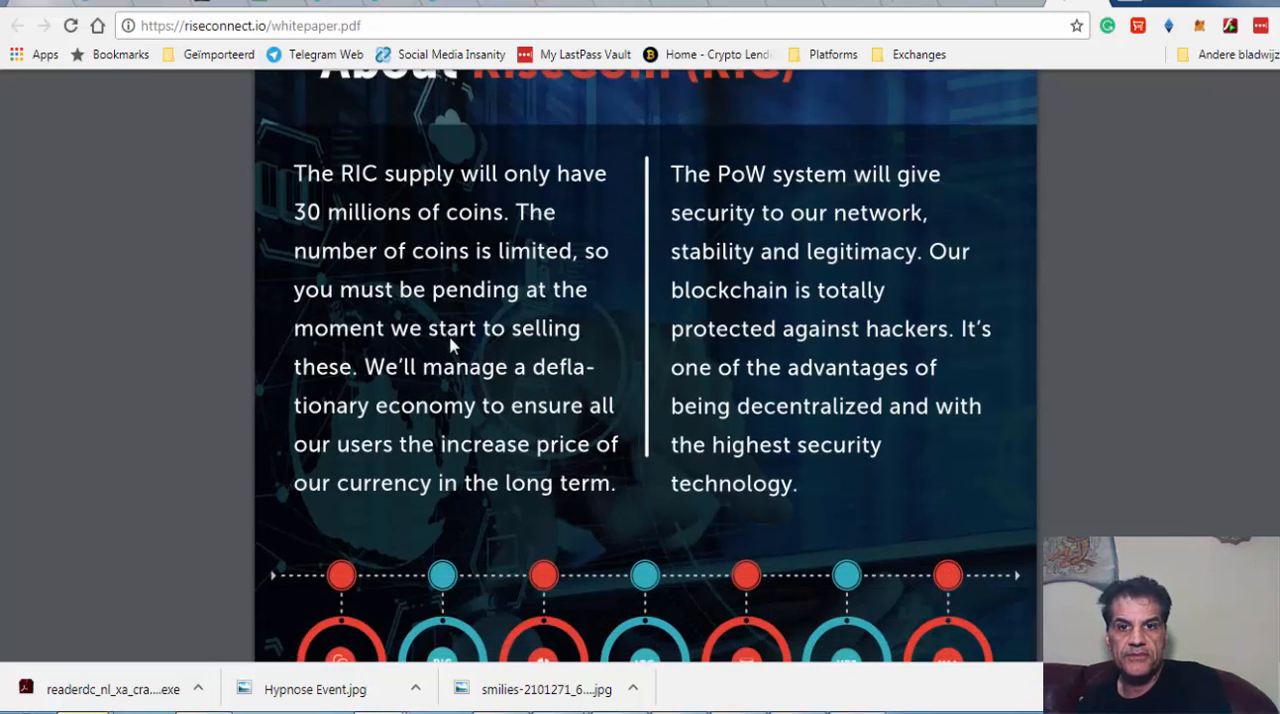
scroll(down, 3)
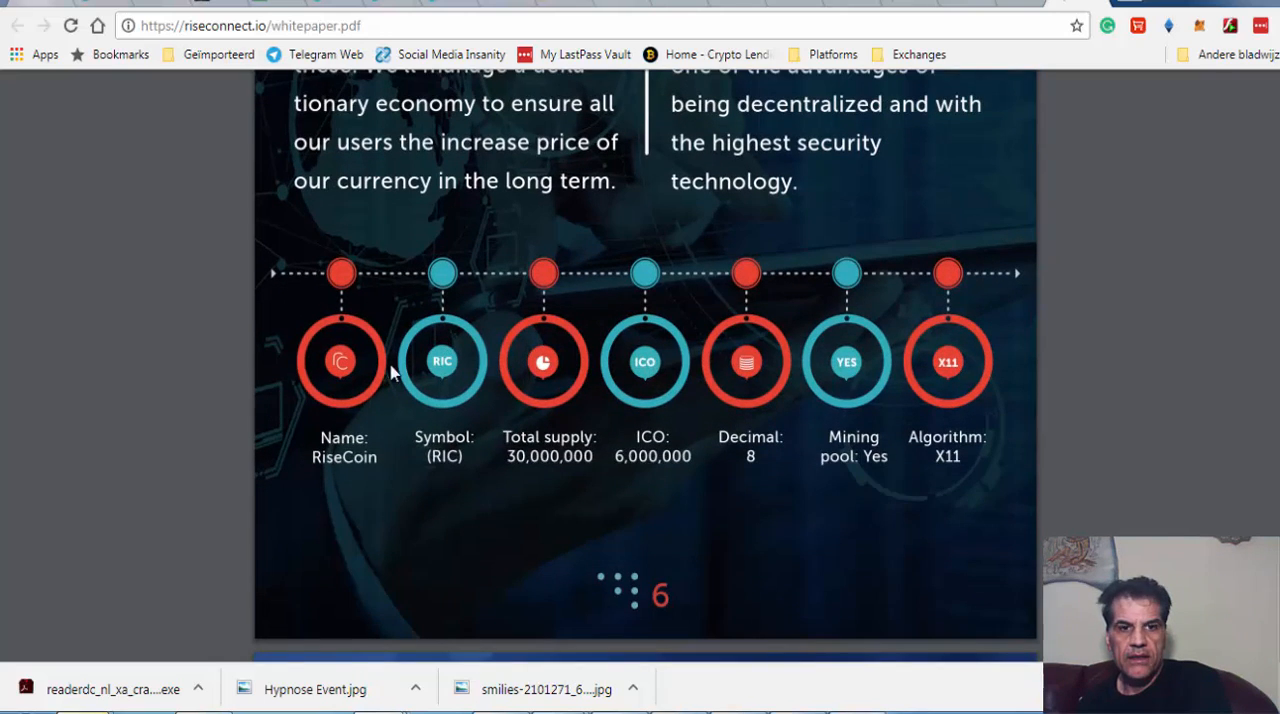
mouse_move(450, 470)
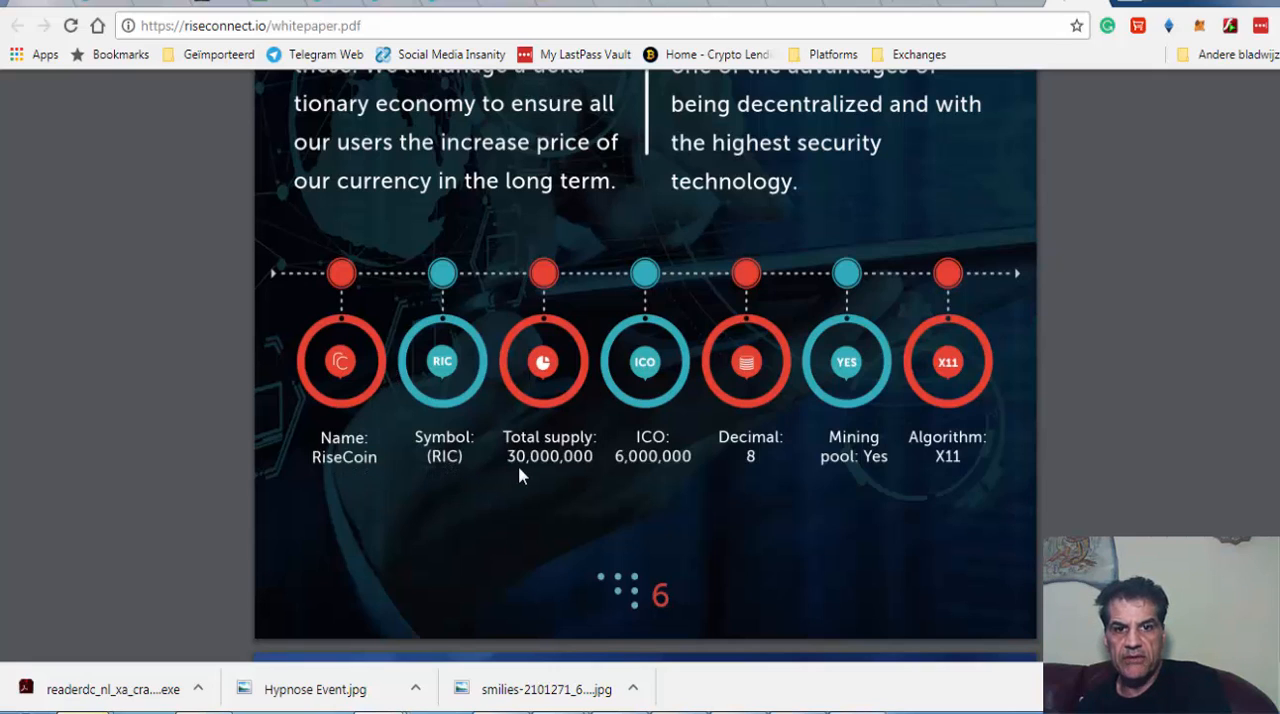
mouse_move(590, 450)
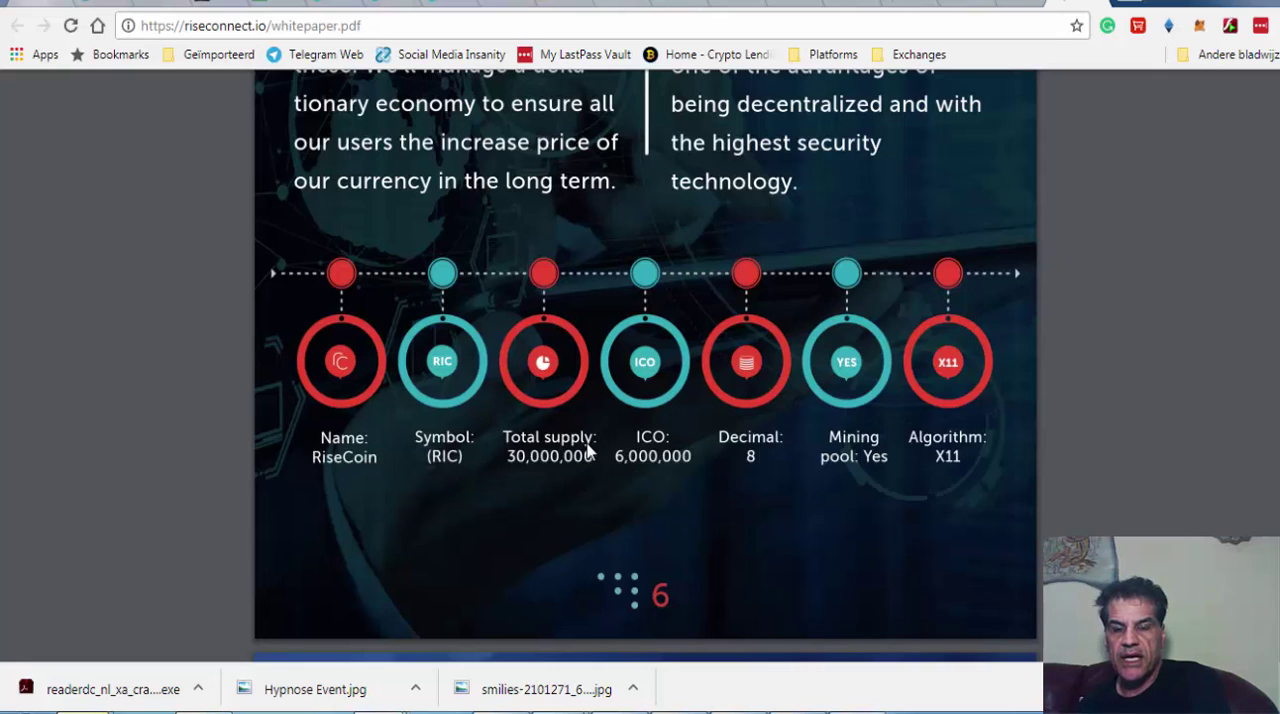
mouse_move(748, 468)
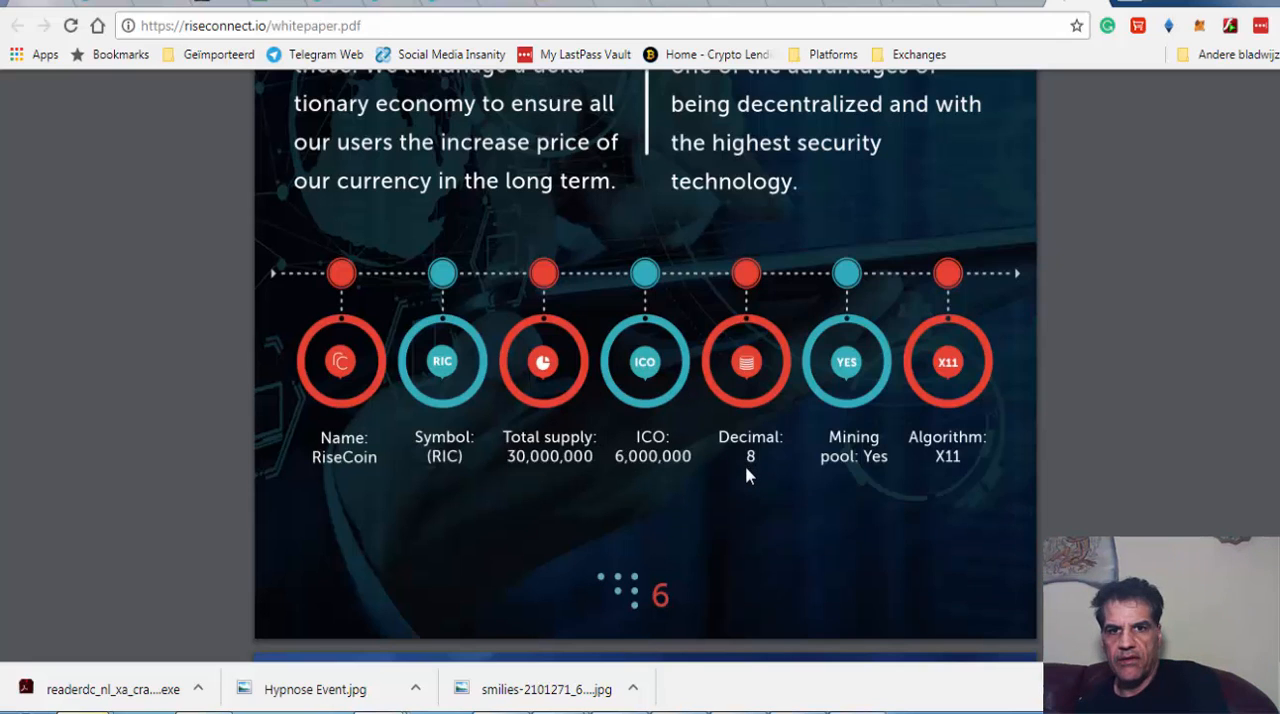
scroll(down, 3)
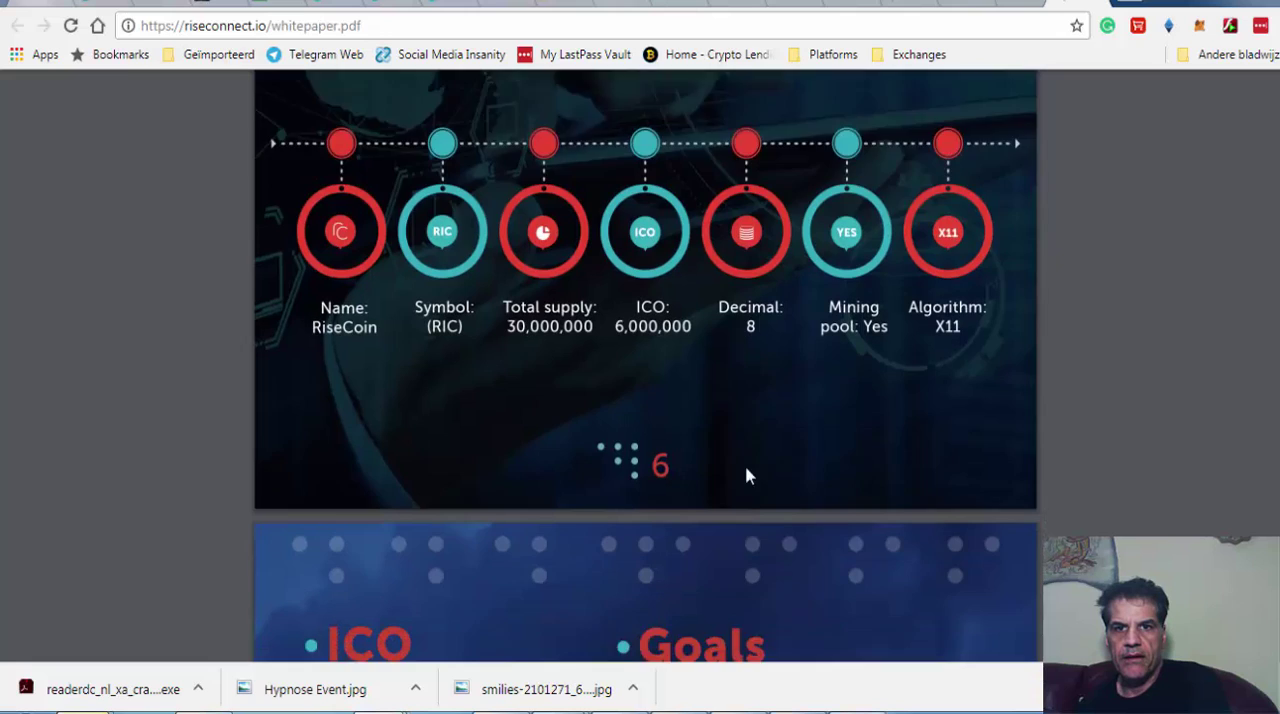
Scroll the whitepaper to the ICO and Goals page with its five-phase description
scroll(down, 3)
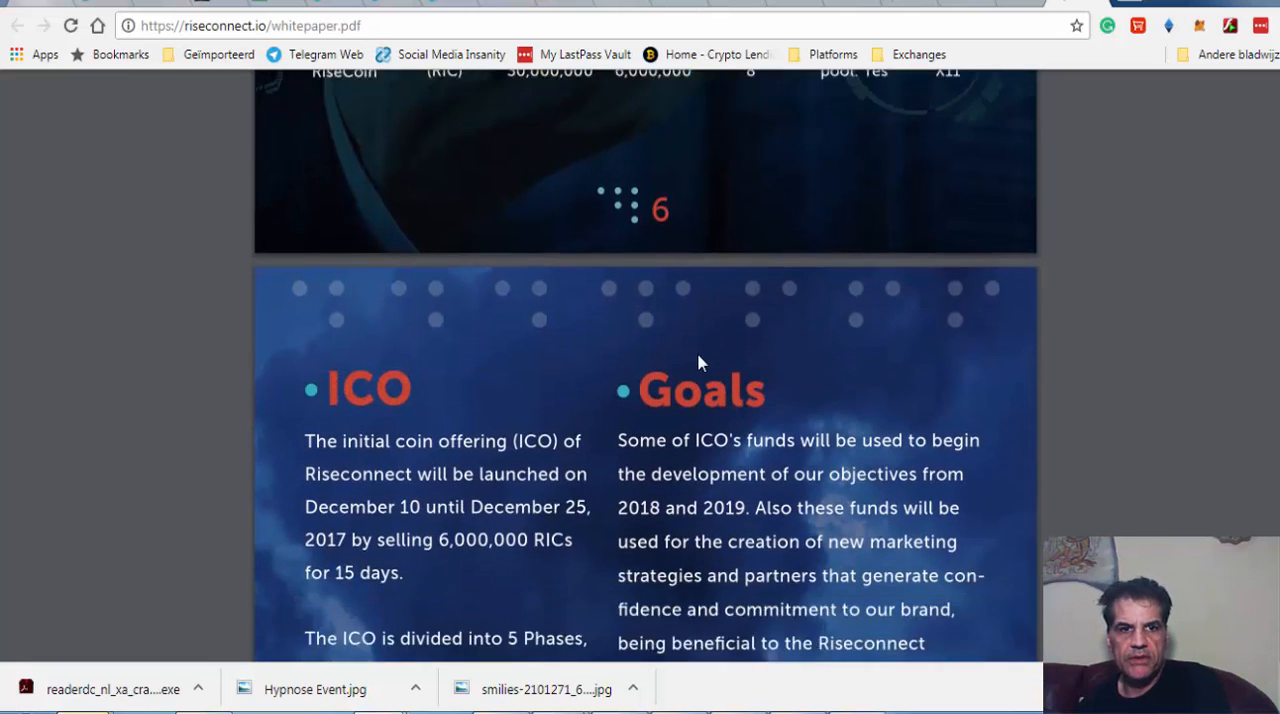
scroll(down, 3)
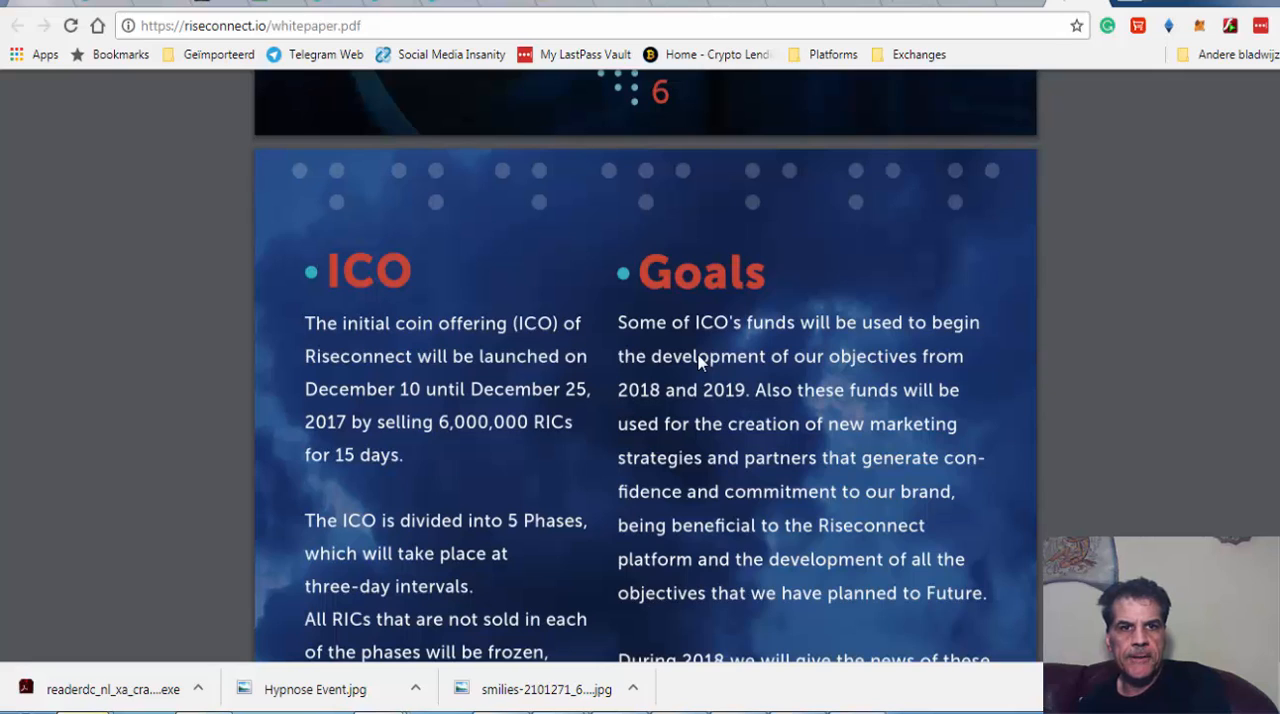
mouse_move(324, 396)
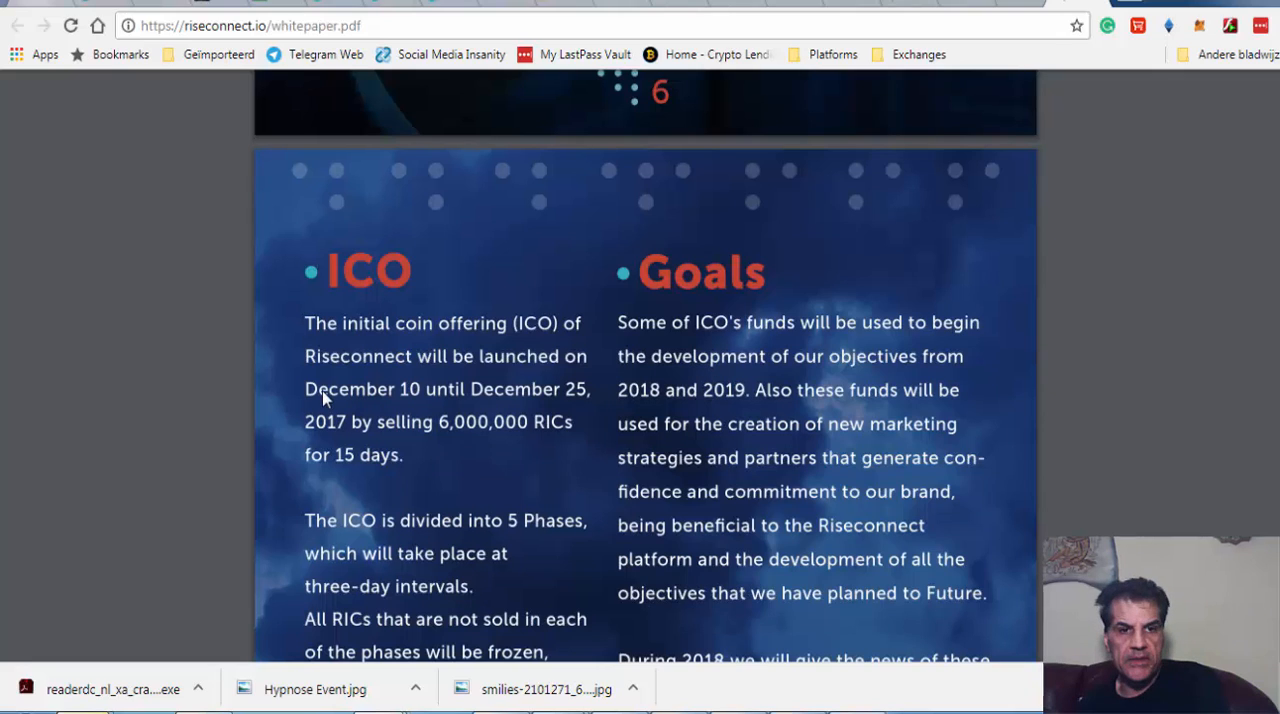
mouse_move(504, 416)
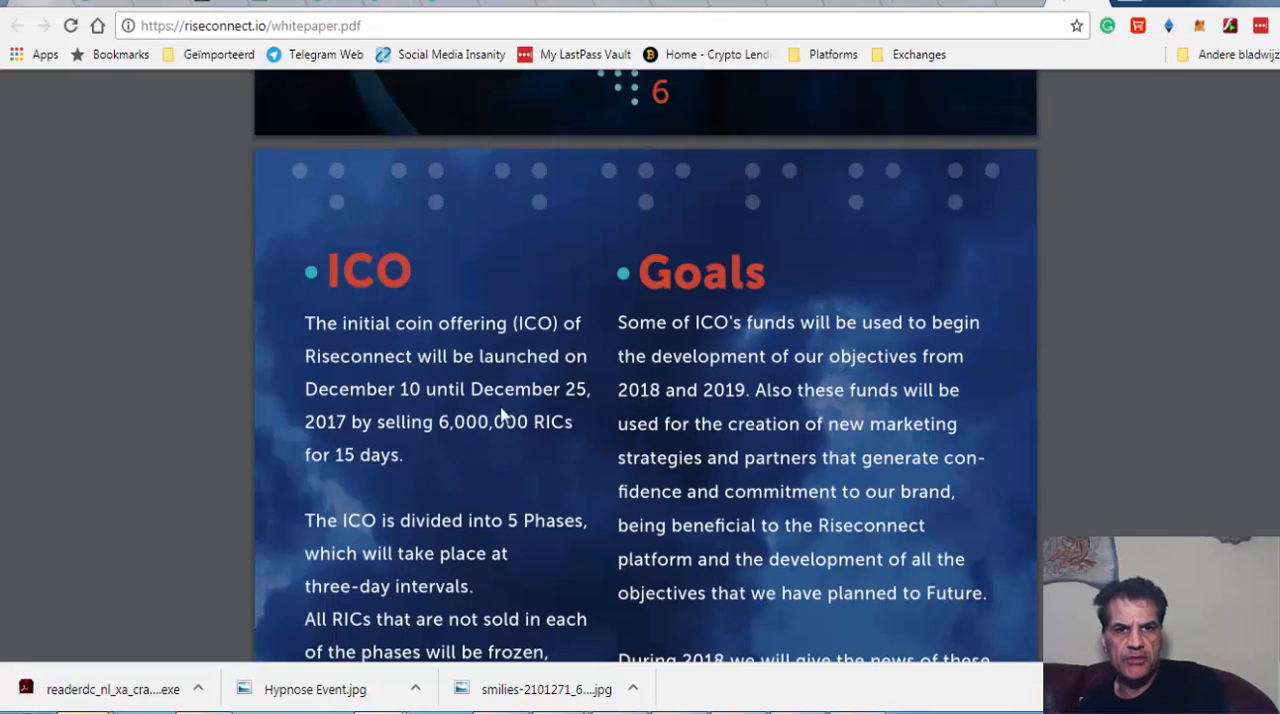
mouse_move(568, 414)
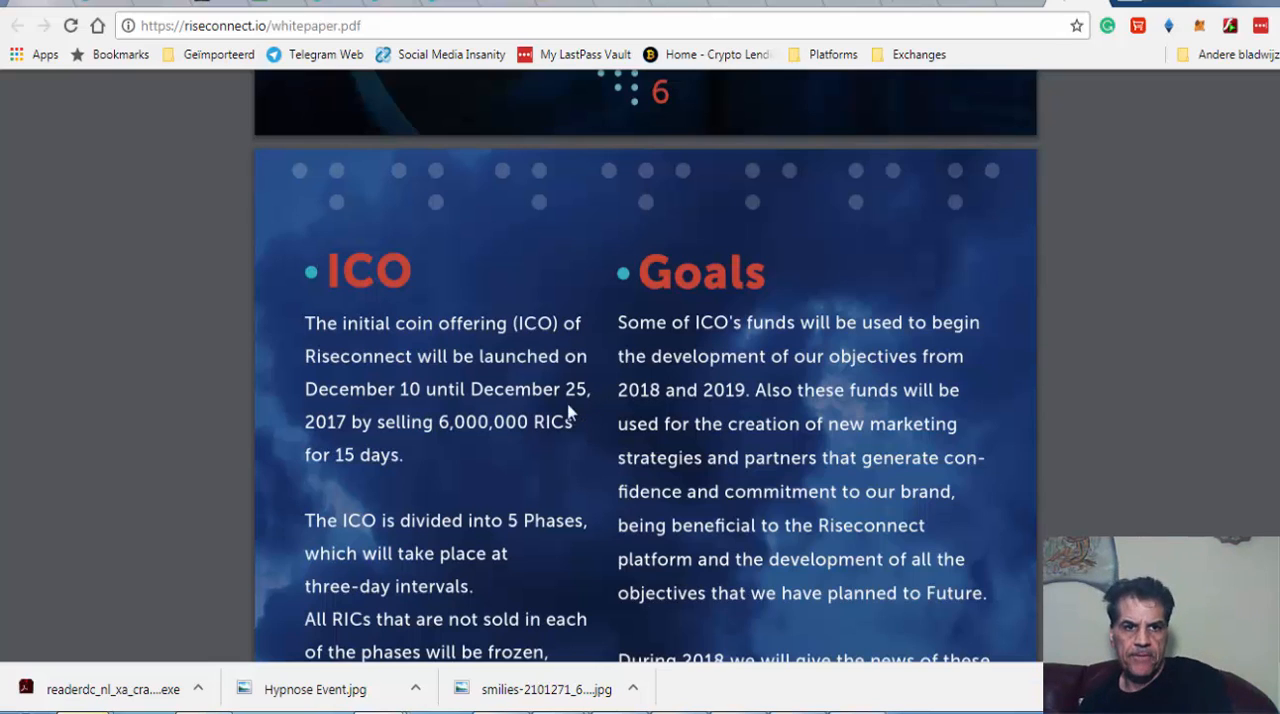
mouse_move(344, 444)
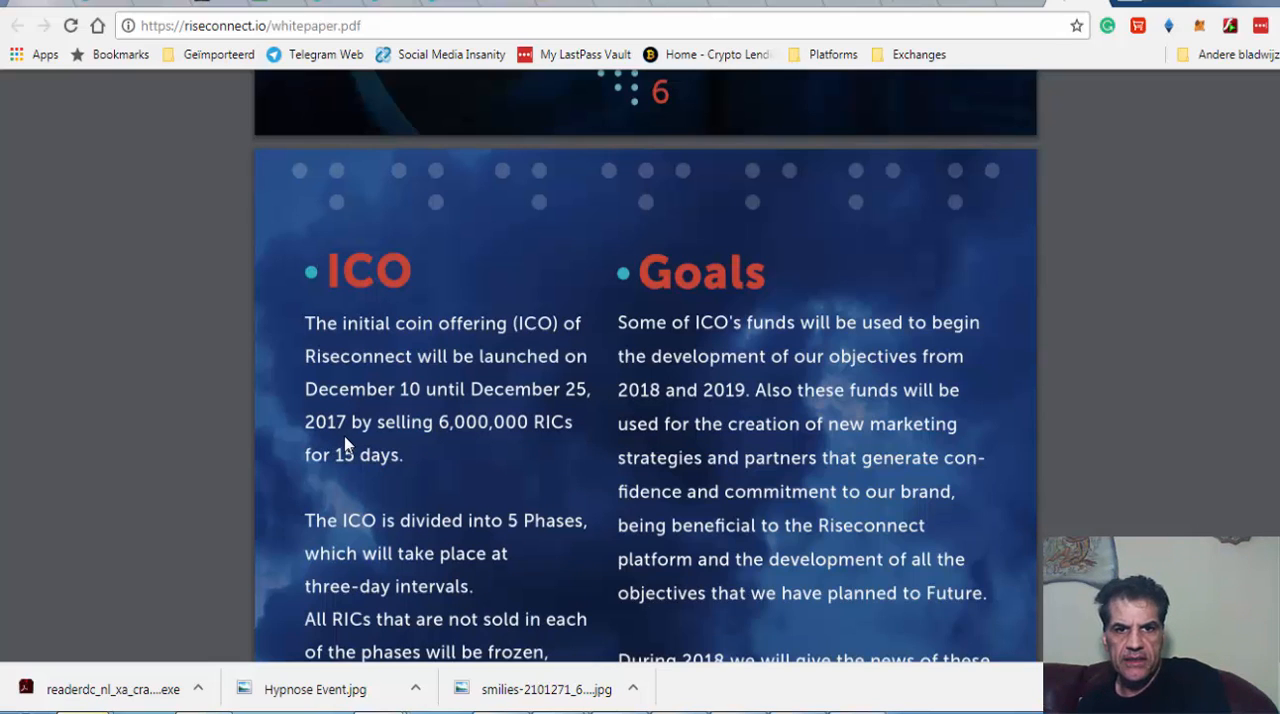
mouse_move(456, 444)
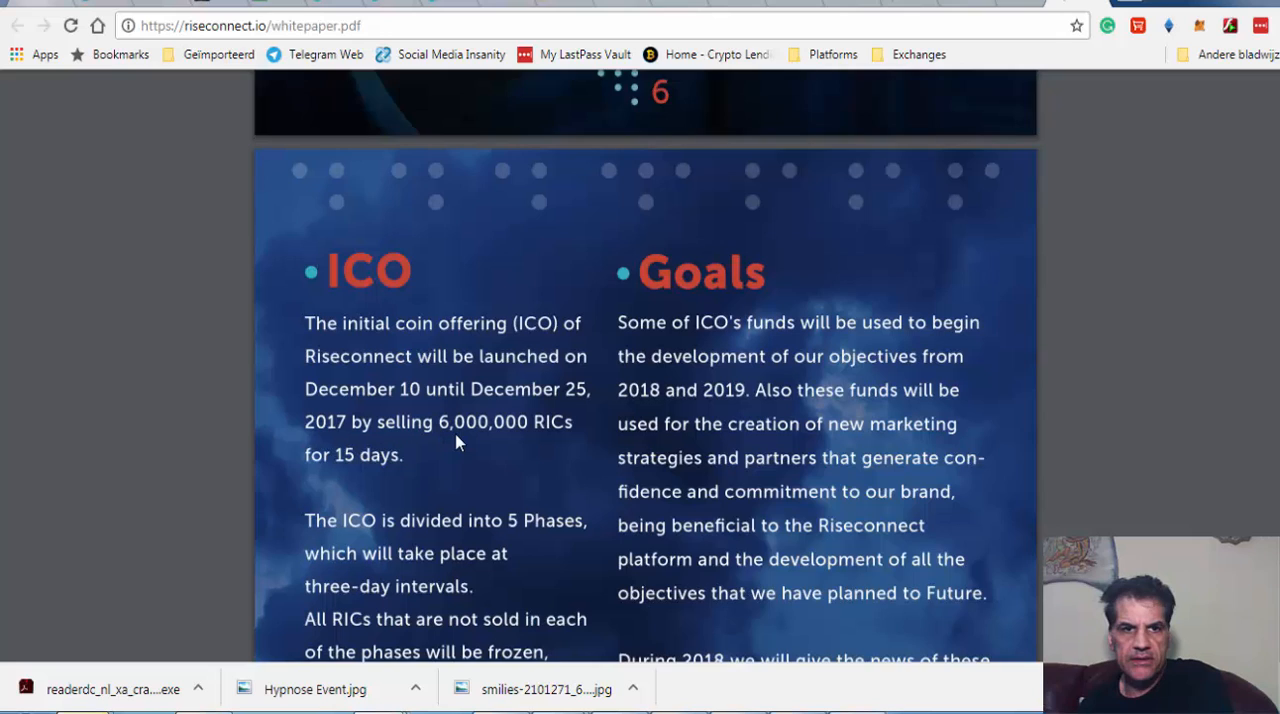
scroll(down, 3)
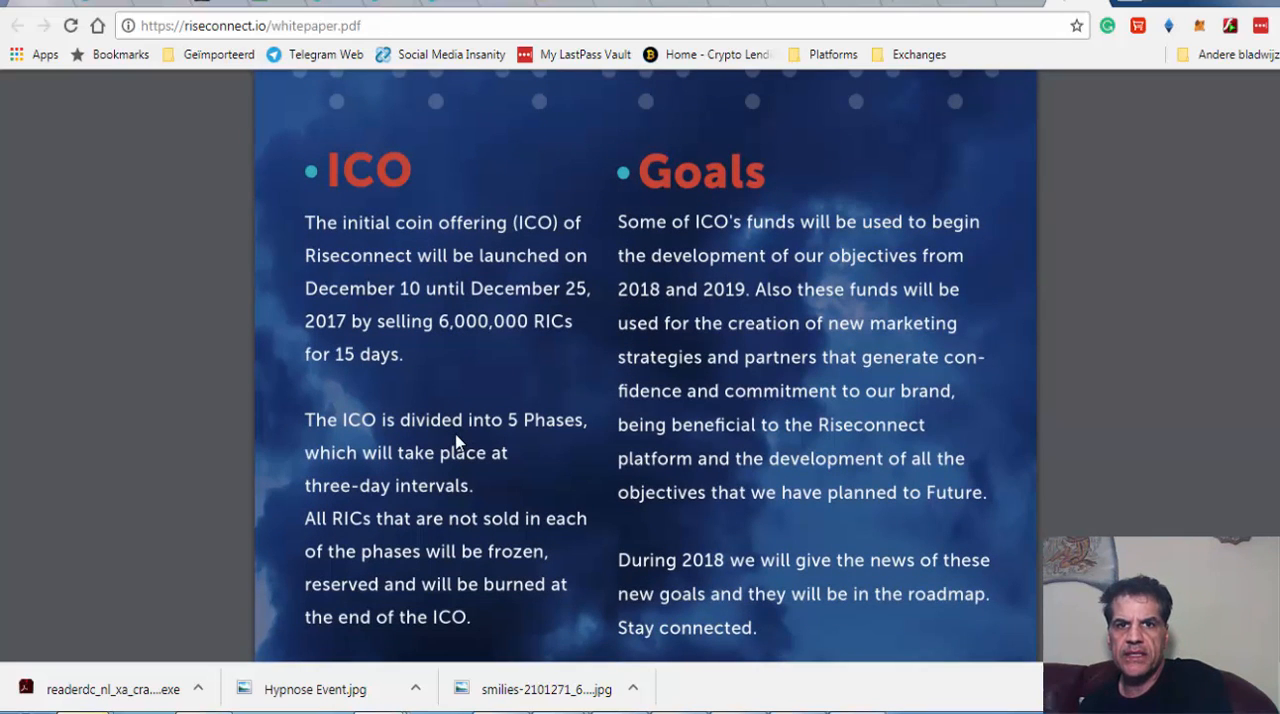
mouse_move(448, 434)
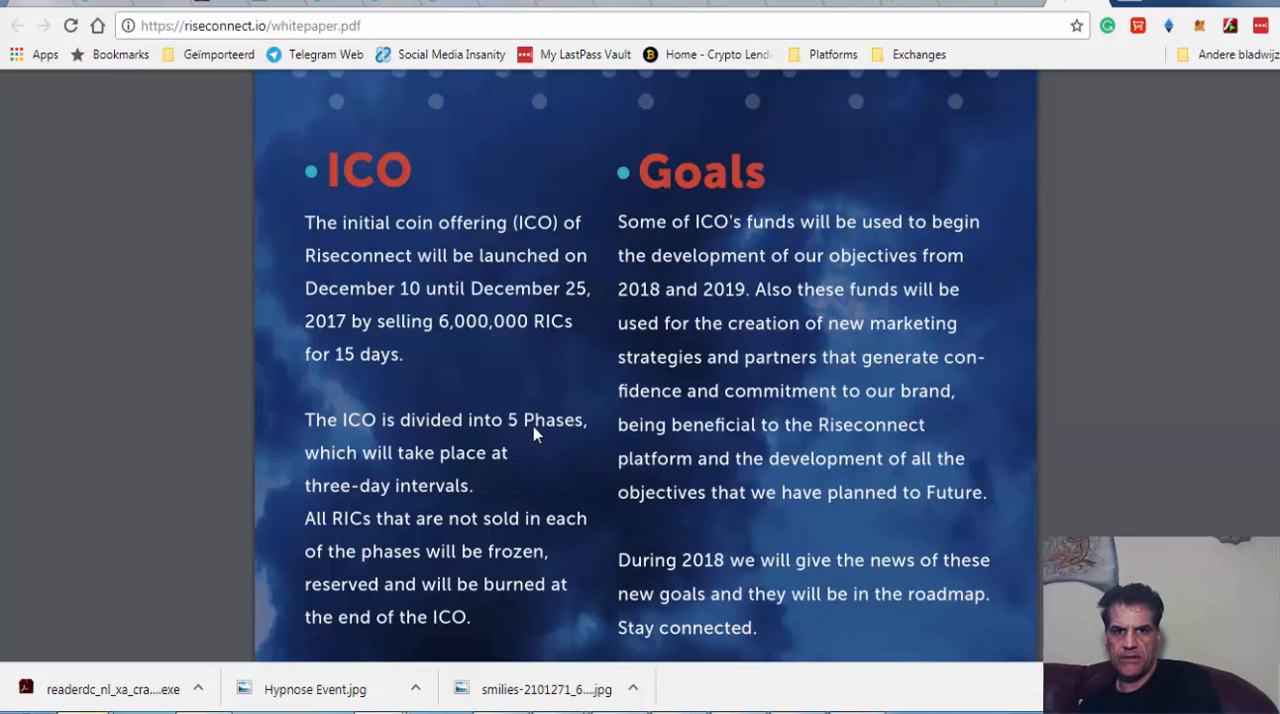
Scroll to the ICO phase price chart, Pre-ICO $0.40 to Phase 4 $1.45
scroll(down, 3)
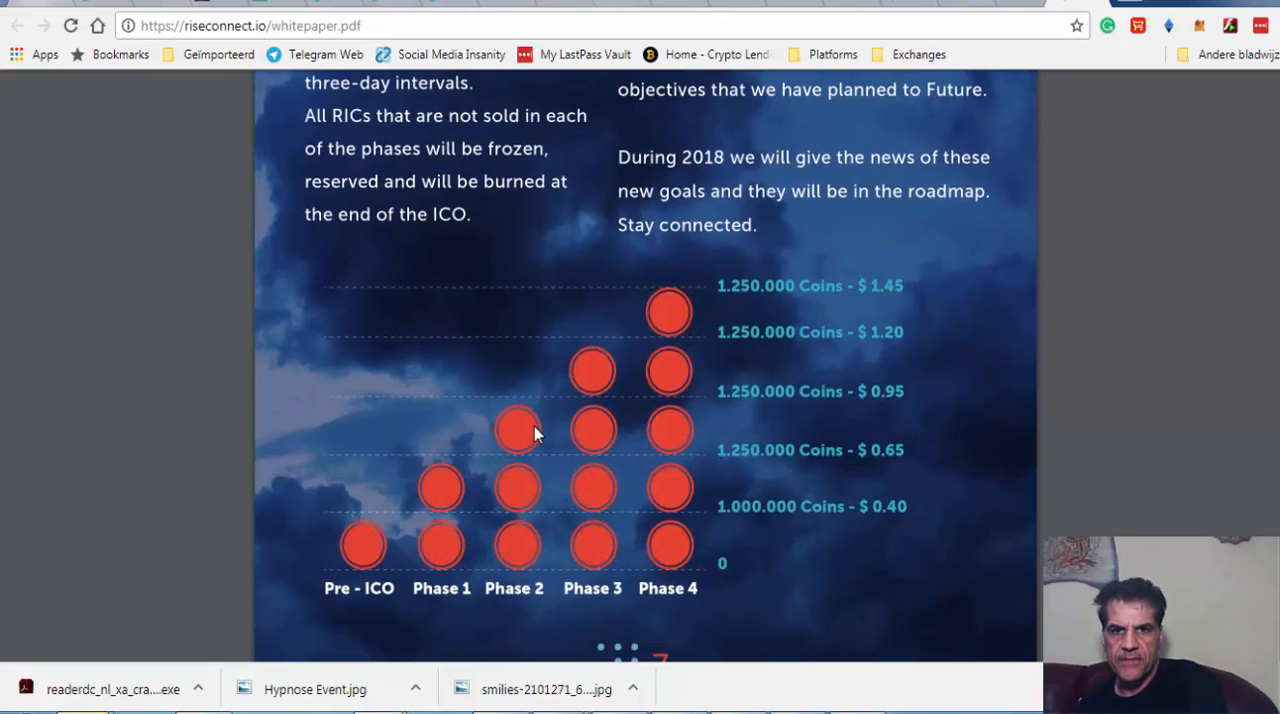
mouse_move(892, 516)
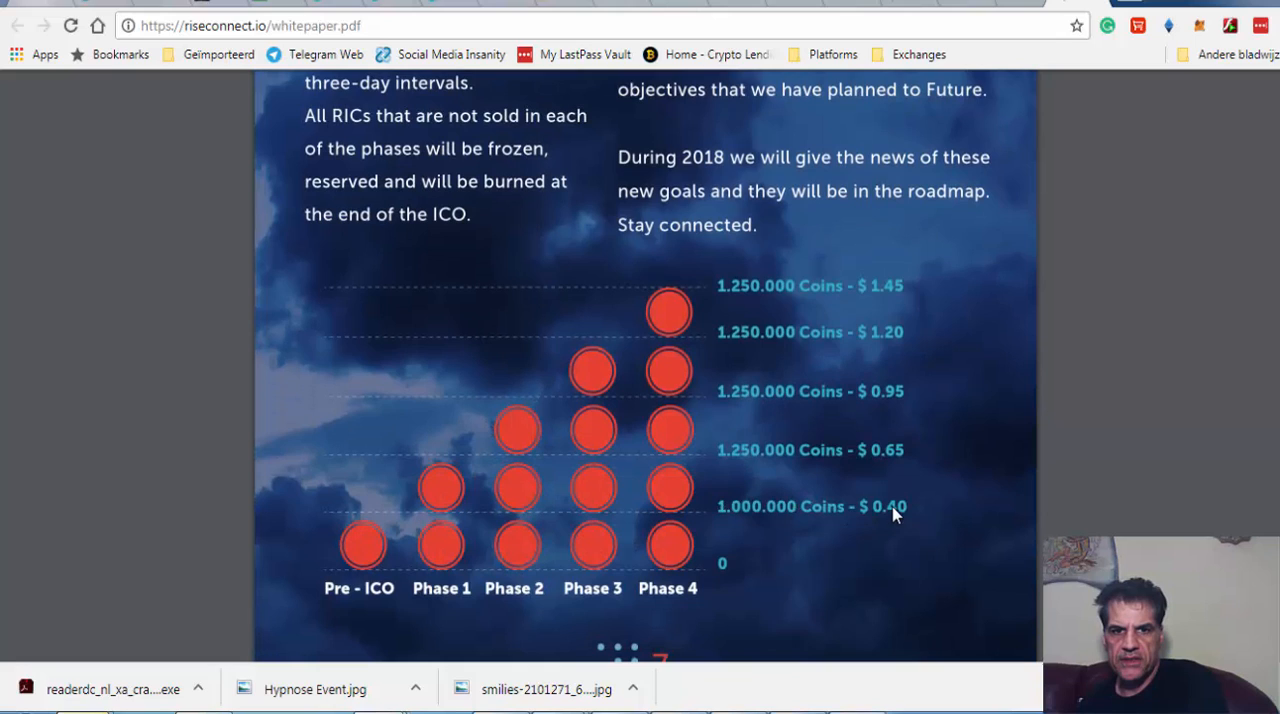
mouse_move(876, 490)
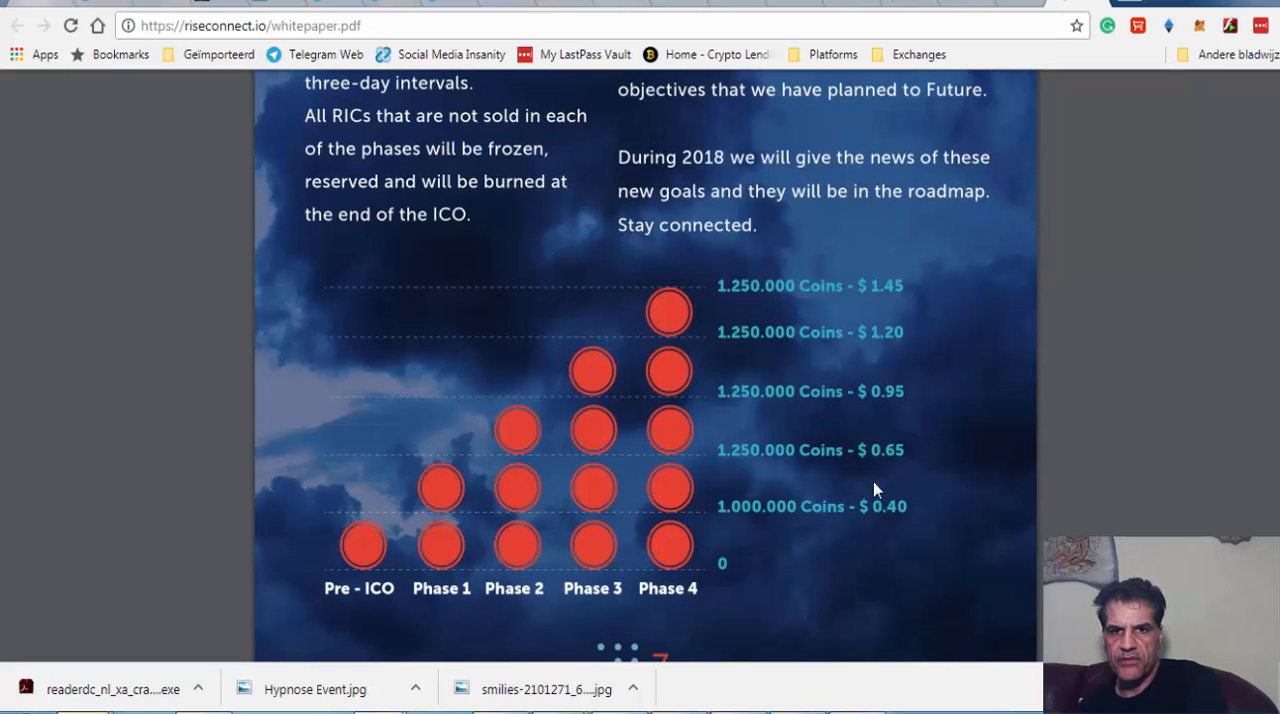
mouse_move(888, 356)
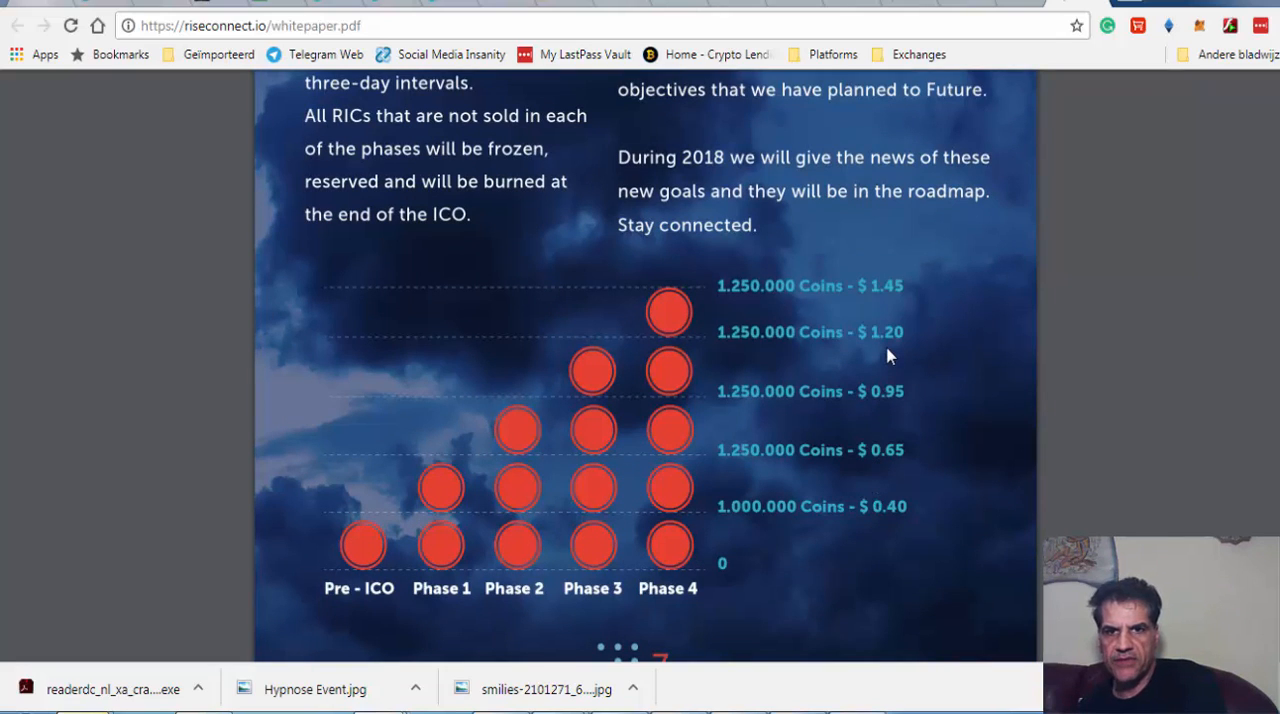
mouse_move(810, 488)
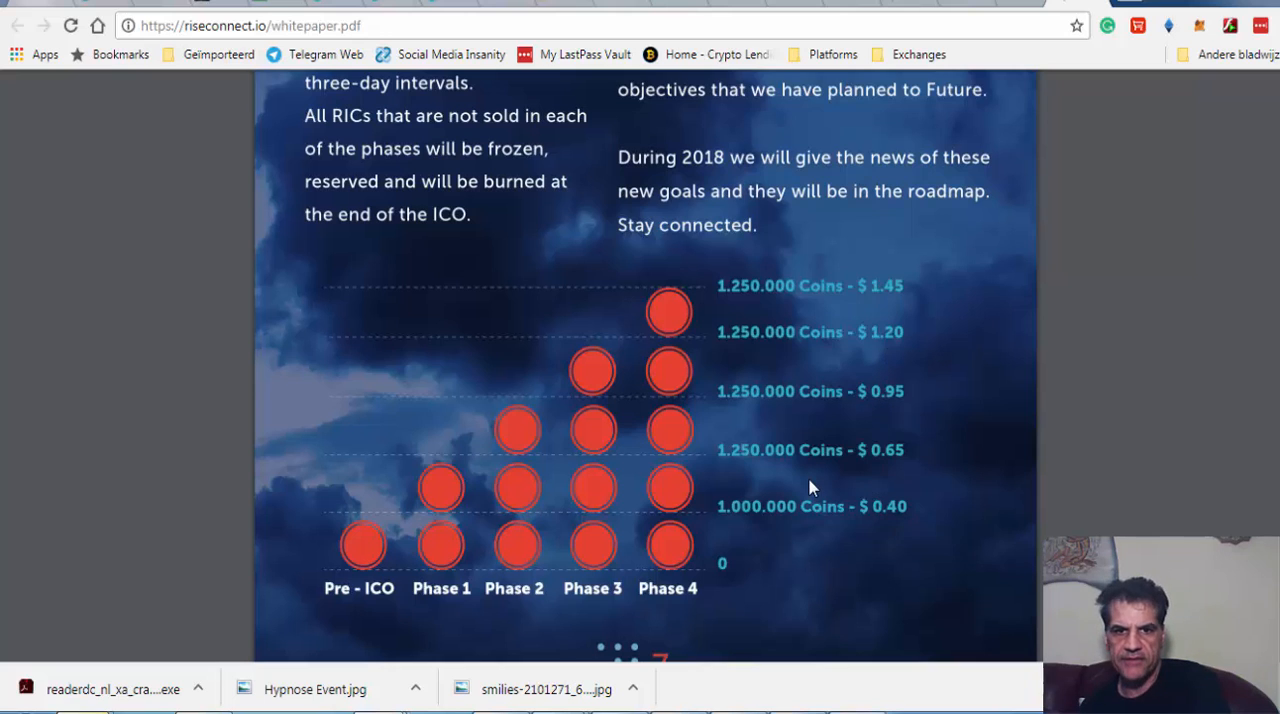
Scroll past Trading to the Lending table with 99–239 day capital-back terms
scroll(down, 3)
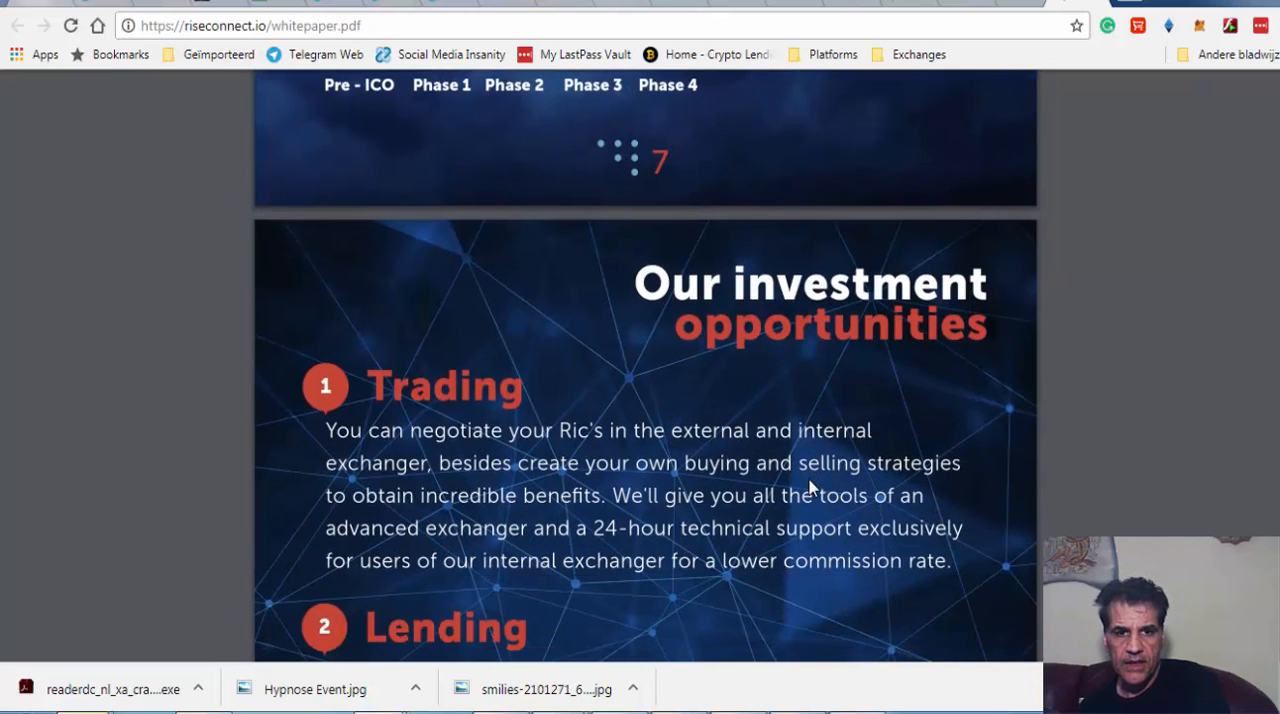
mouse_move(656, 424)
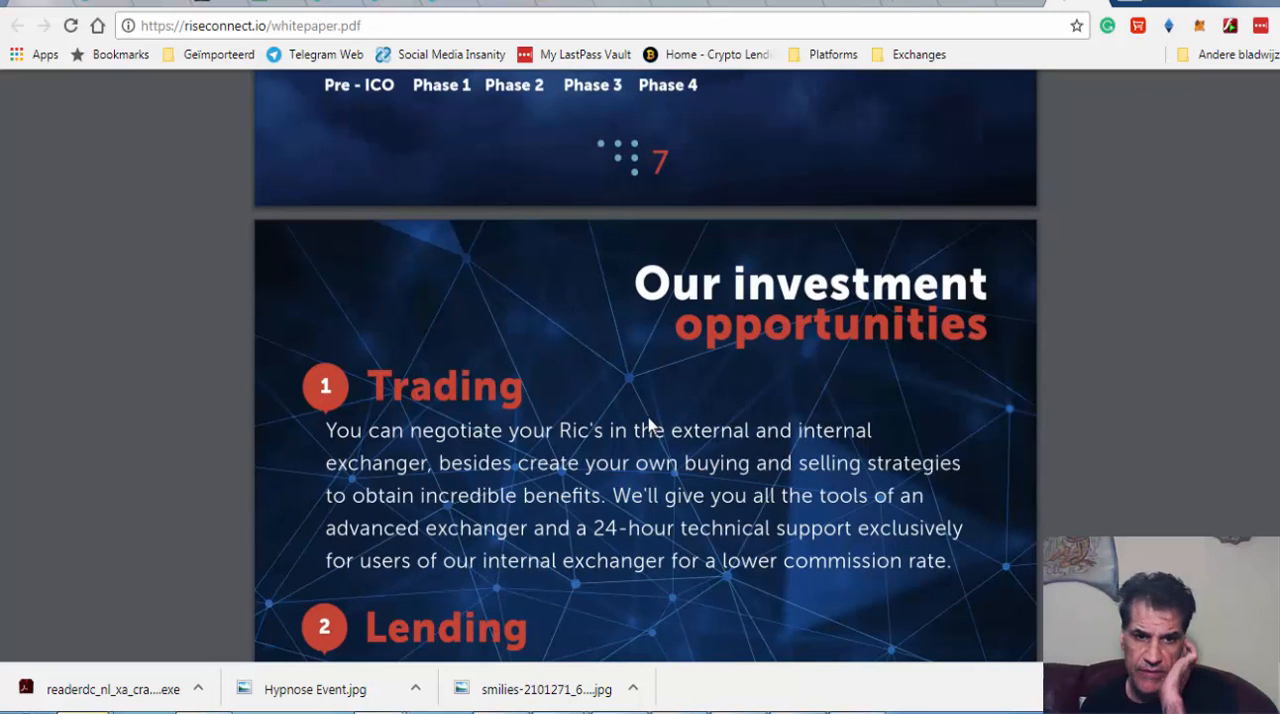
mouse_move(552, 488)
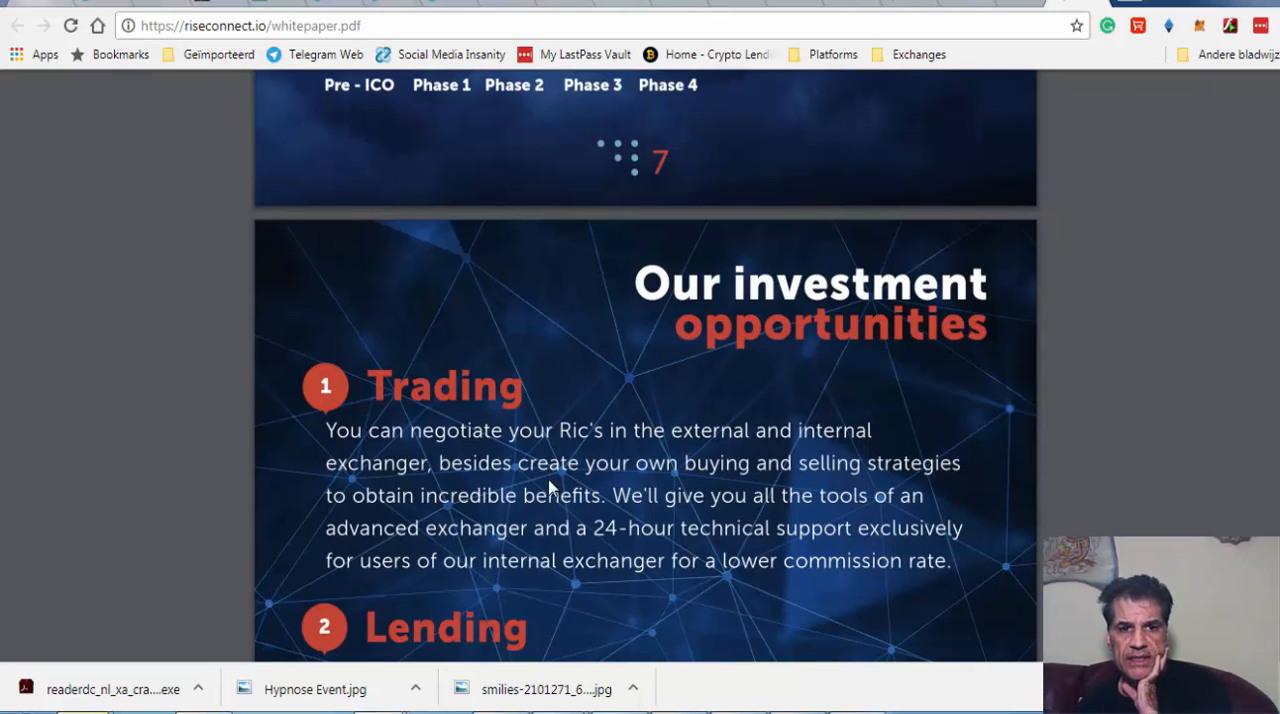
scroll(down, 3)
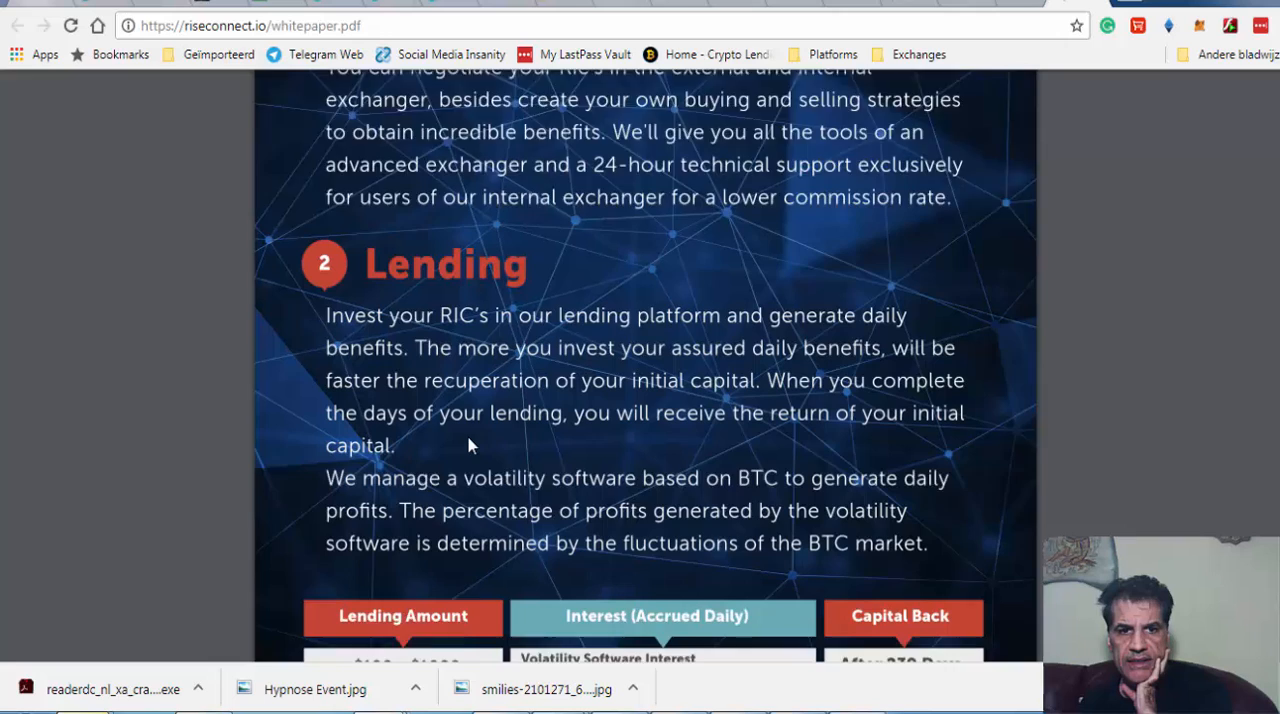
scroll(down, 3)
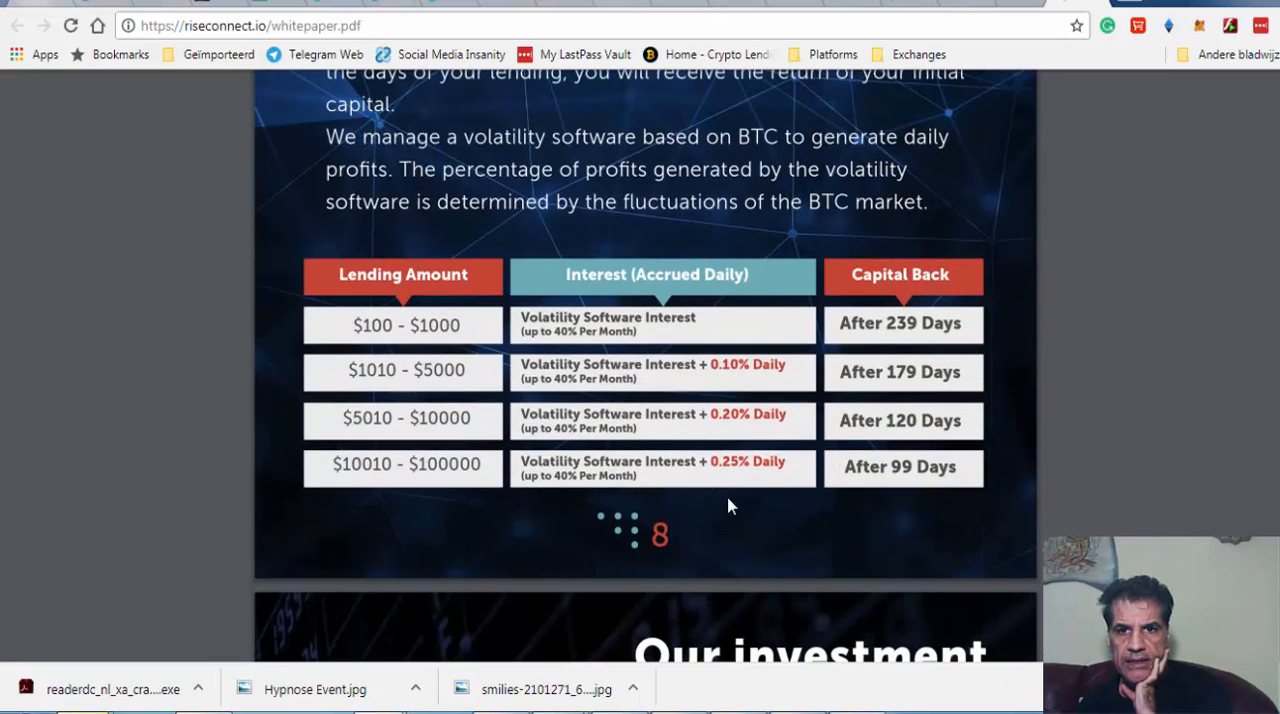
mouse_move(824, 332)
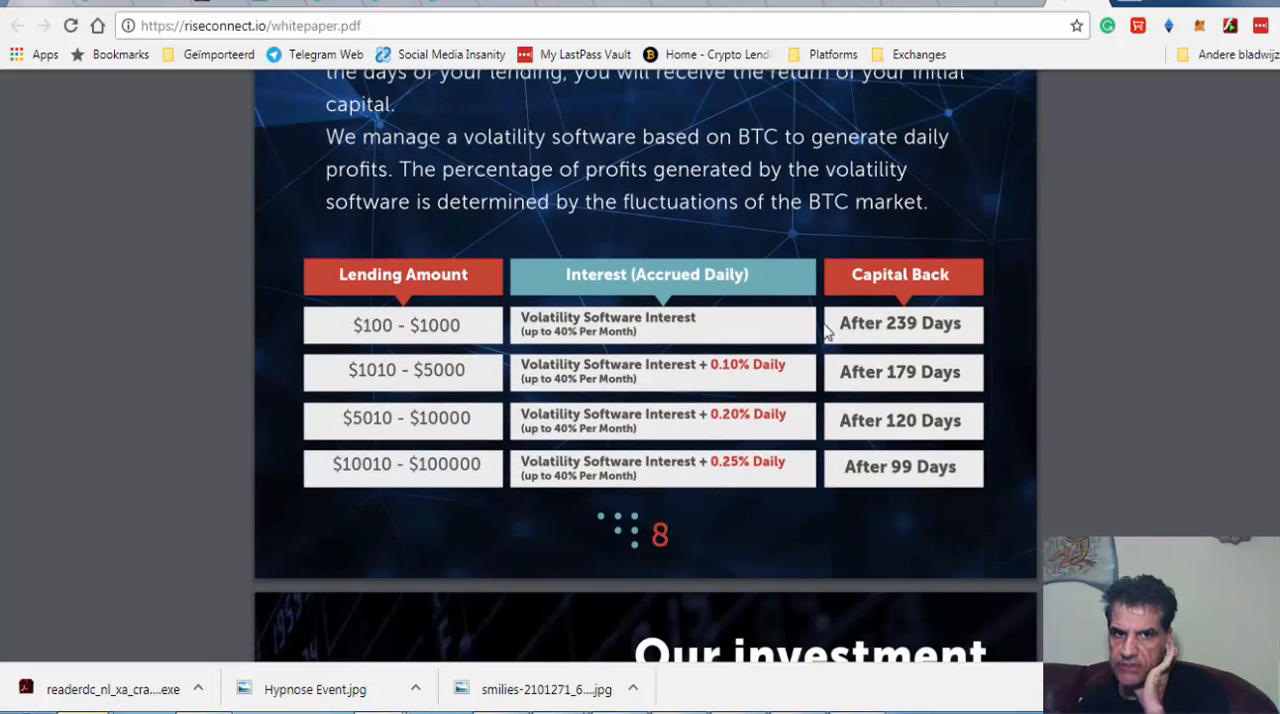
mouse_move(856, 356)
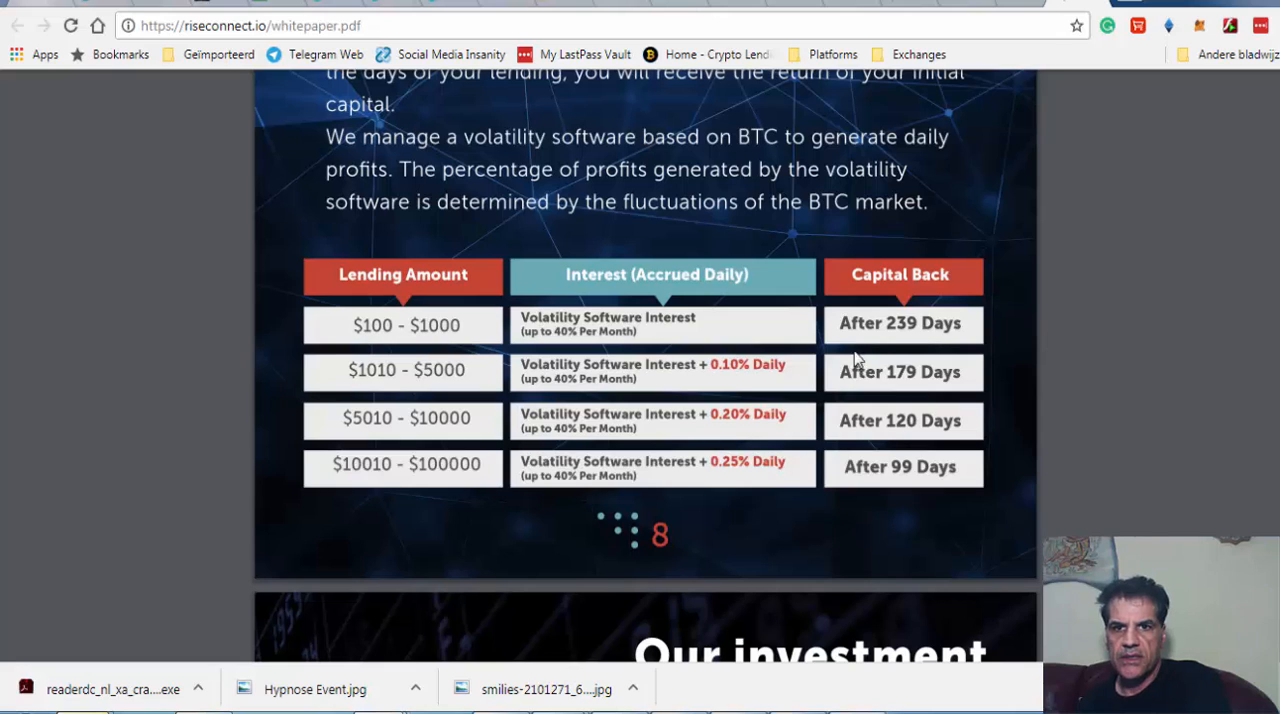
mouse_move(904, 340)
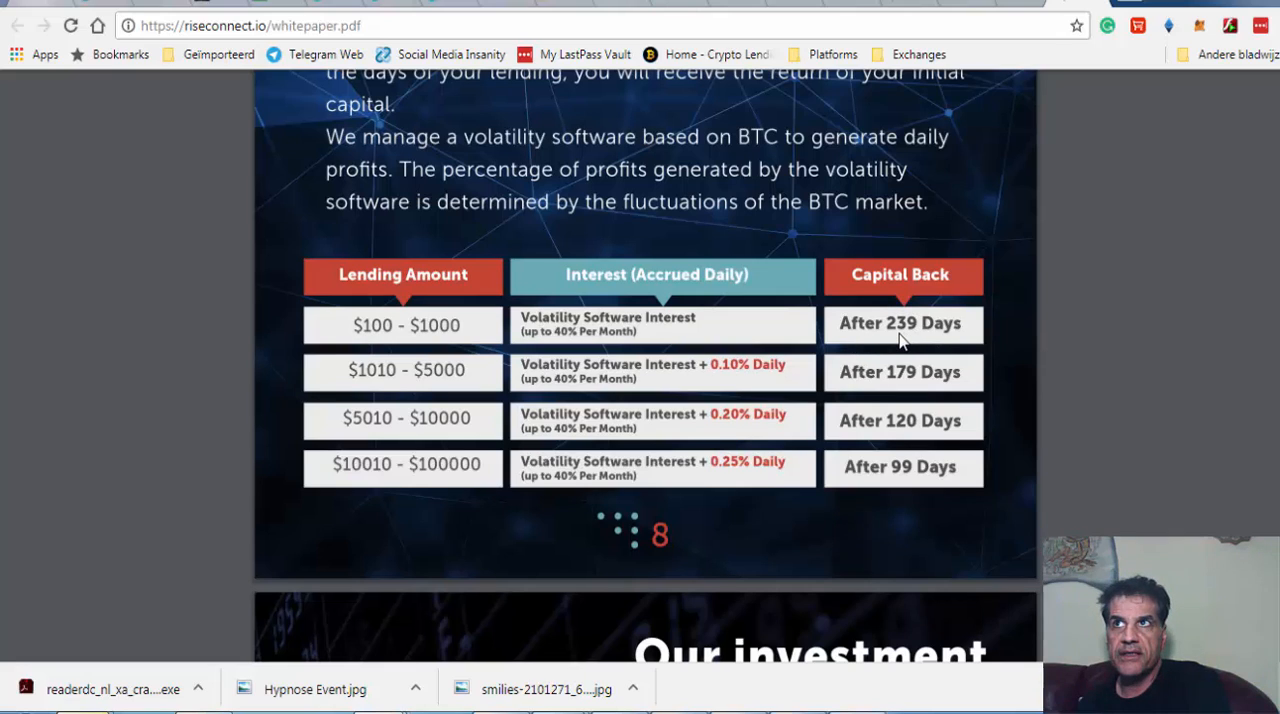
mouse_move(620, 544)
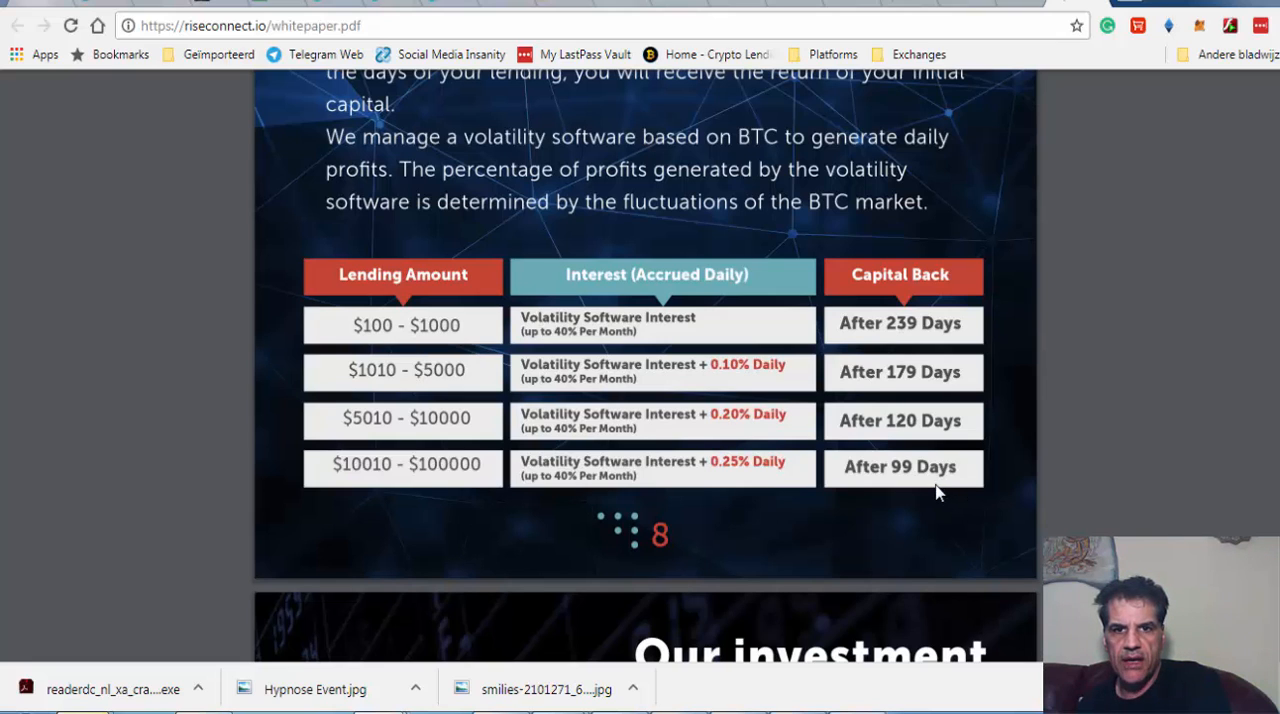
Scroll the whitepaper down to the Our Investment Opportunities page with section 3 Mining visible
scroll(down, 3)
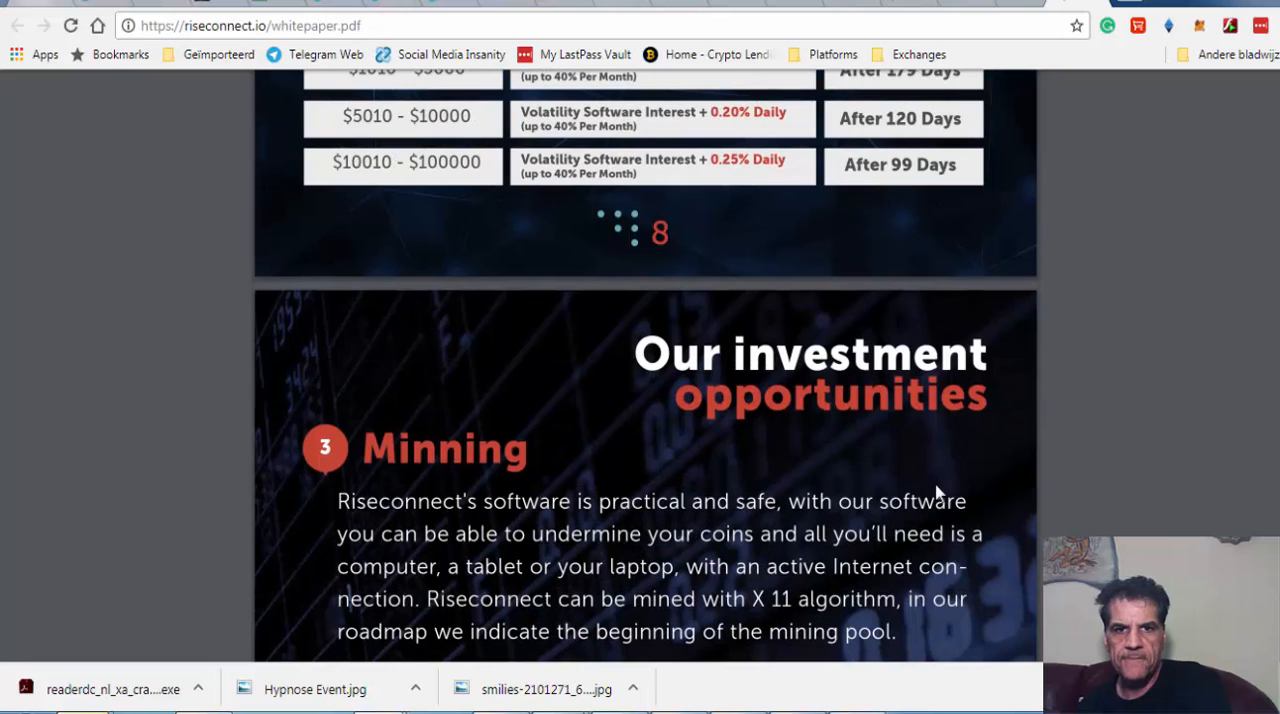
scroll(down, 3)
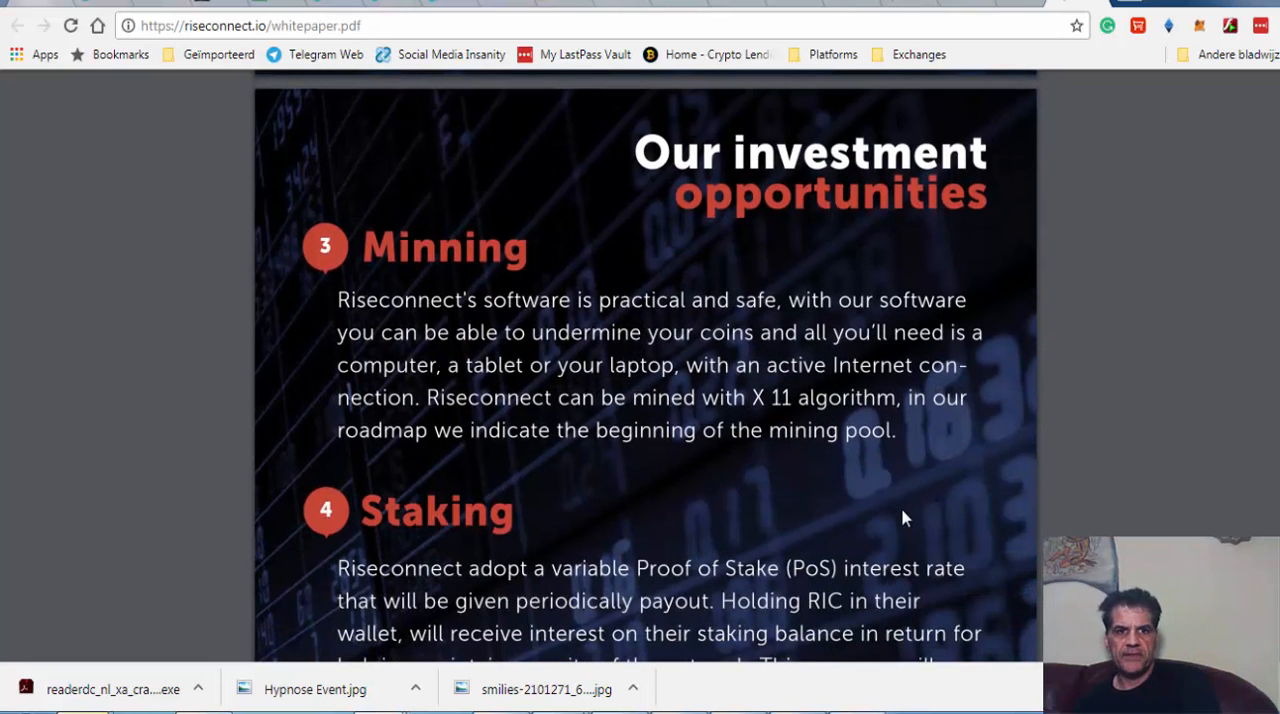
mouse_move(716, 358)
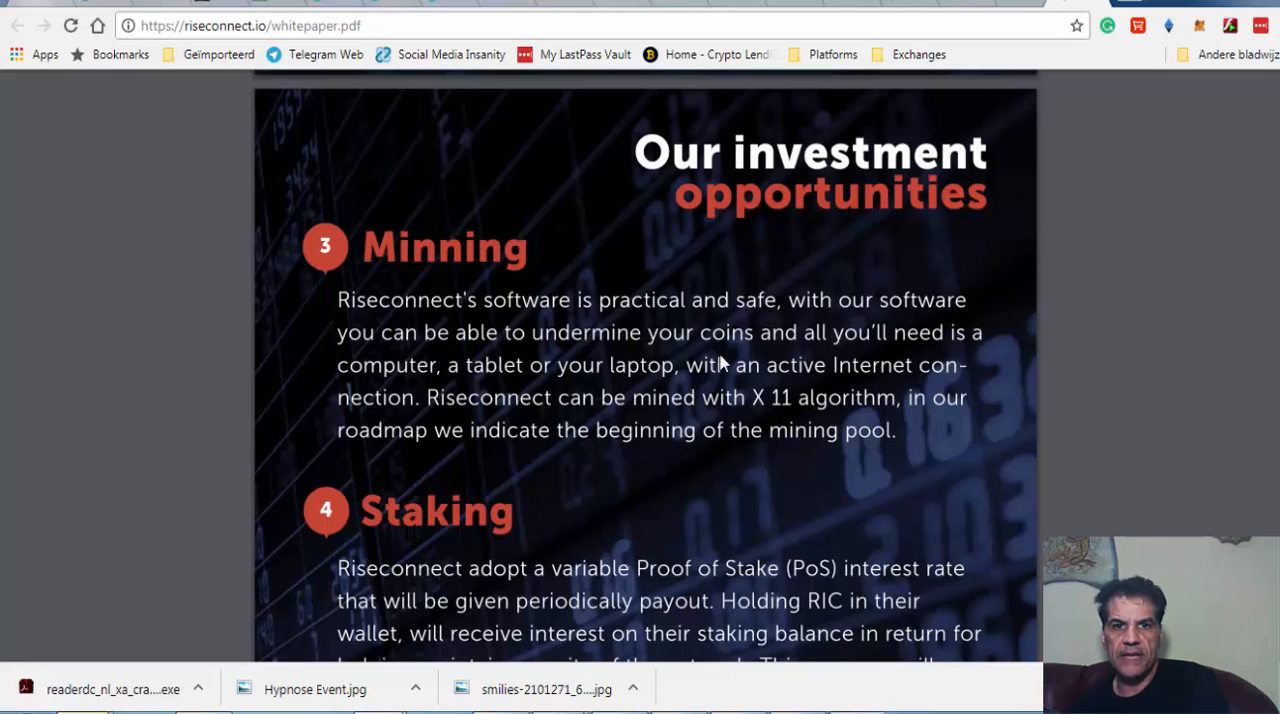
mouse_move(712, 416)
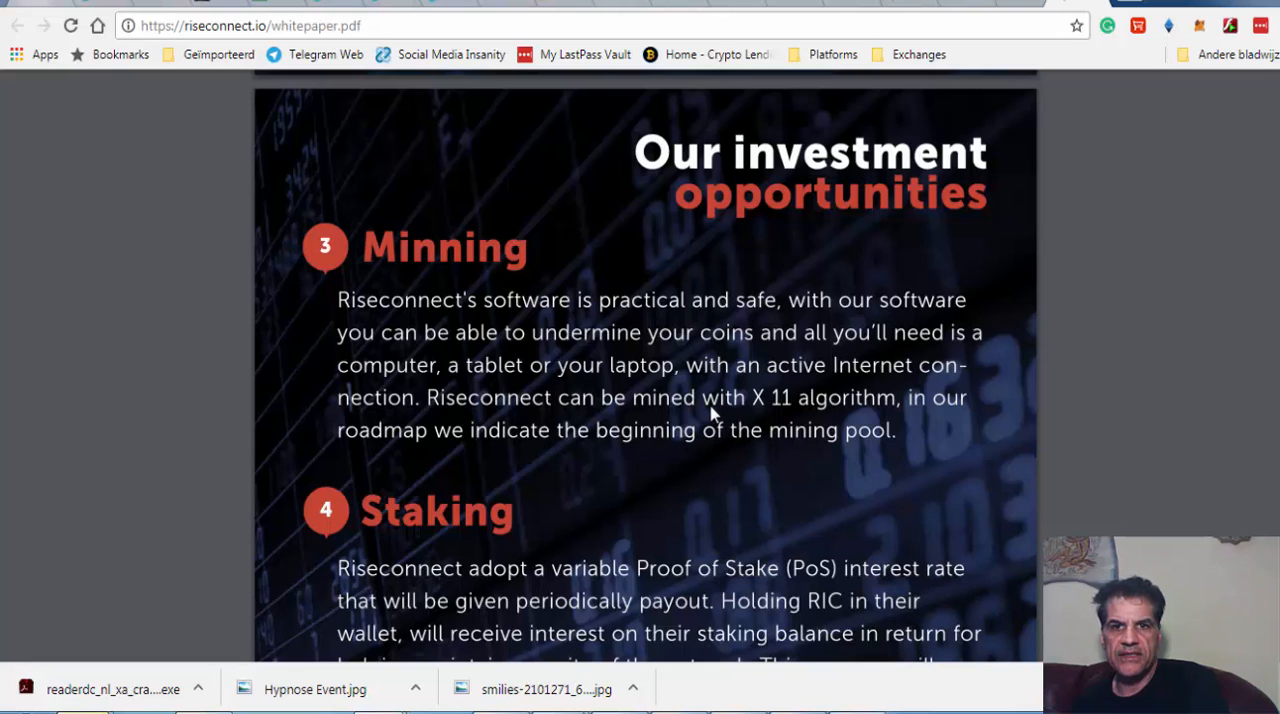
mouse_move(616, 424)
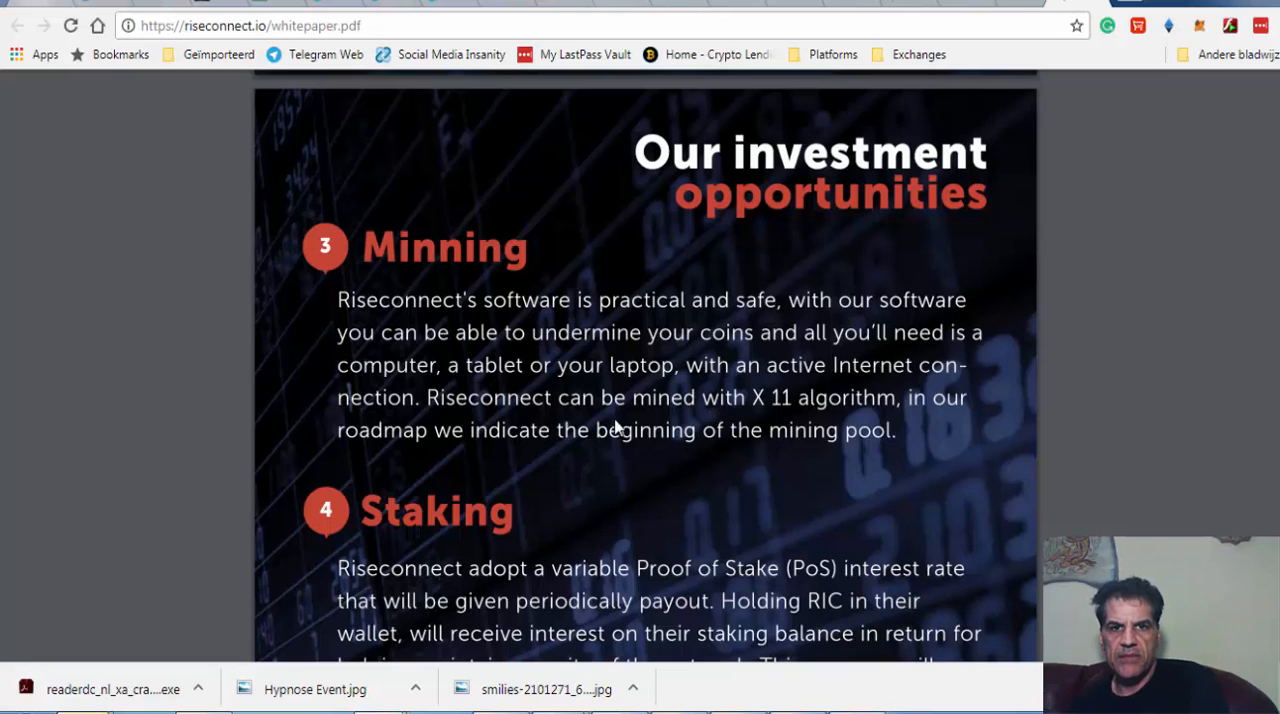
mouse_move(762, 424)
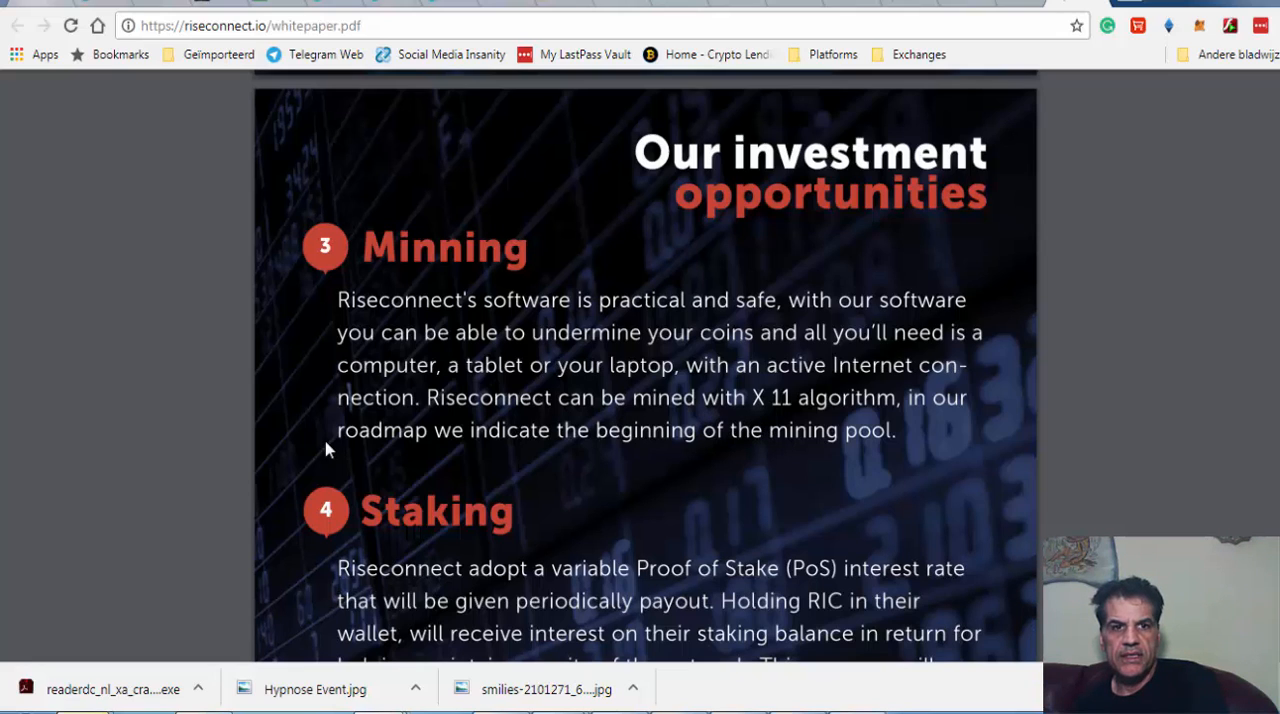
mouse_move(518, 460)
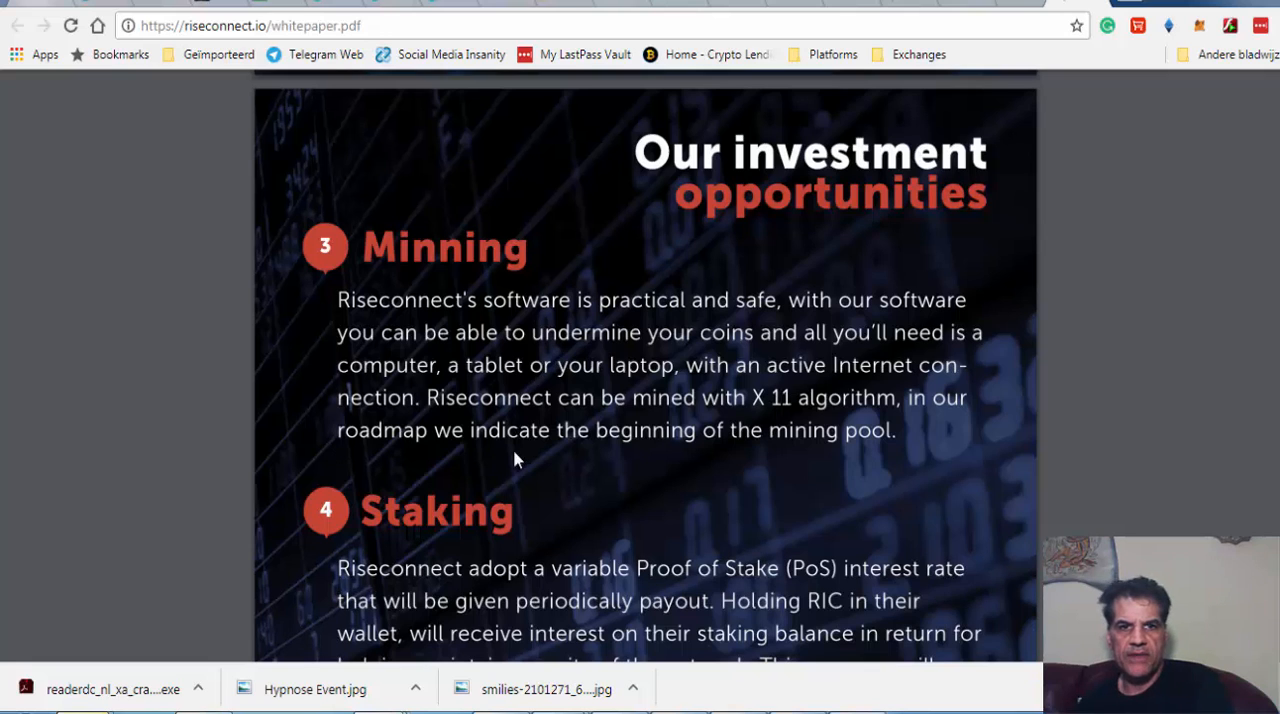
mouse_move(640, 450)
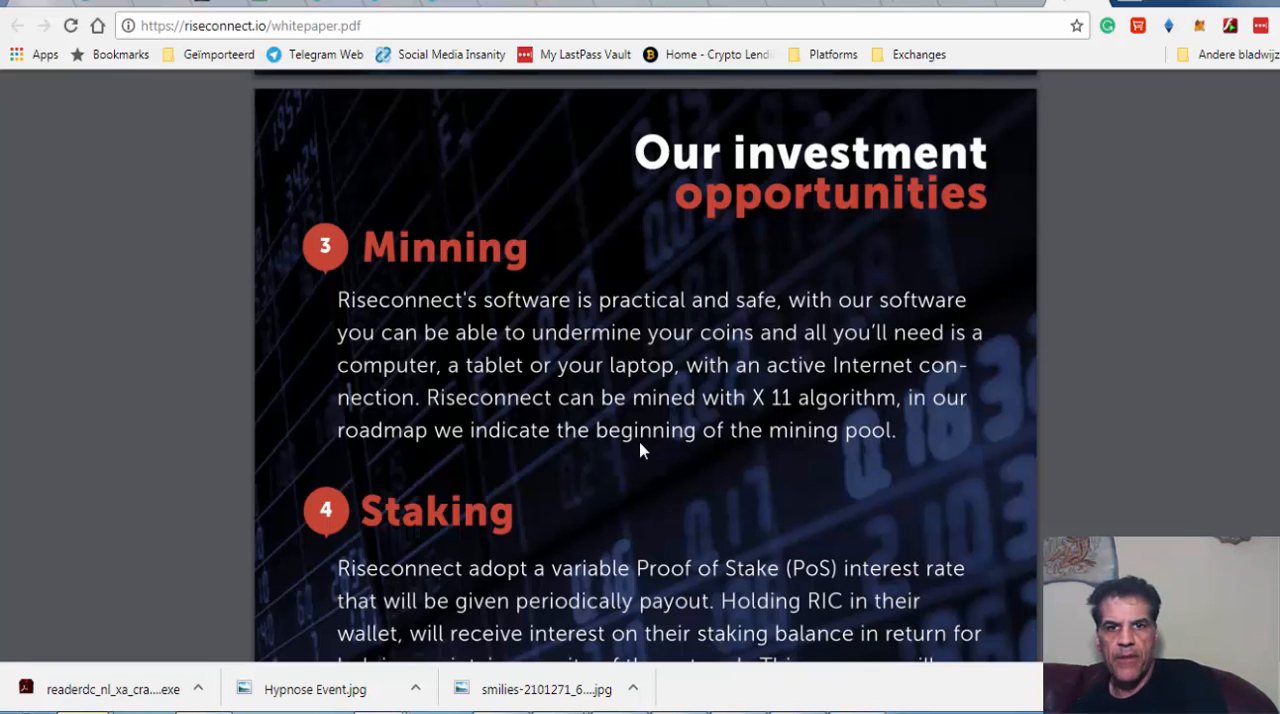
Scroll down to section 4 Staking and its full Duration/Interest table, 60% down to 10%, ending page 9
scroll(down, 3)
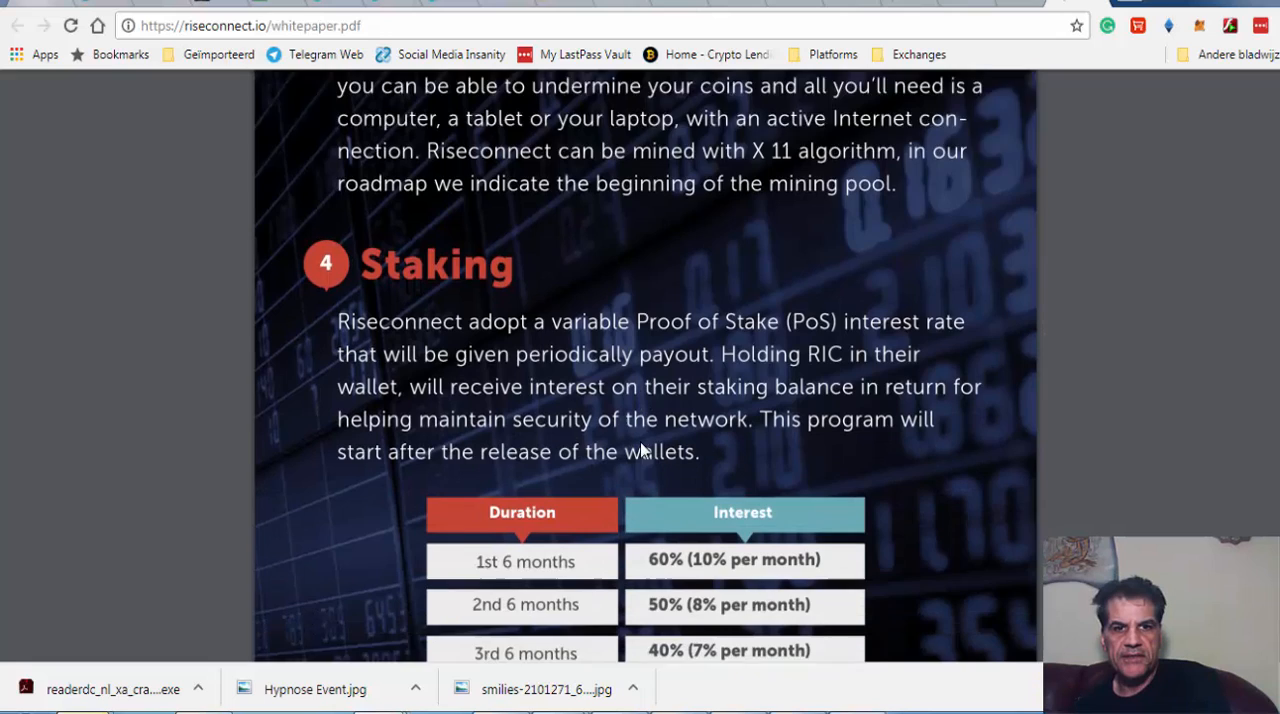
scroll(down, 3)
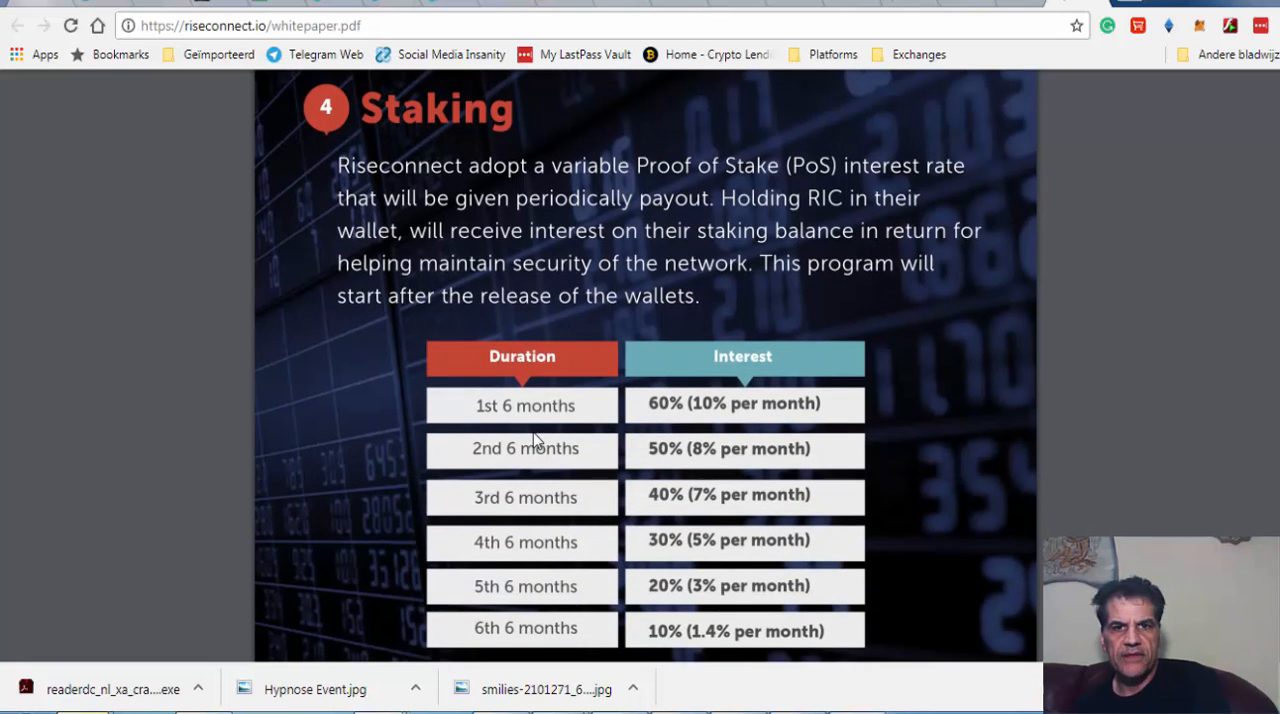
mouse_move(770, 444)
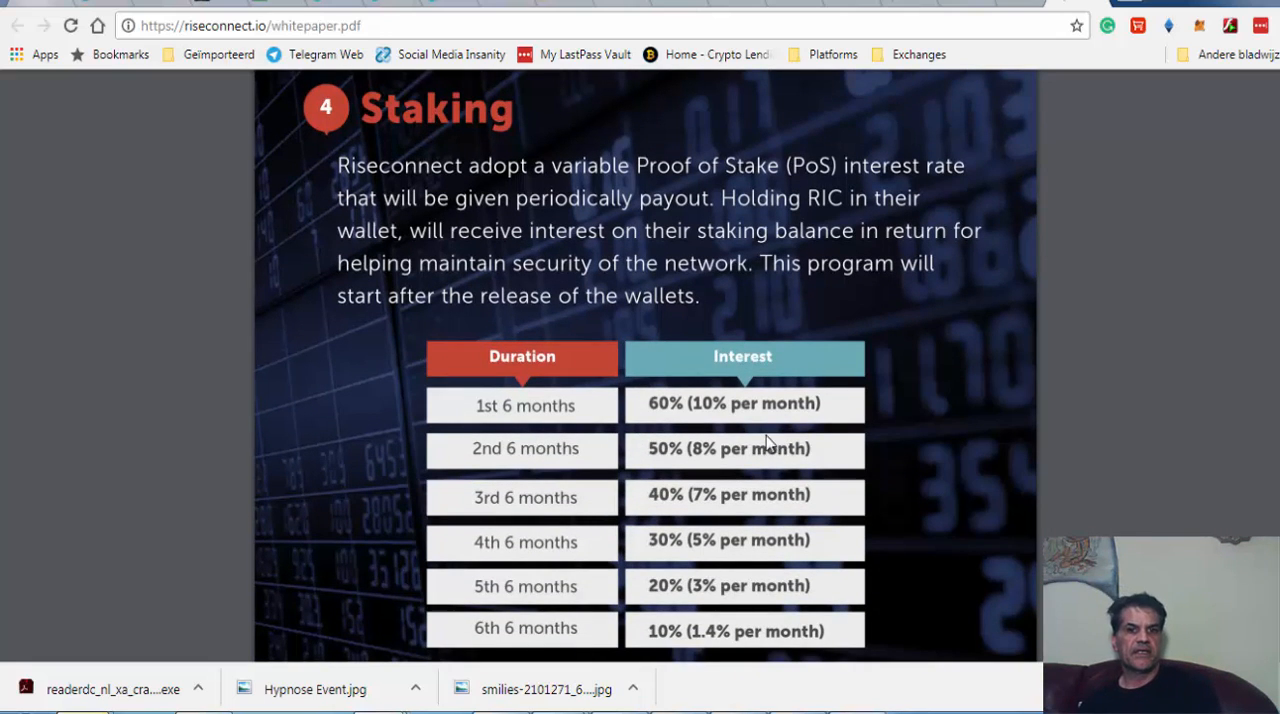
mouse_move(676, 434)
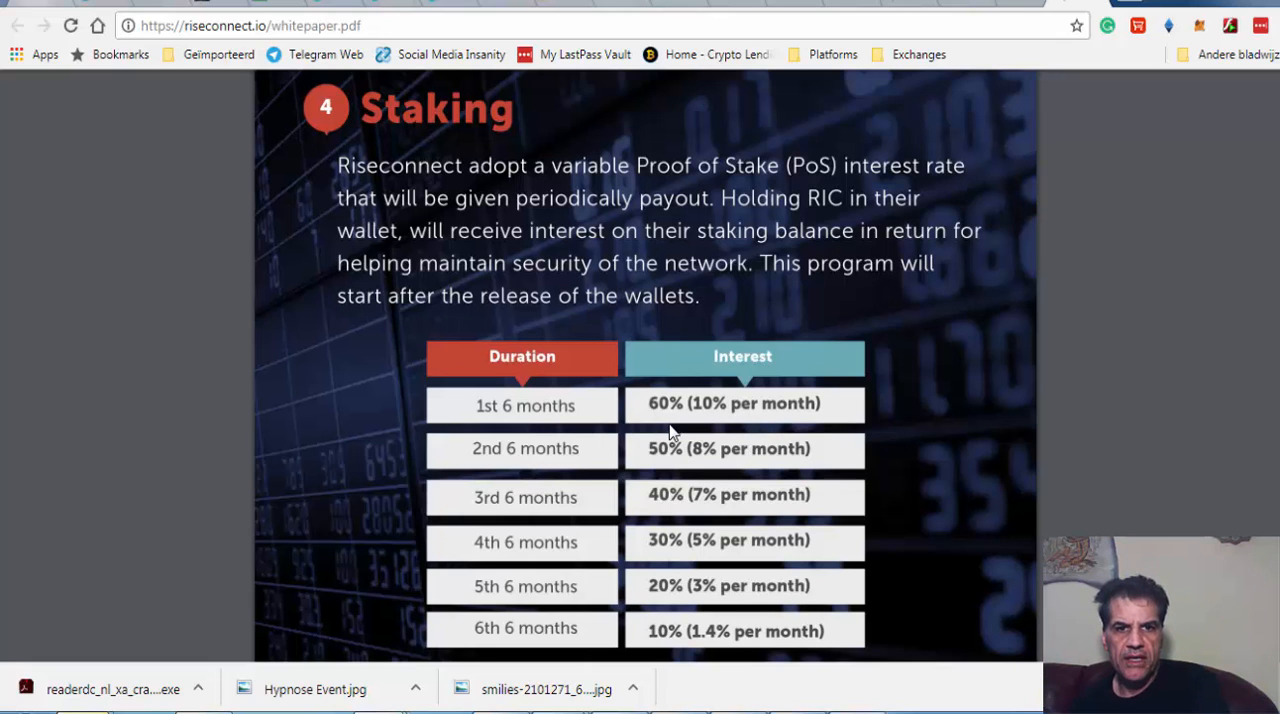
scroll(down, 3)
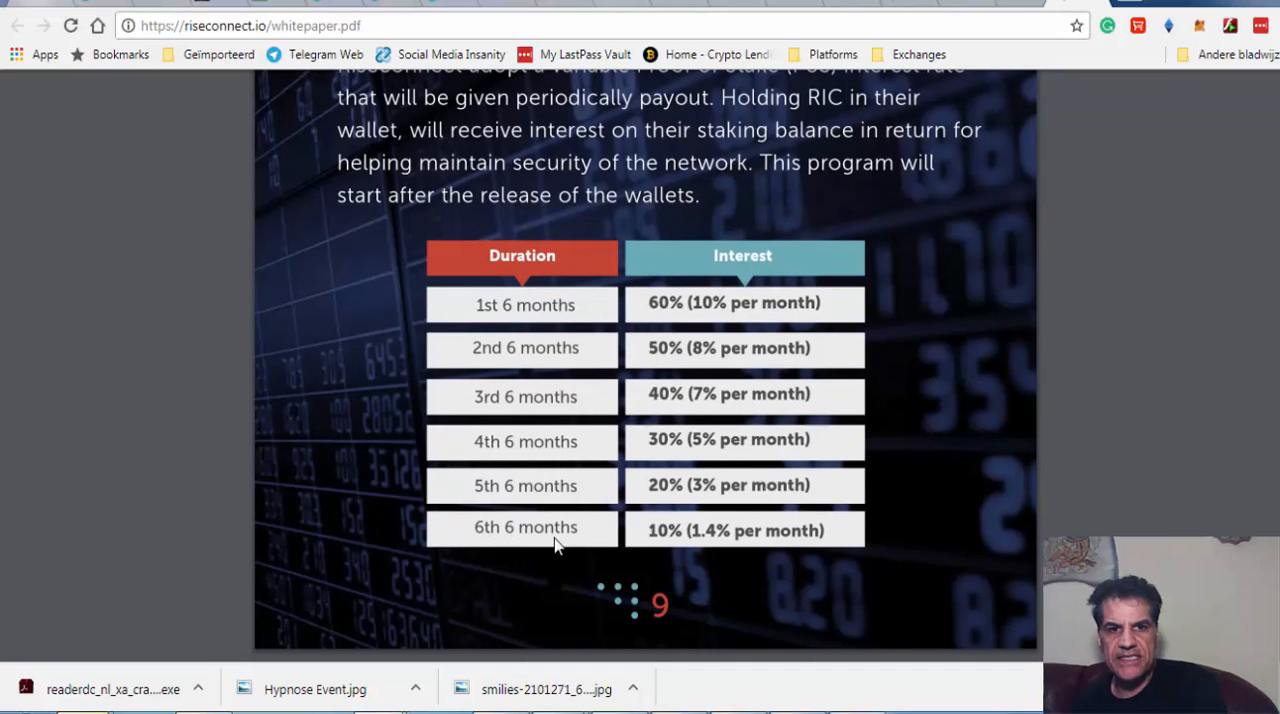
mouse_move(630, 544)
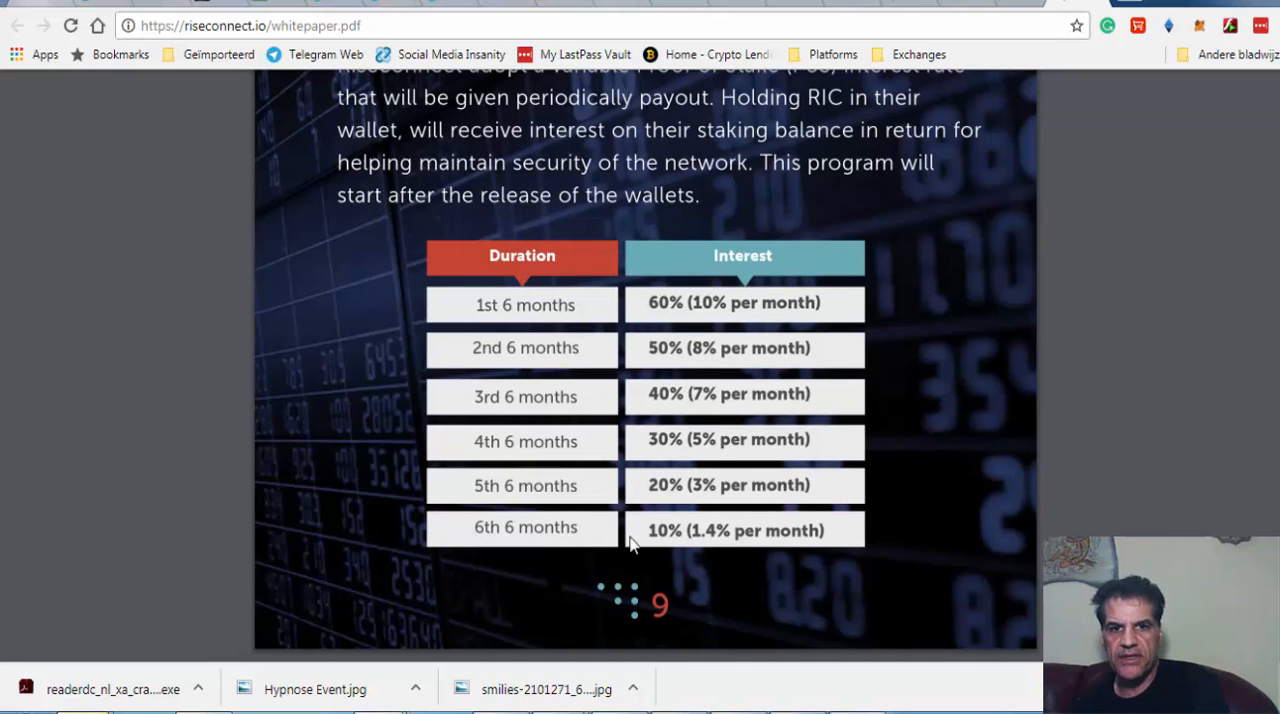
mouse_move(696, 544)
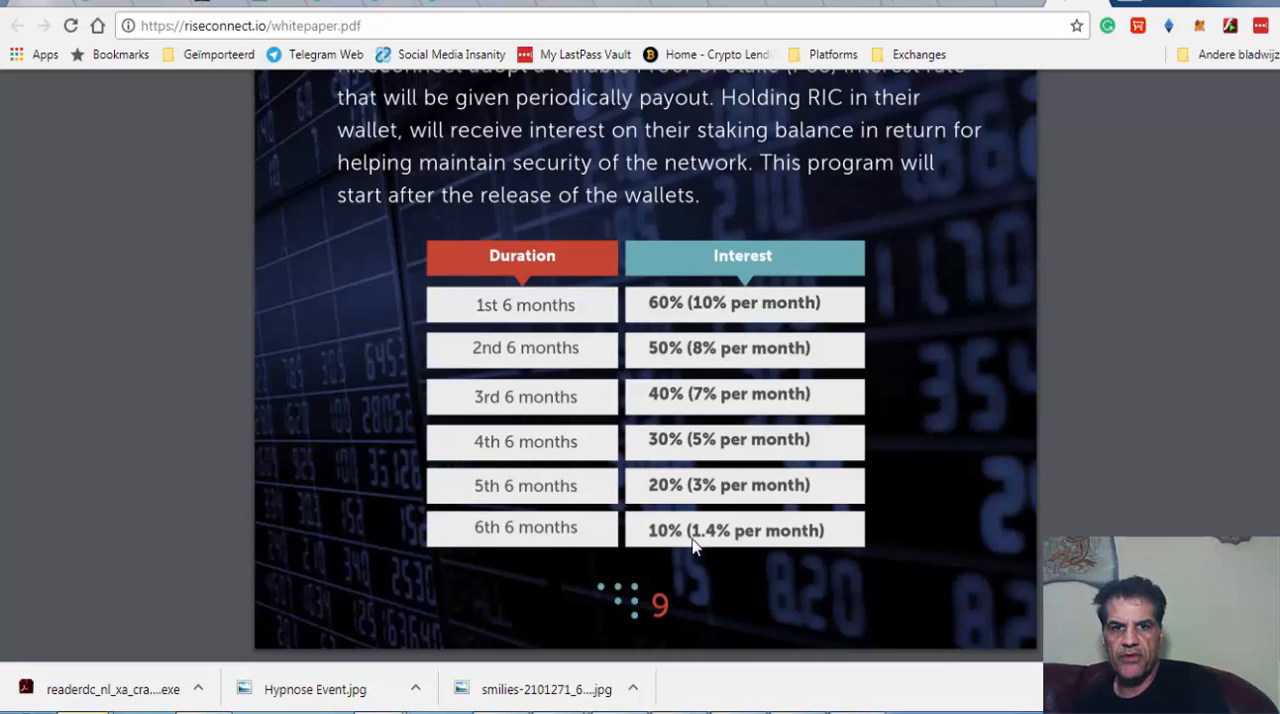
scroll(down, 3)
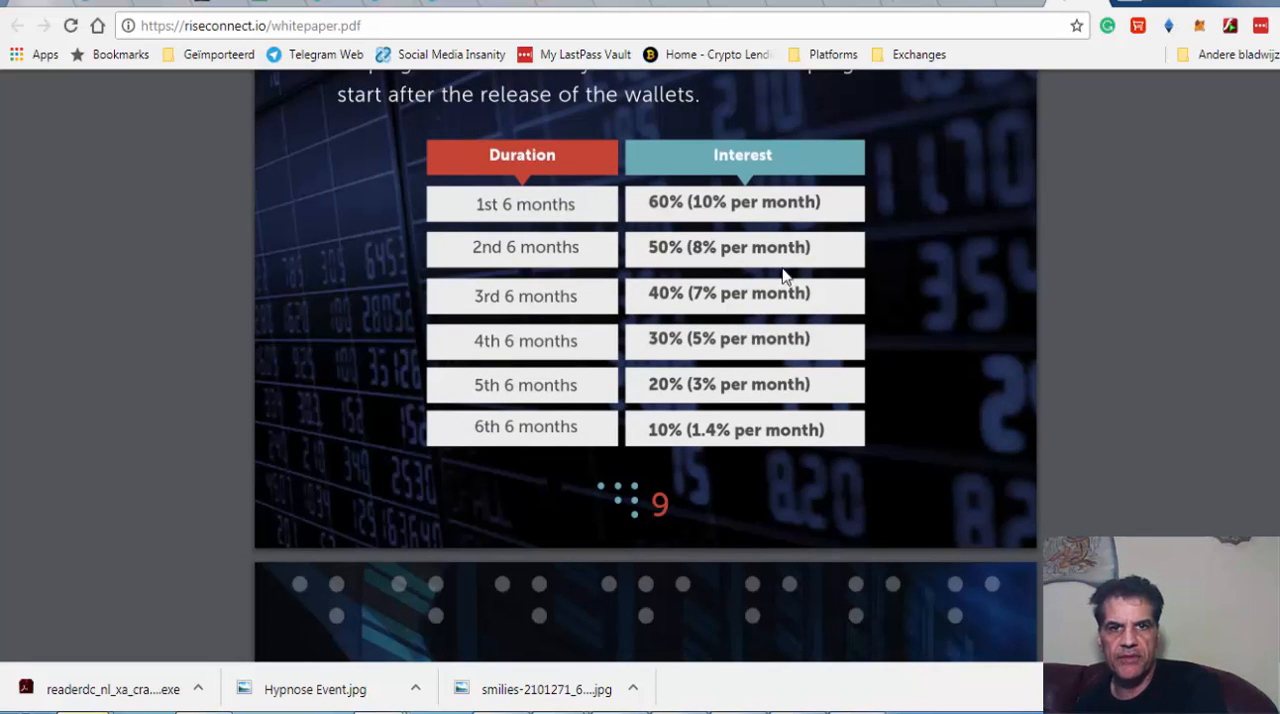
mouse_move(728, 470)
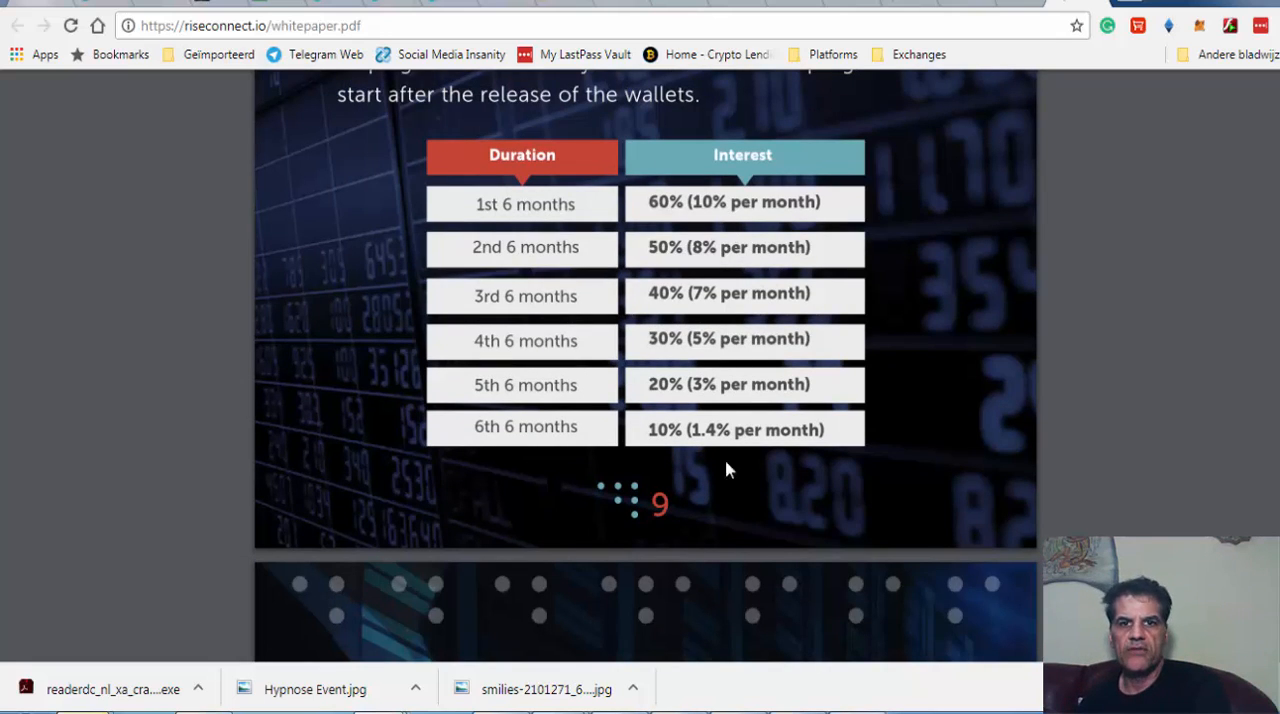
Scroll past page 9 to the Incentive to Investors page showing 100 RIC in lending equals 1000 usd reward
scroll(down, 3)
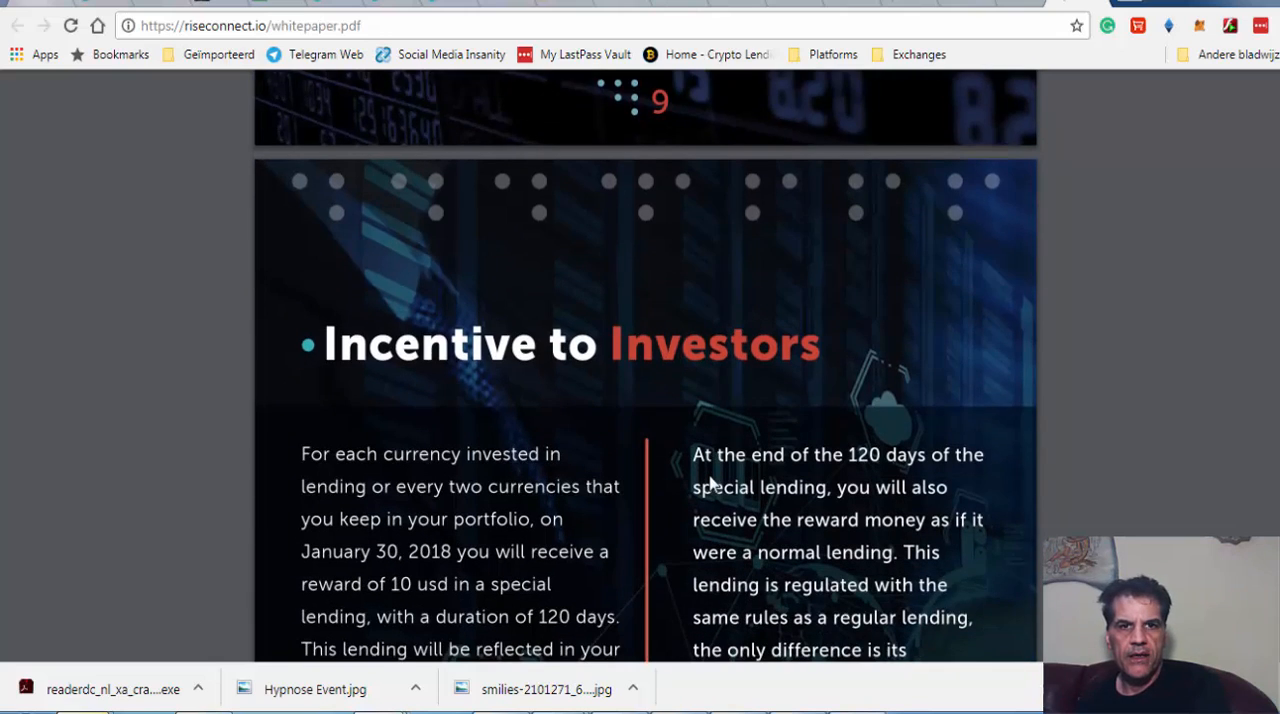
scroll(down, 3)
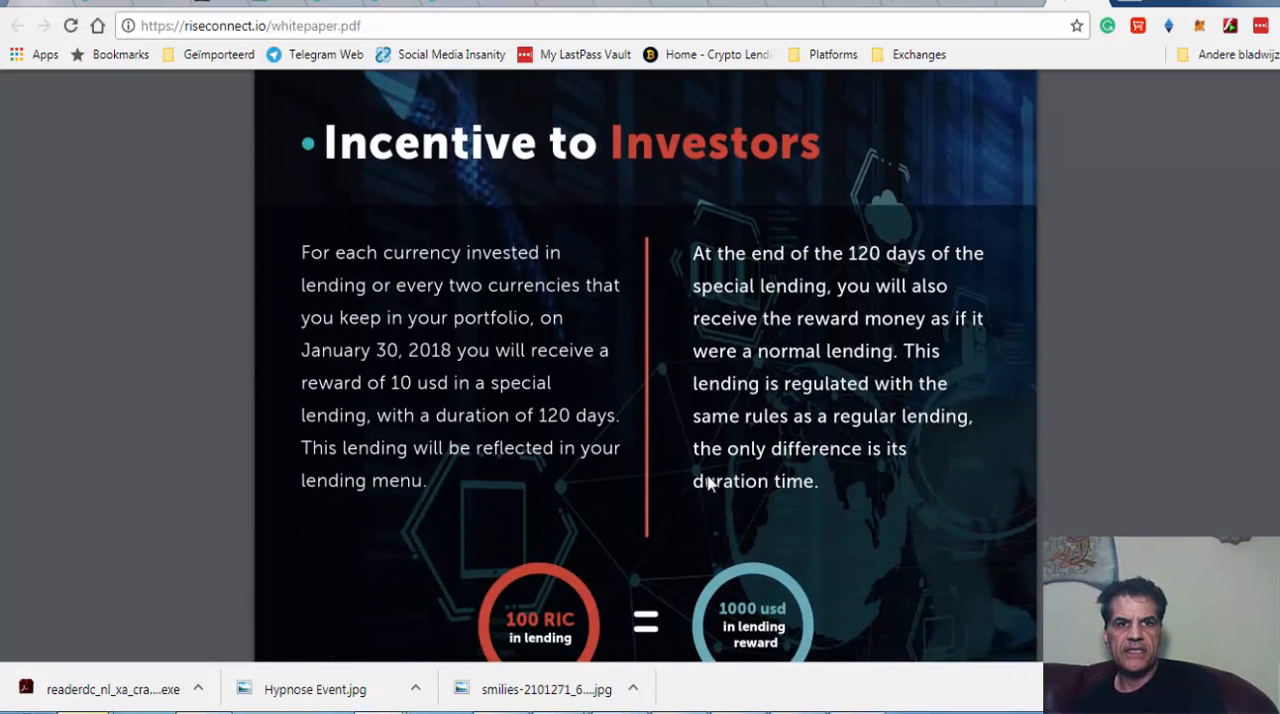
mouse_move(468, 398)
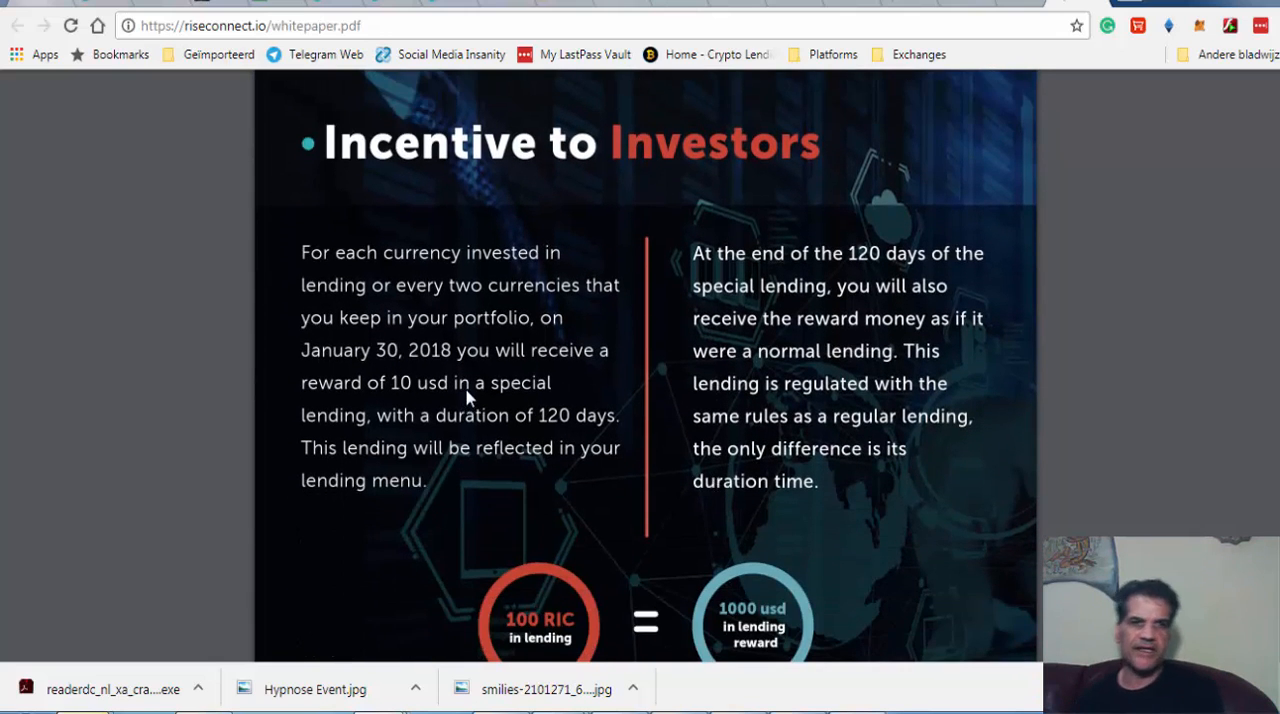
mouse_move(620, 380)
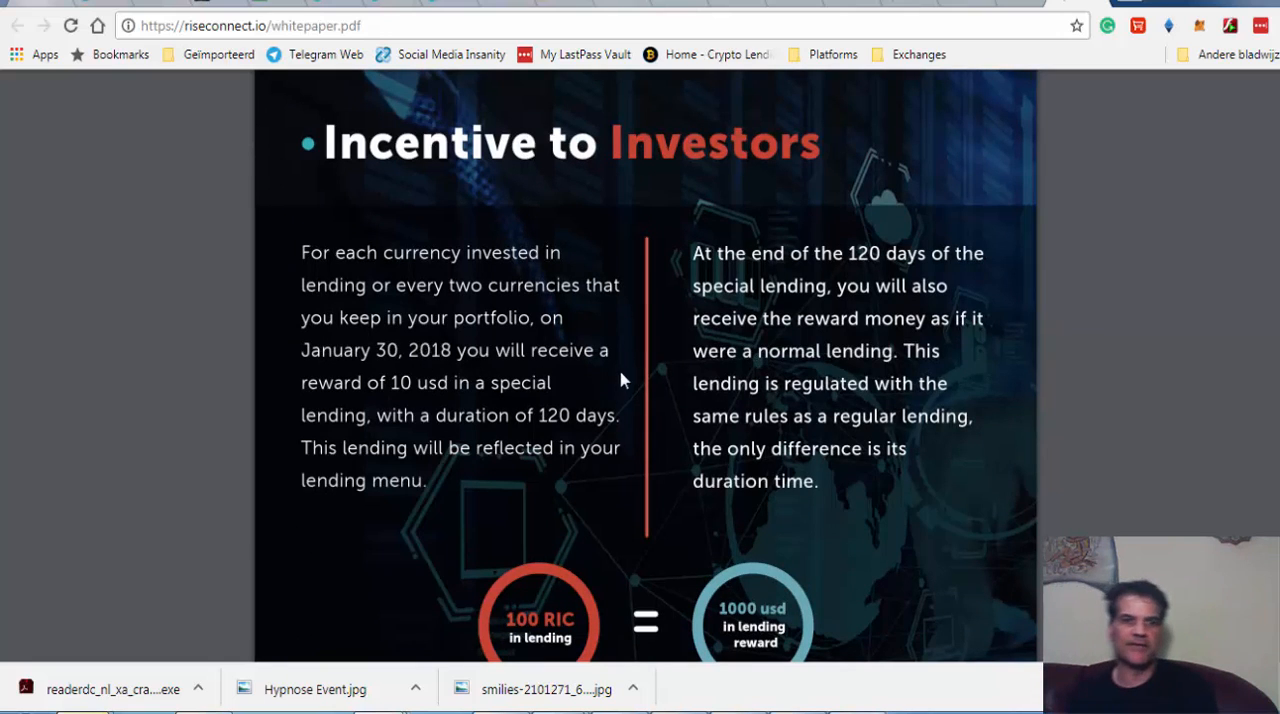
mouse_move(560, 478)
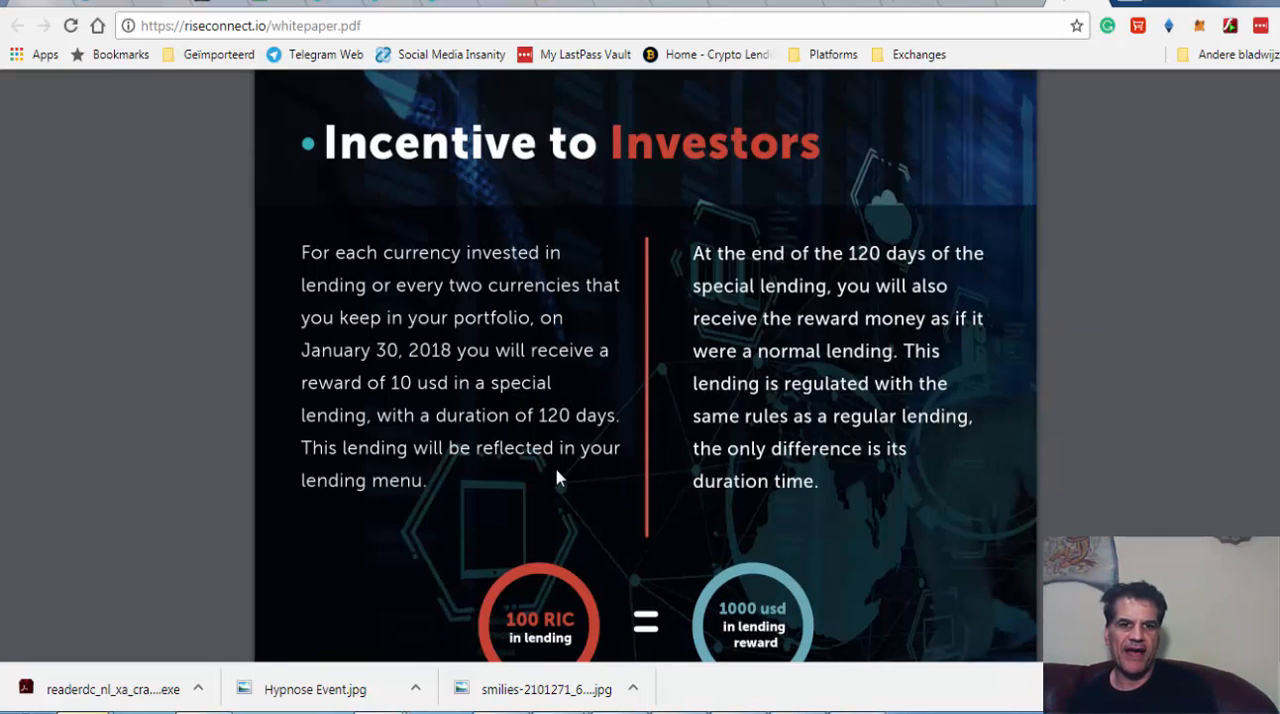
scroll(down, 3)
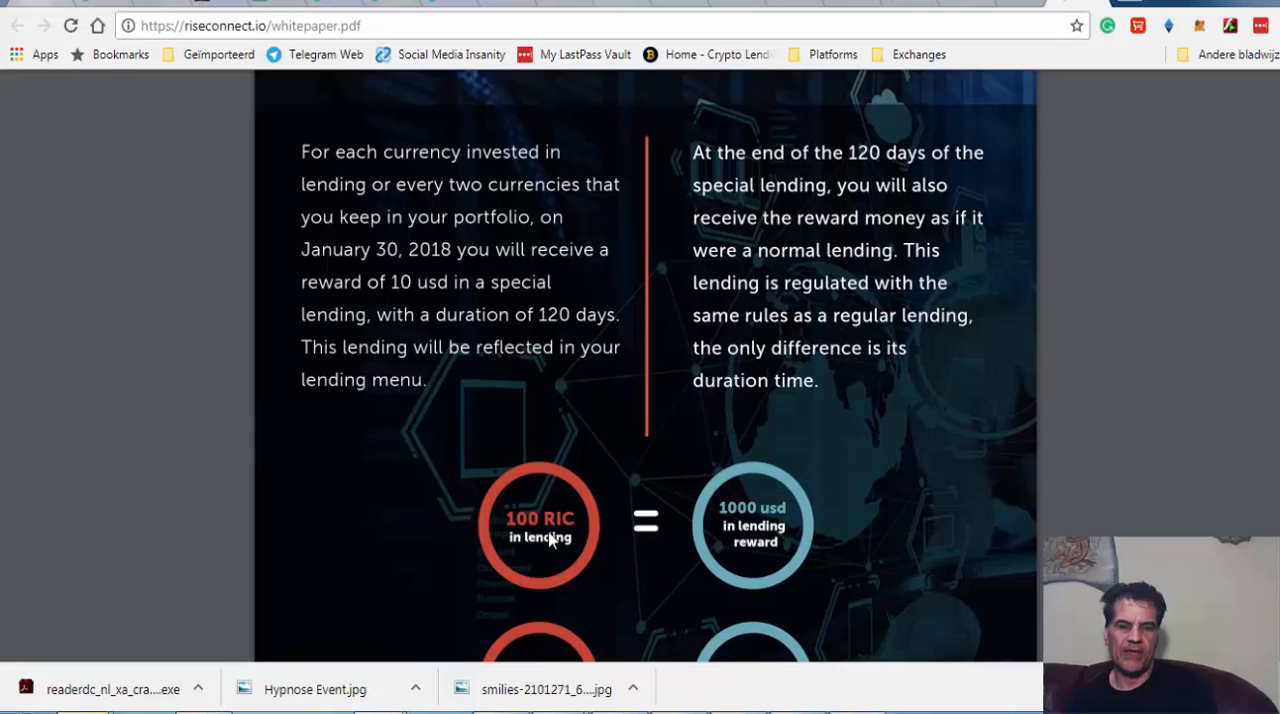
mouse_move(540, 558)
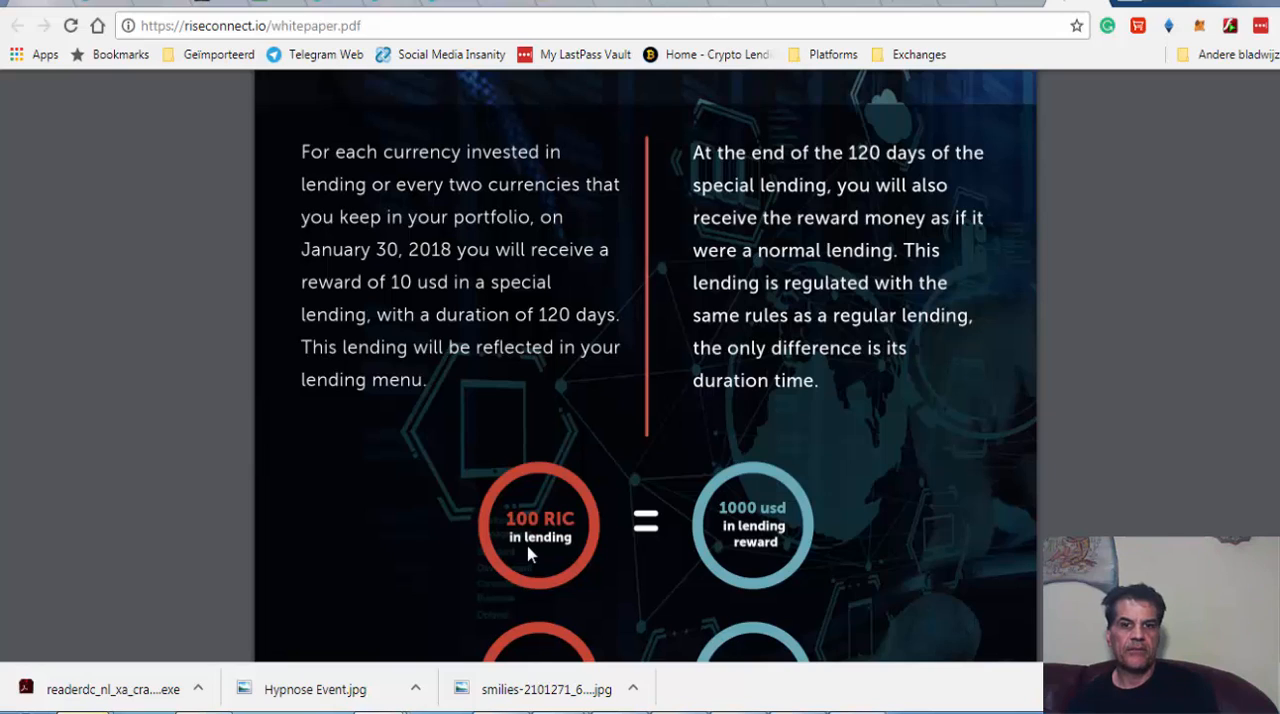
mouse_move(292, 392)
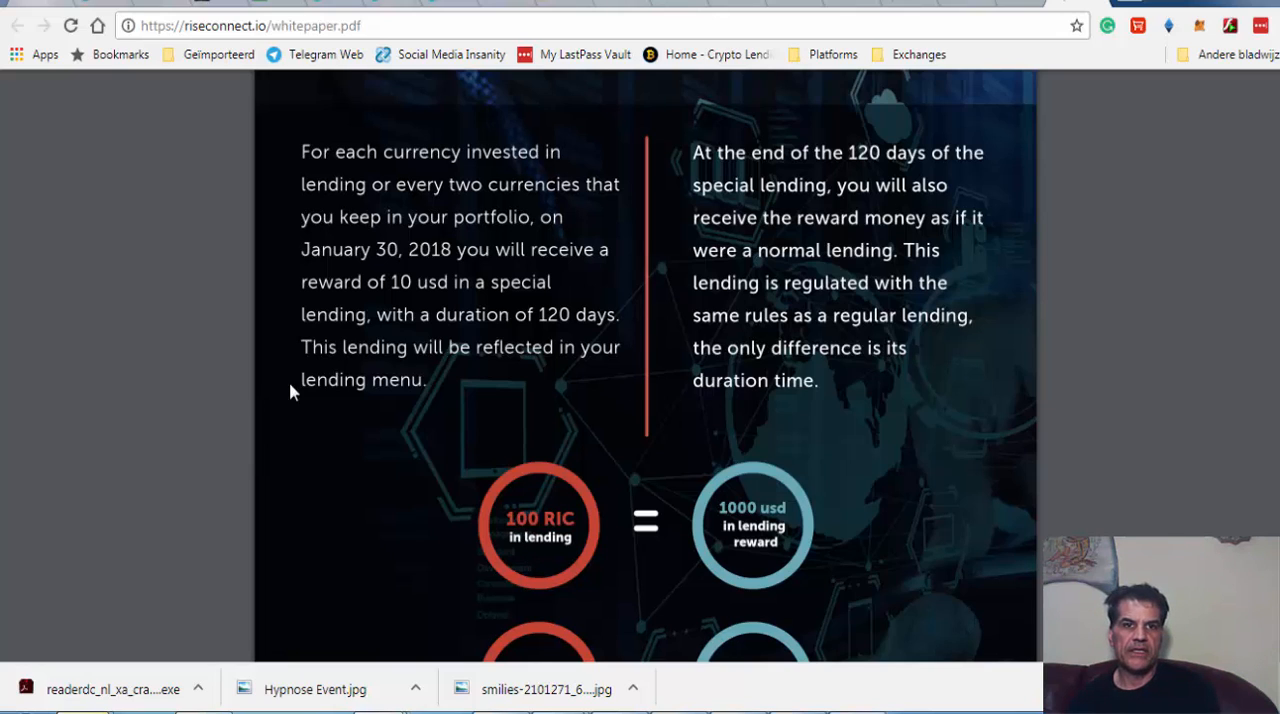
mouse_move(392, 258)
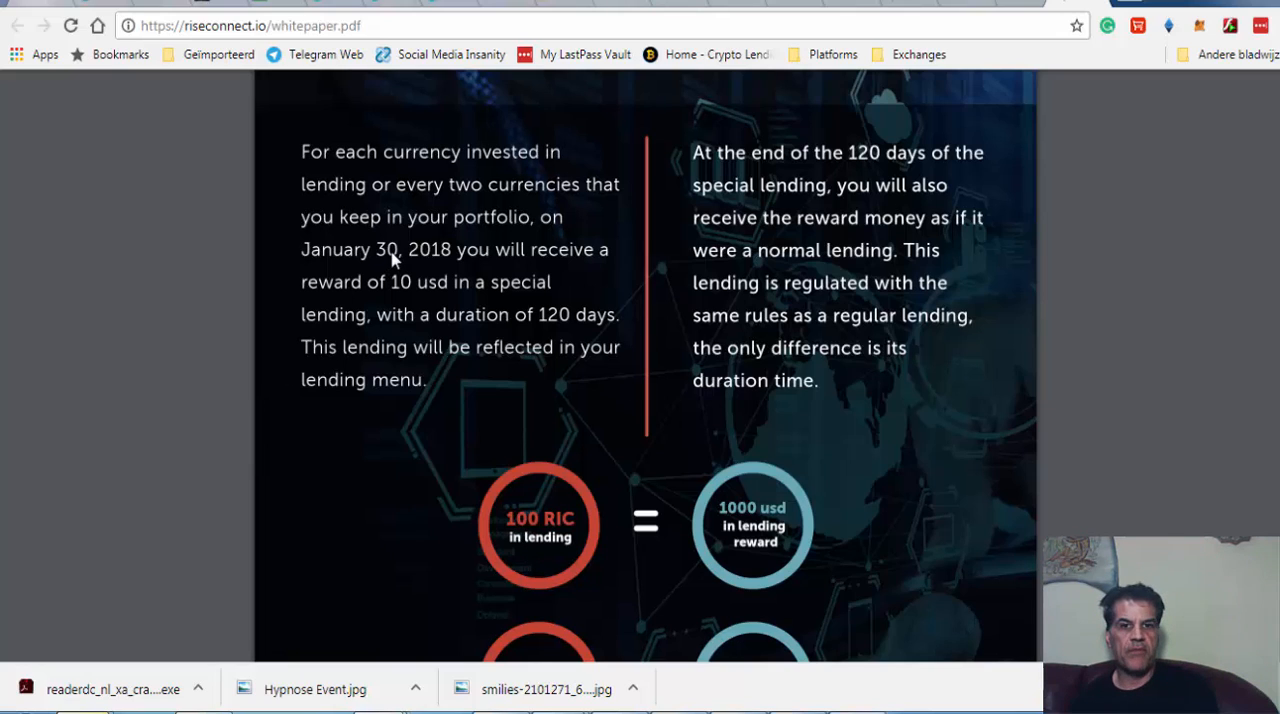
mouse_move(710, 524)
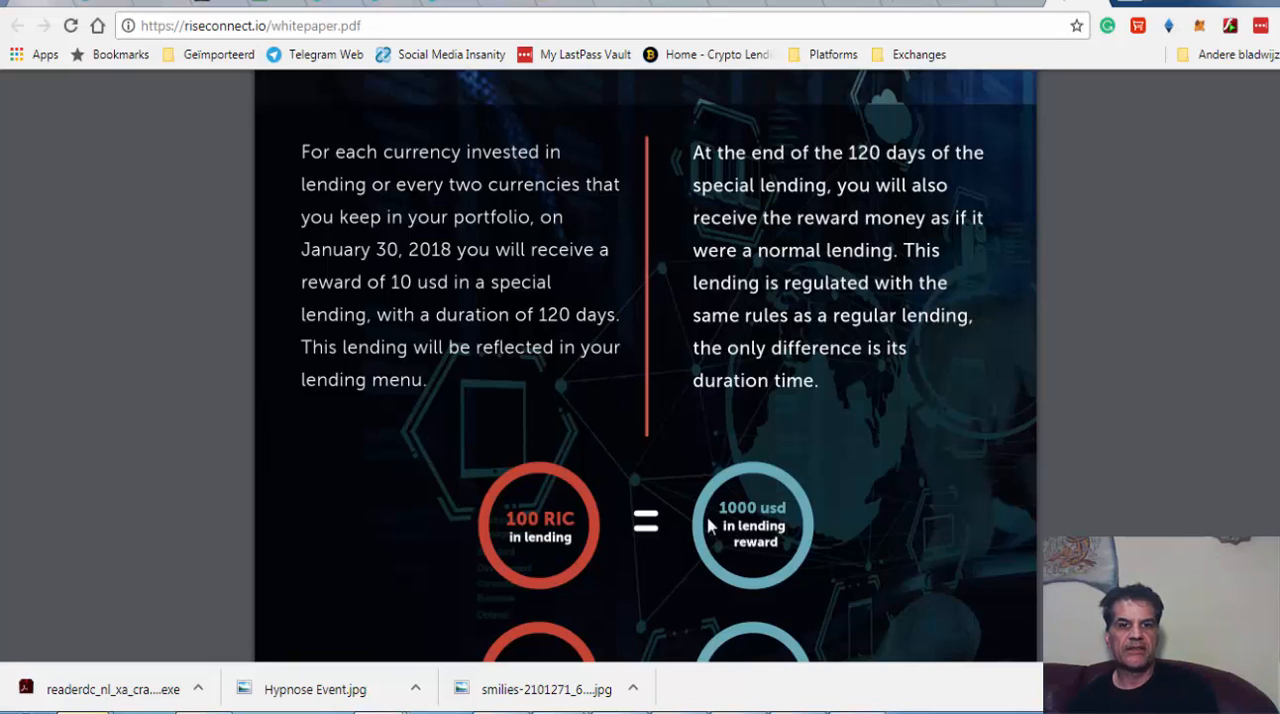
mouse_move(764, 540)
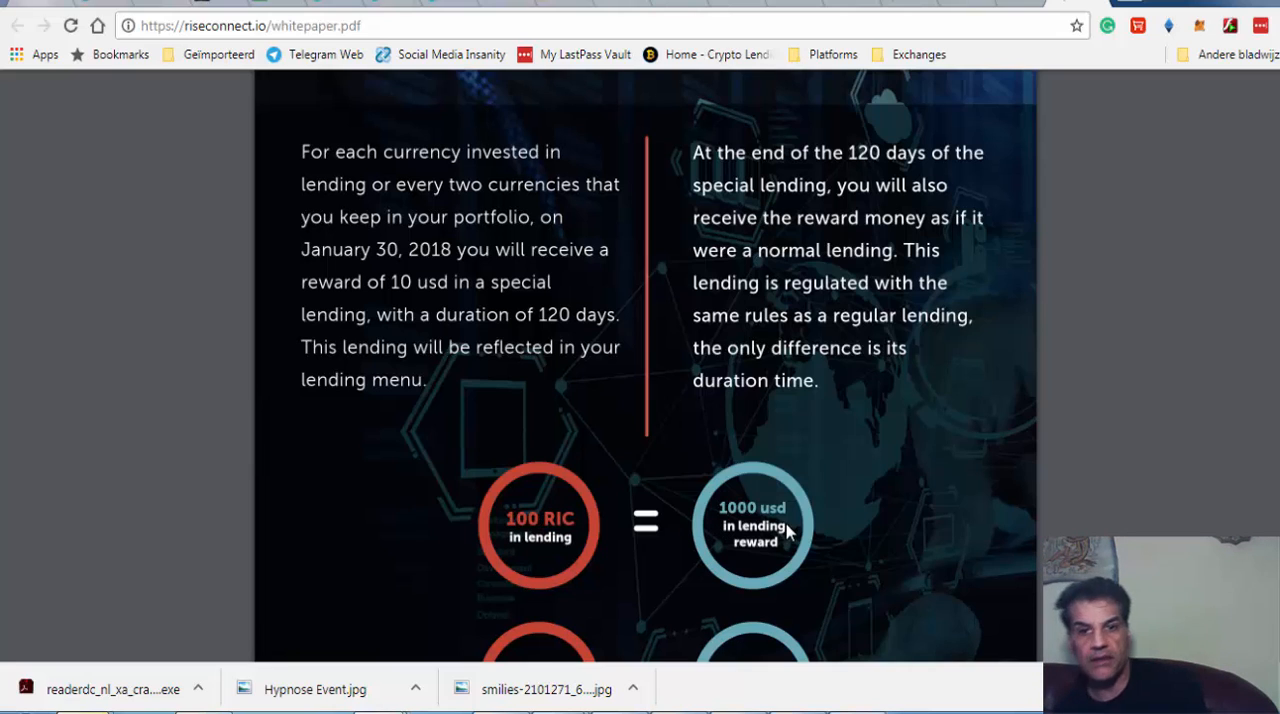
Scroll slightly to reveal the second circle pair: 100 RIC in portfolio equals 500 usd lending reward
scroll(down, 3)
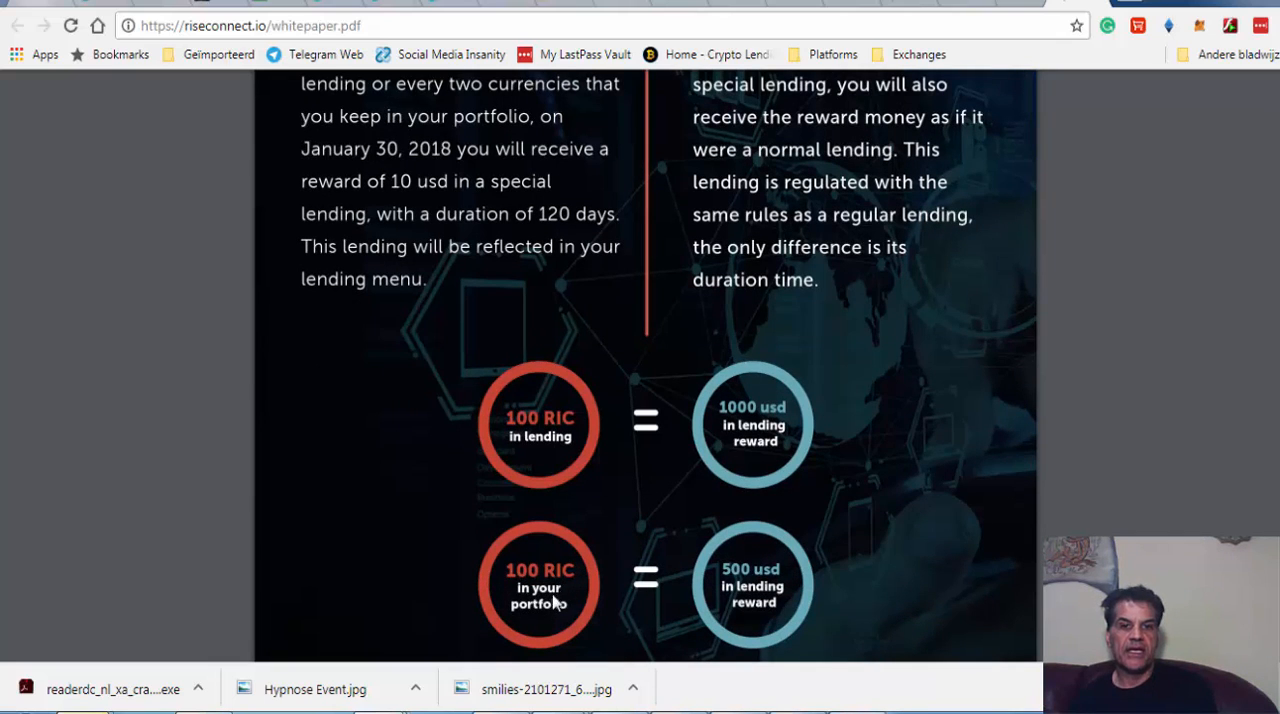
mouse_move(512, 588)
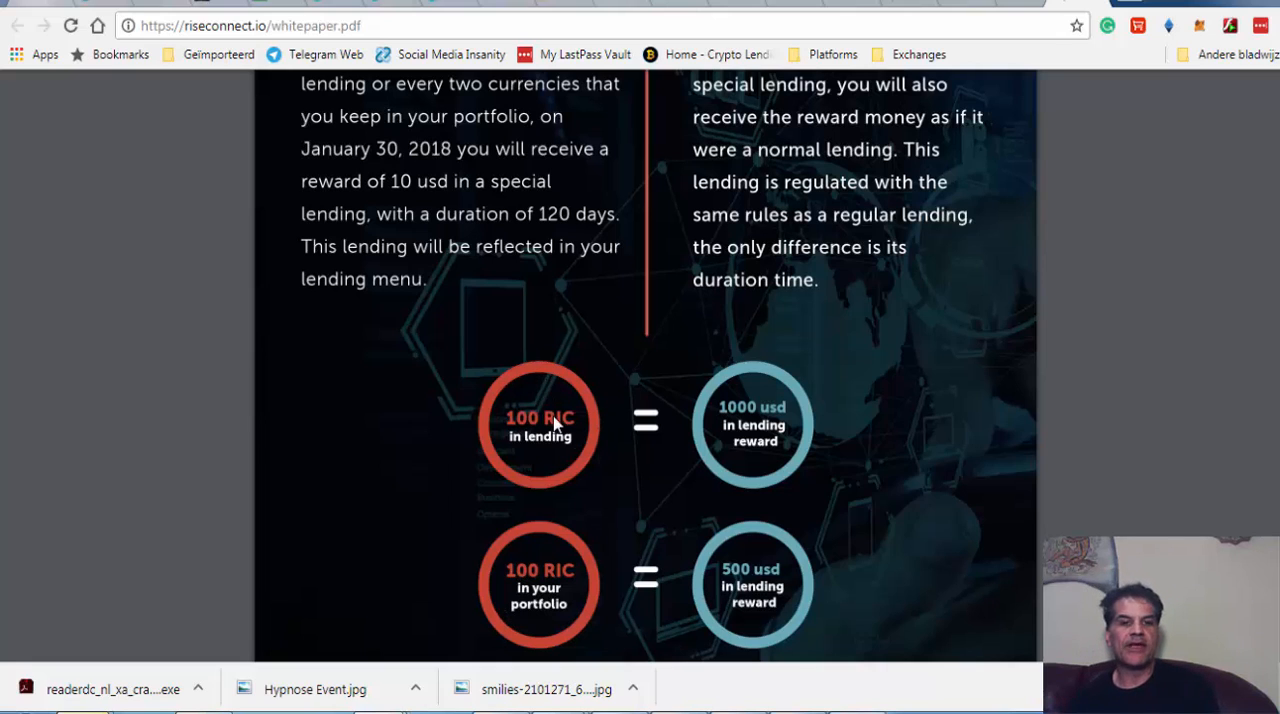
mouse_move(768, 444)
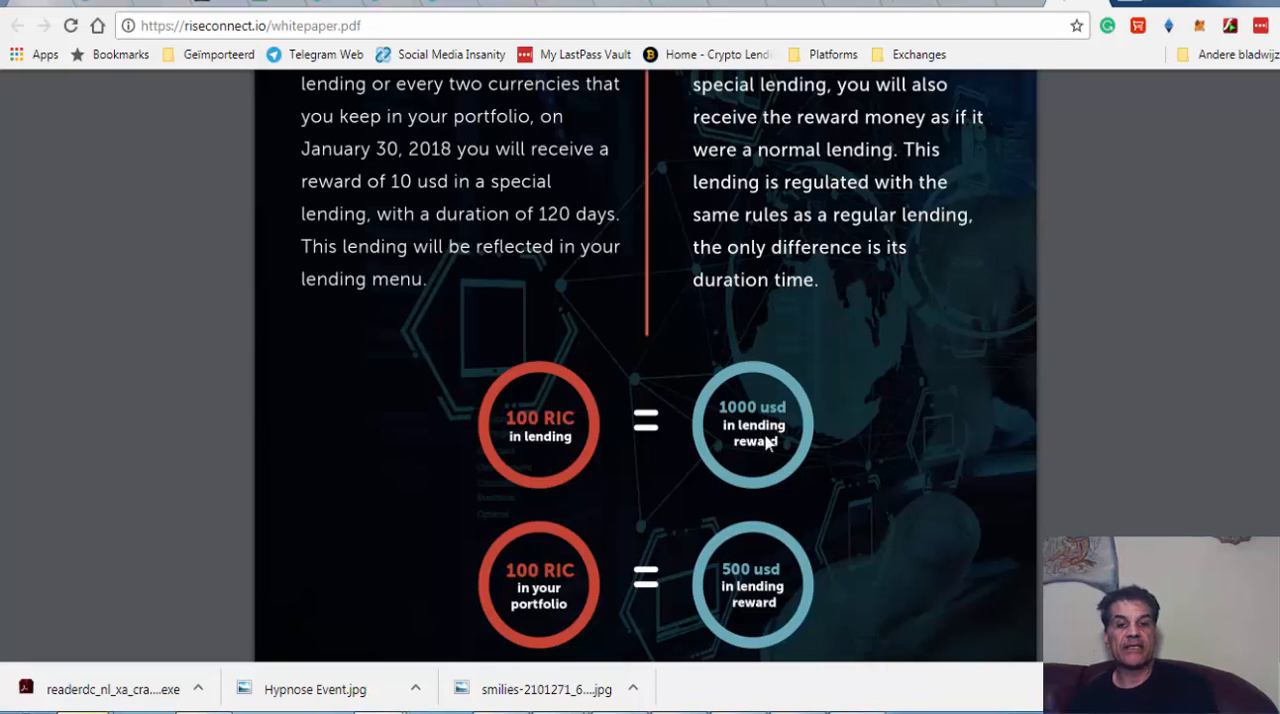
mouse_move(516, 440)
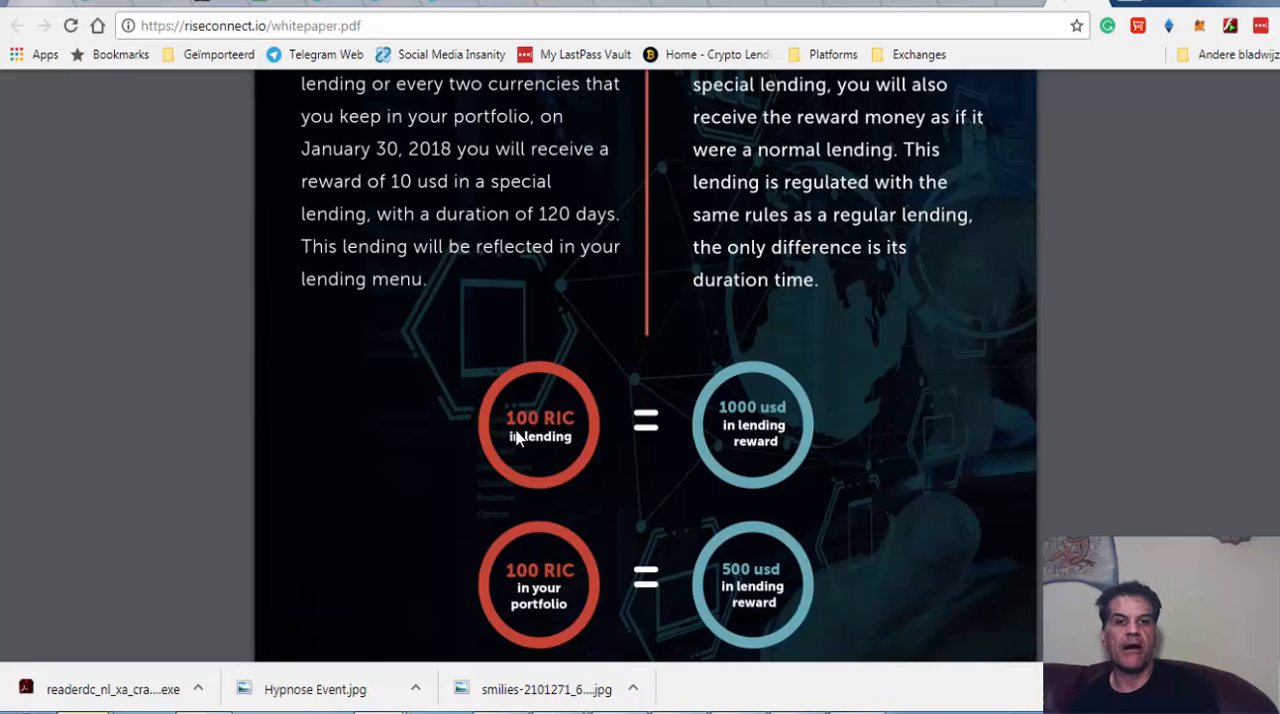
mouse_move(550, 620)
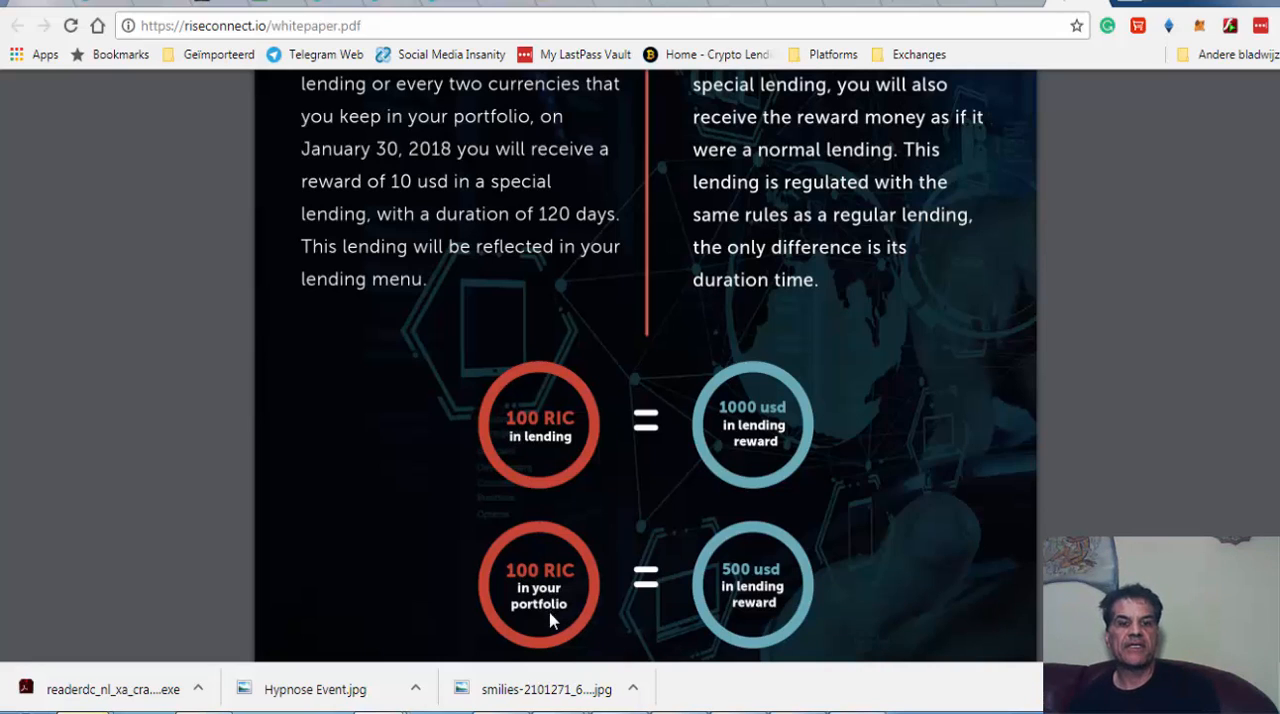
mouse_move(520, 628)
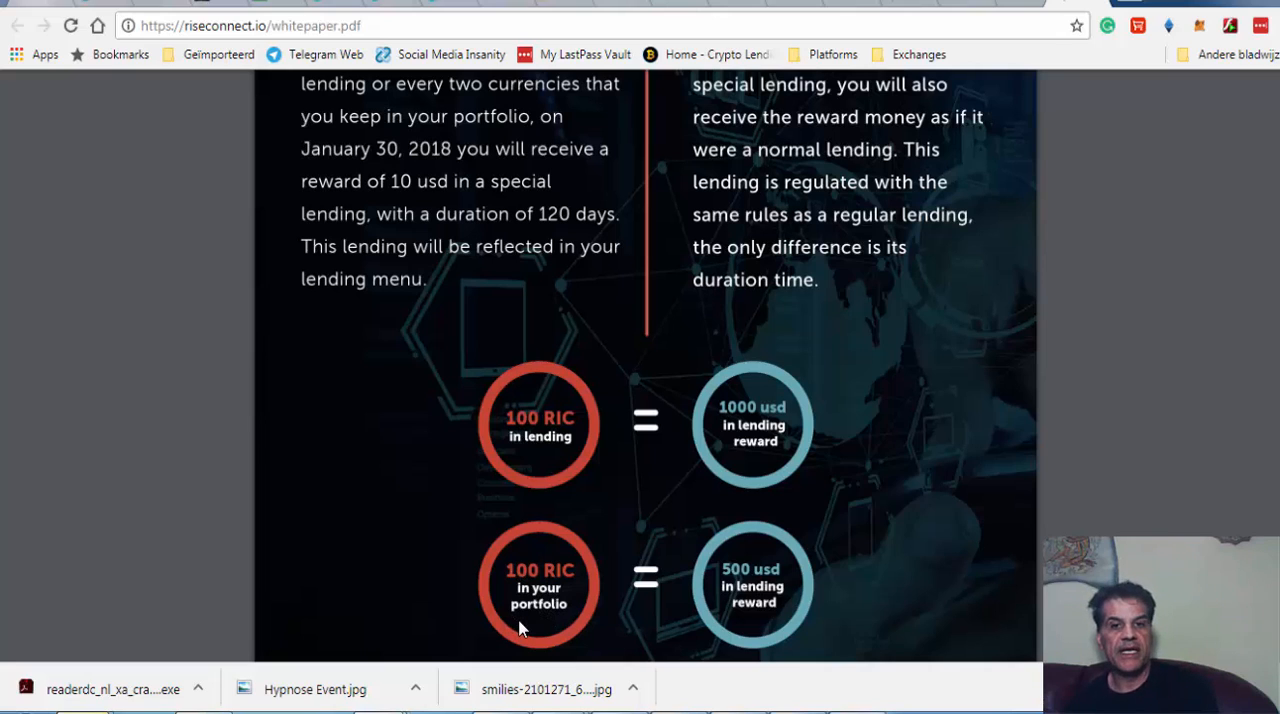
mouse_move(504, 584)
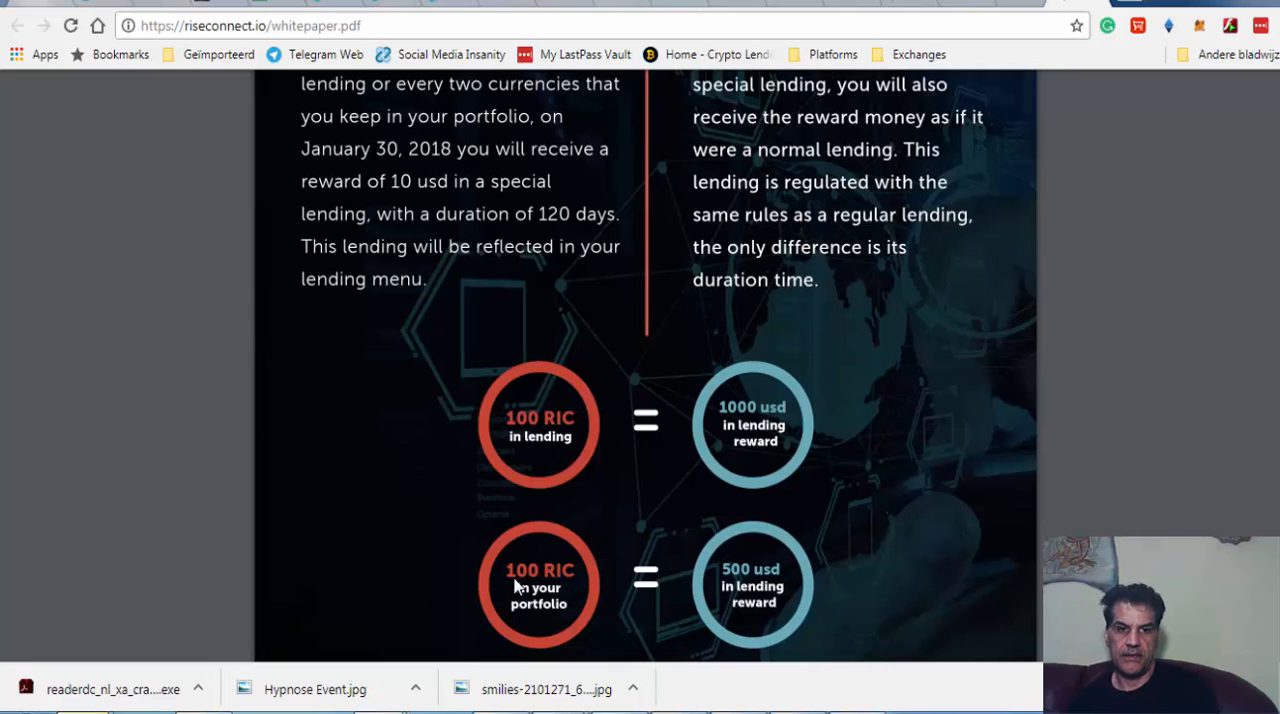
mouse_move(544, 592)
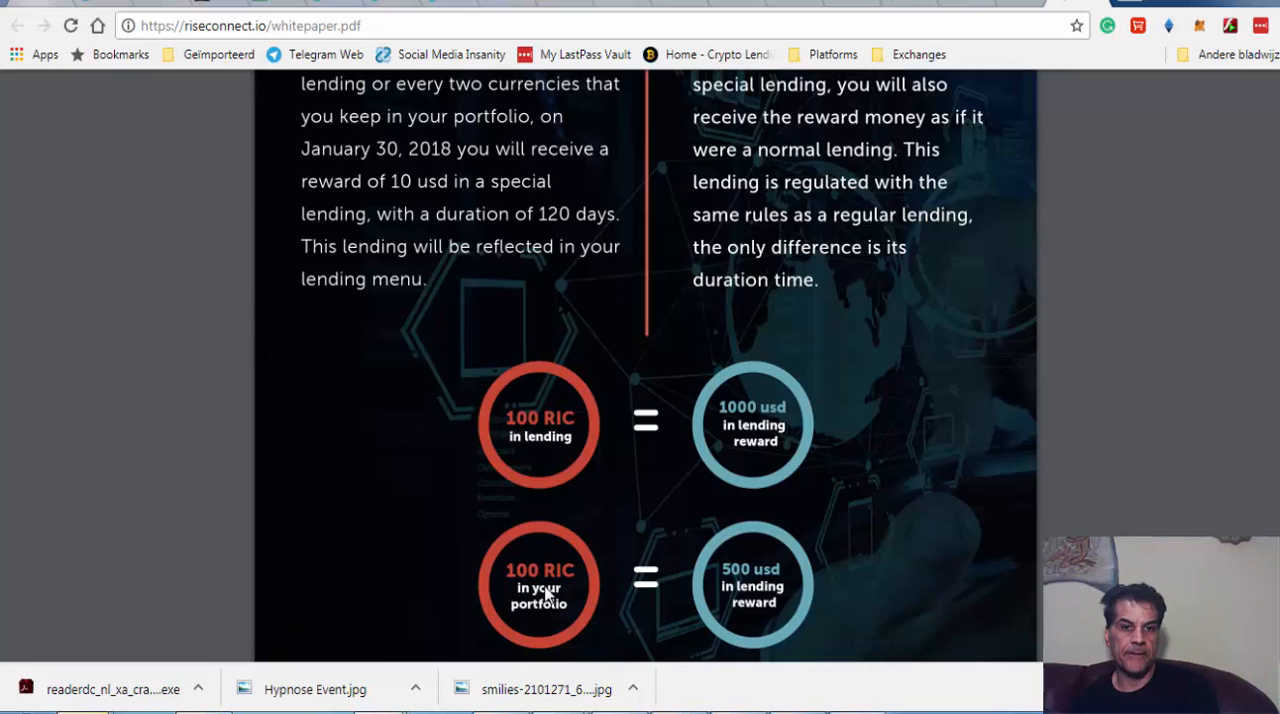
scroll(up, 3)
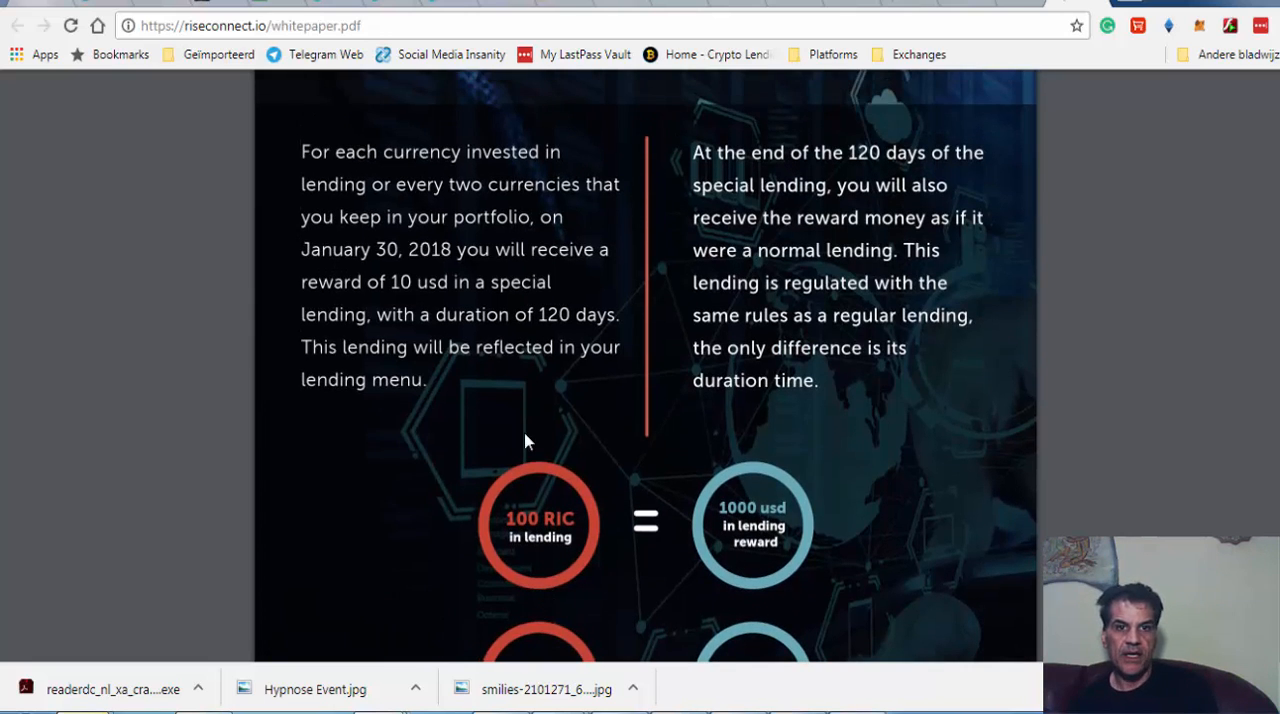
mouse_move(424, 296)
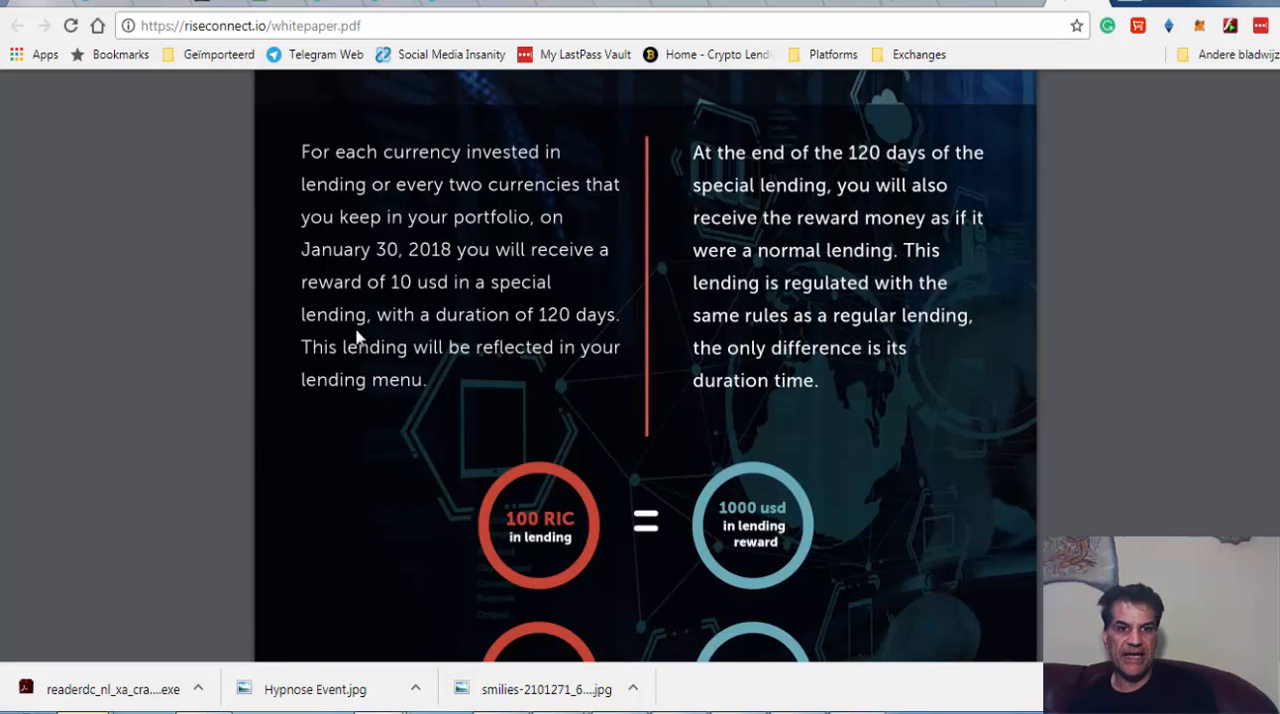
mouse_move(468, 344)
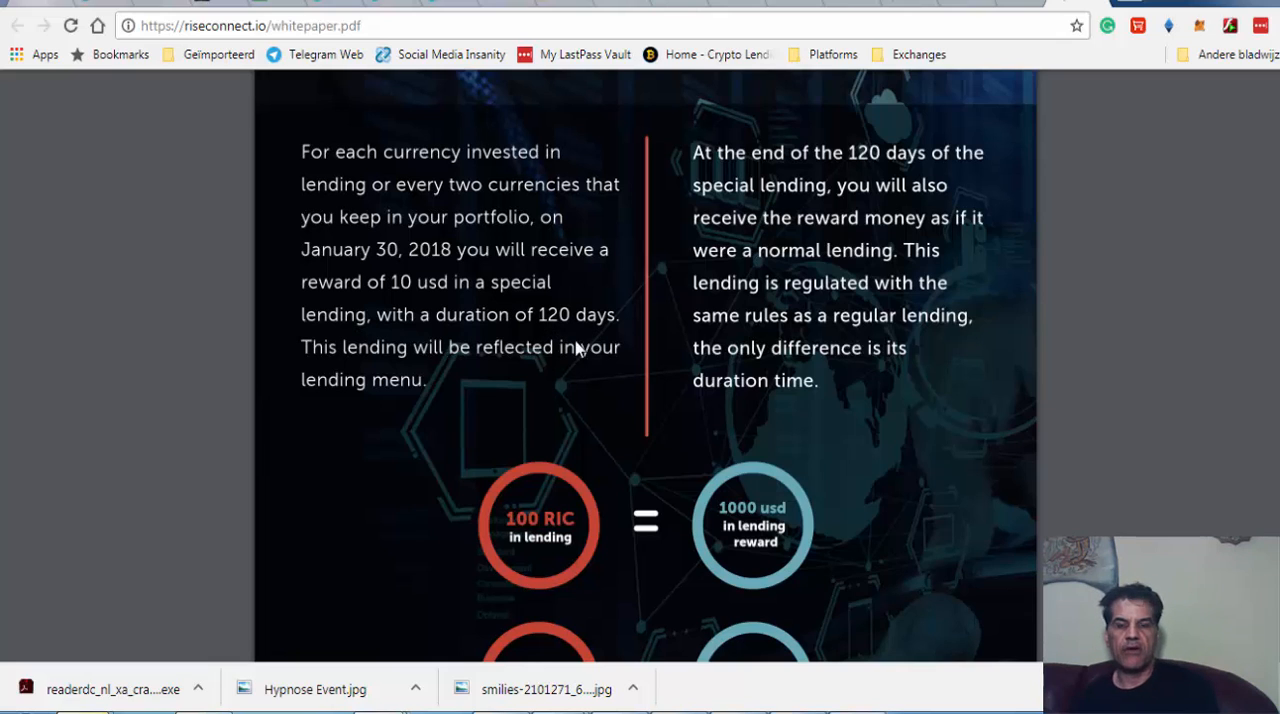
mouse_move(576, 348)
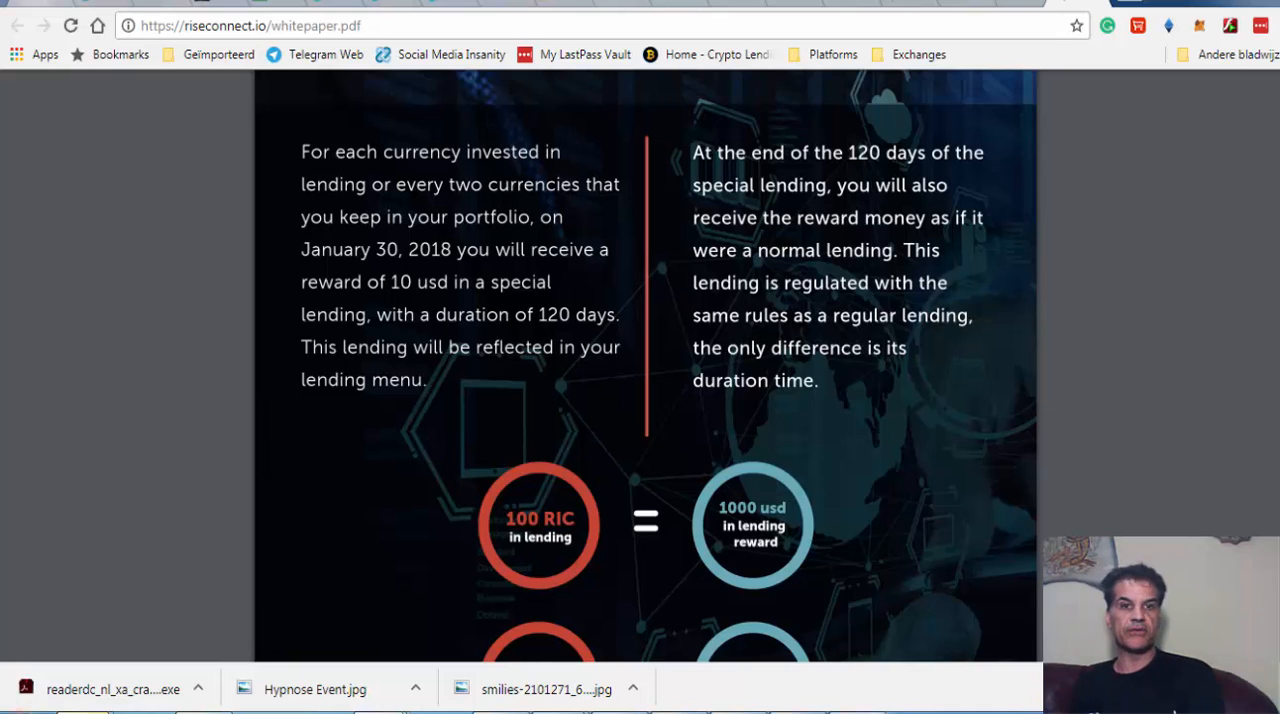
mouse_move(20, 696)
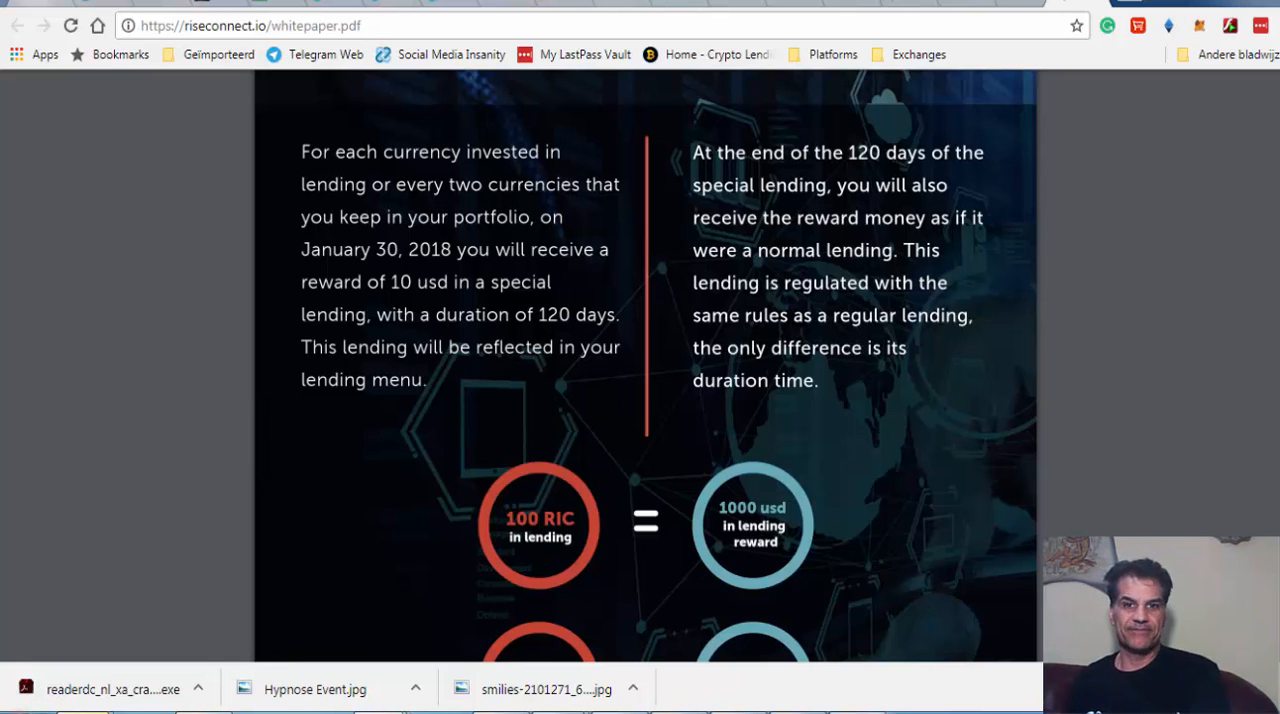
Scroll to the bottom of page 10 showing both reward equations and the full-coins-only note
scroll(down, 3)
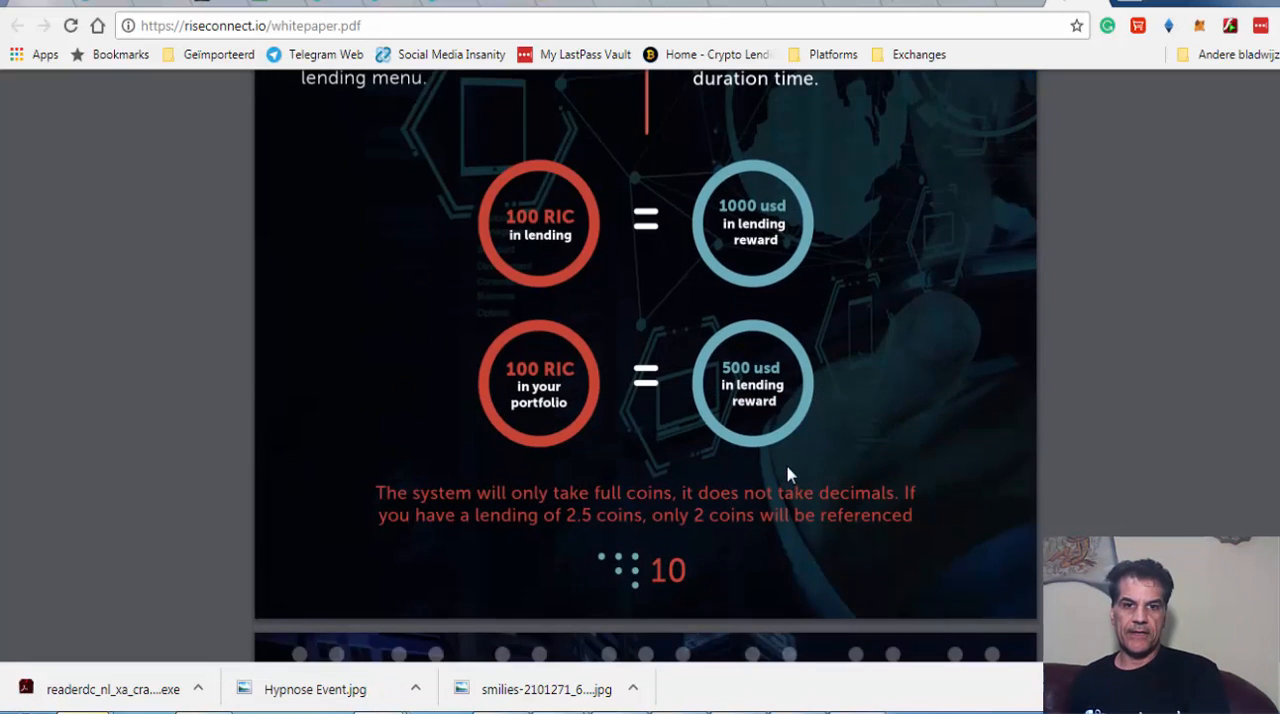
mouse_move(740, 568)
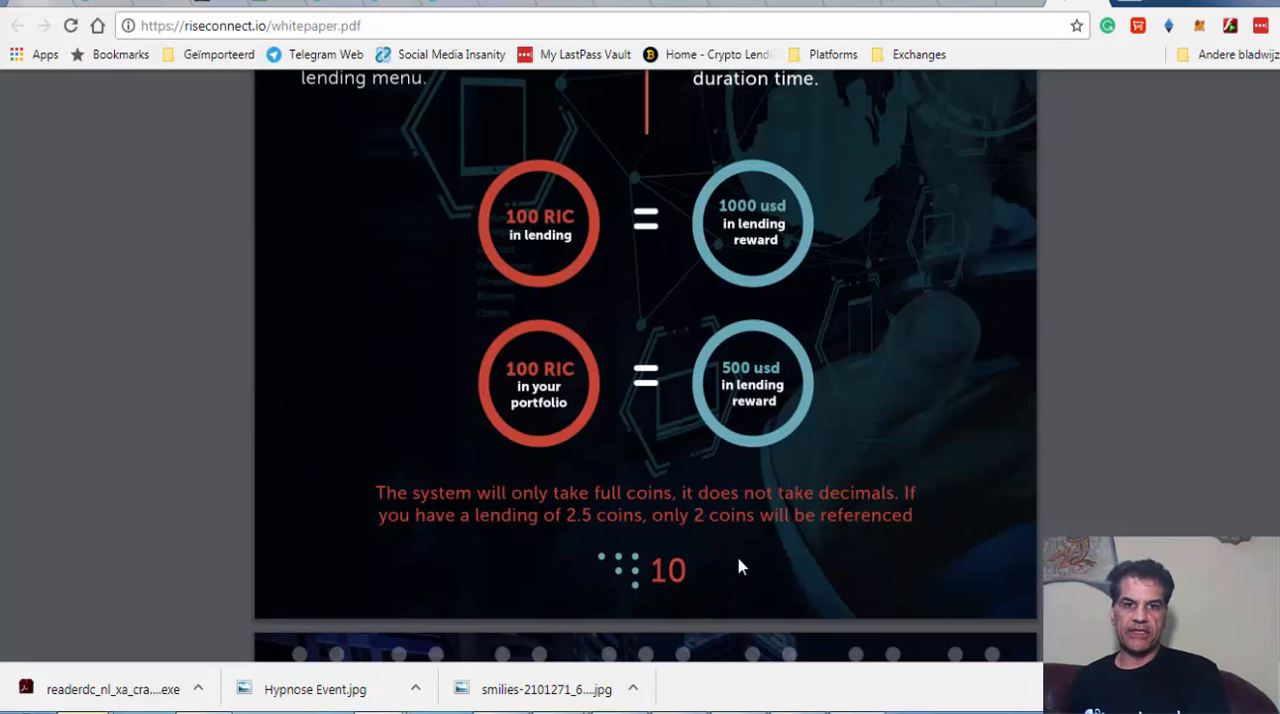
mouse_move(700, 572)
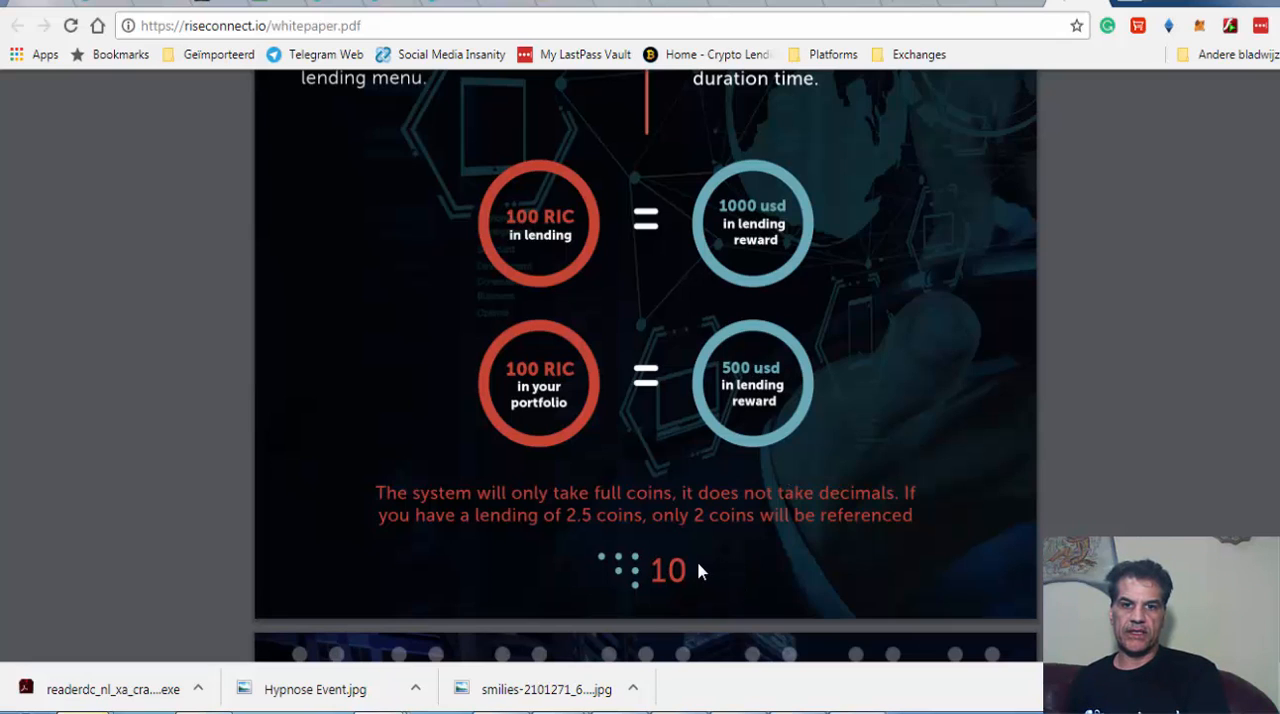
mouse_move(644, 572)
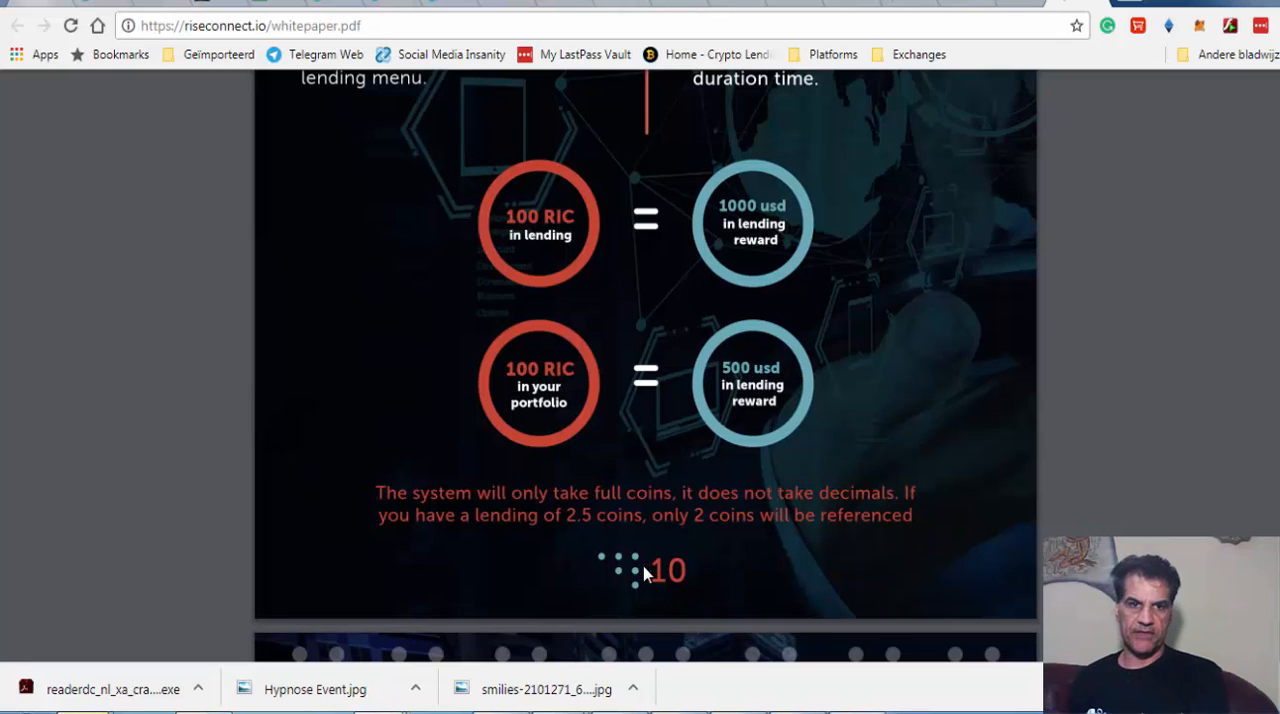
mouse_move(640, 568)
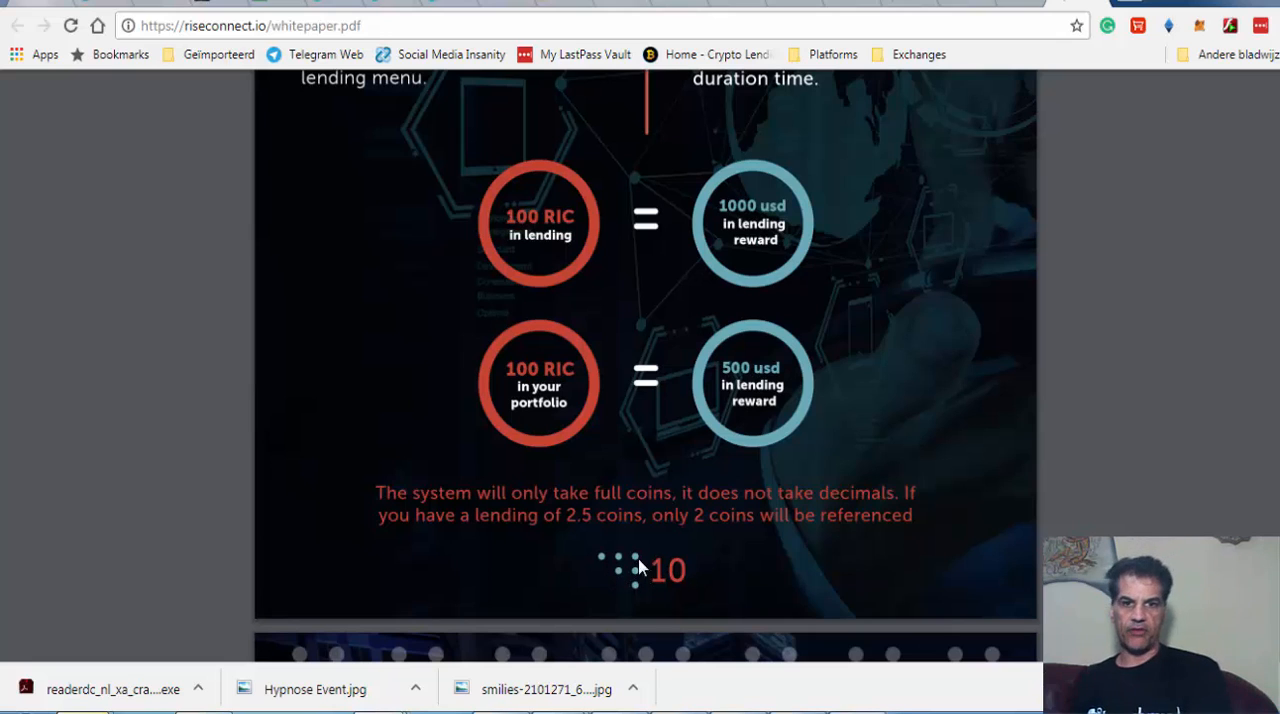
mouse_move(784, 576)
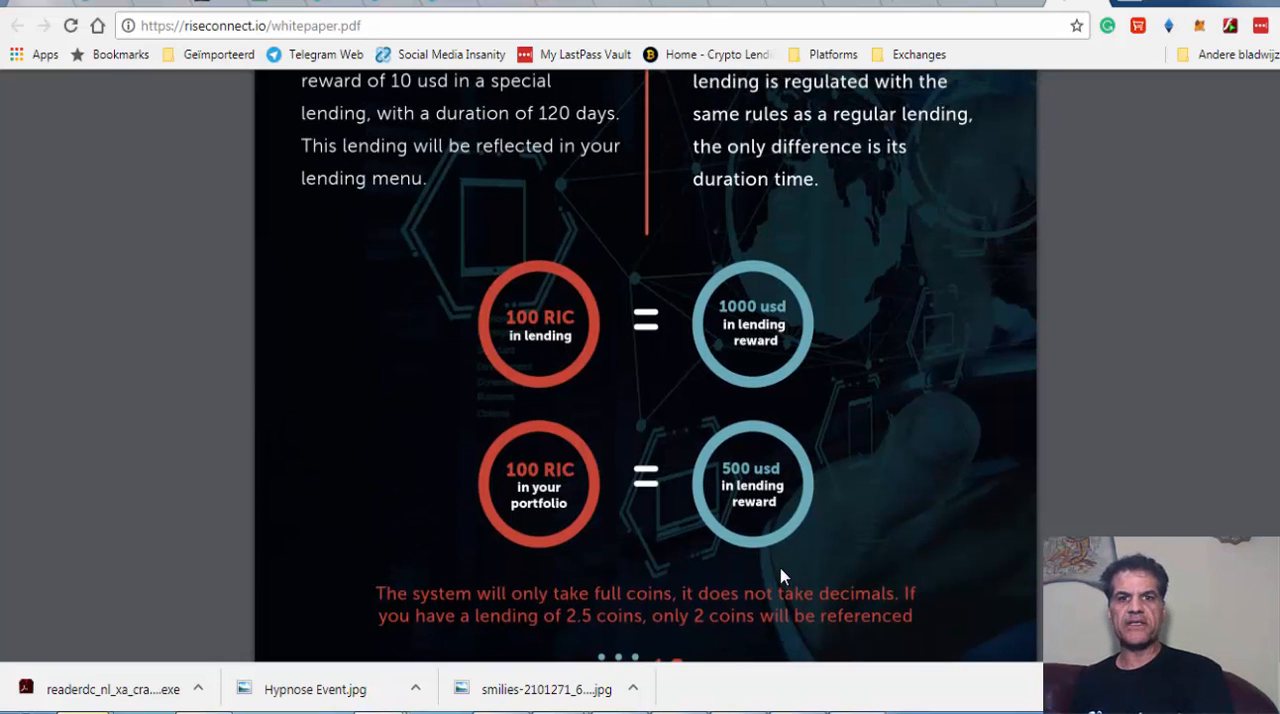
scroll(up, 3)
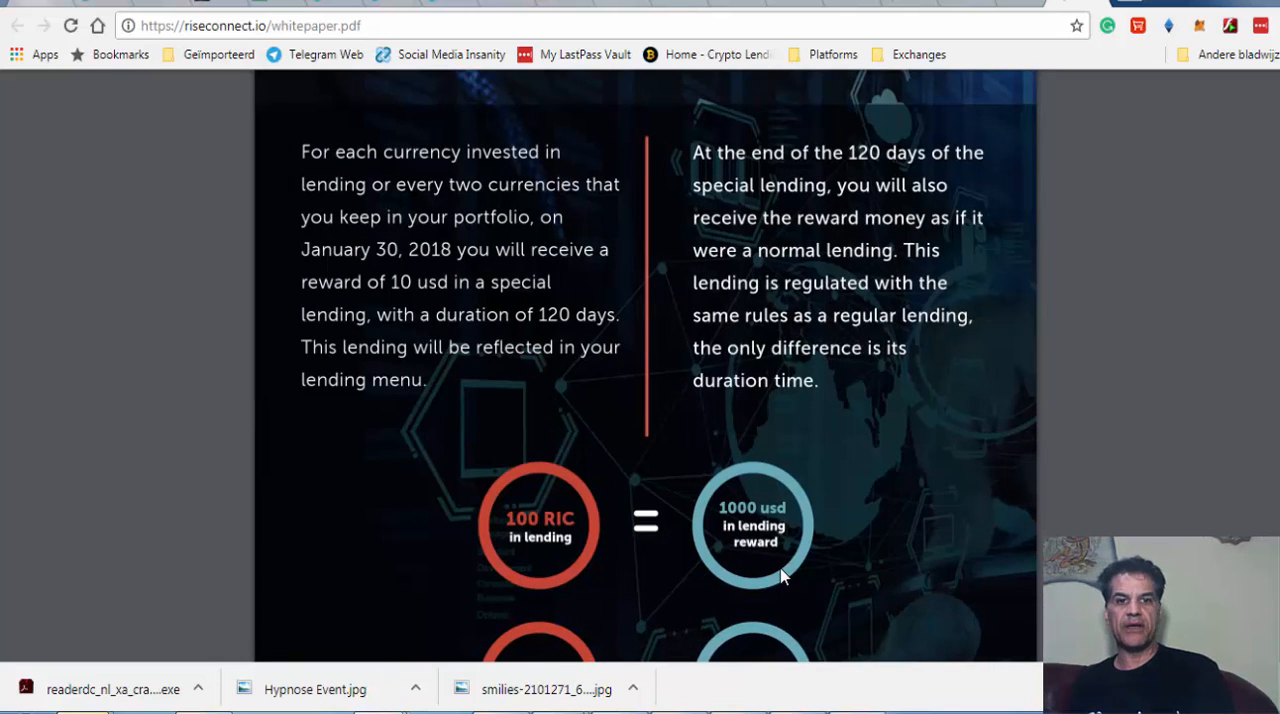
scroll(down, 3)
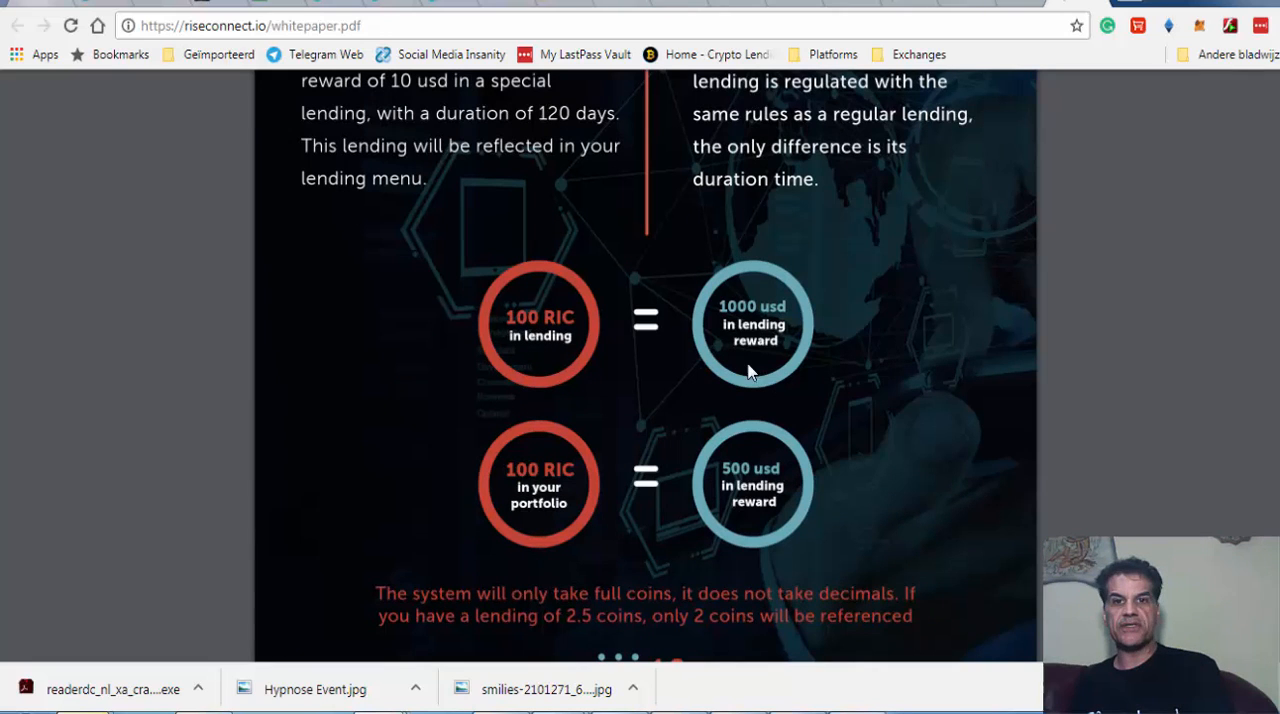
mouse_move(780, 404)
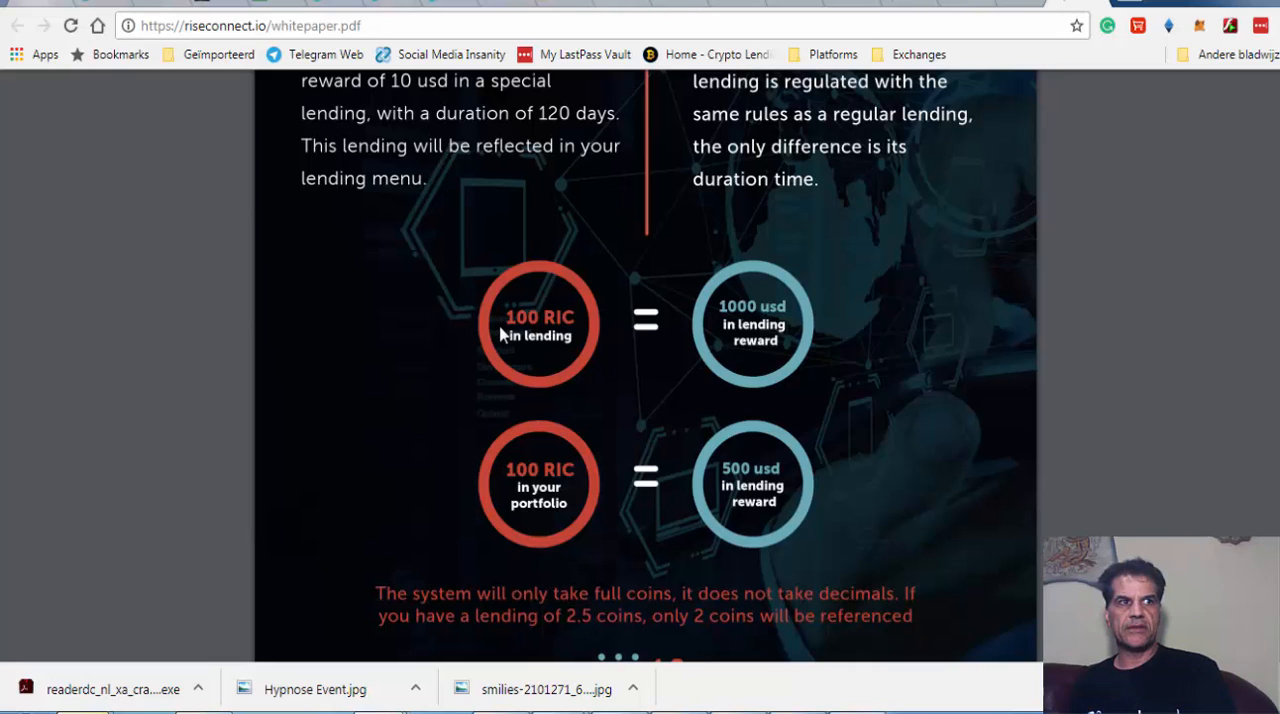
mouse_move(644, 302)
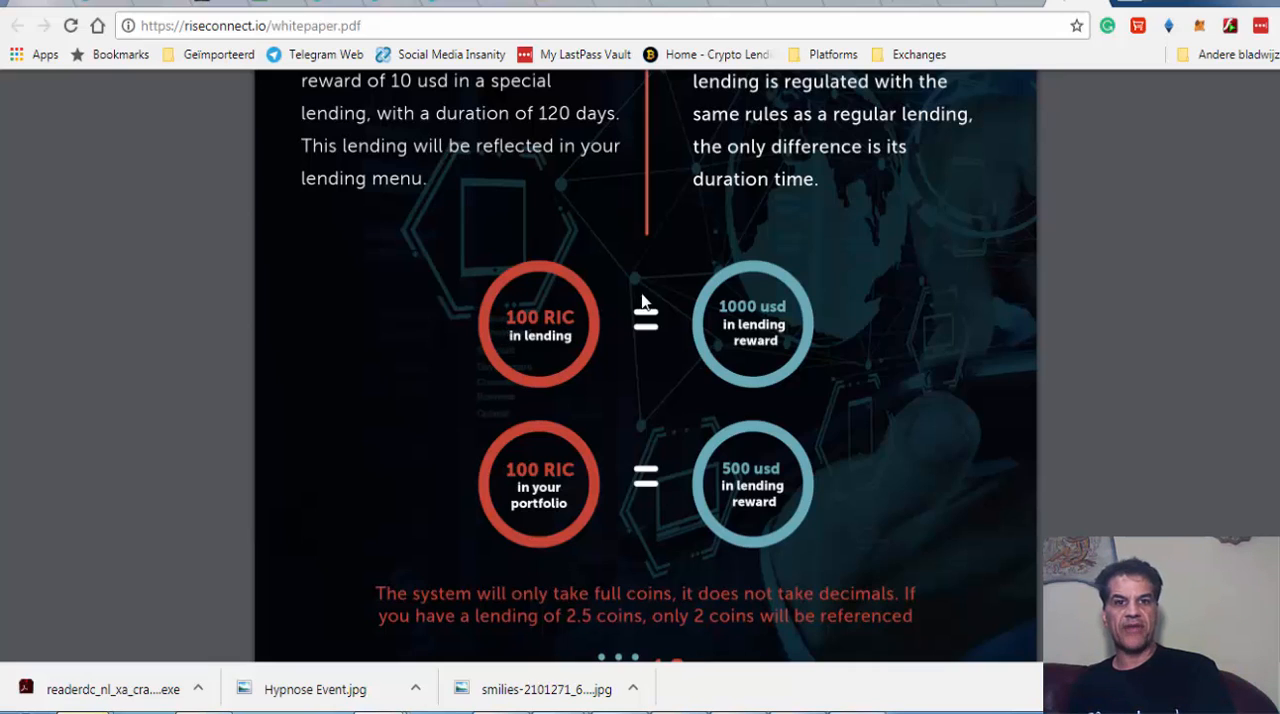
mouse_move(758, 356)
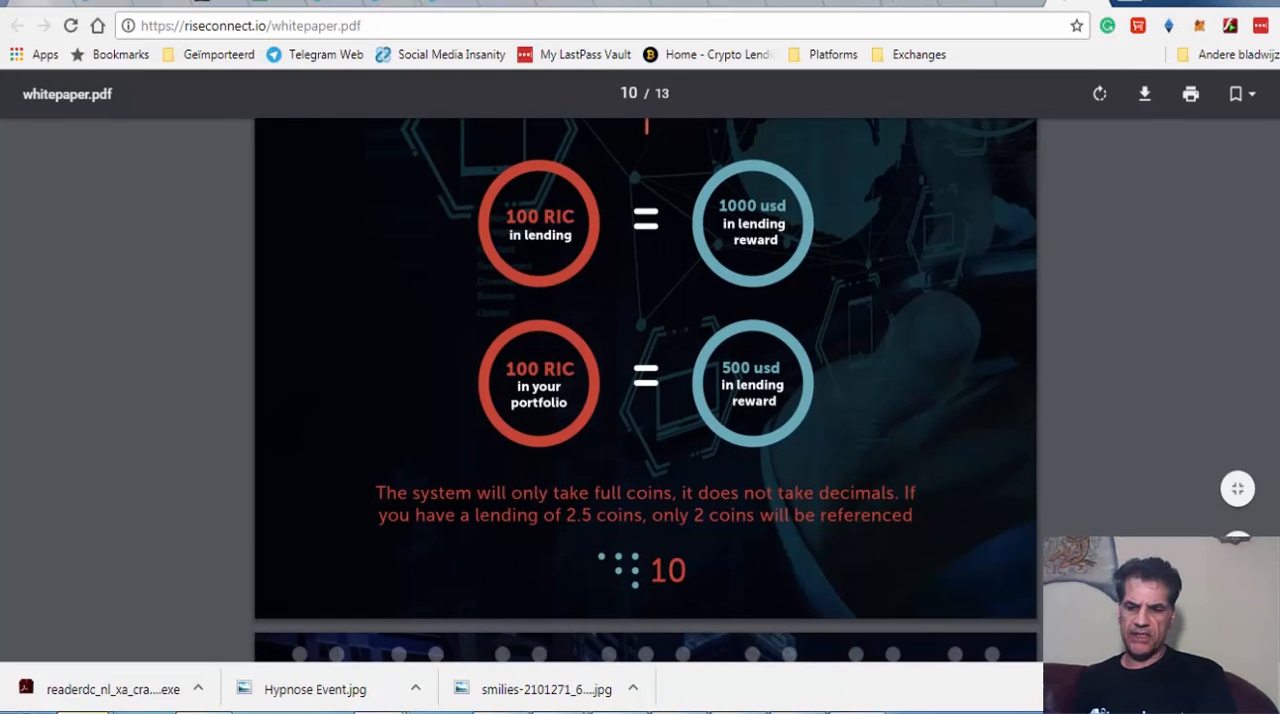
scroll(up, 3)
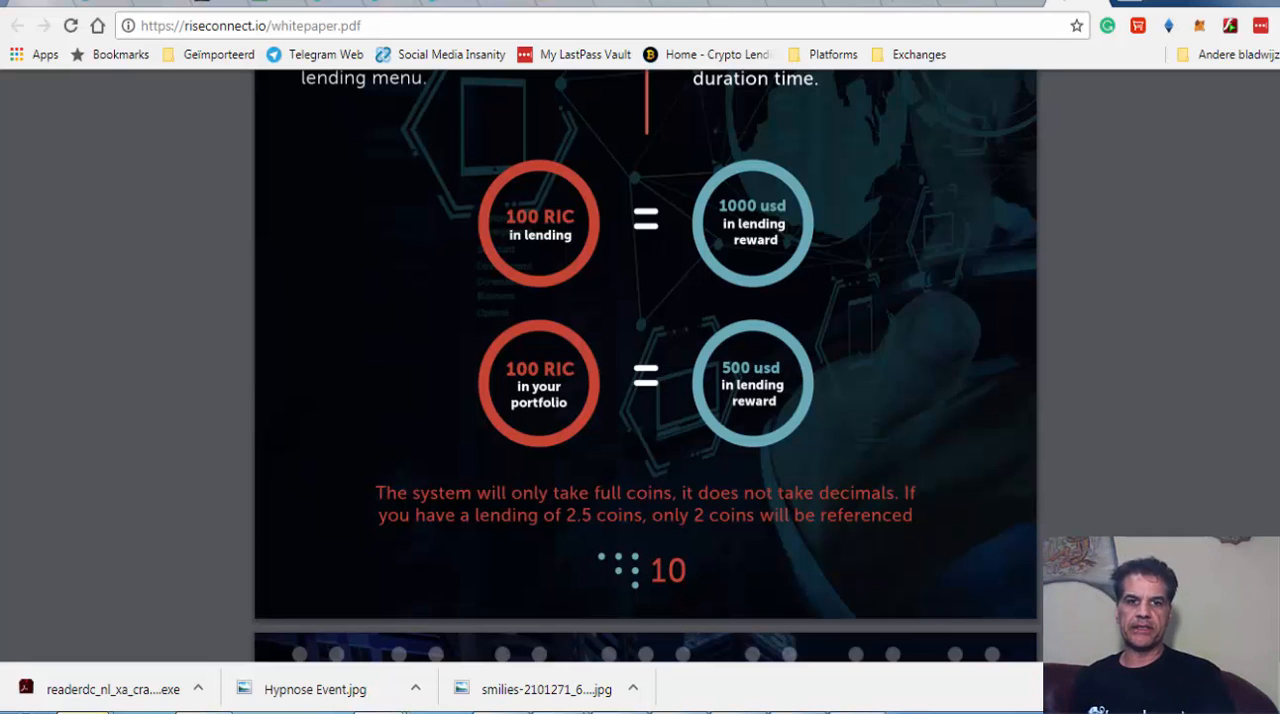
Scroll into the Affiliate Program page and back over its opening text
scroll(down, 3)
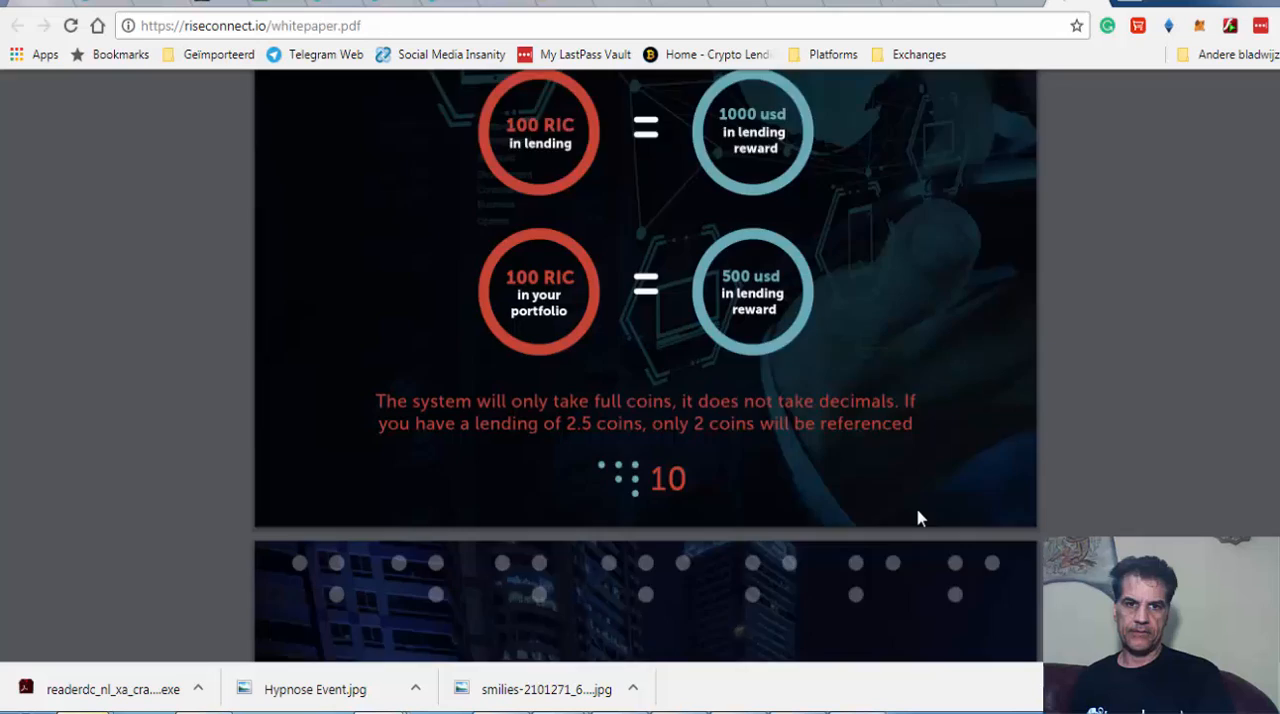
scroll(down, 3)
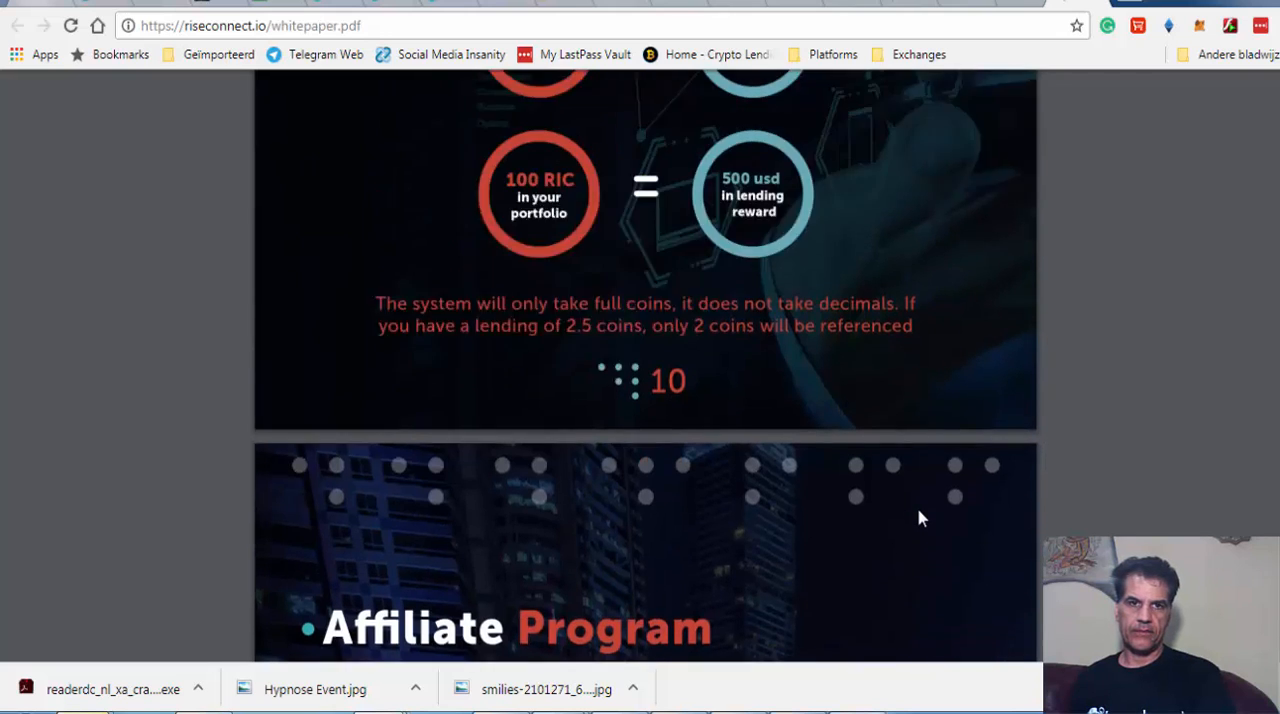
scroll(up, 3)
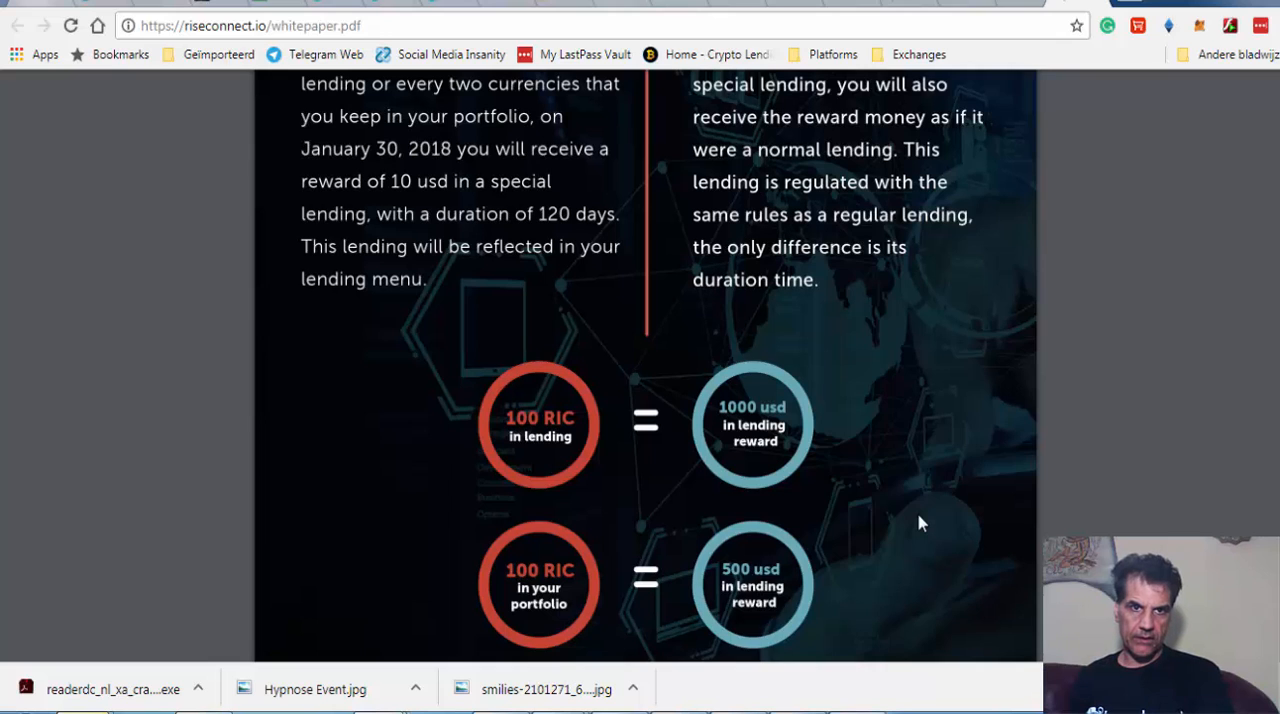
scroll(up, 3)
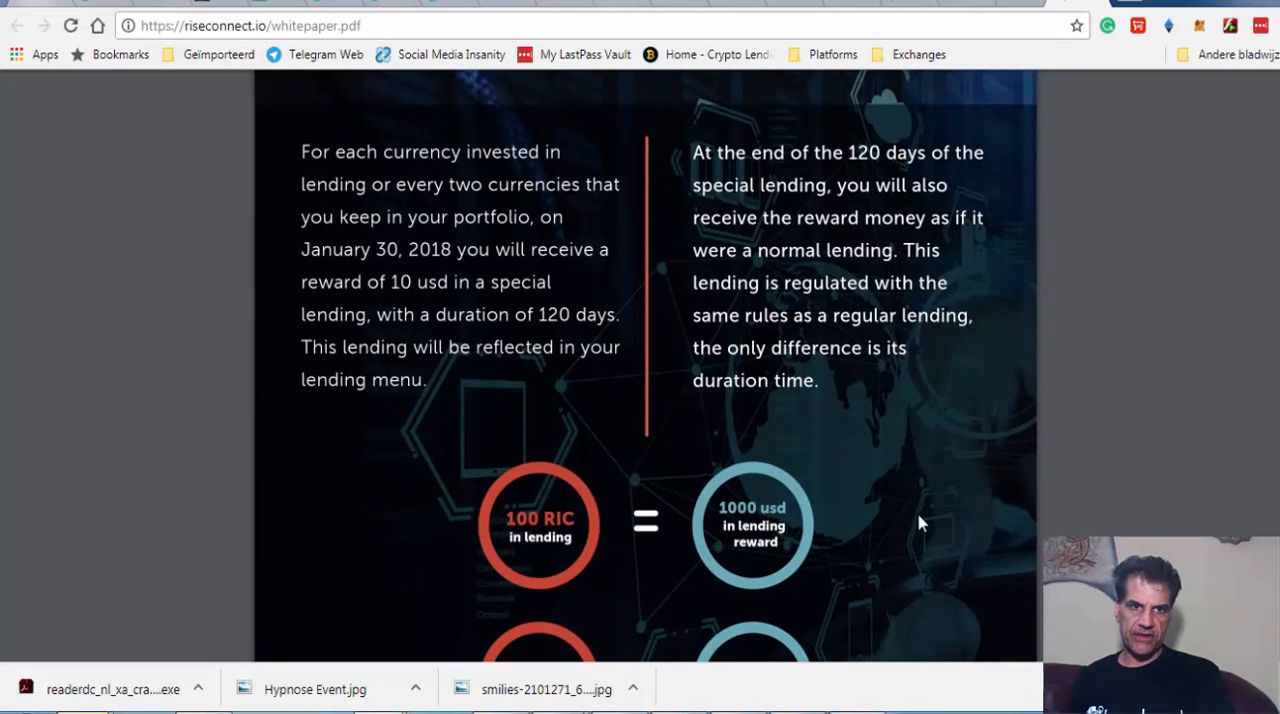
mouse_move(904, 520)
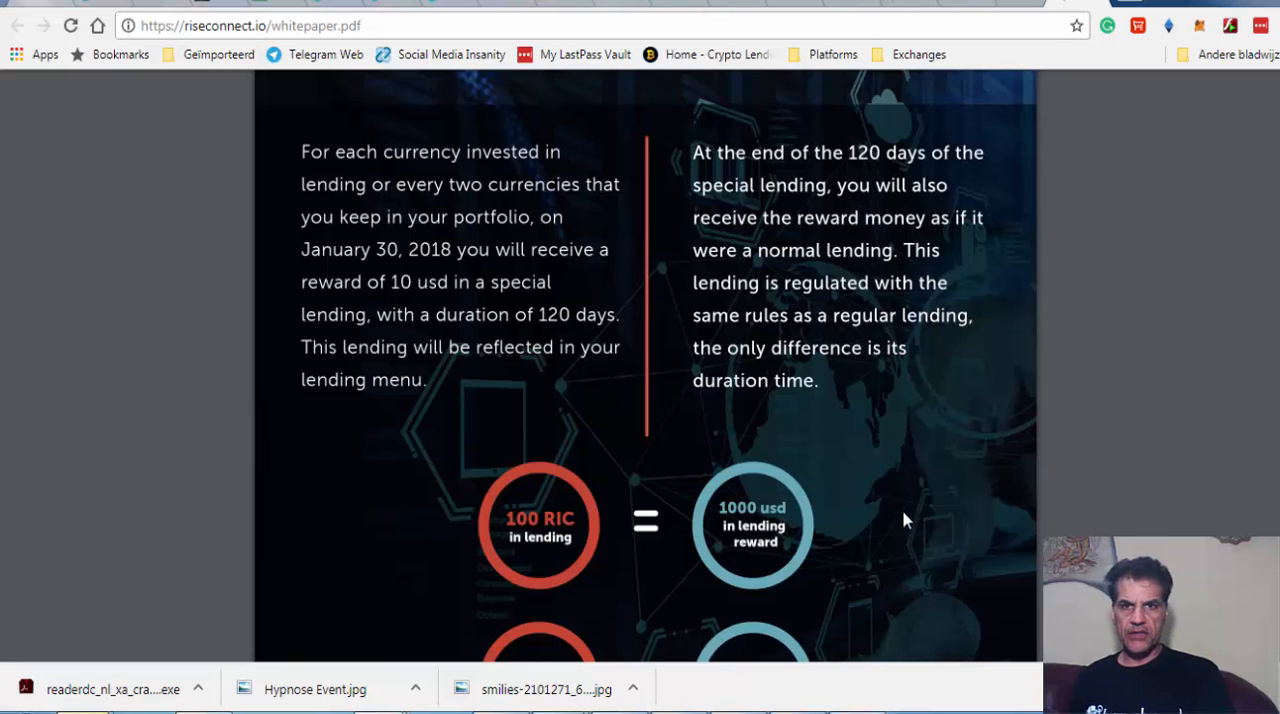
mouse_move(140, 688)
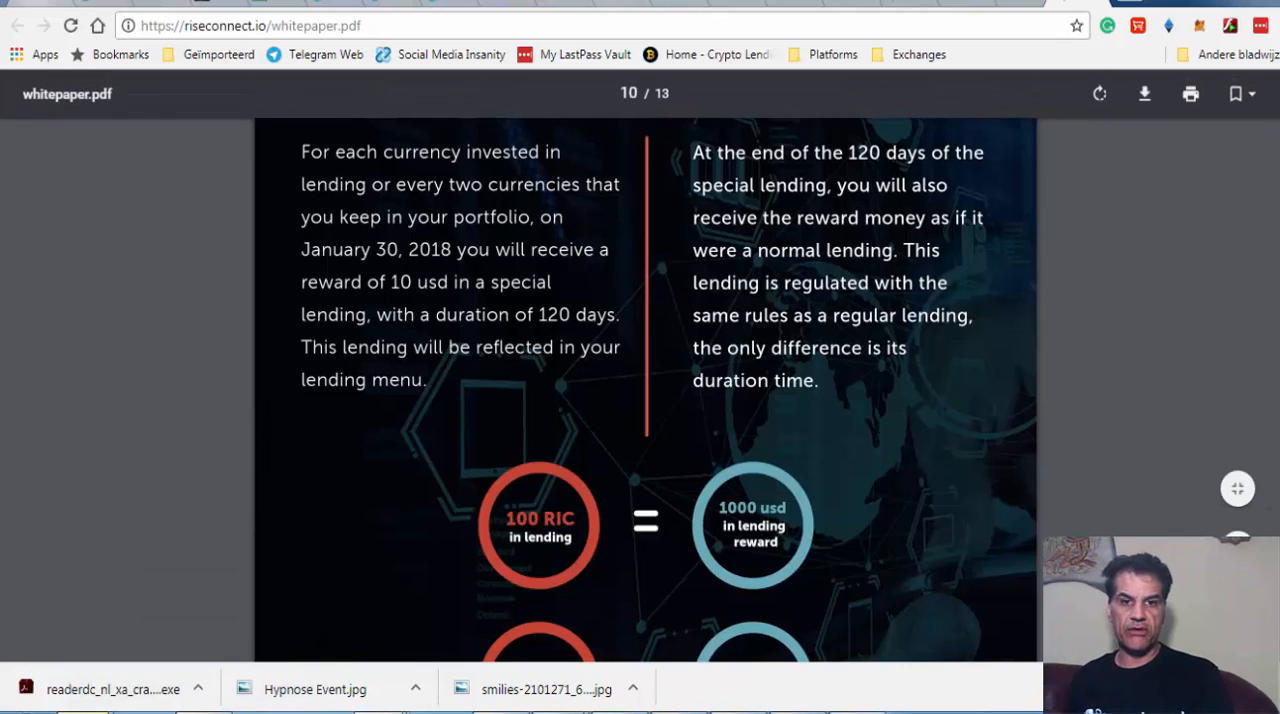
mouse_move(1038, 676)
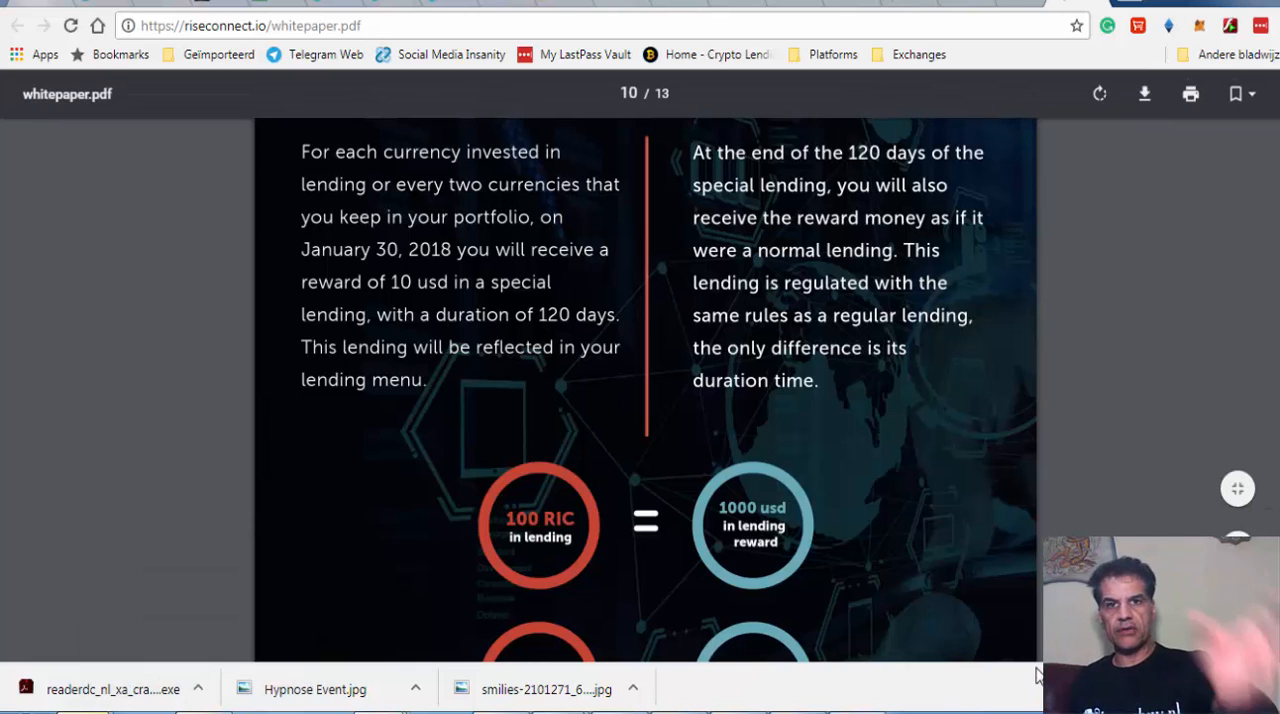
scroll(down, 3)
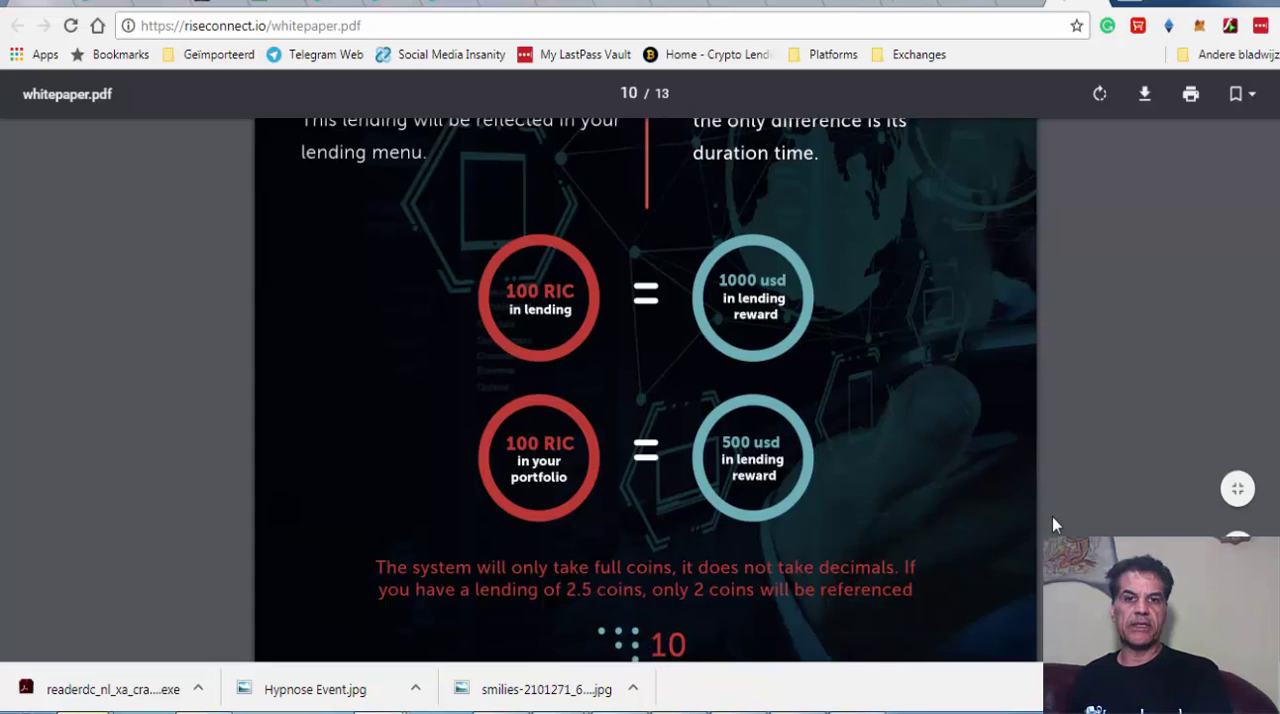
scroll(down, 3)
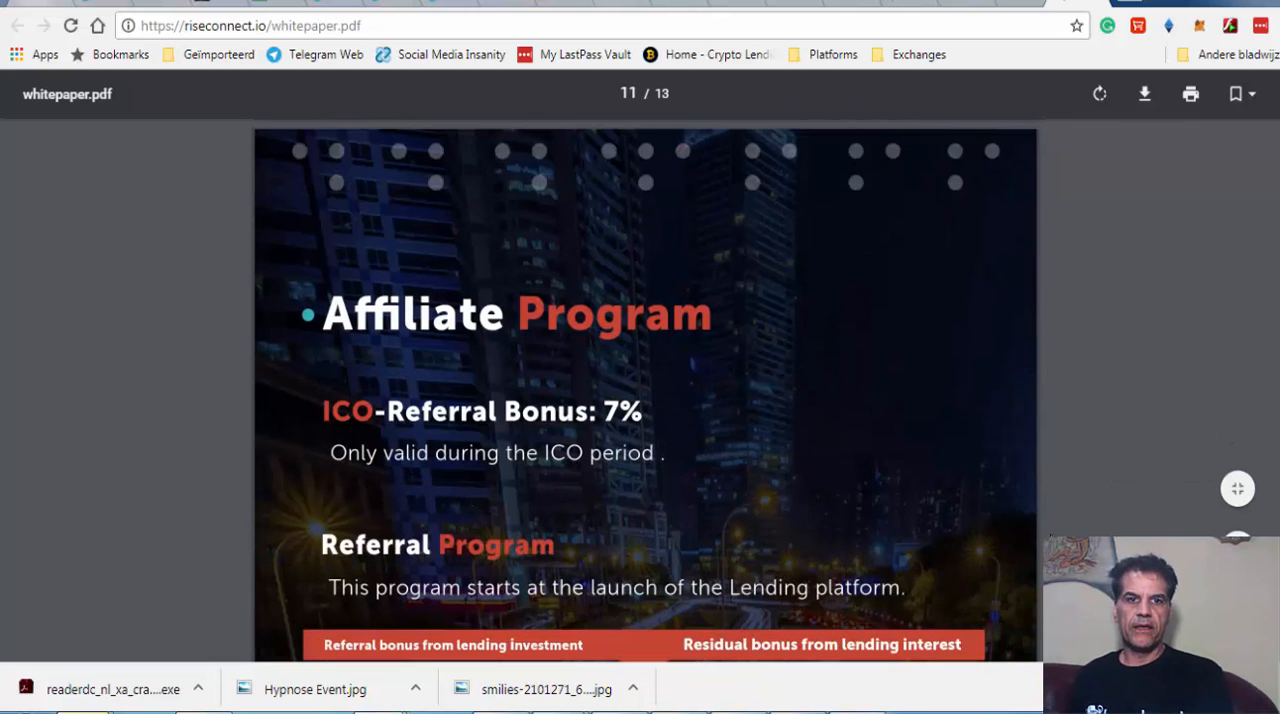
Scroll through the Referral Program table (5/3/2% and 2/1/0.5%) to the Promoters heading ending page 11
scroll(up, 3)
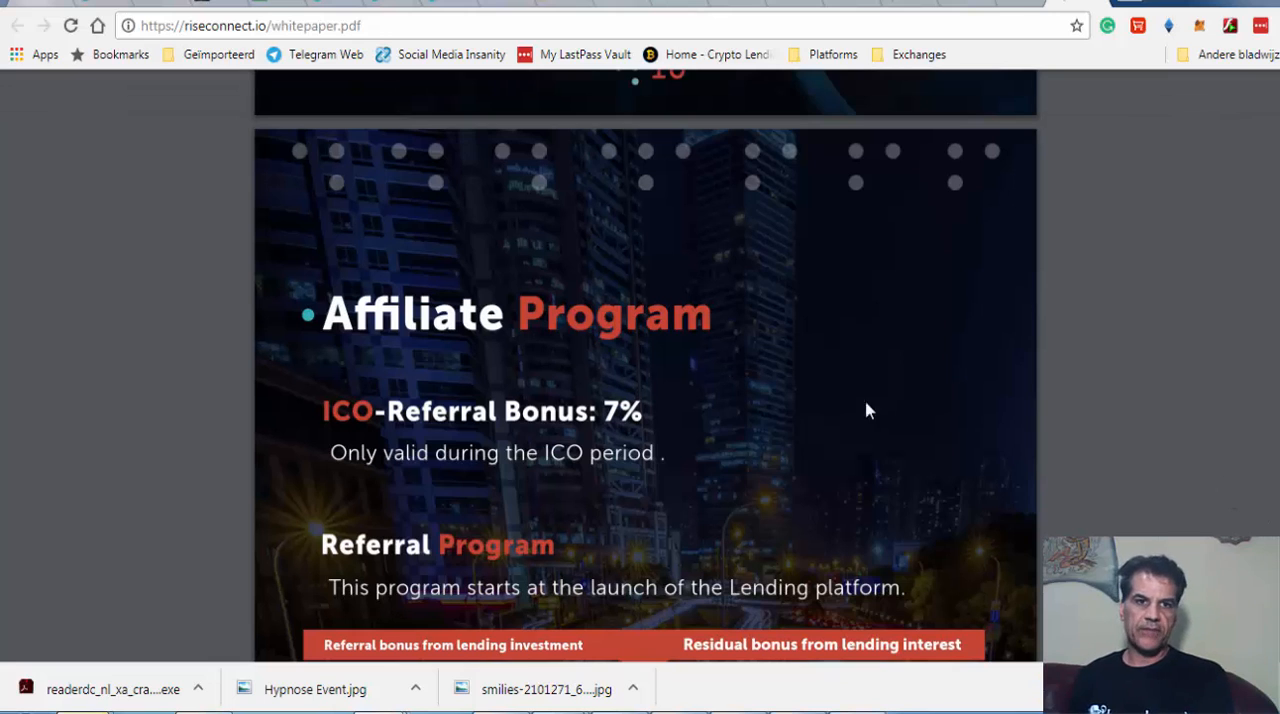
scroll(down, 3)
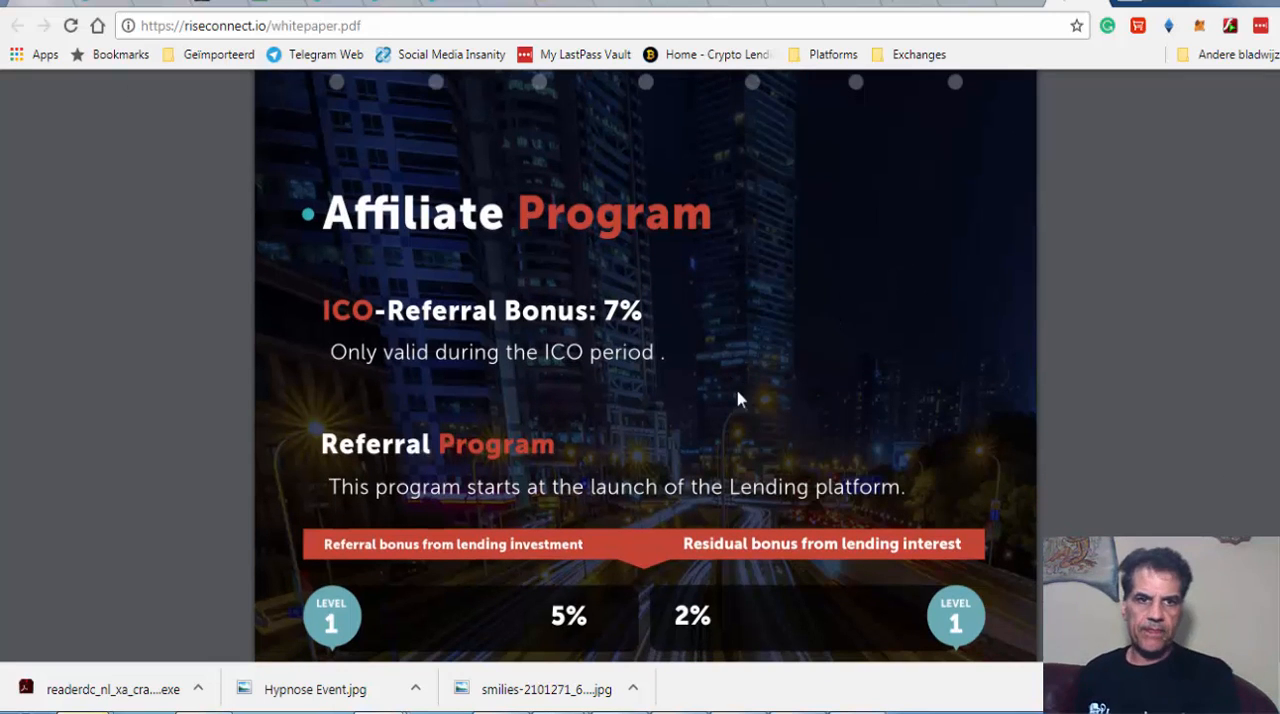
mouse_move(724, 378)
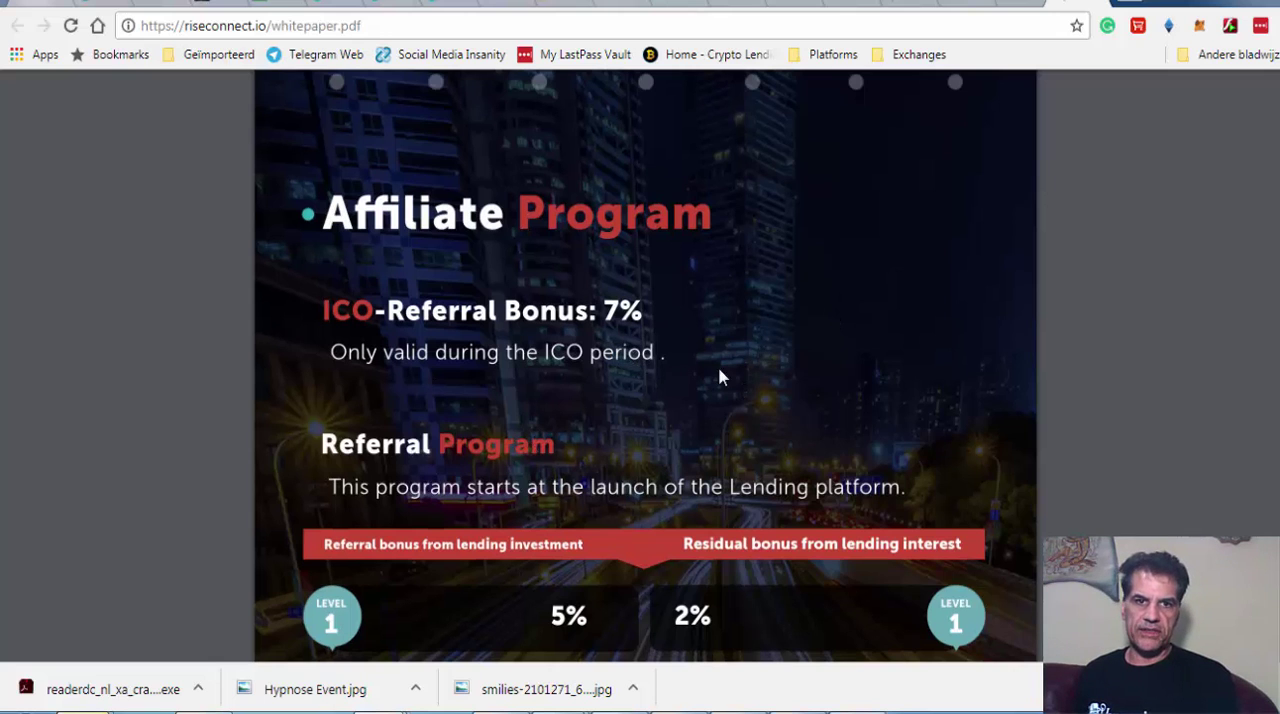
scroll(down, 3)
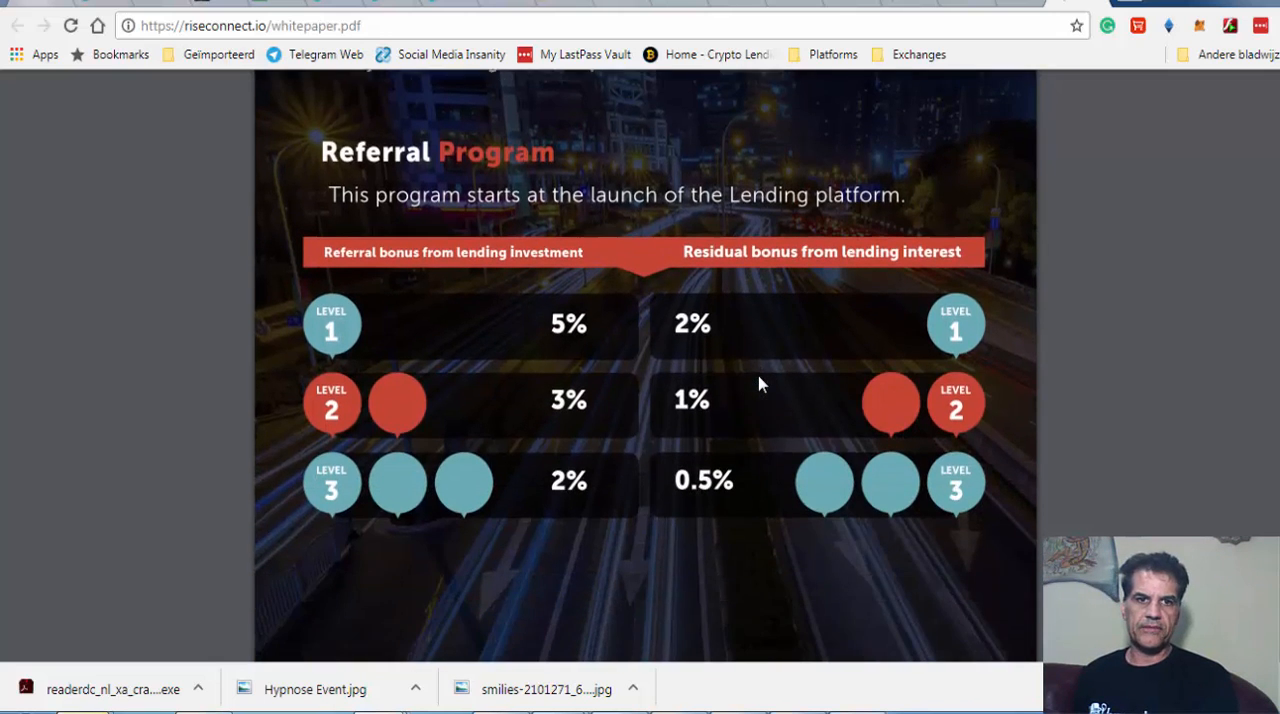
scroll(up, 3)
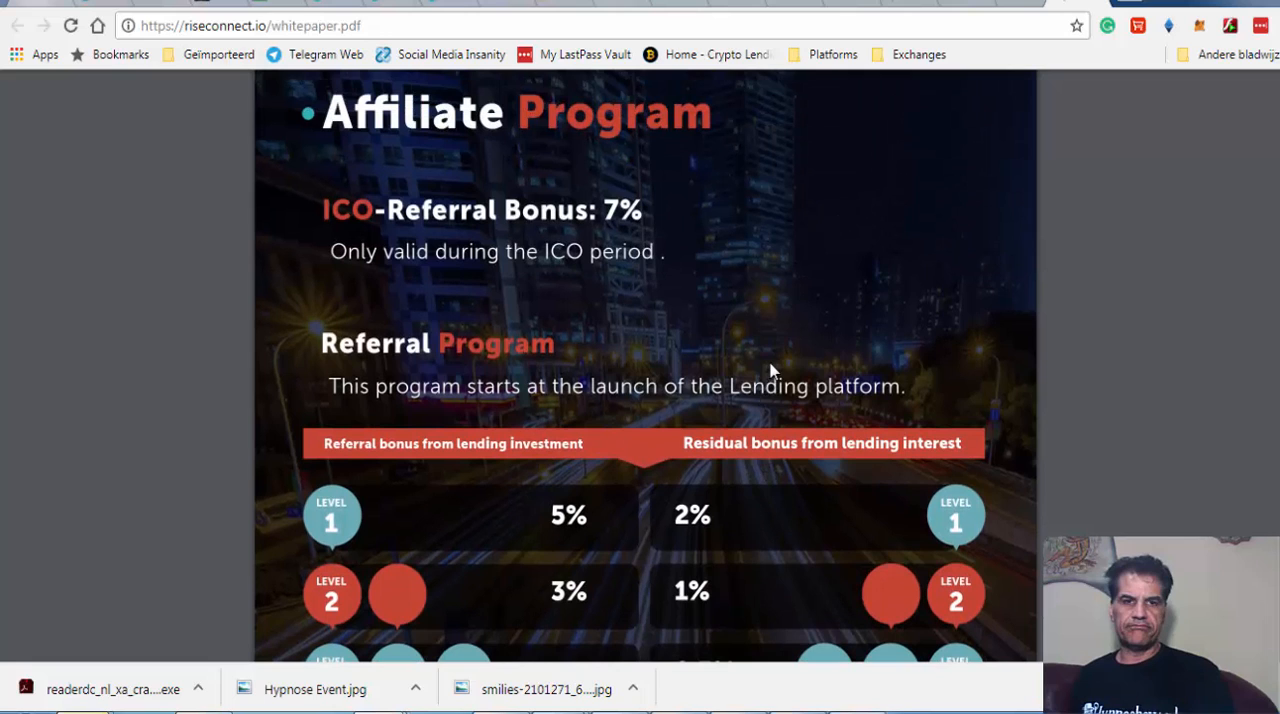
mouse_move(864, 468)
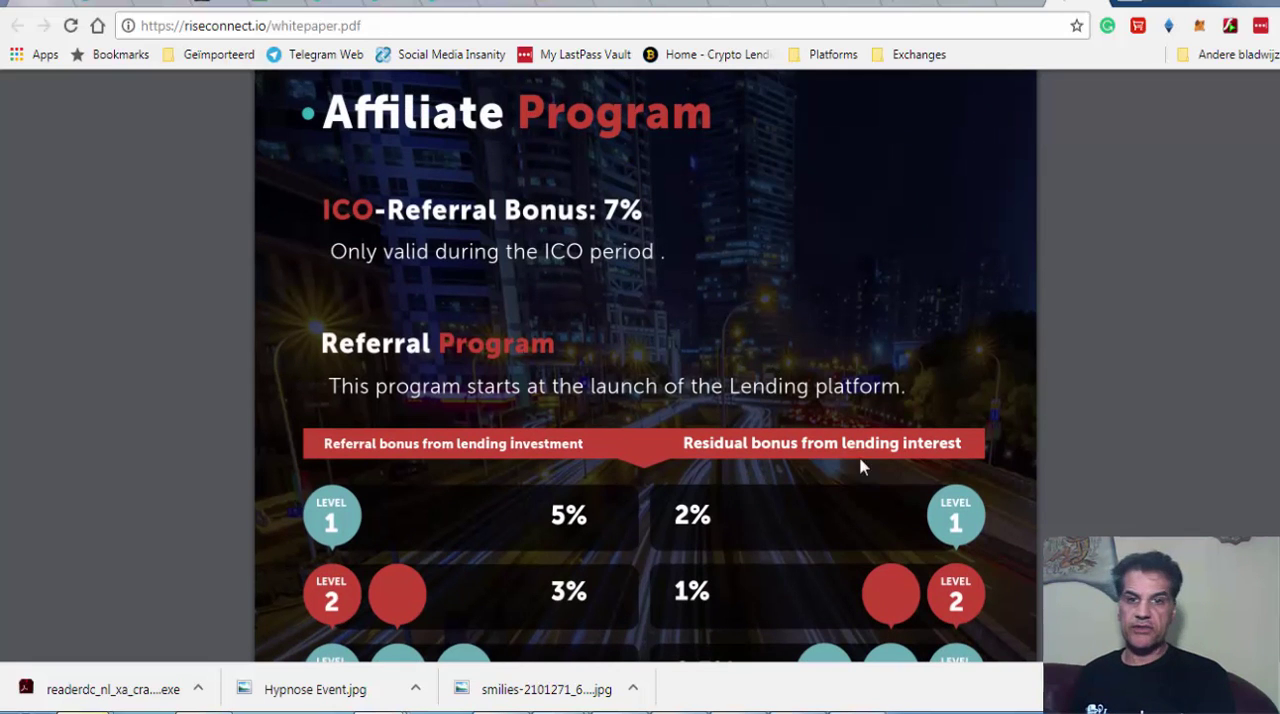
scroll(down, 3)
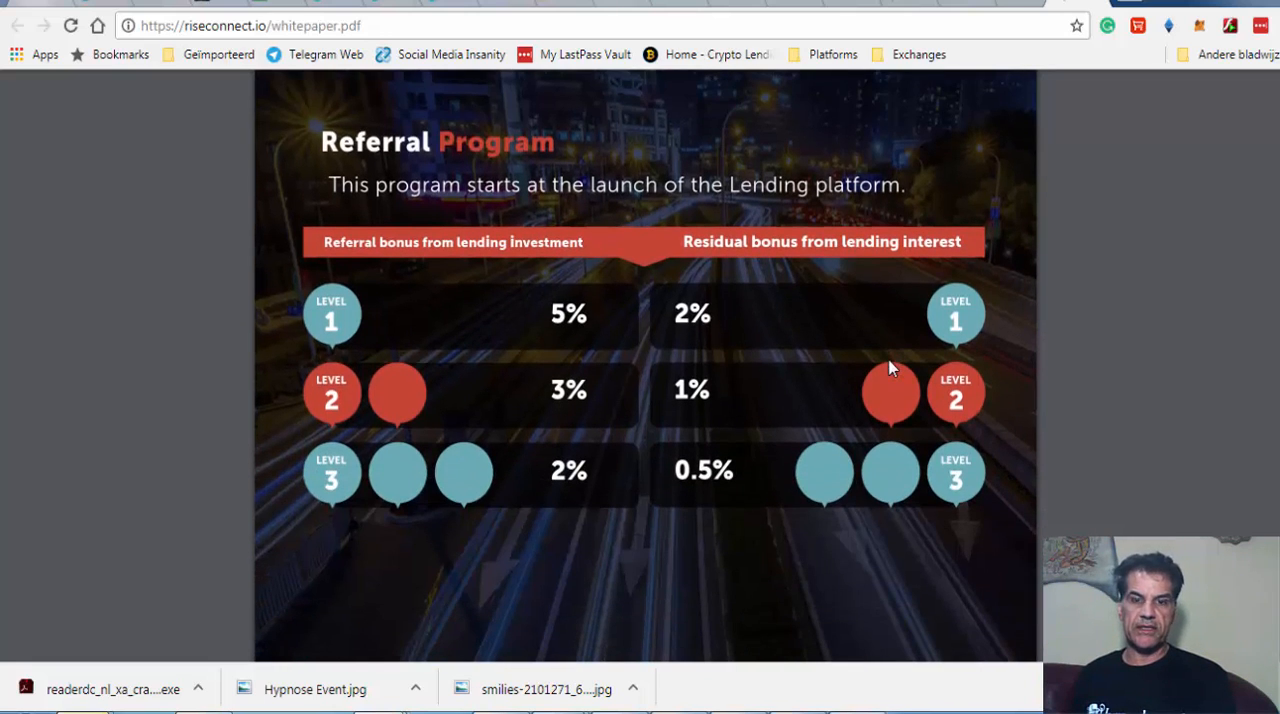
mouse_move(612, 540)
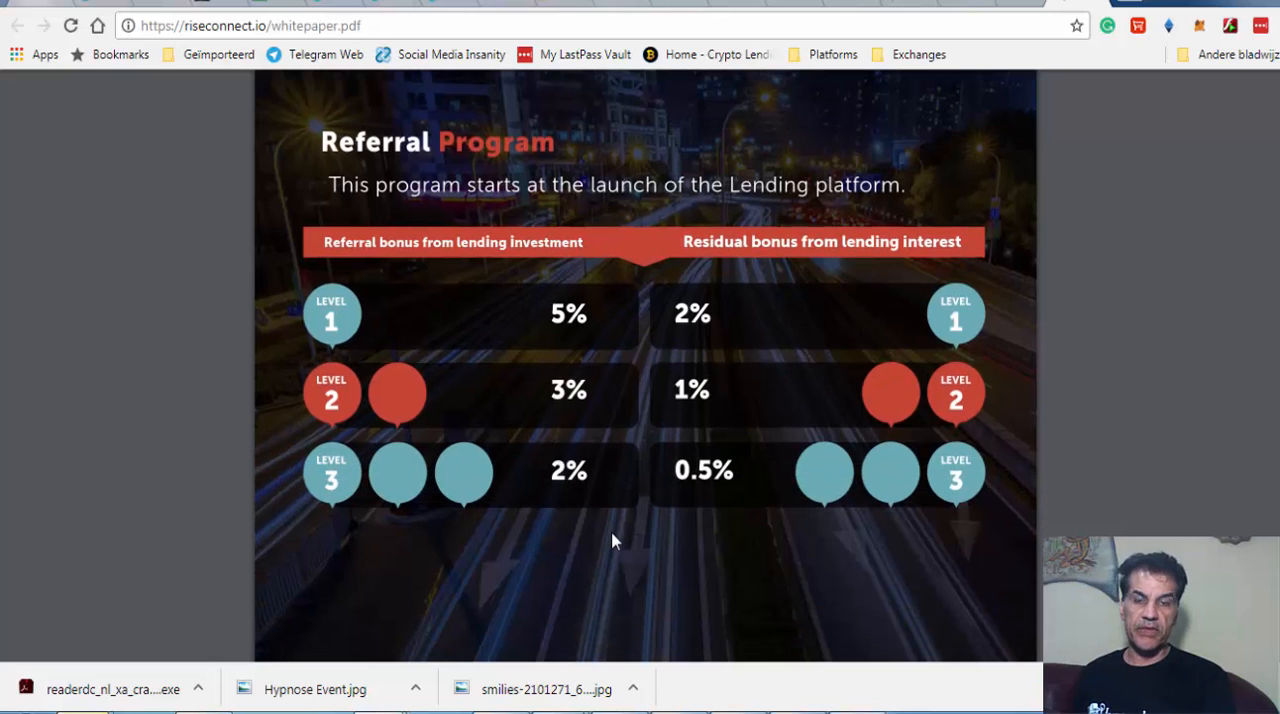
mouse_move(718, 504)
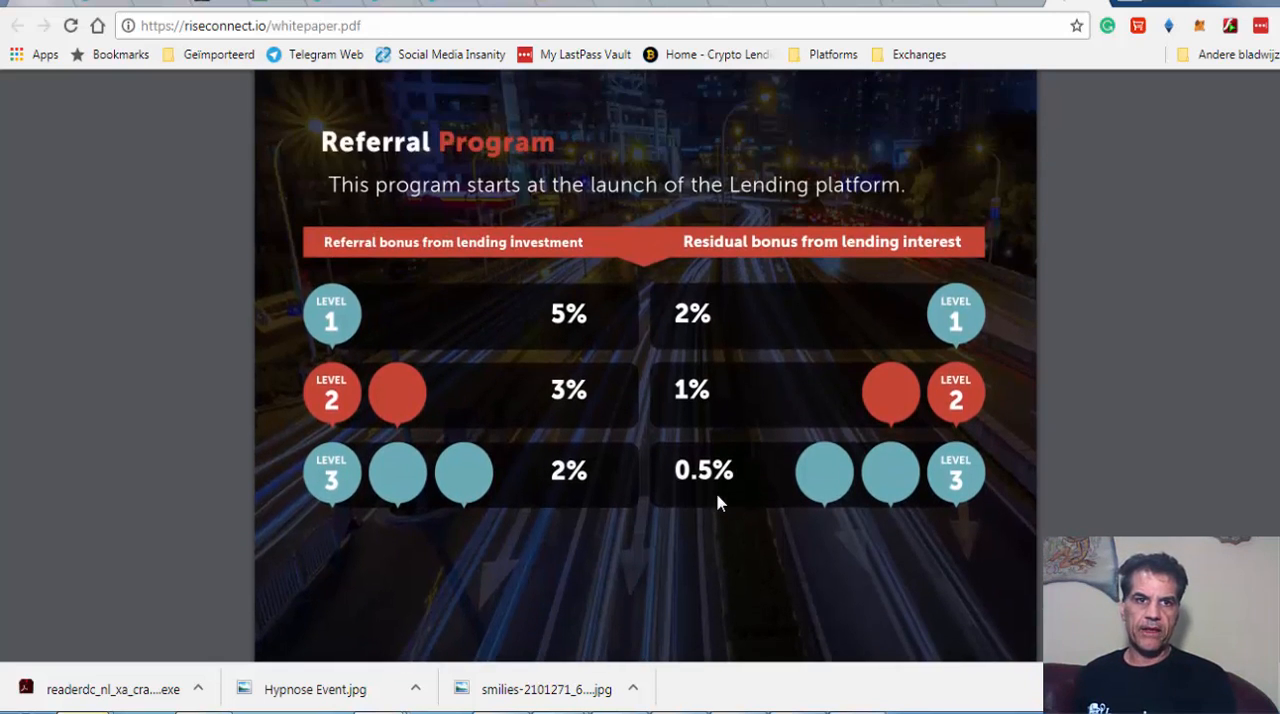
mouse_move(444, 272)
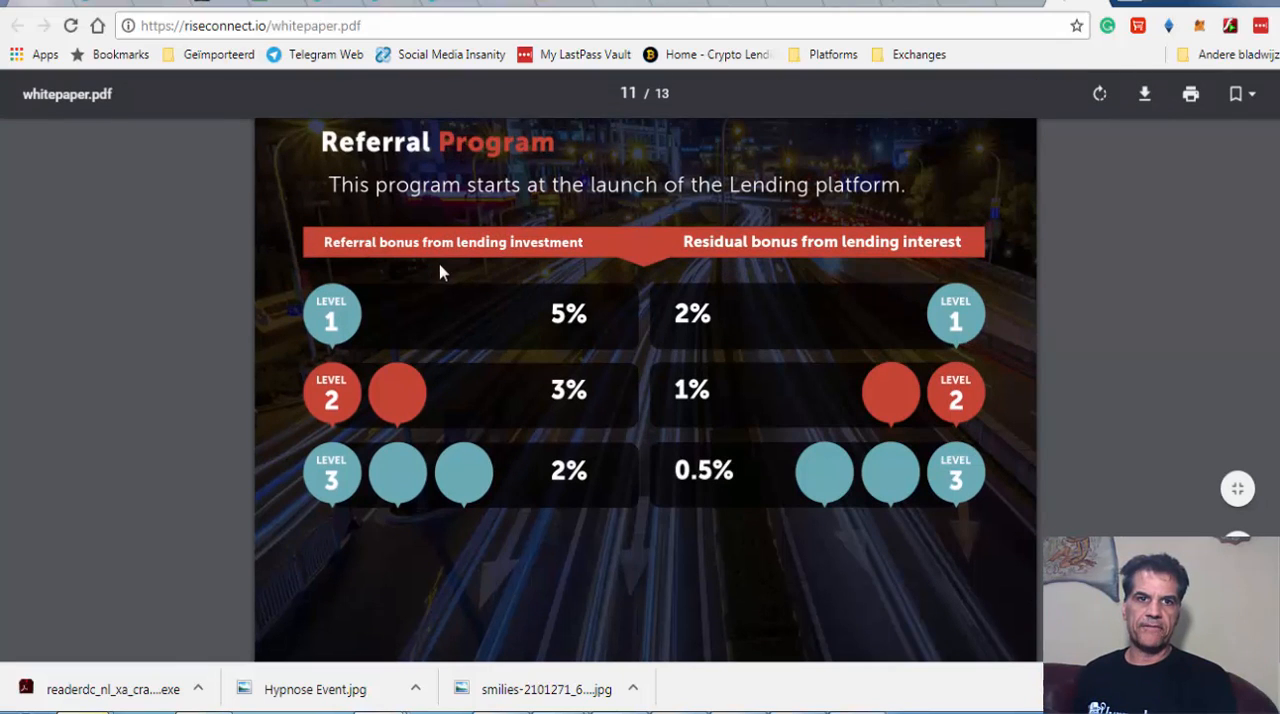
mouse_move(448, 258)
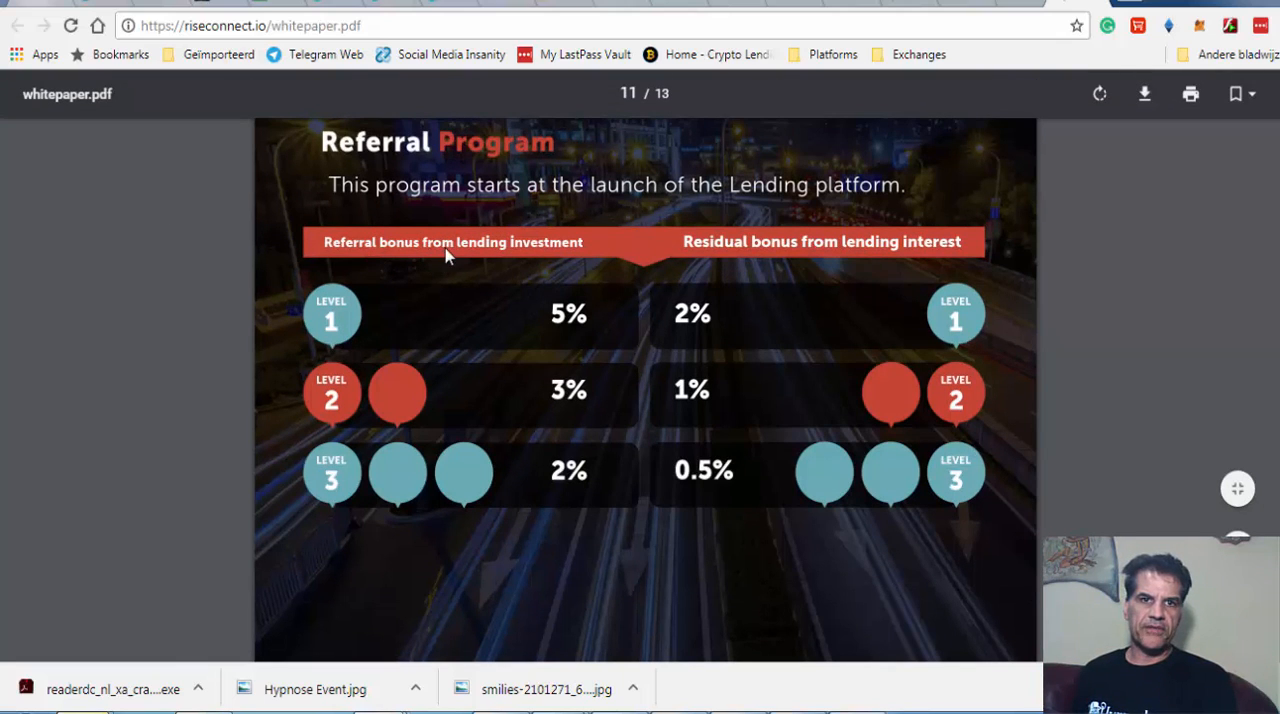
mouse_move(530, 398)
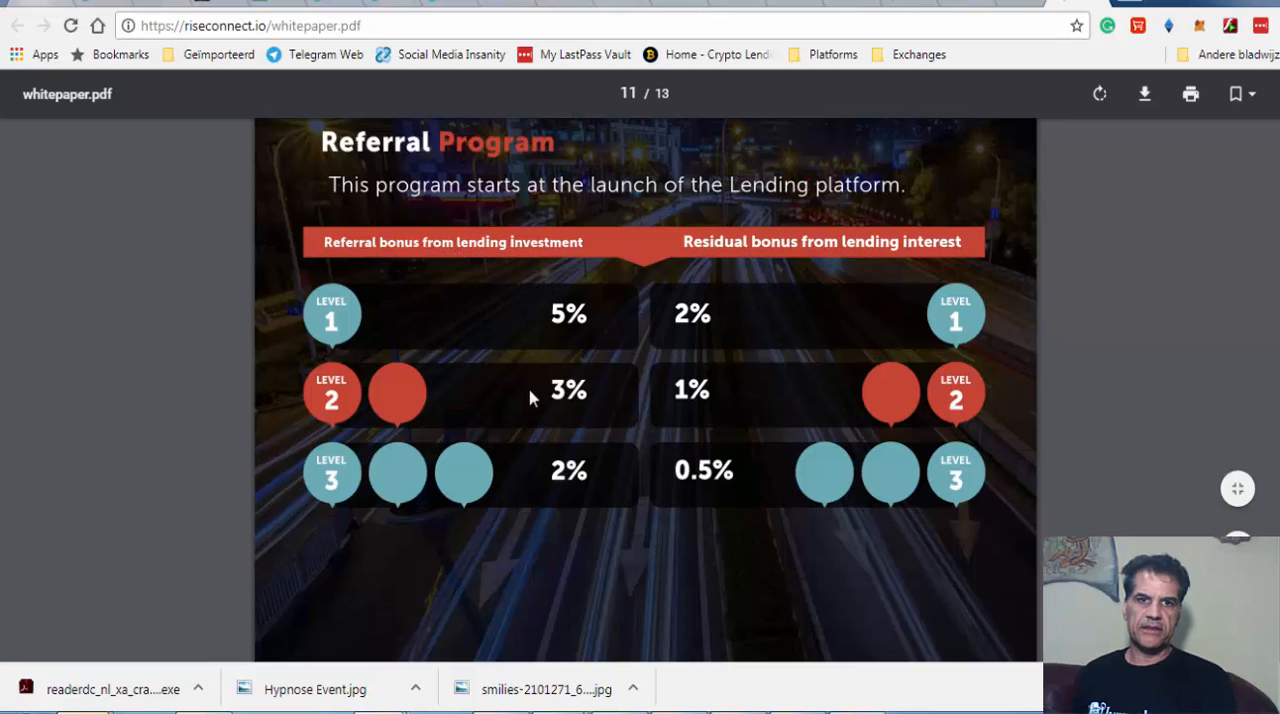
mouse_move(580, 264)
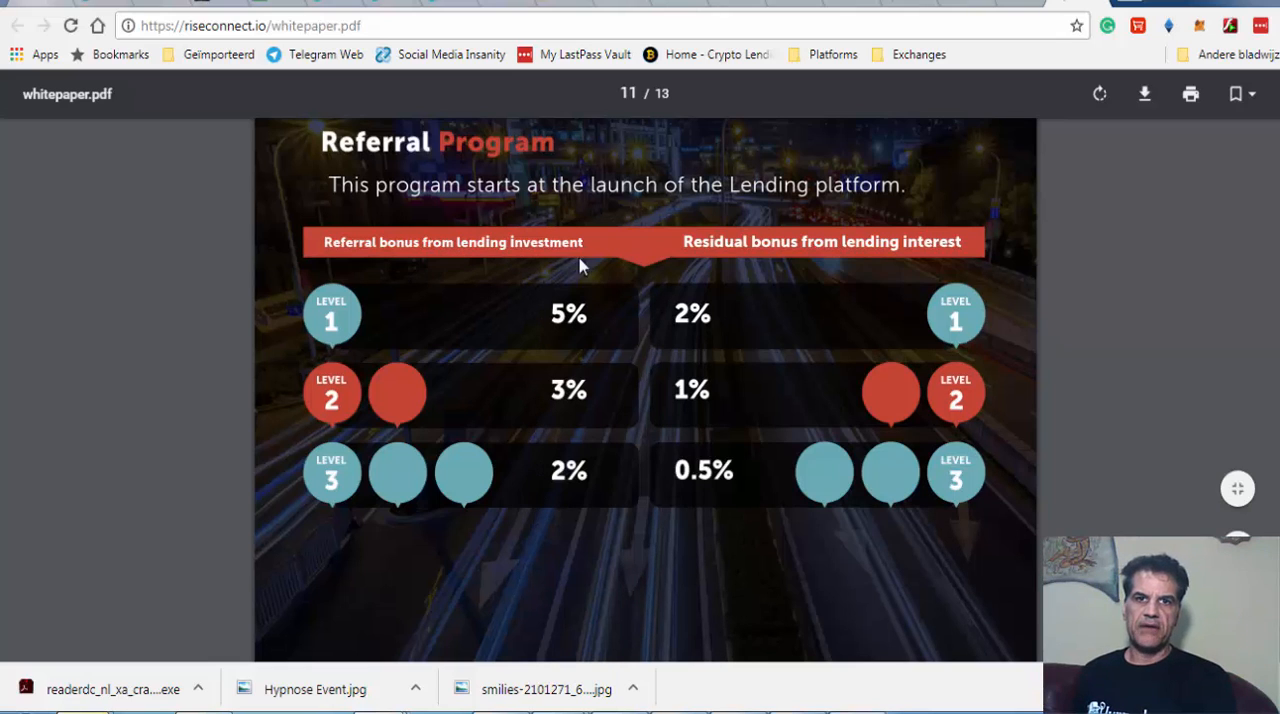
mouse_move(792, 306)
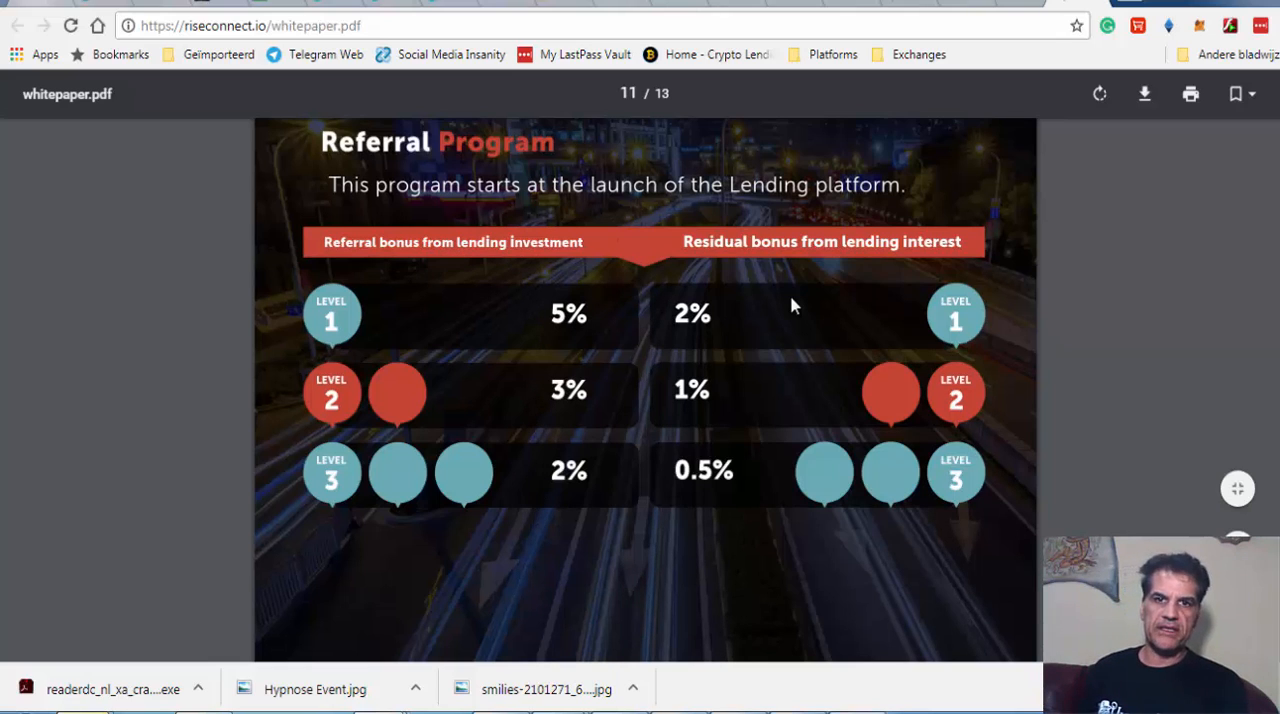
mouse_move(700, 430)
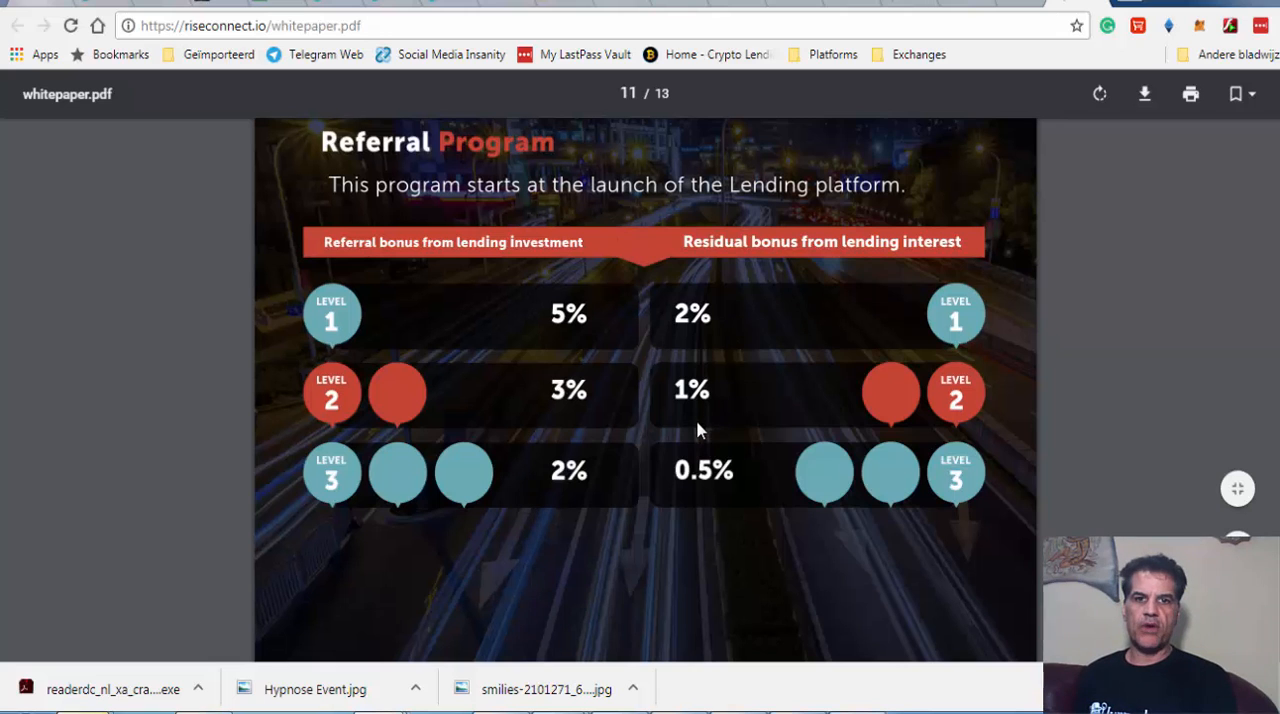
scroll(down, 3)
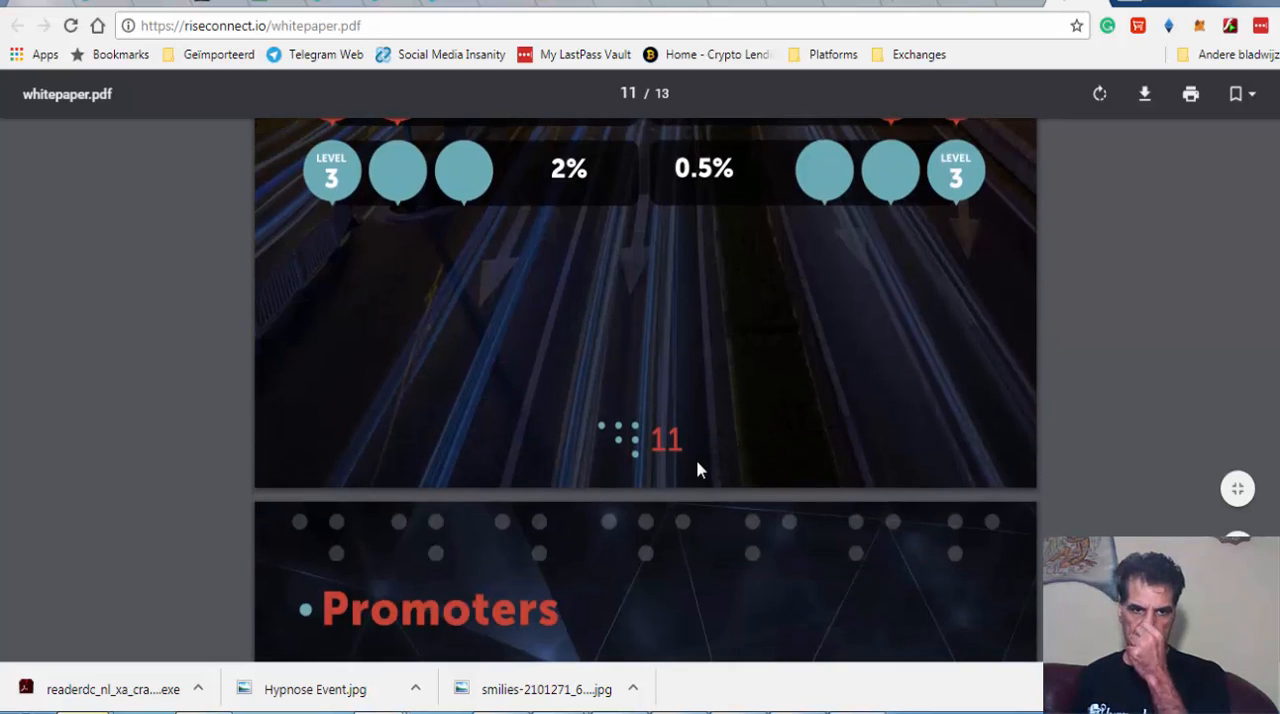
Scroll past the Promoters text to page 13's Roadmap with Q4 2017 to Q2 2018 milestones
scroll(down, 3)
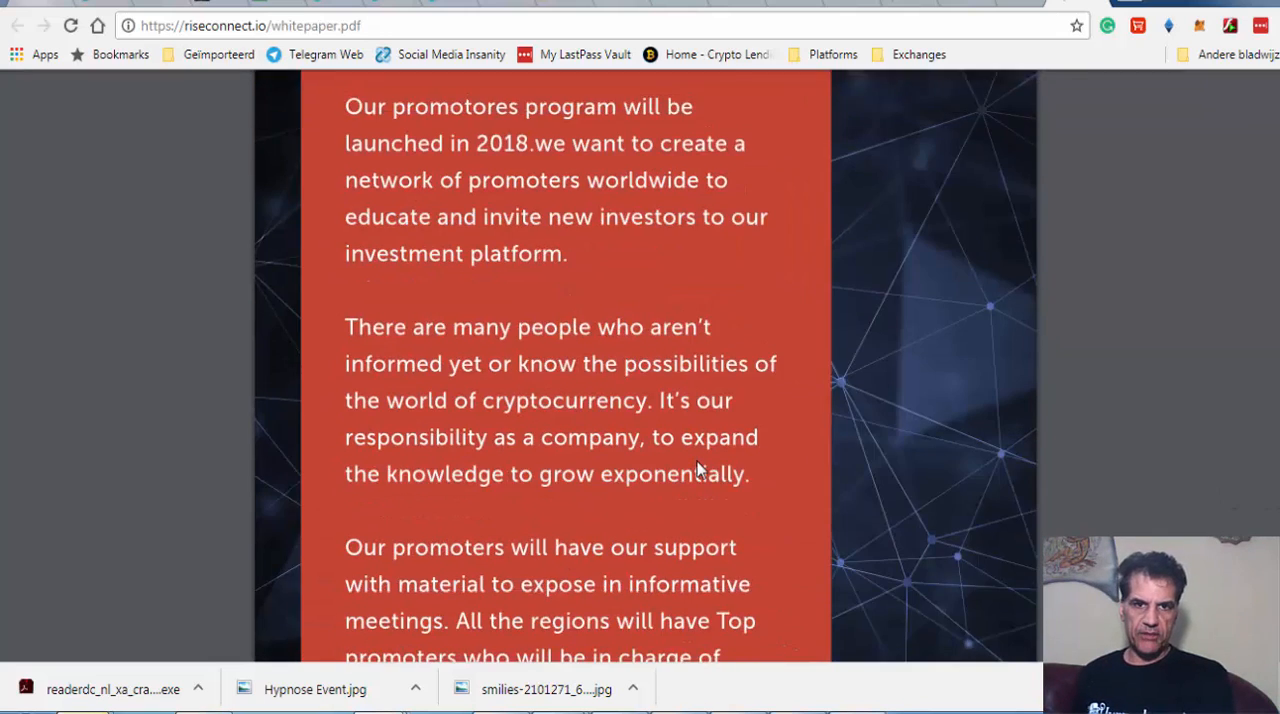
scroll(down, 3)
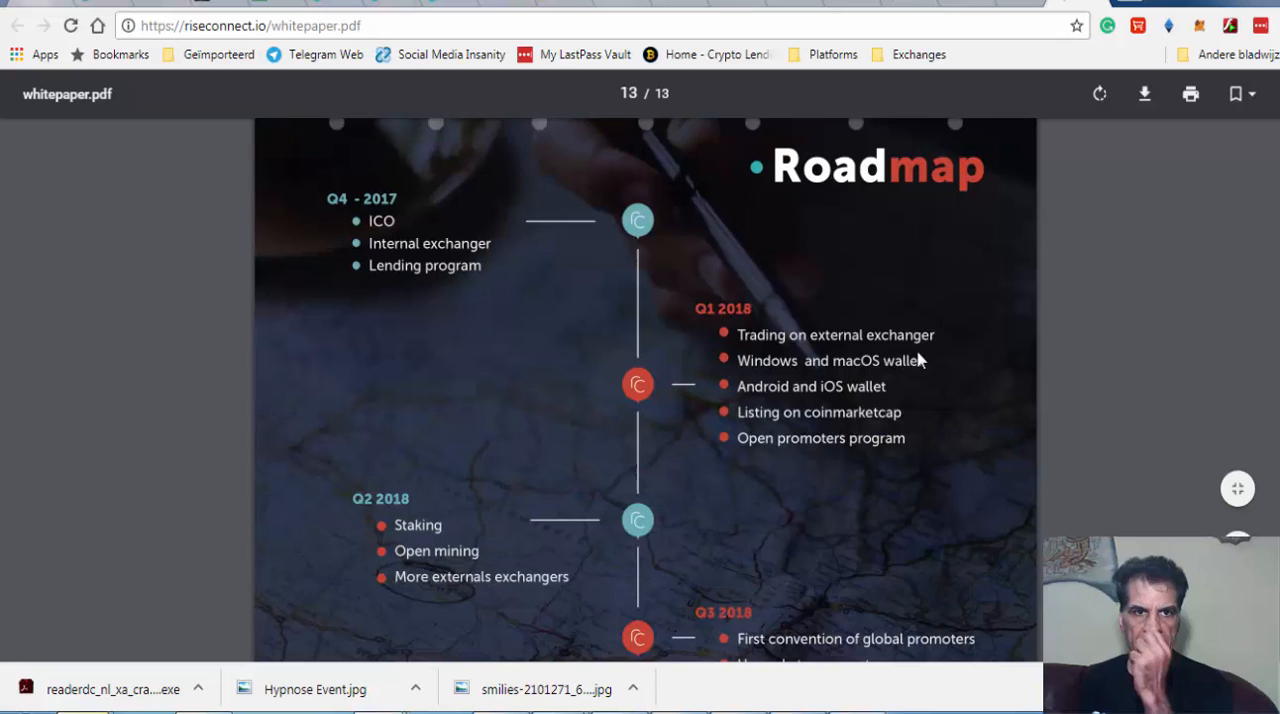
mouse_move(448, 238)
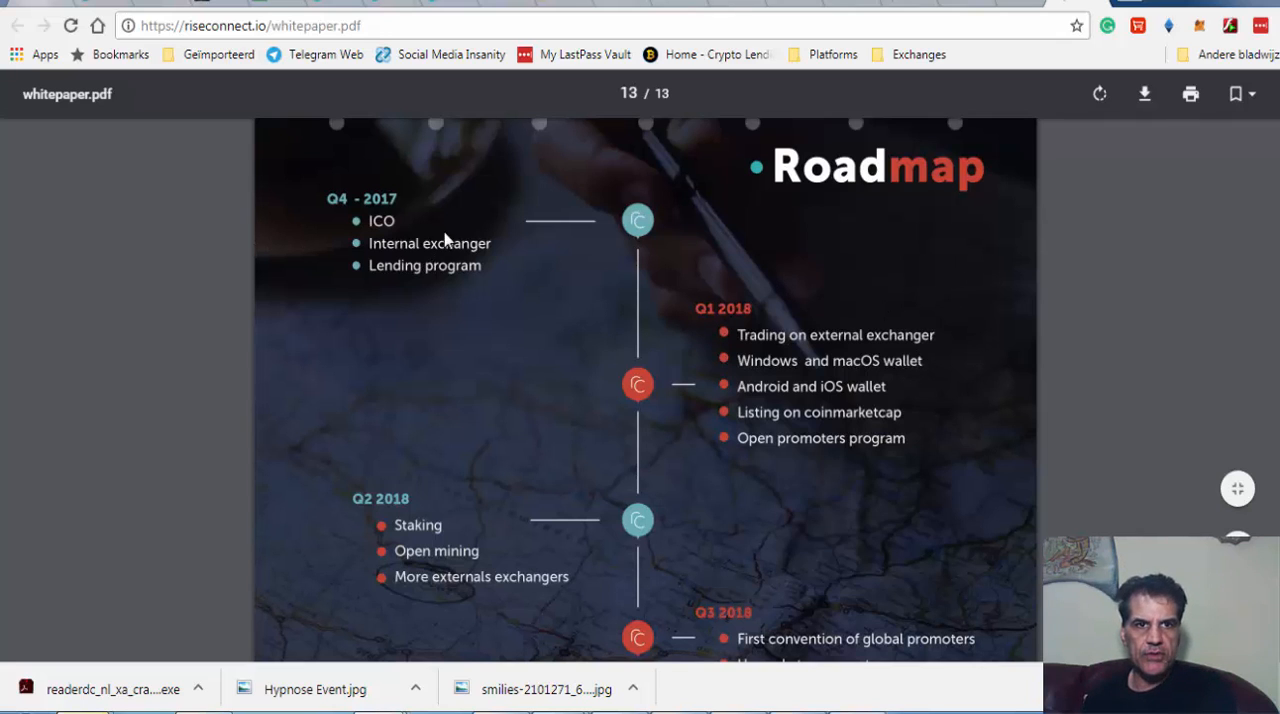
mouse_move(532, 290)
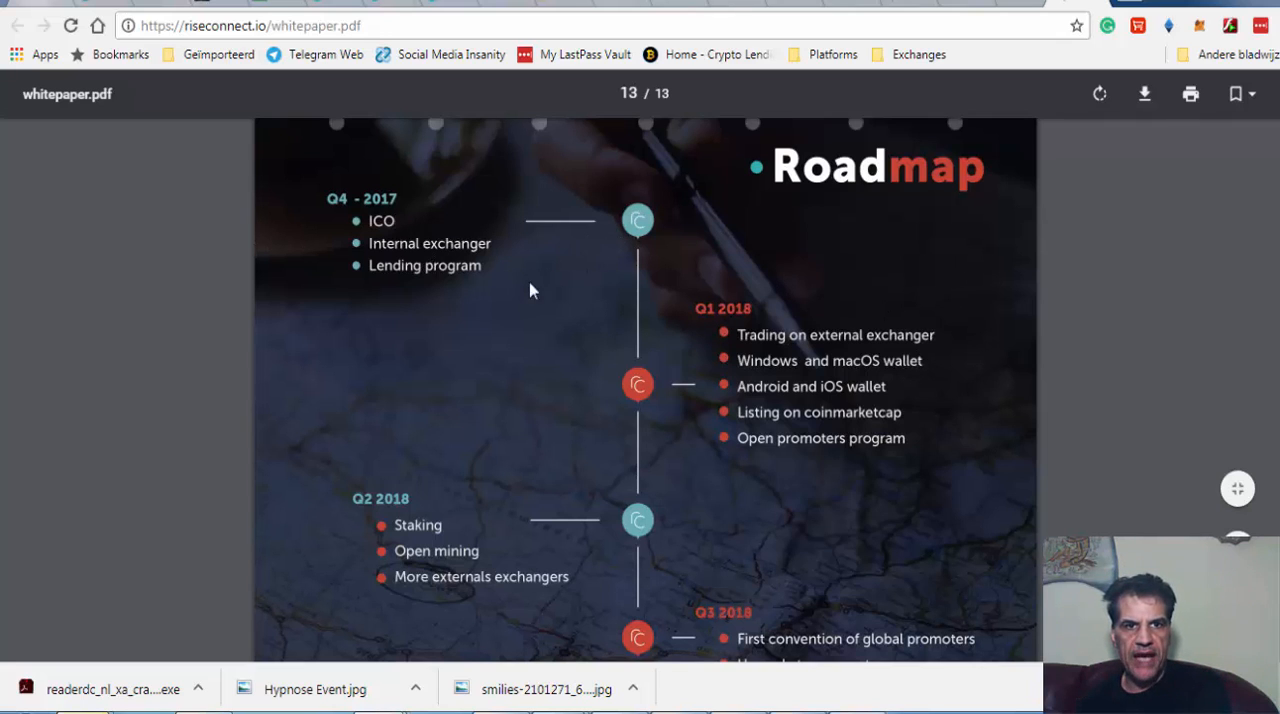
mouse_move(368, 208)
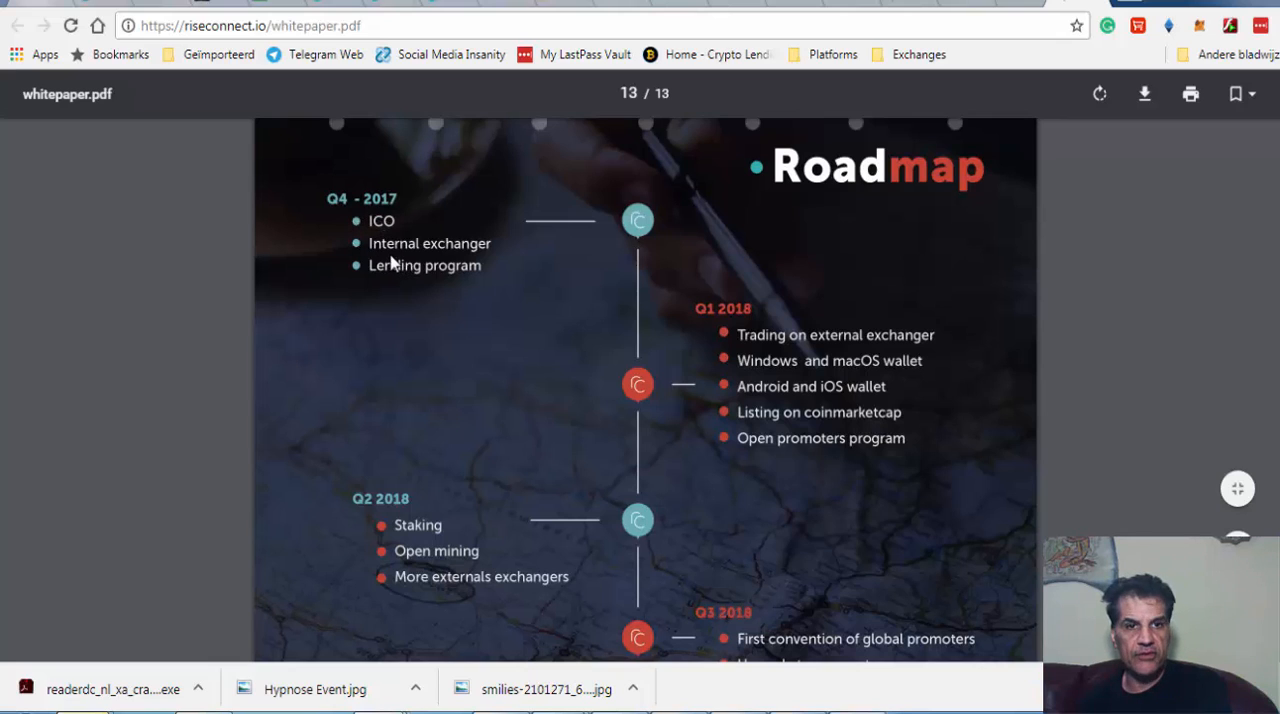
mouse_move(490, 264)
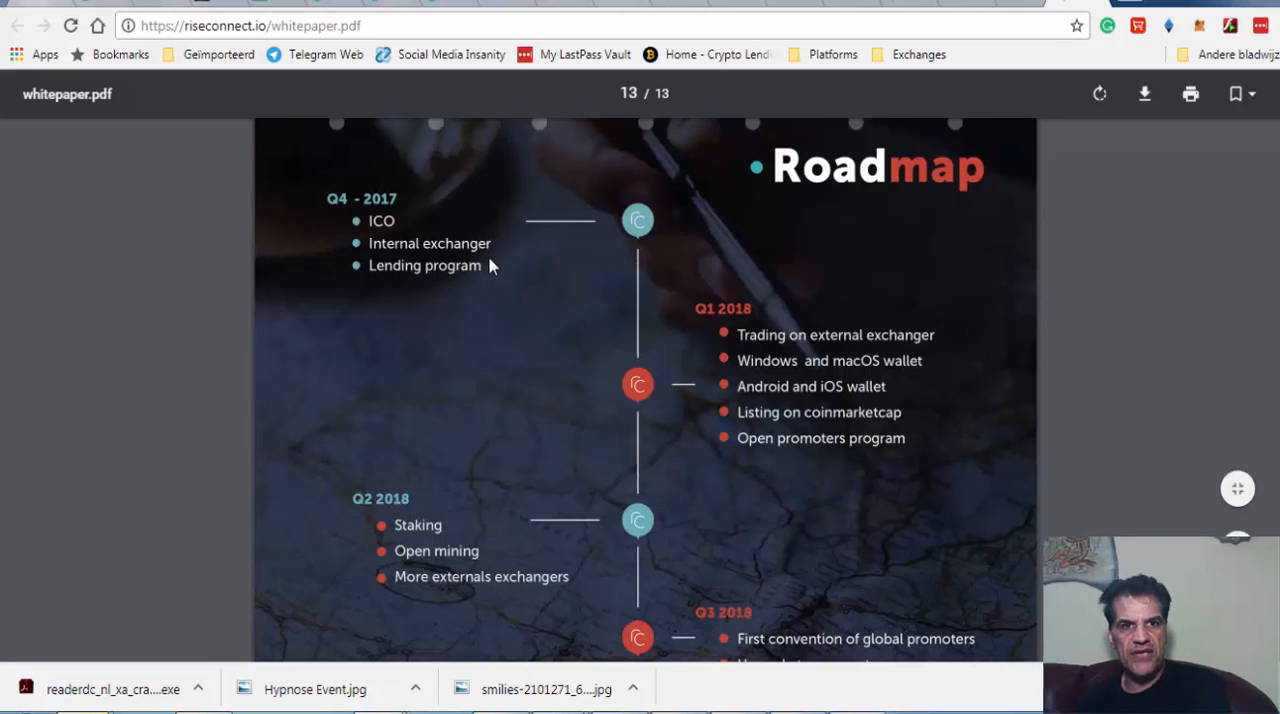
mouse_move(436, 280)
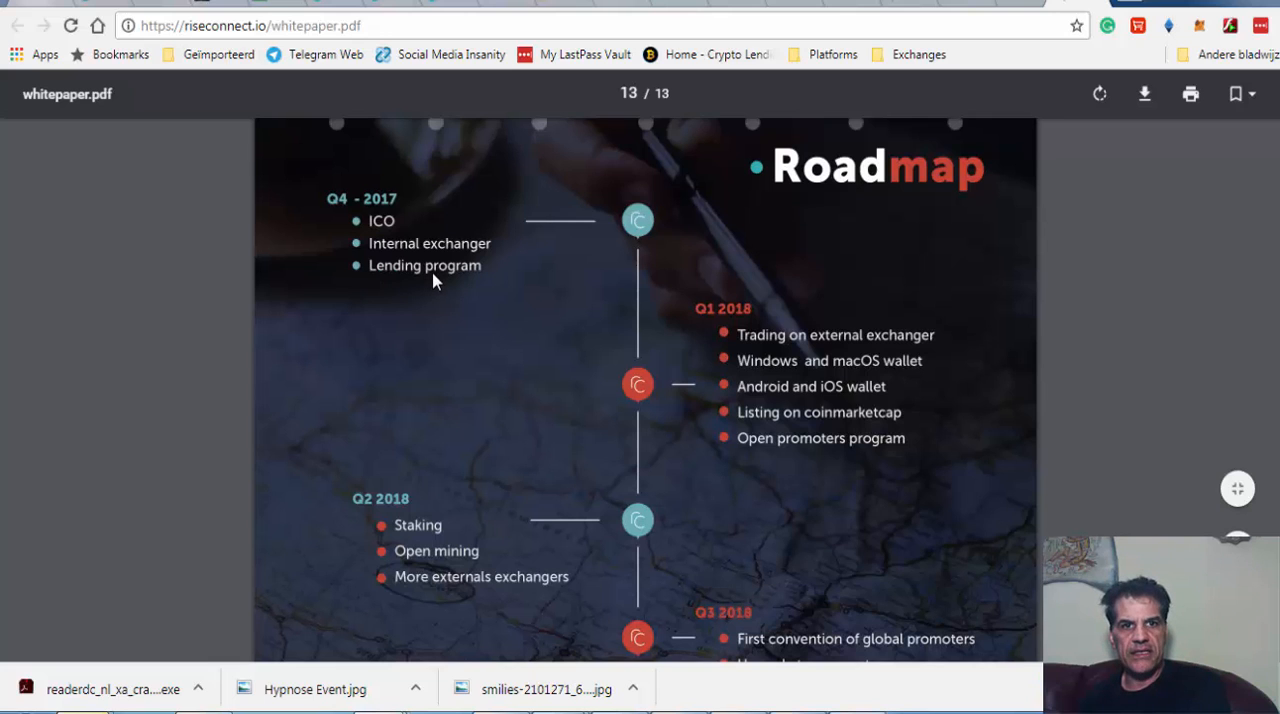
mouse_move(620, 268)
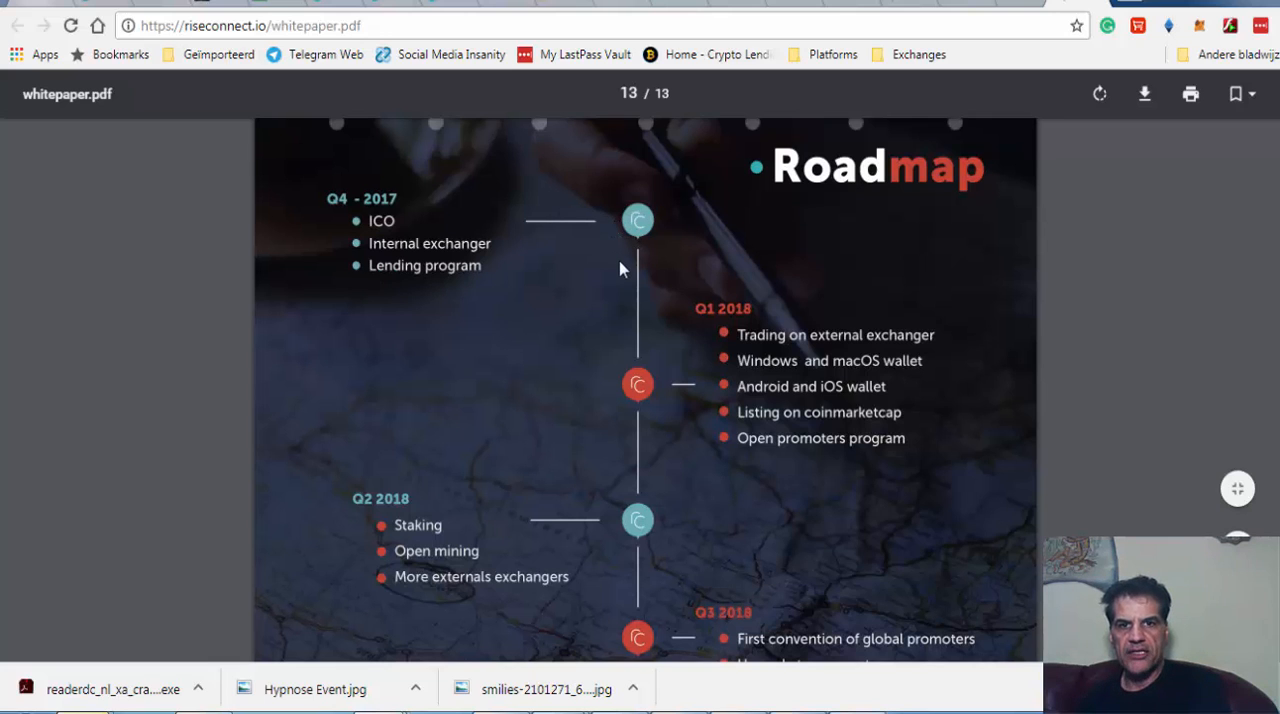
Scroll back and forth over the Roadmap and Promoters pages of the whitepaper
scroll(down, 3)
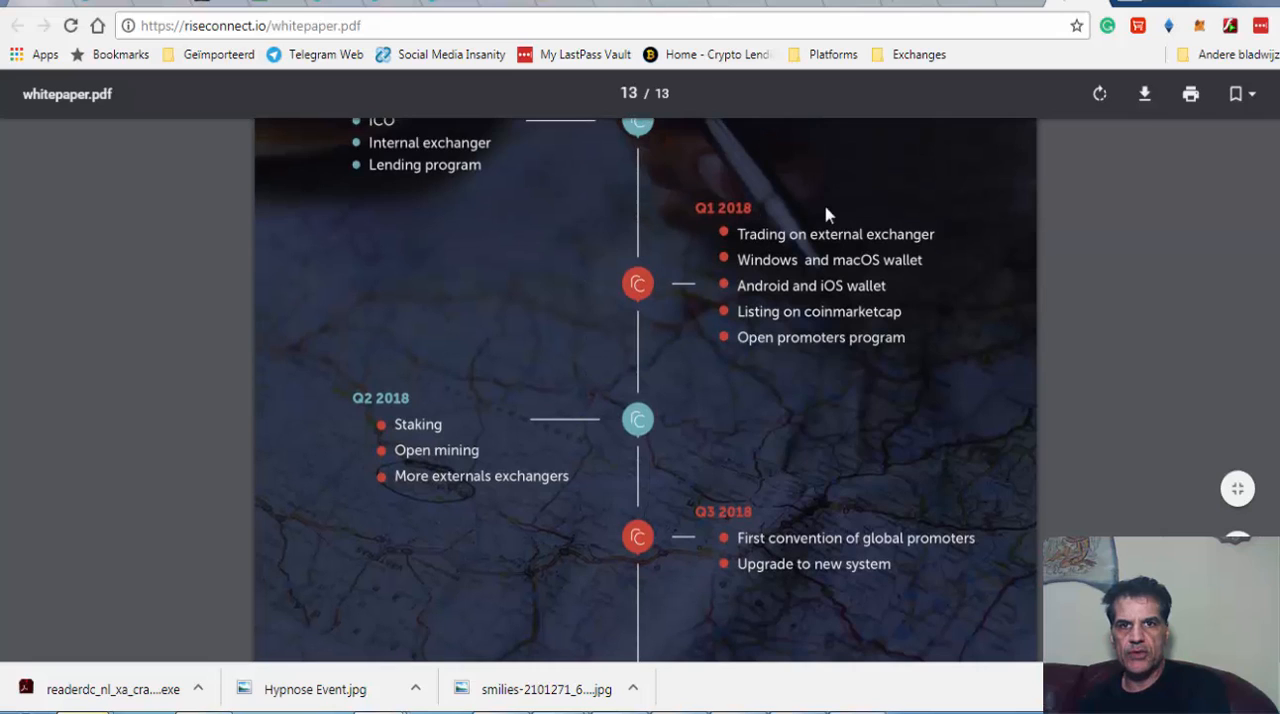
mouse_move(790, 234)
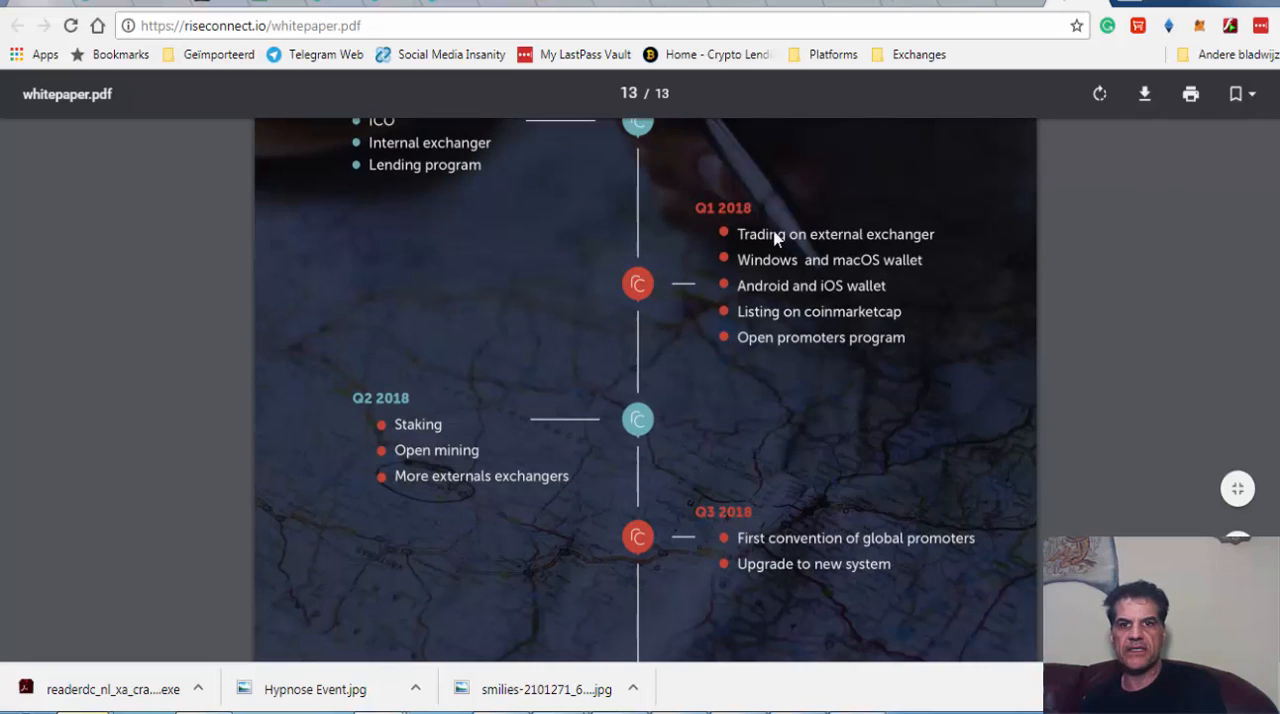
mouse_move(780, 260)
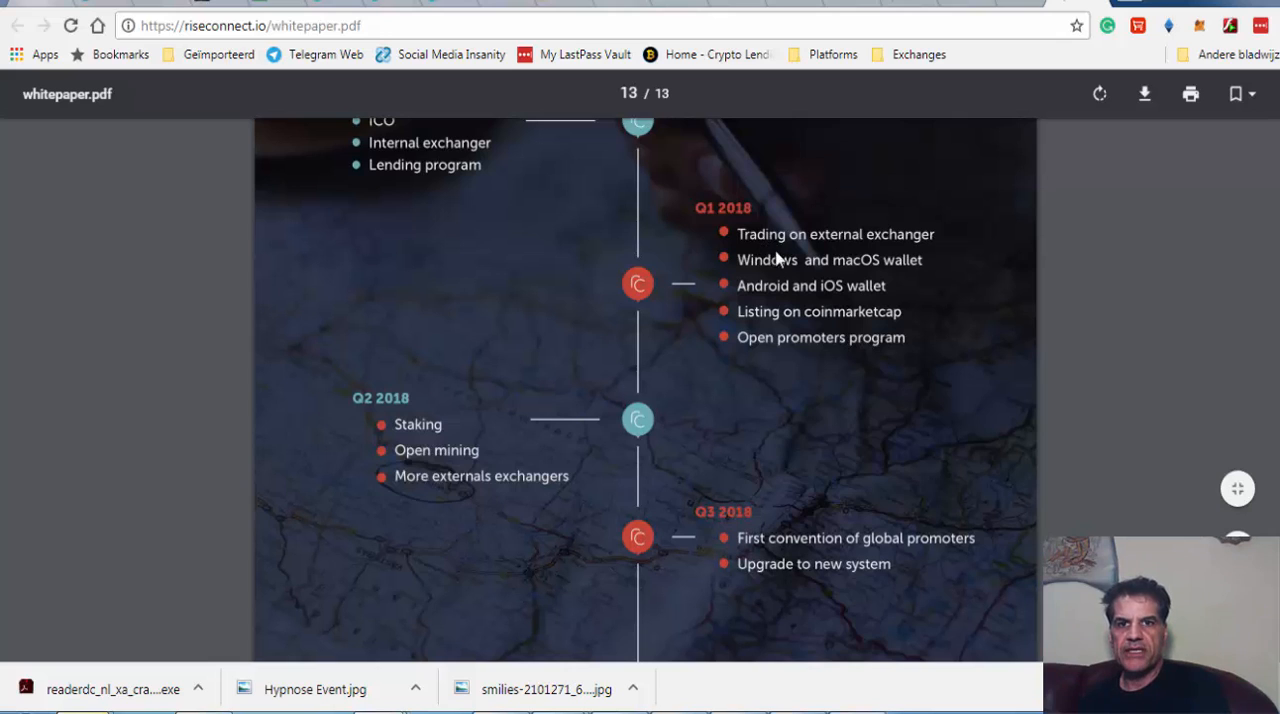
mouse_move(884, 258)
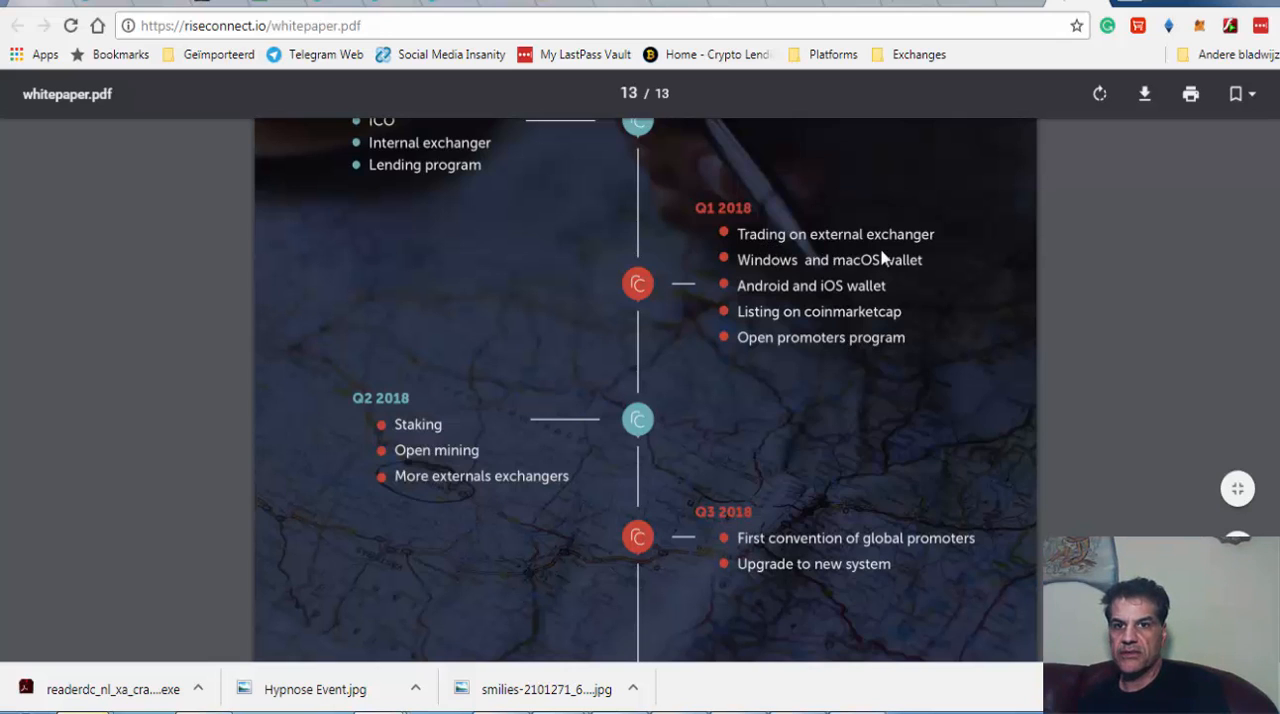
scroll(up, 3)
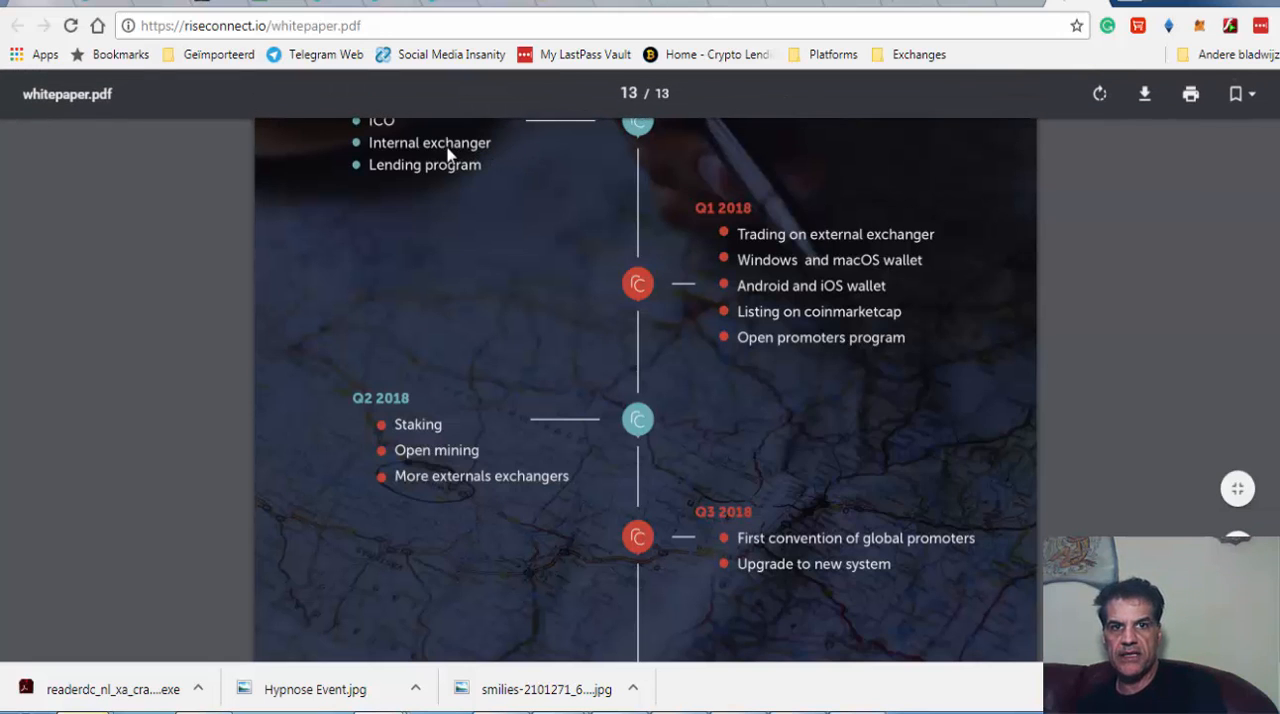
scroll(up, 3)
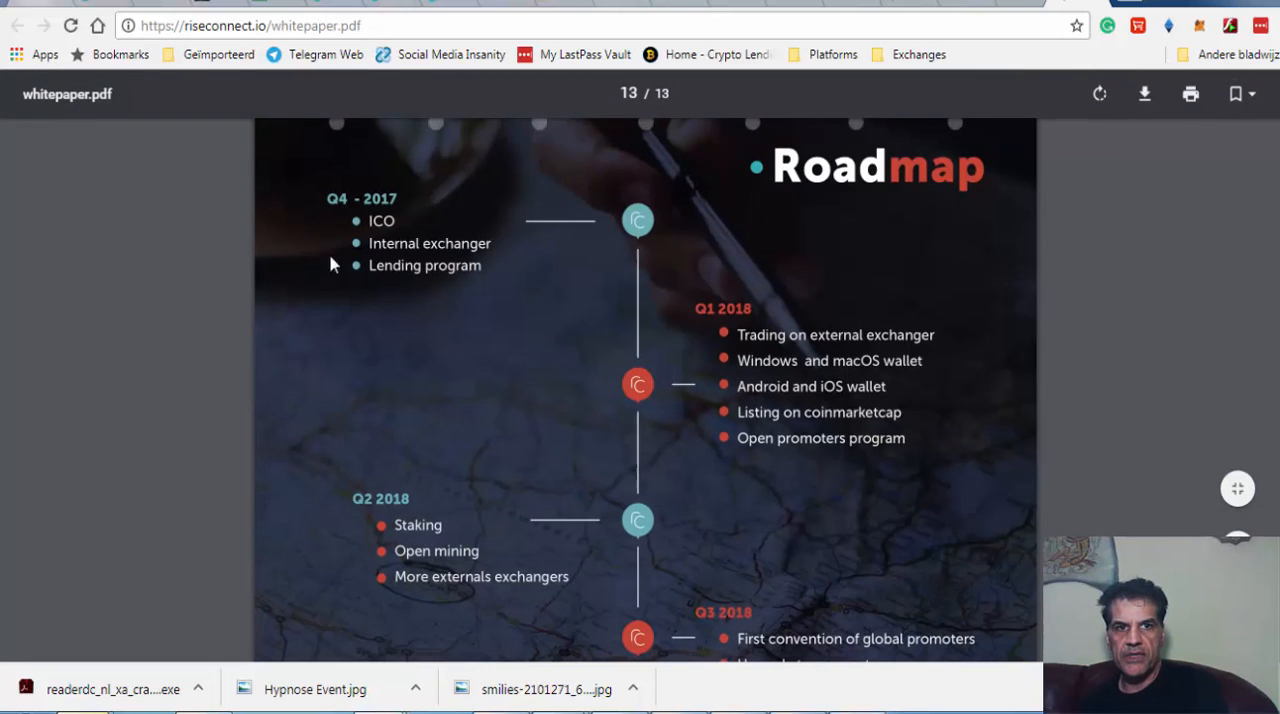
mouse_move(716, 352)
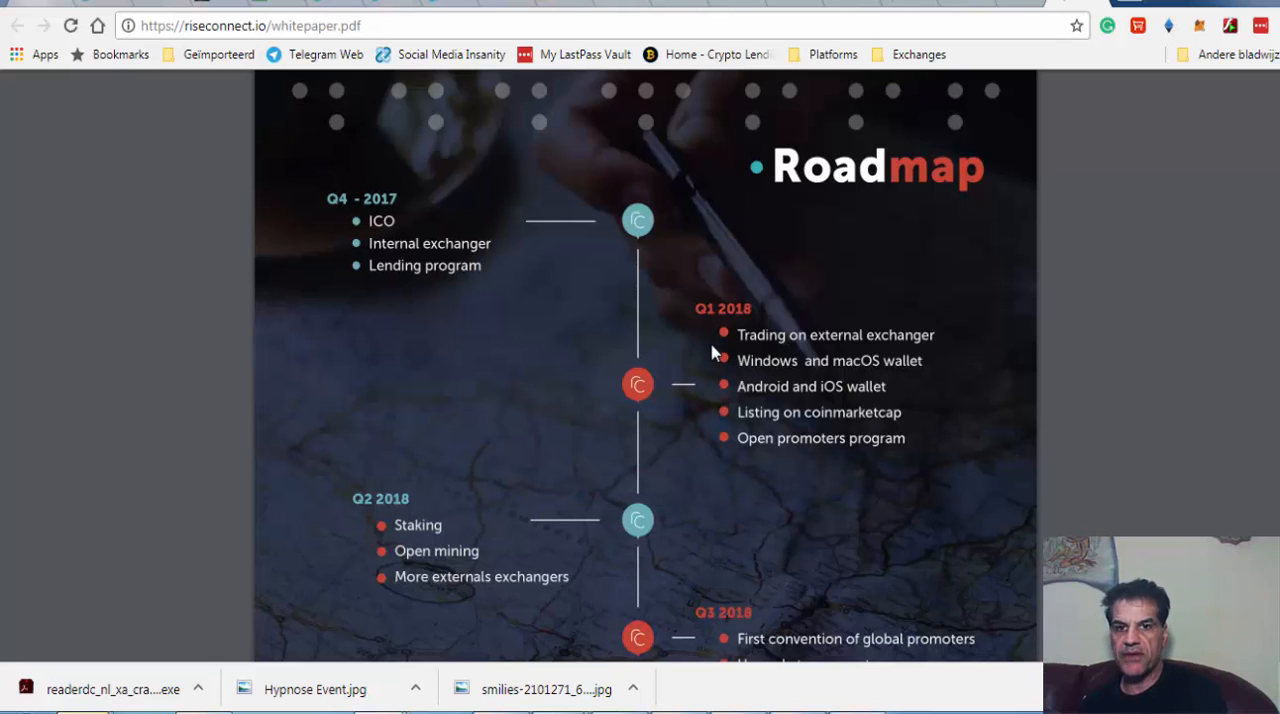
mouse_move(884, 394)
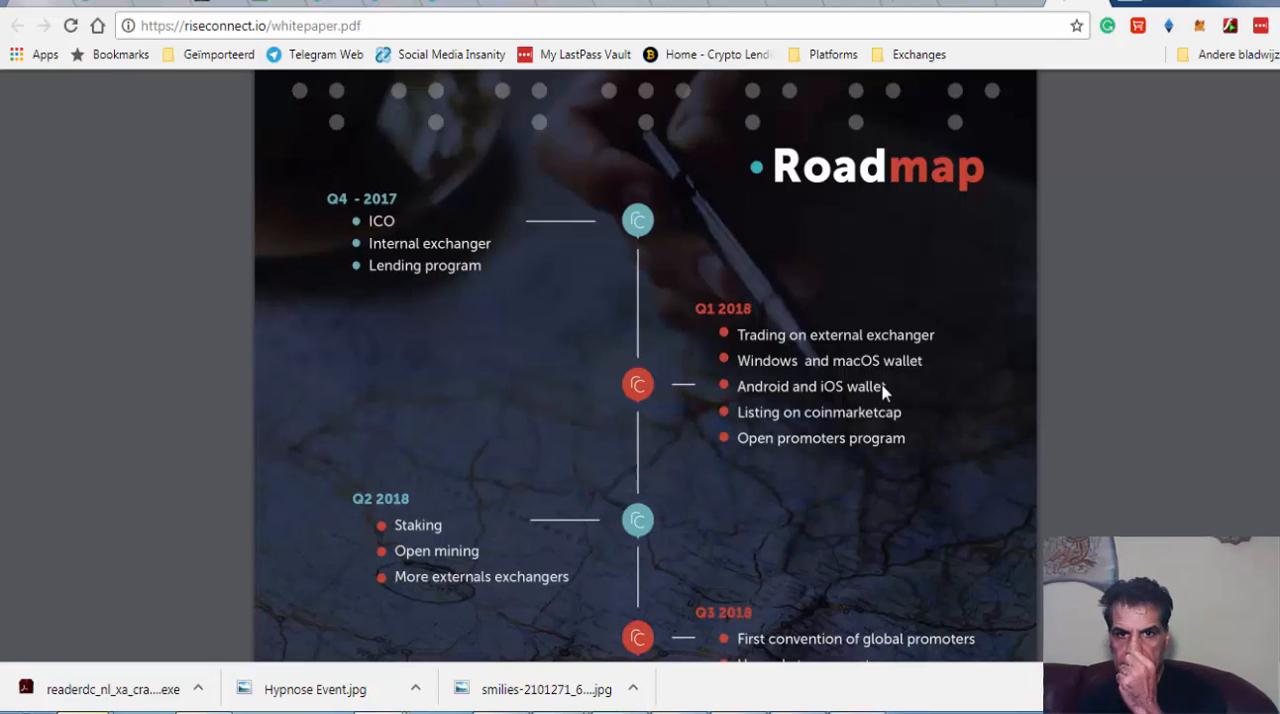
mouse_move(878, 388)
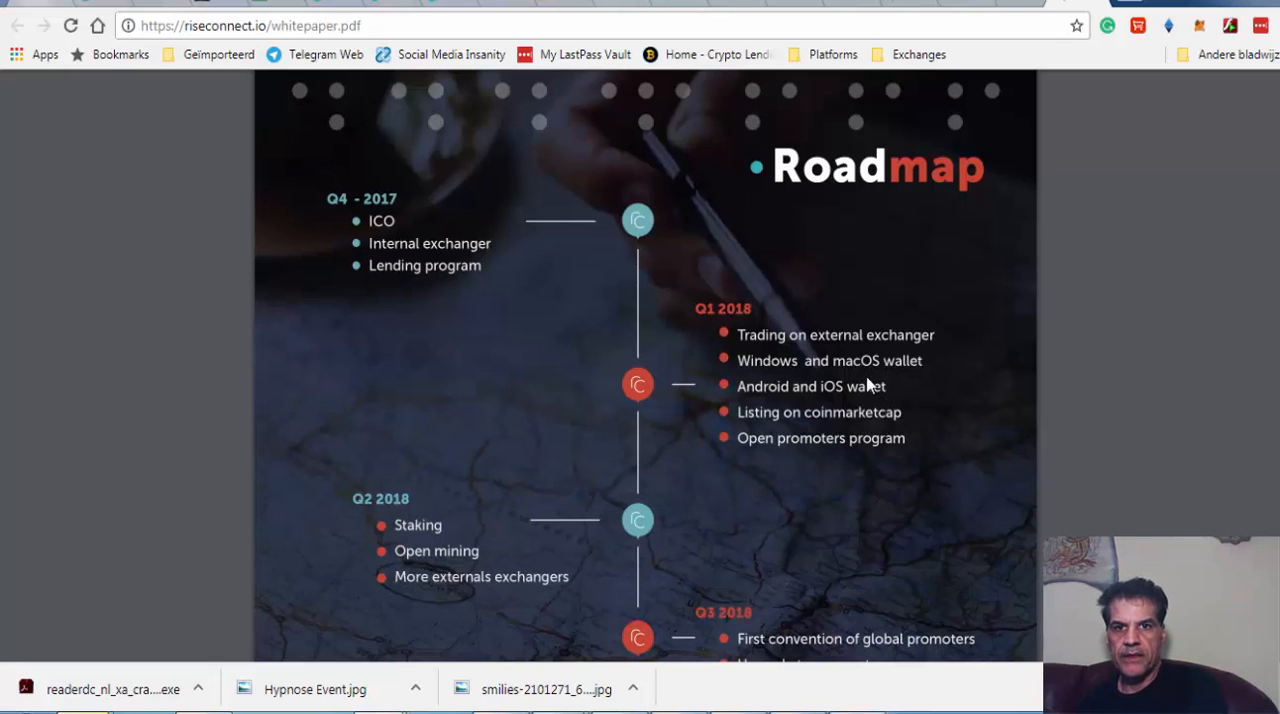
scroll(down, 3)
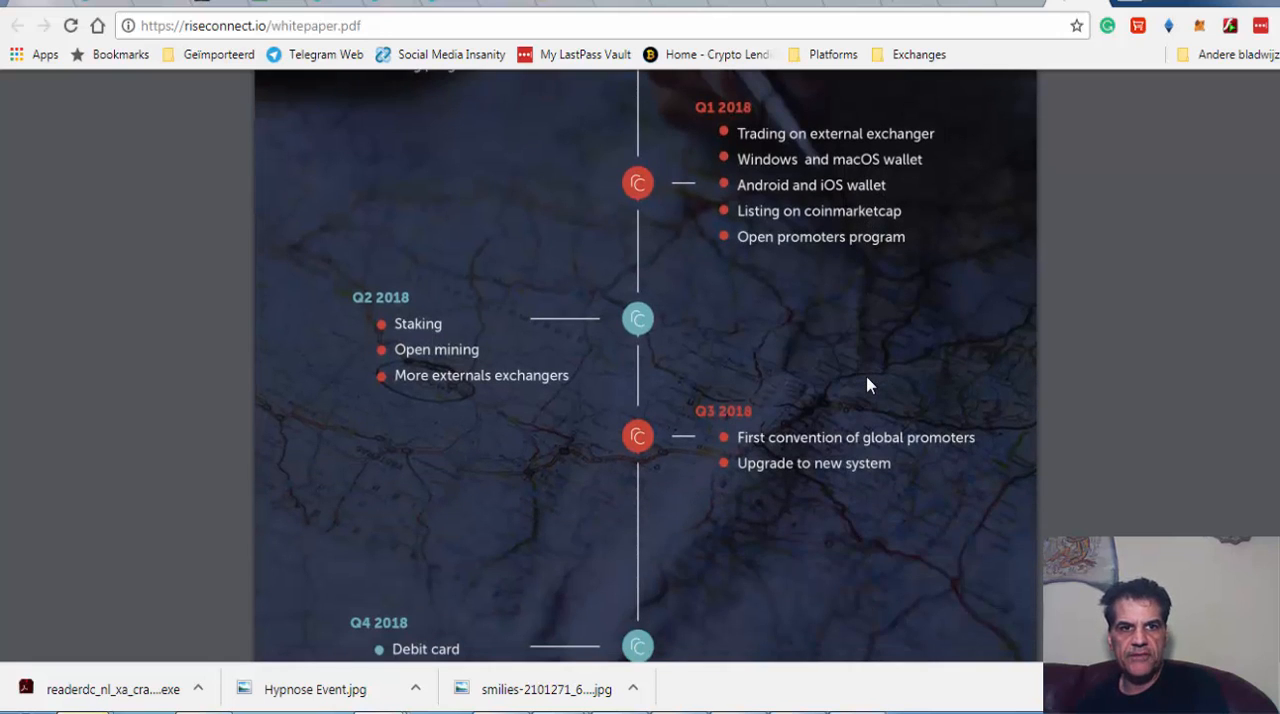
mouse_move(450, 360)
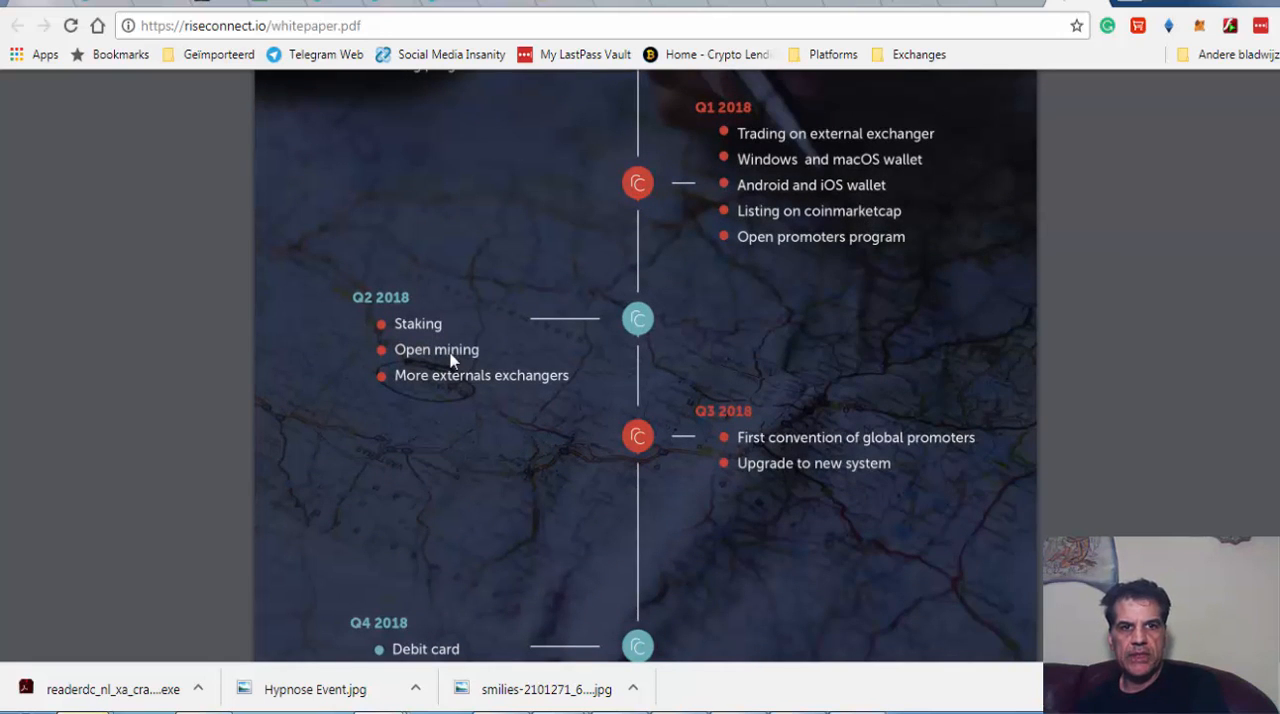
mouse_move(504, 356)
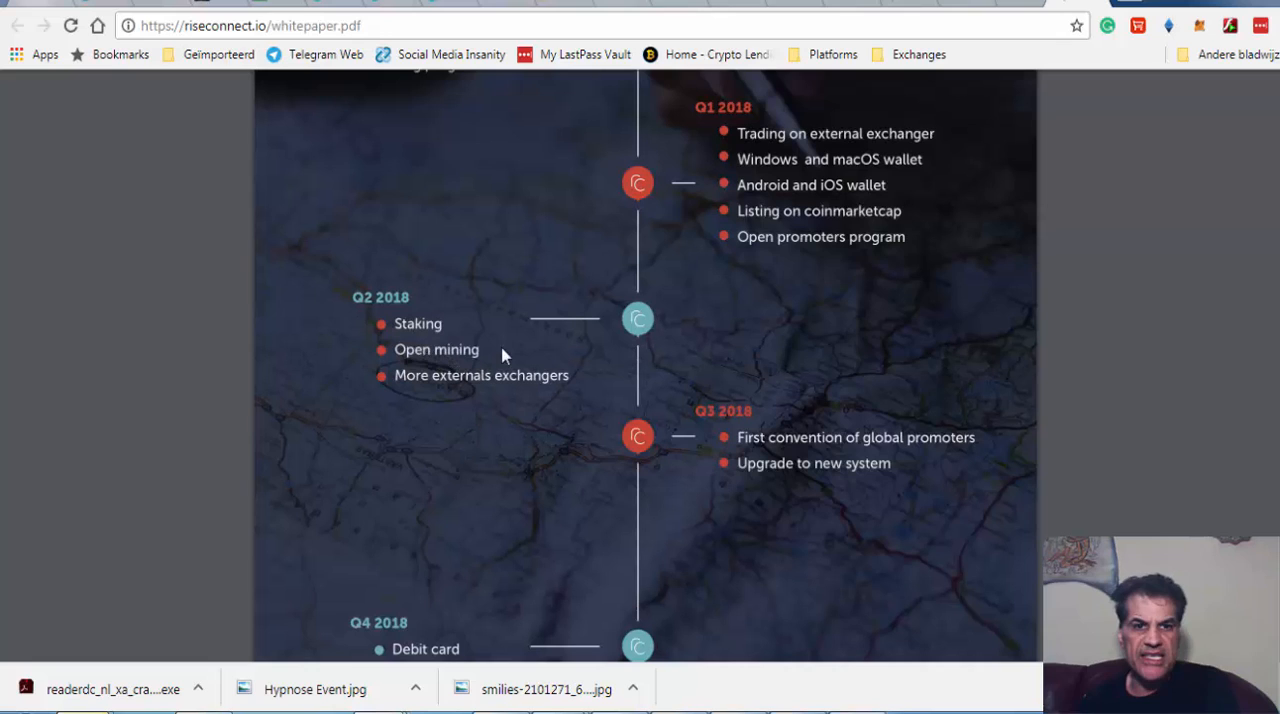
mouse_move(530, 418)
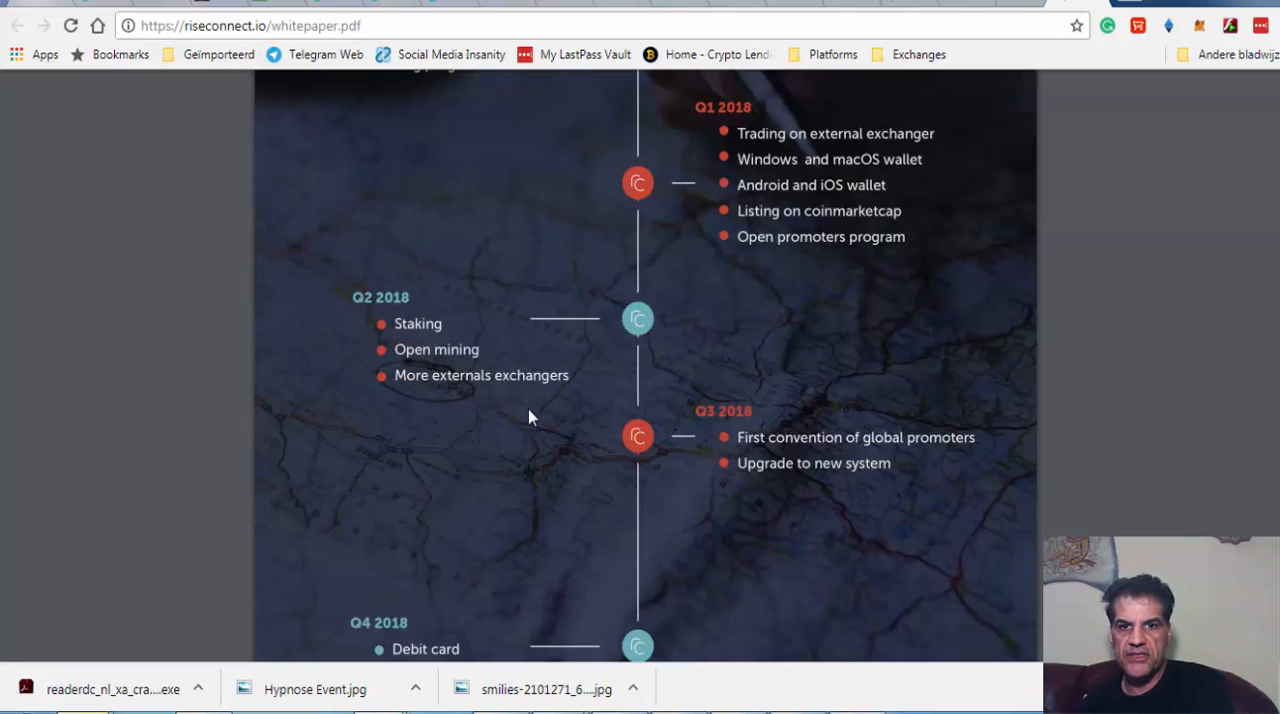
scroll(down, 3)
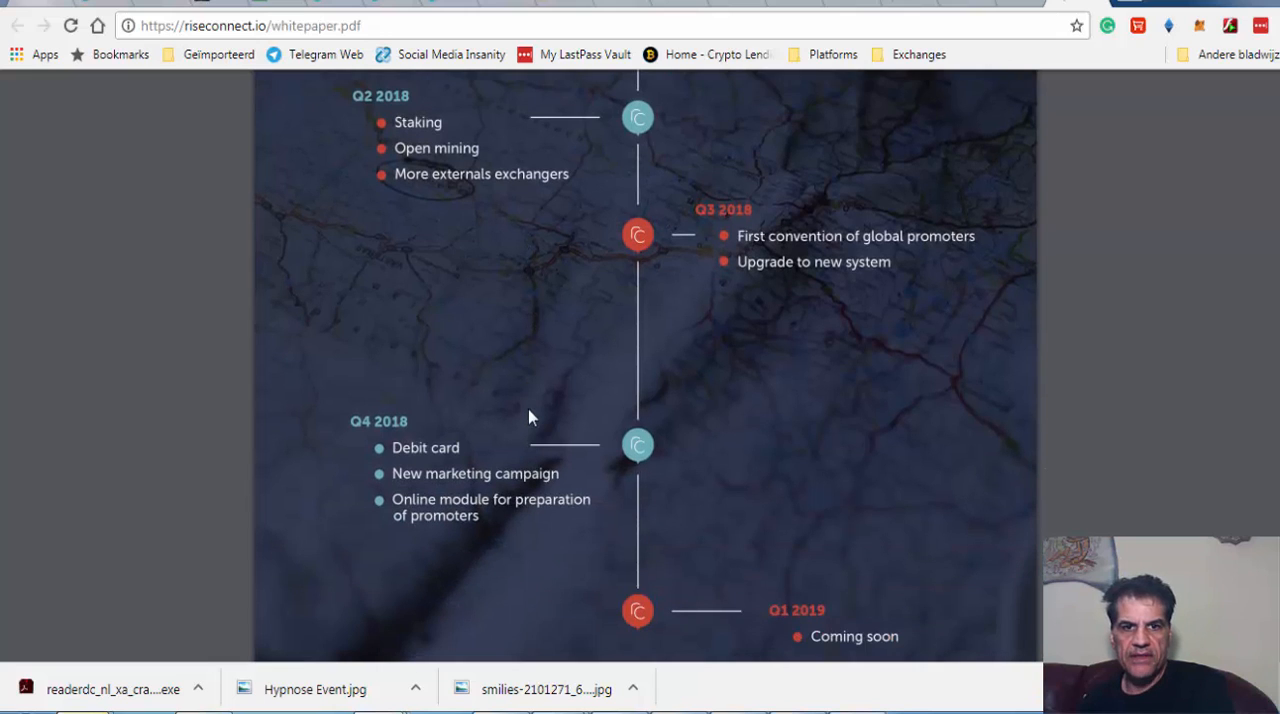
scroll(down, 3)
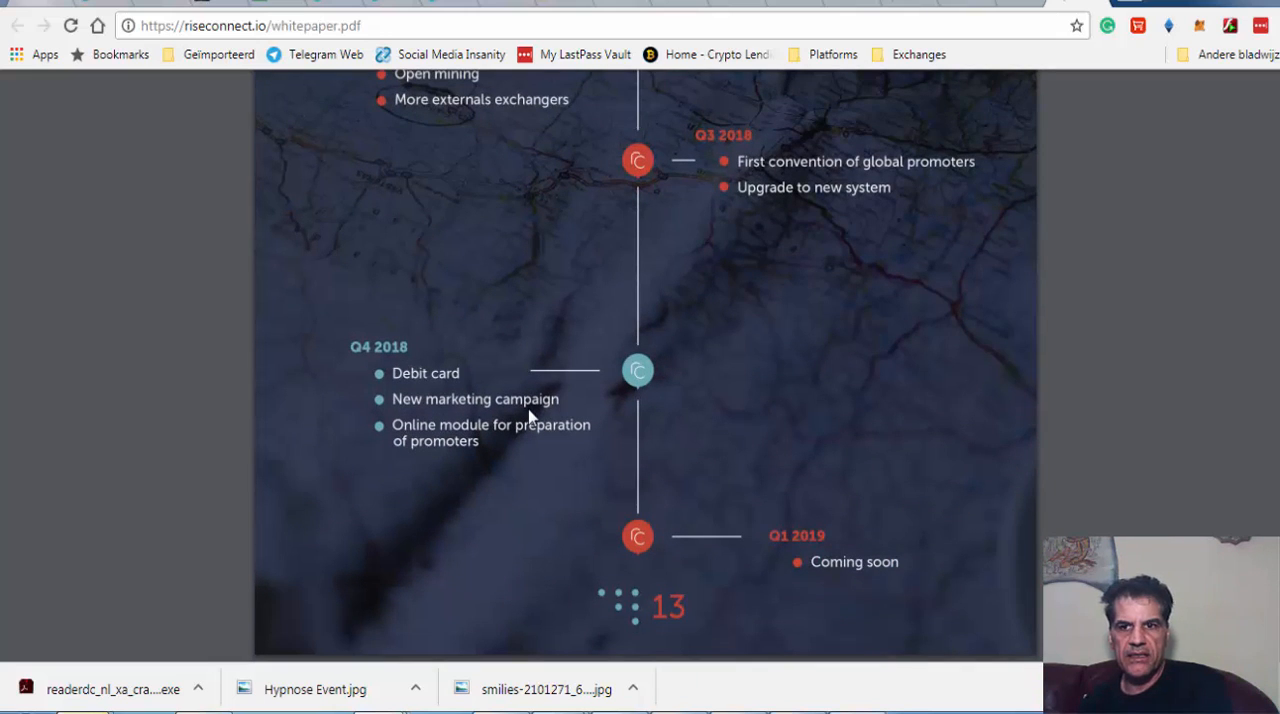
Leave the whitepaper and return to the riseconnect.io home page at its crypto Youtuber banner
scroll(up, 3)
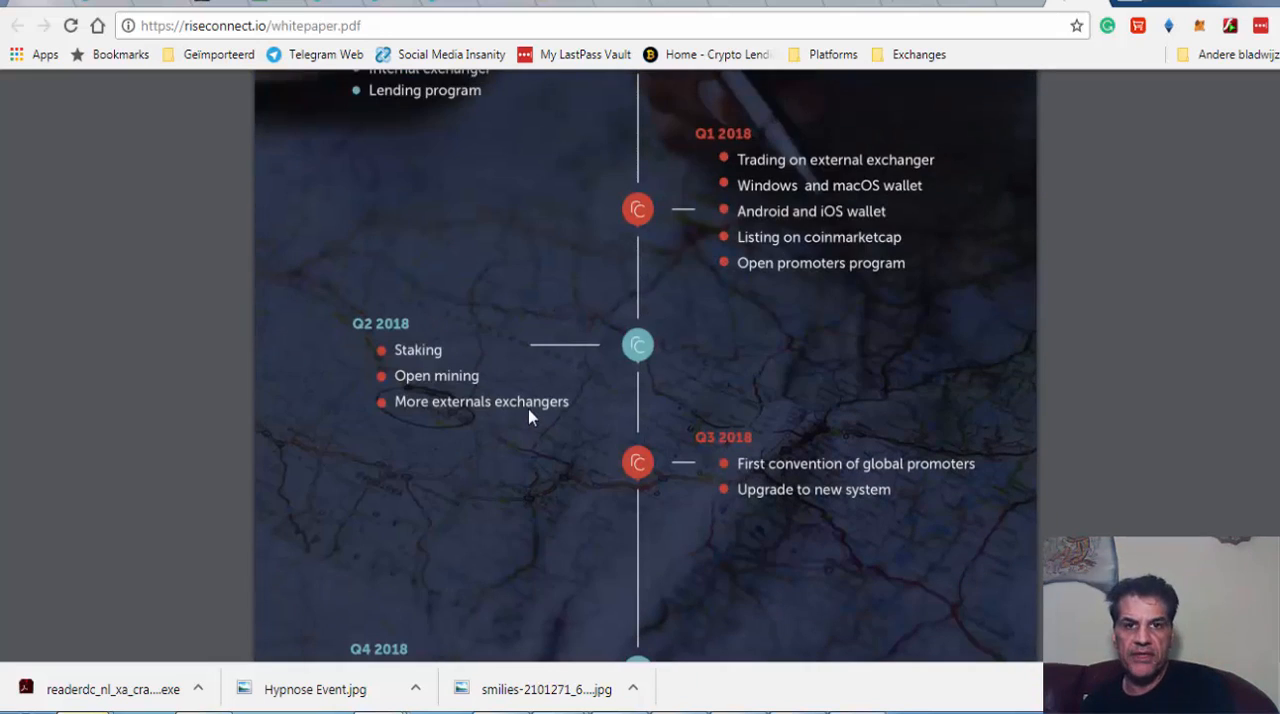
scroll(down, 3)
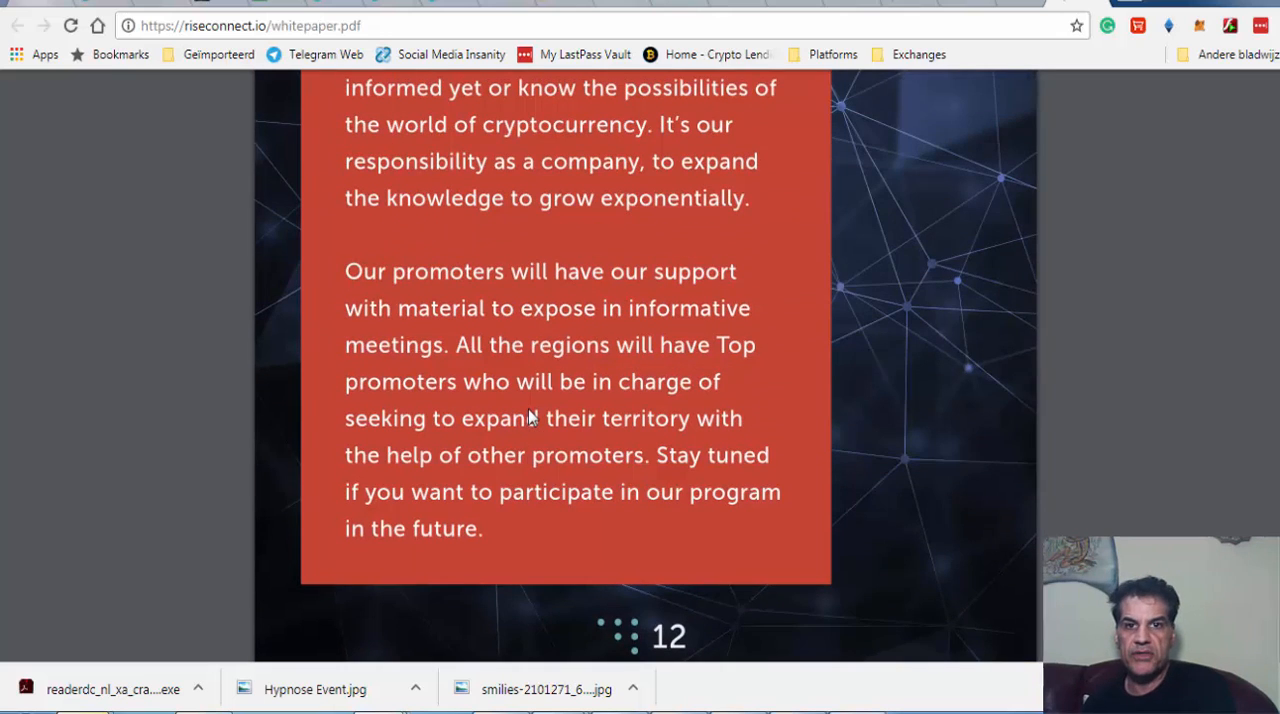
scroll(up, 3)
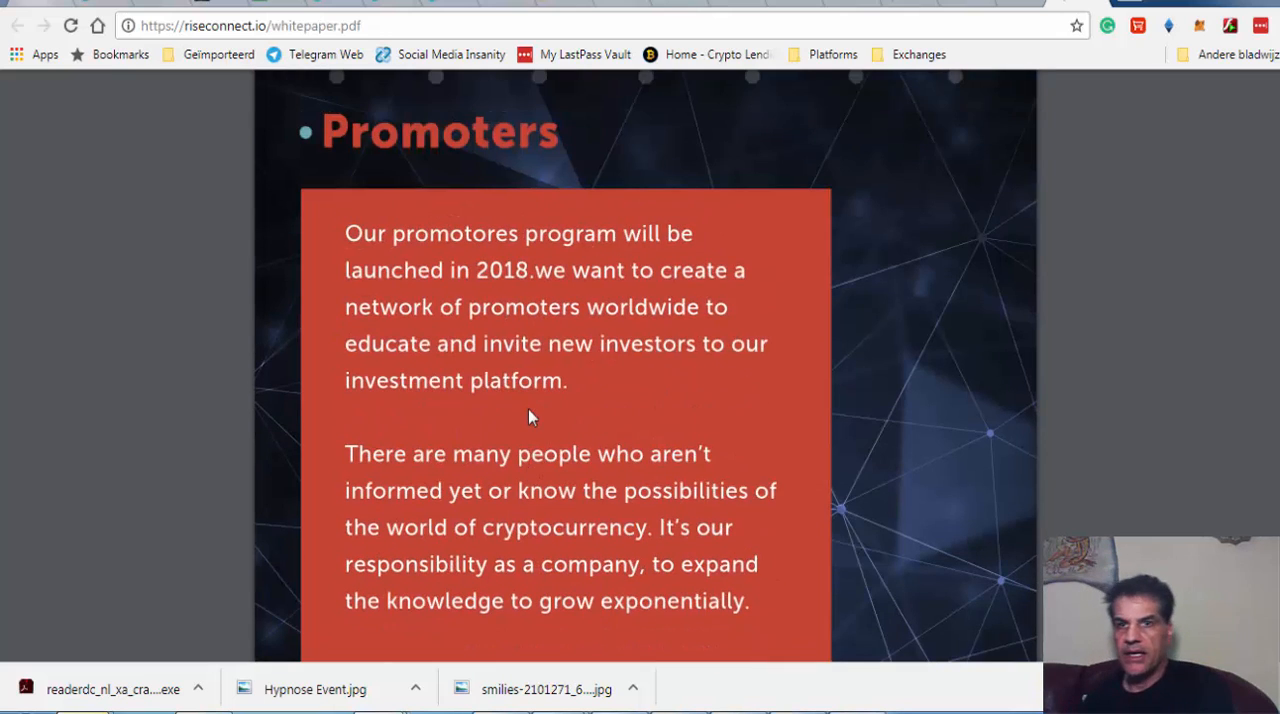
scroll(up, 3)
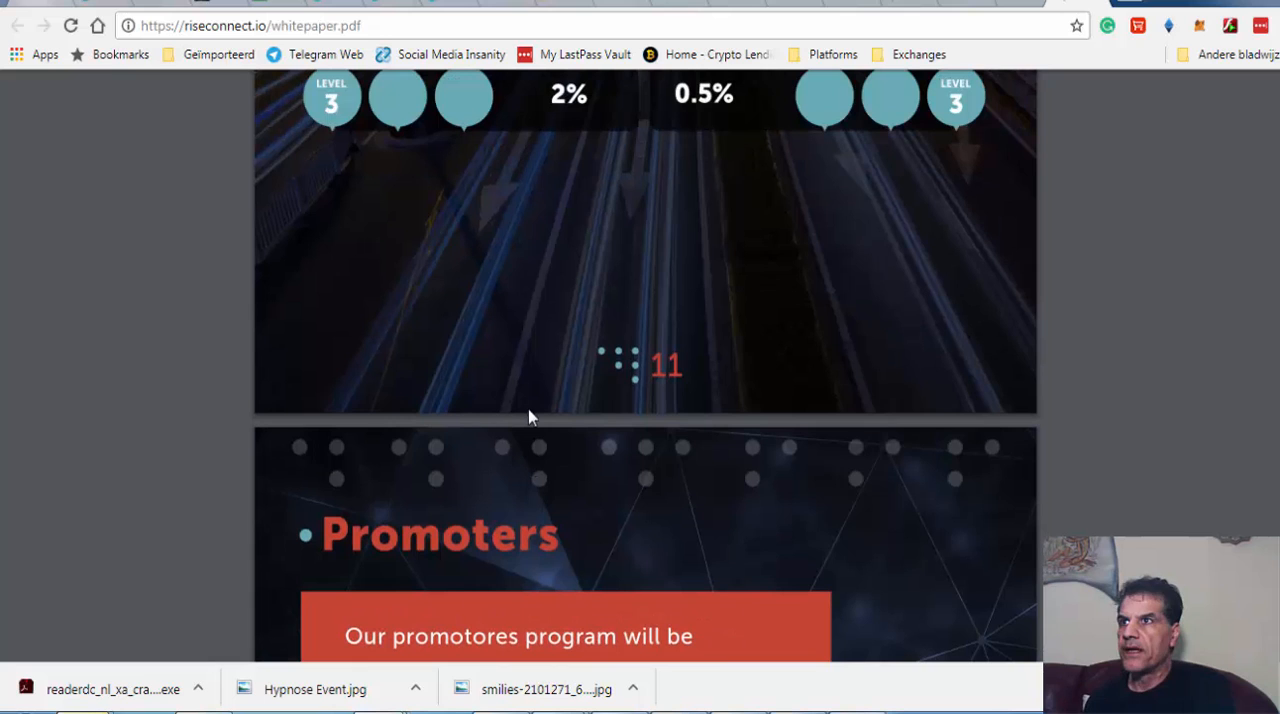
scroll(up, 3)
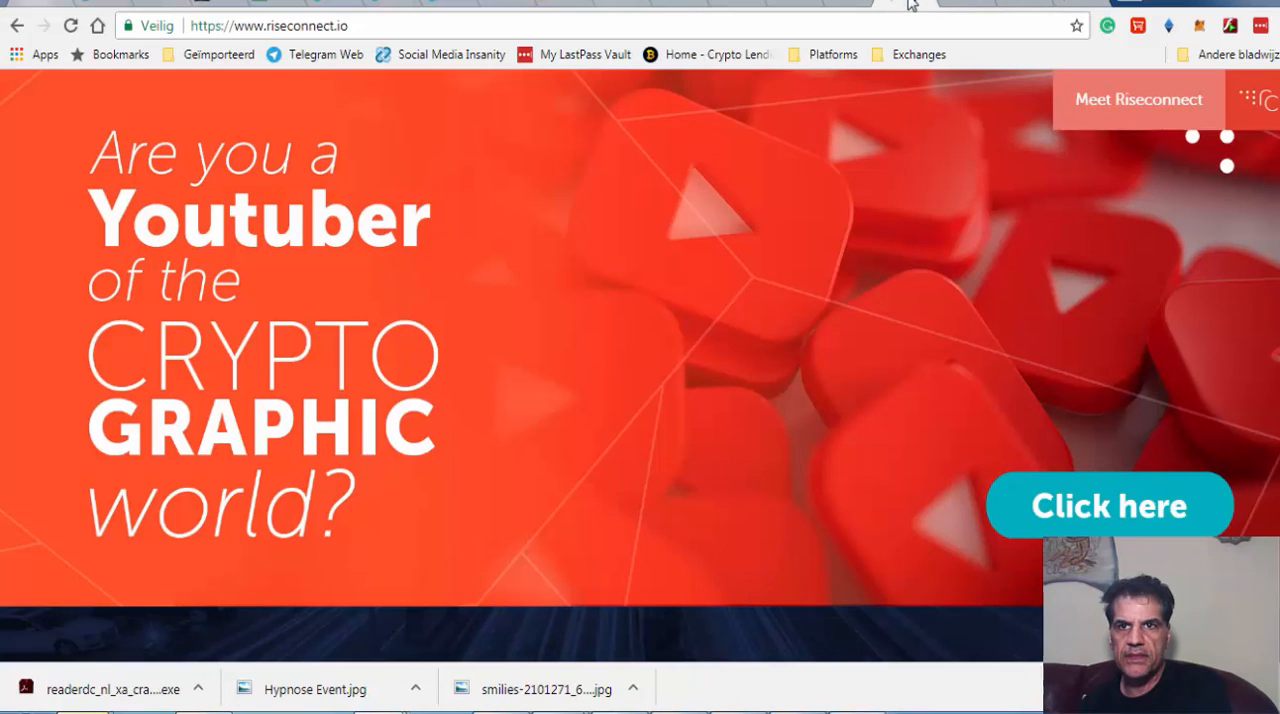
Expand the Wallet BTC section in the dashboard sidebar to show its options
scroll(down, 3)
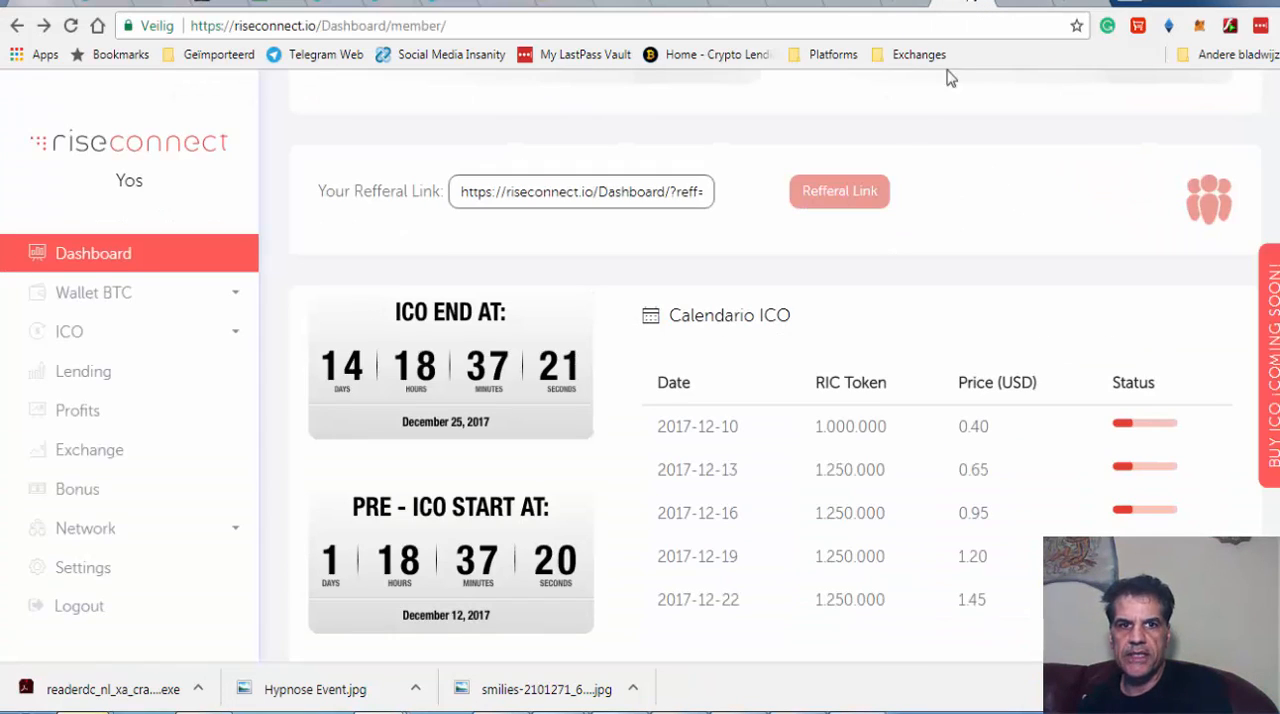
scroll(up, 3)
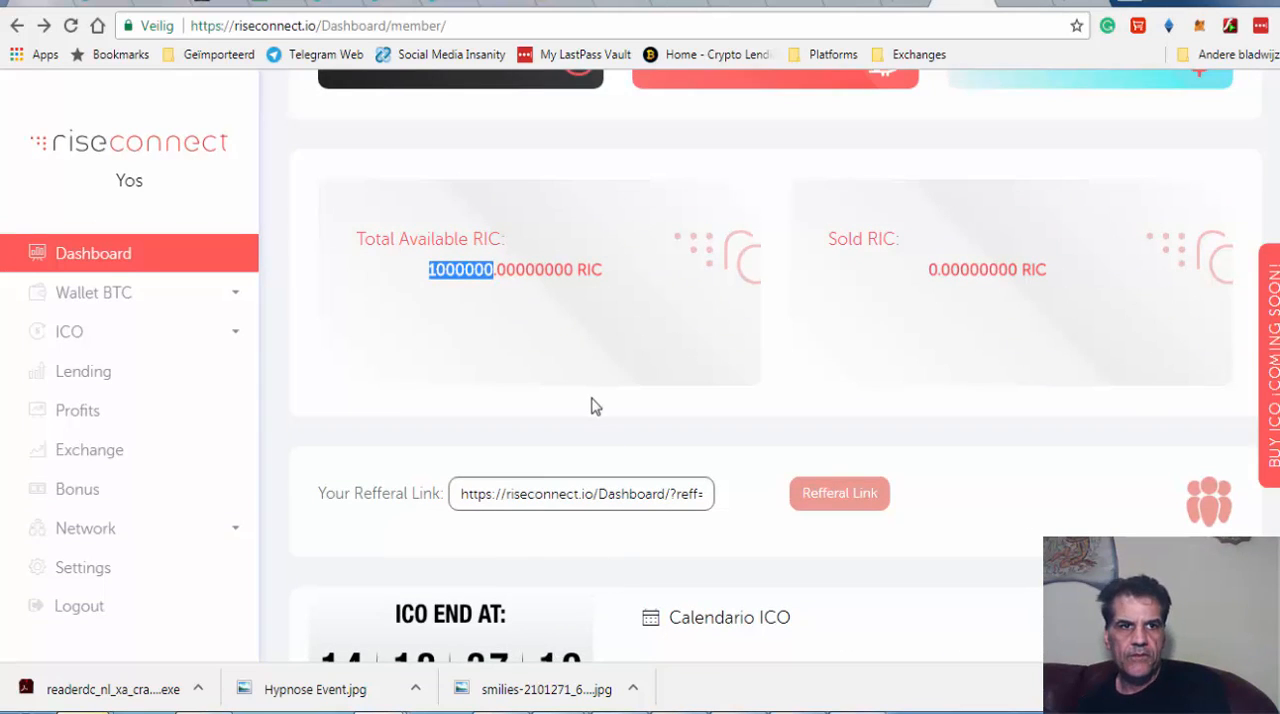
scroll(up, 3)
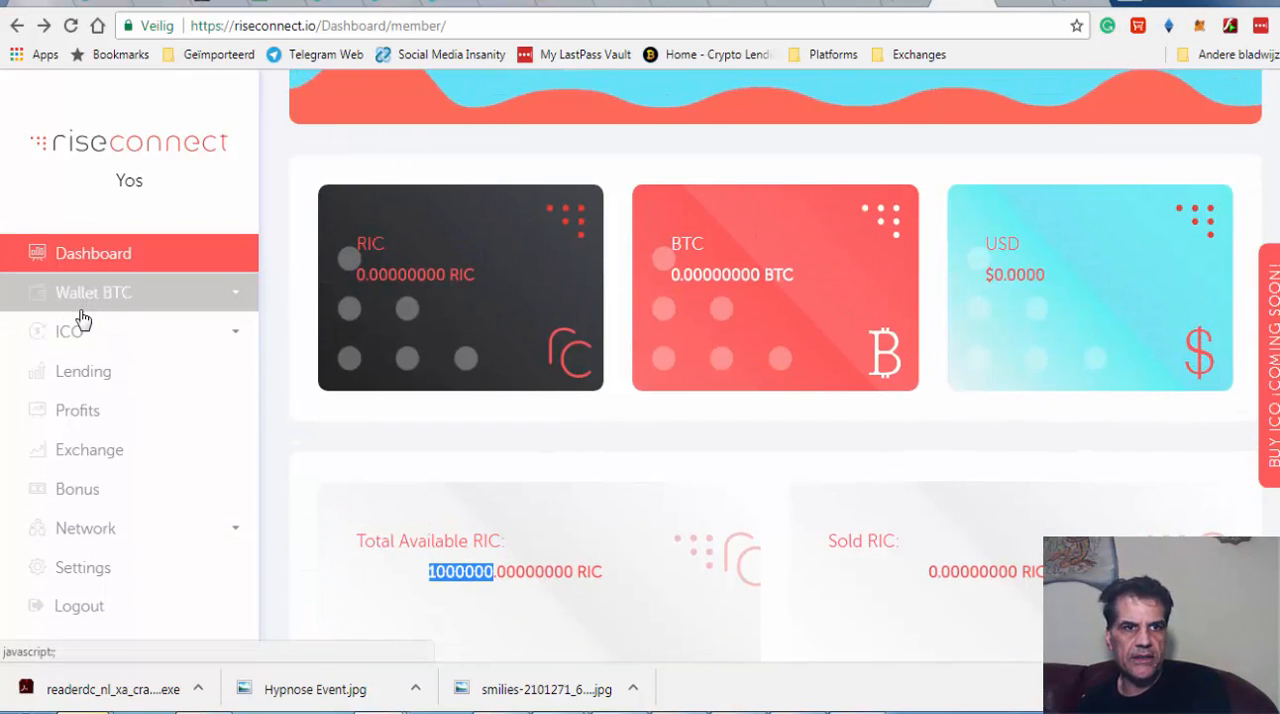
click(92, 292)
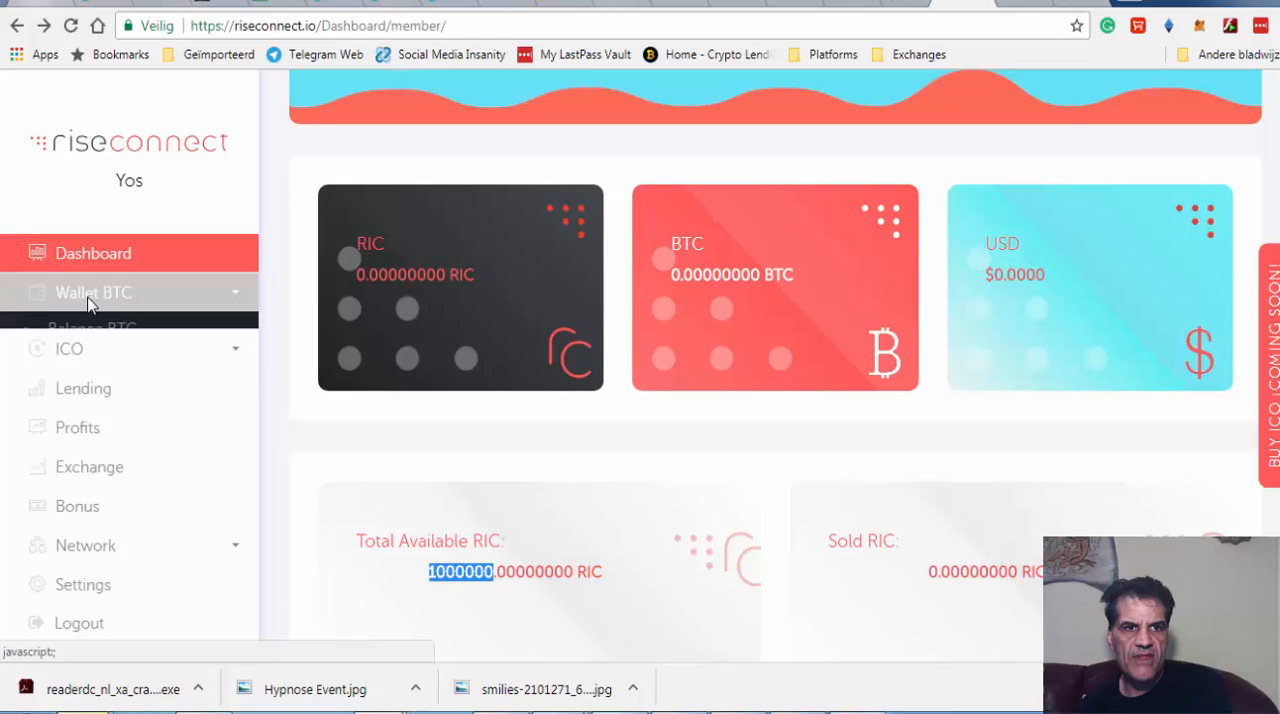
click(94, 292)
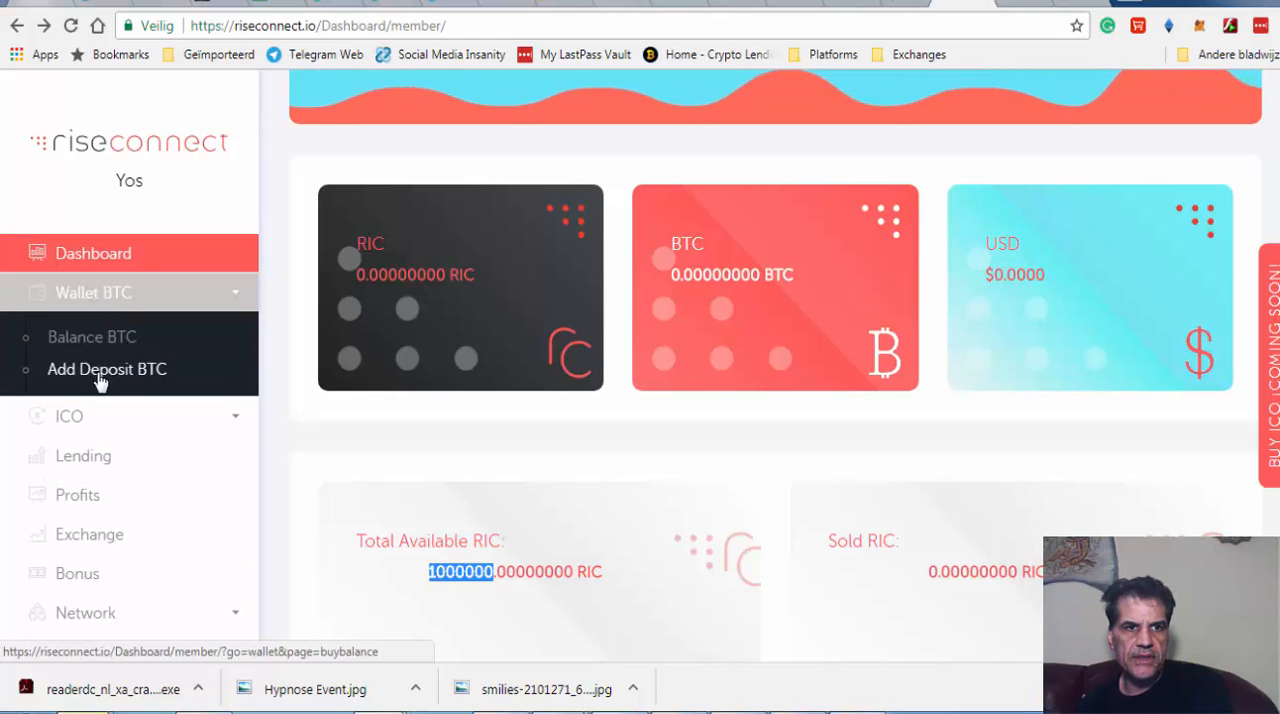
mouse_move(132, 394)
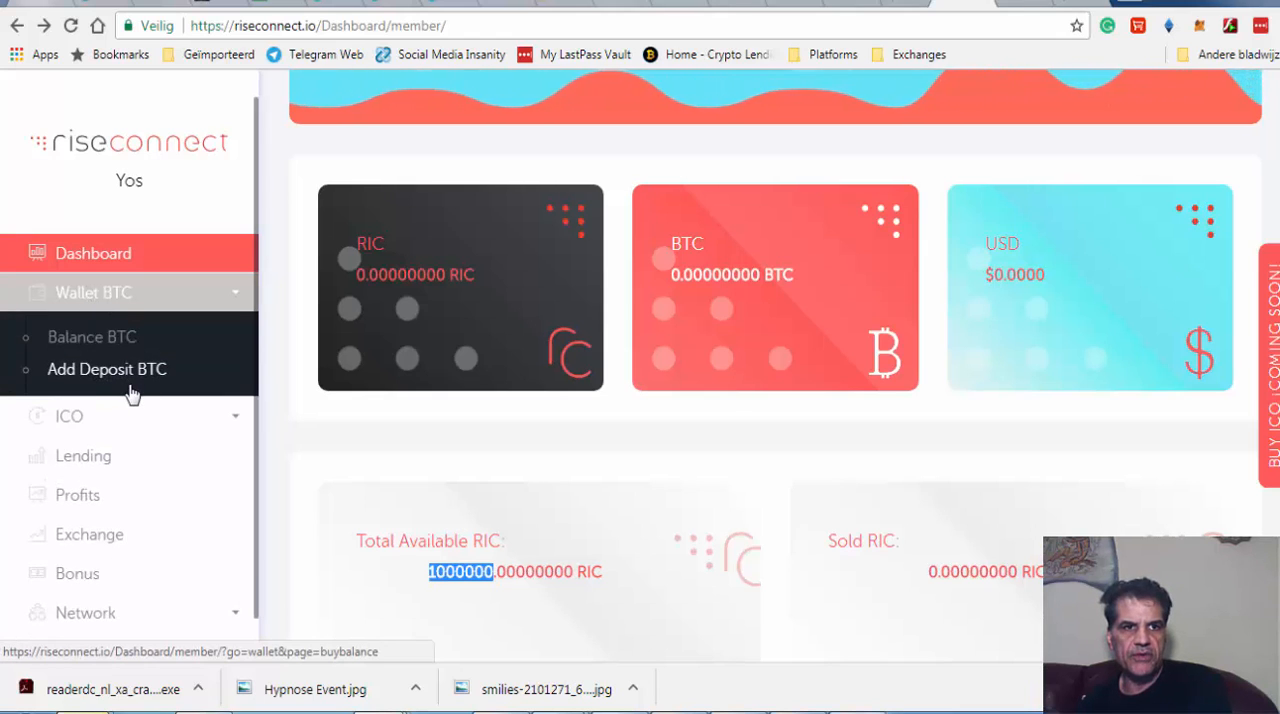
mouse_move(70, 416)
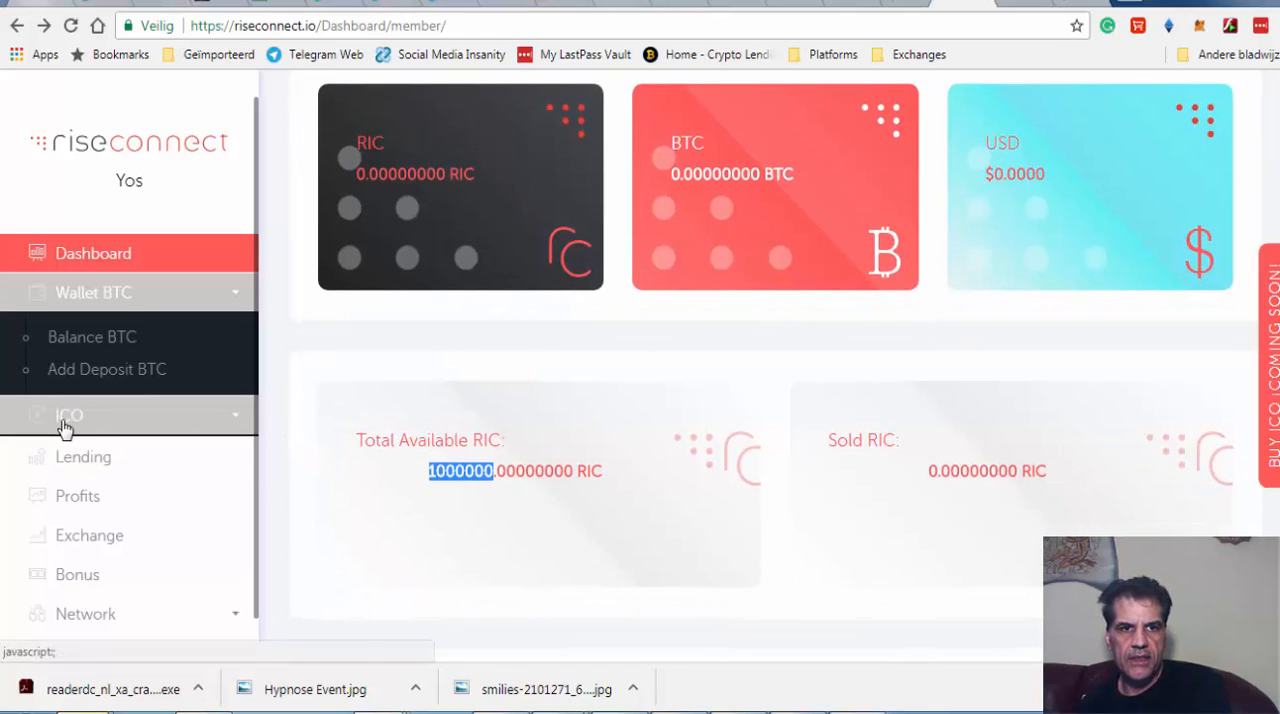
Expand the ICO section and start loading the Buy RIC Coin page
click(68, 416)
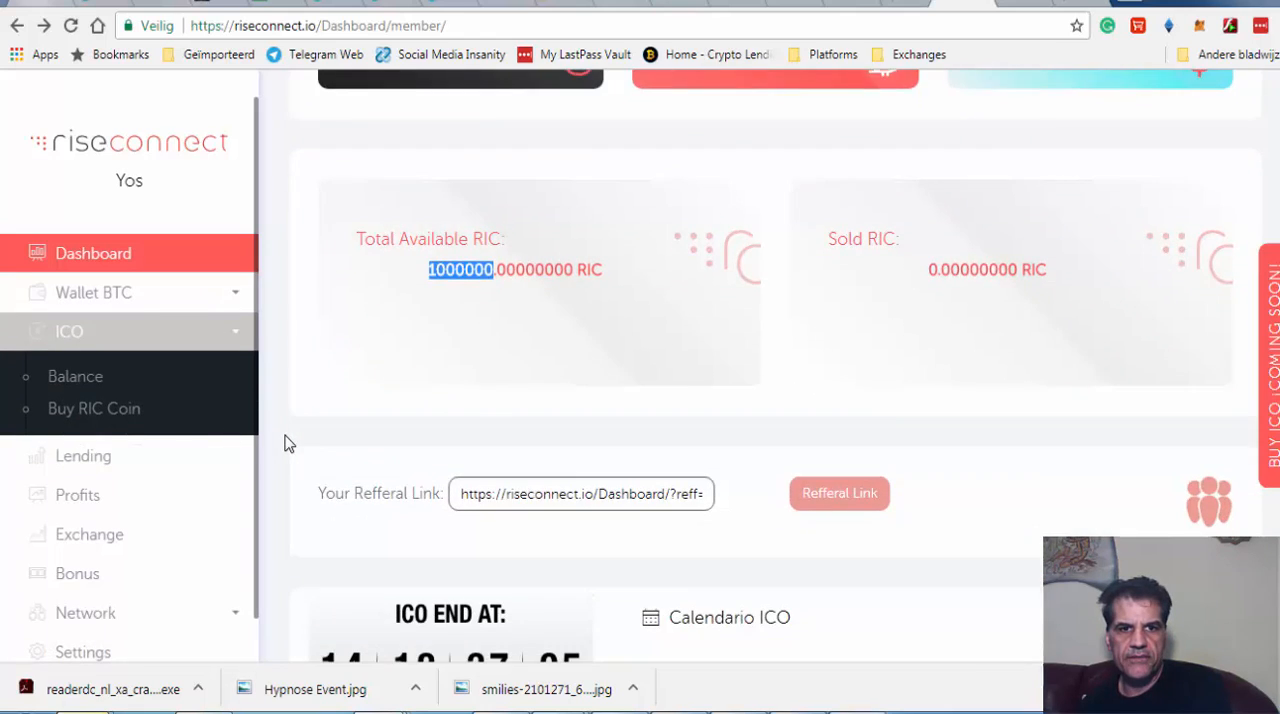
scroll(down, 3)
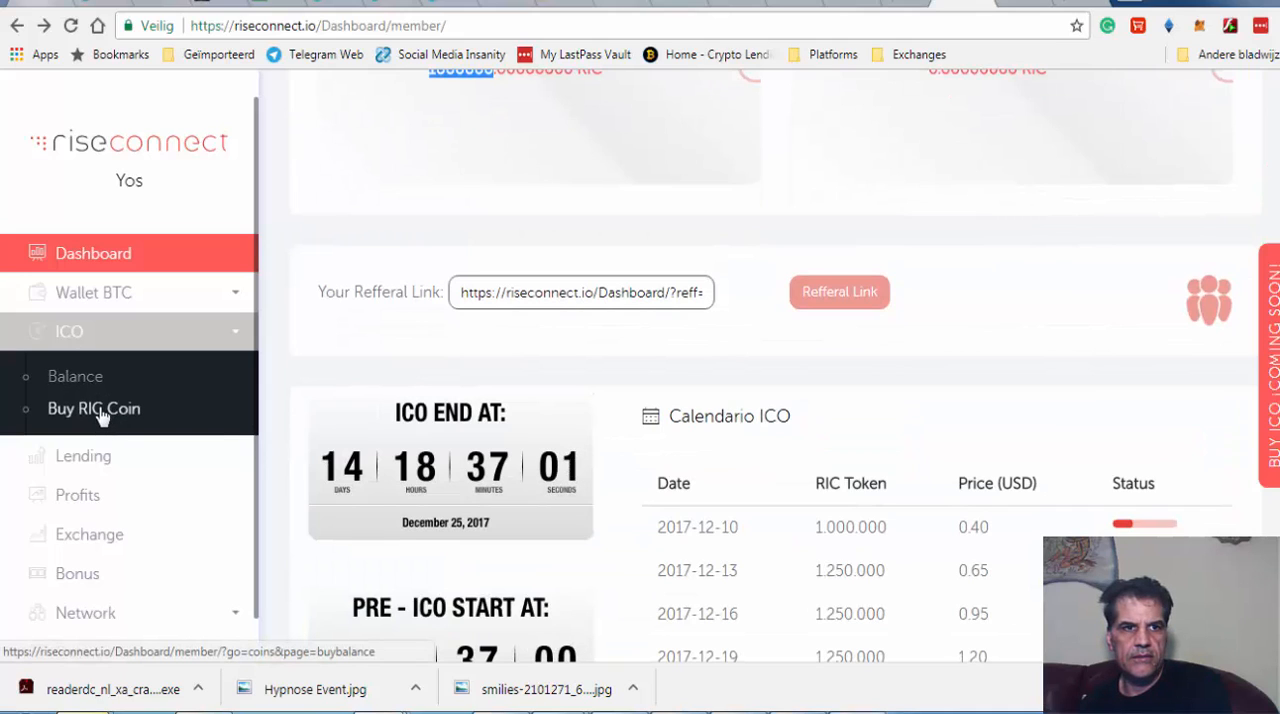
click(94, 408)
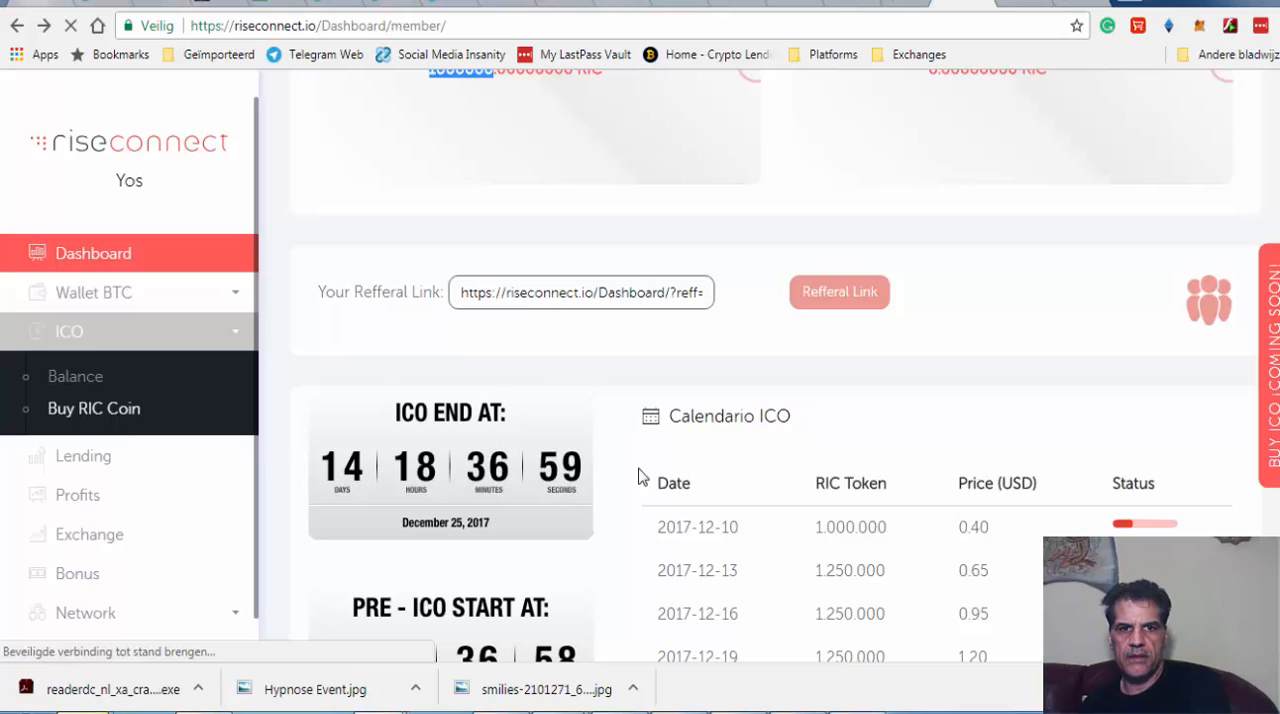
mouse_move(504, 382)
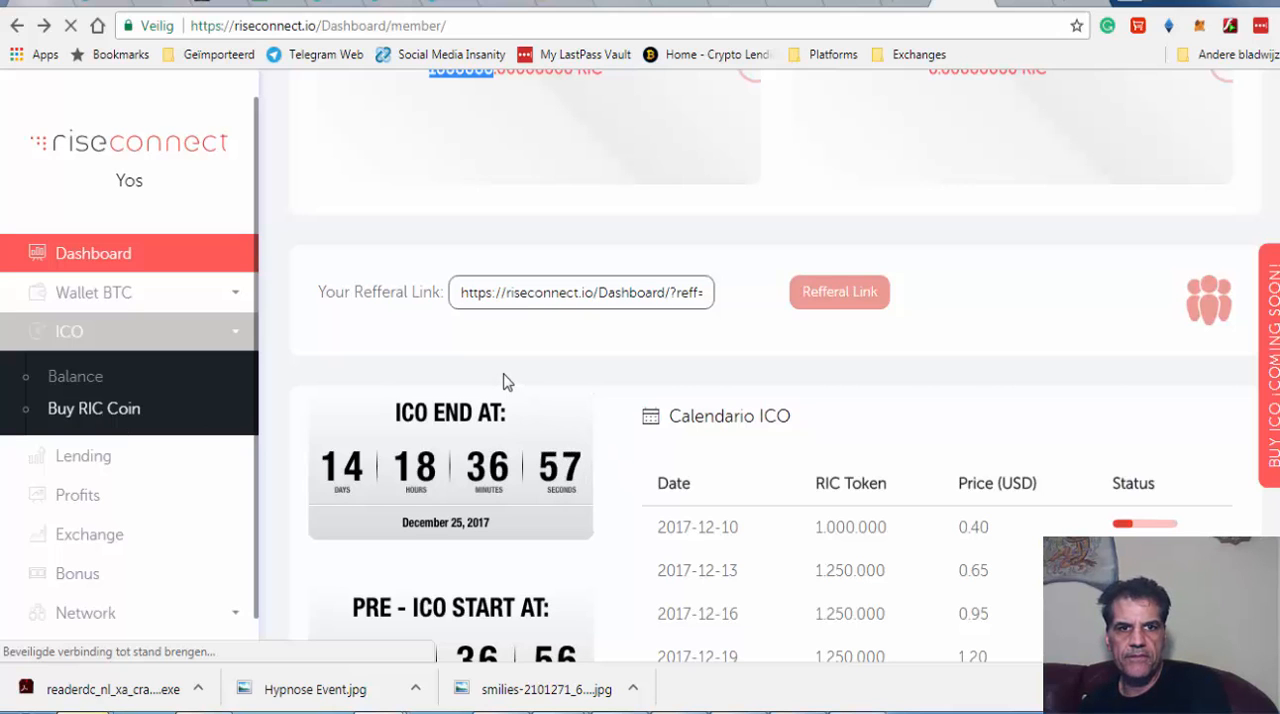
scroll(down, 3)
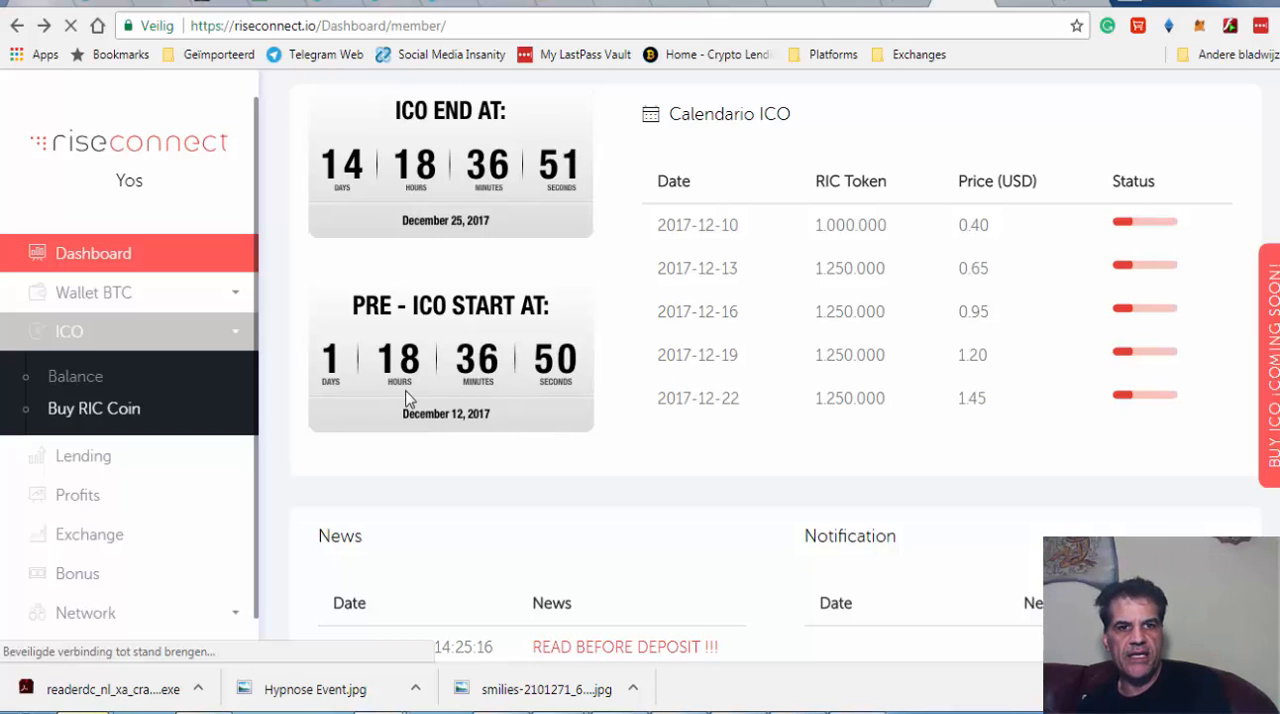
mouse_move(448, 444)
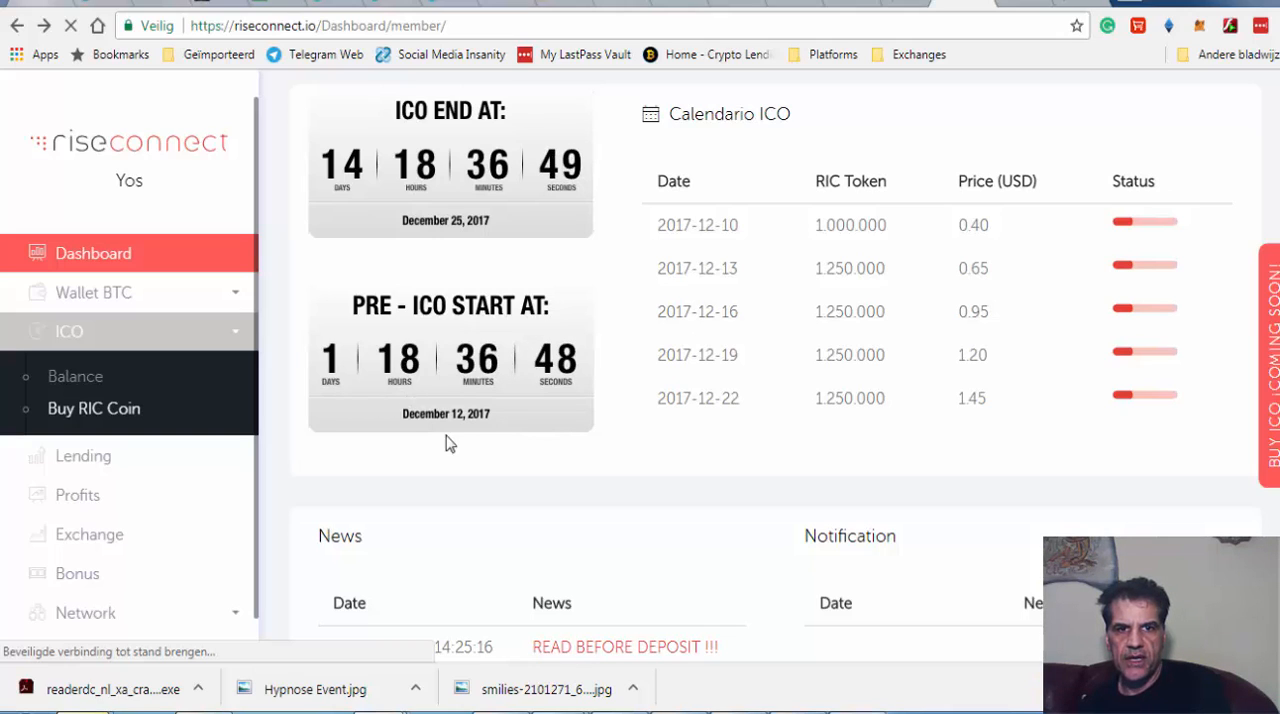
scroll(down, 3)
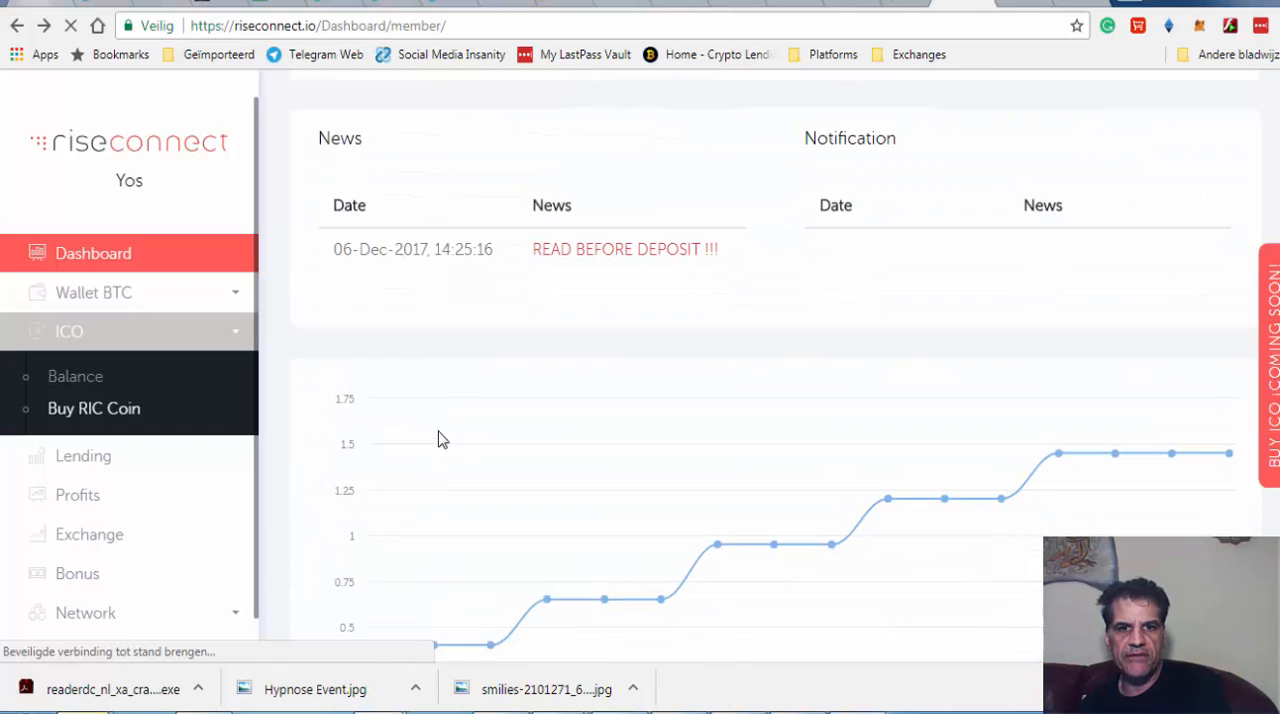
scroll(down, 3)
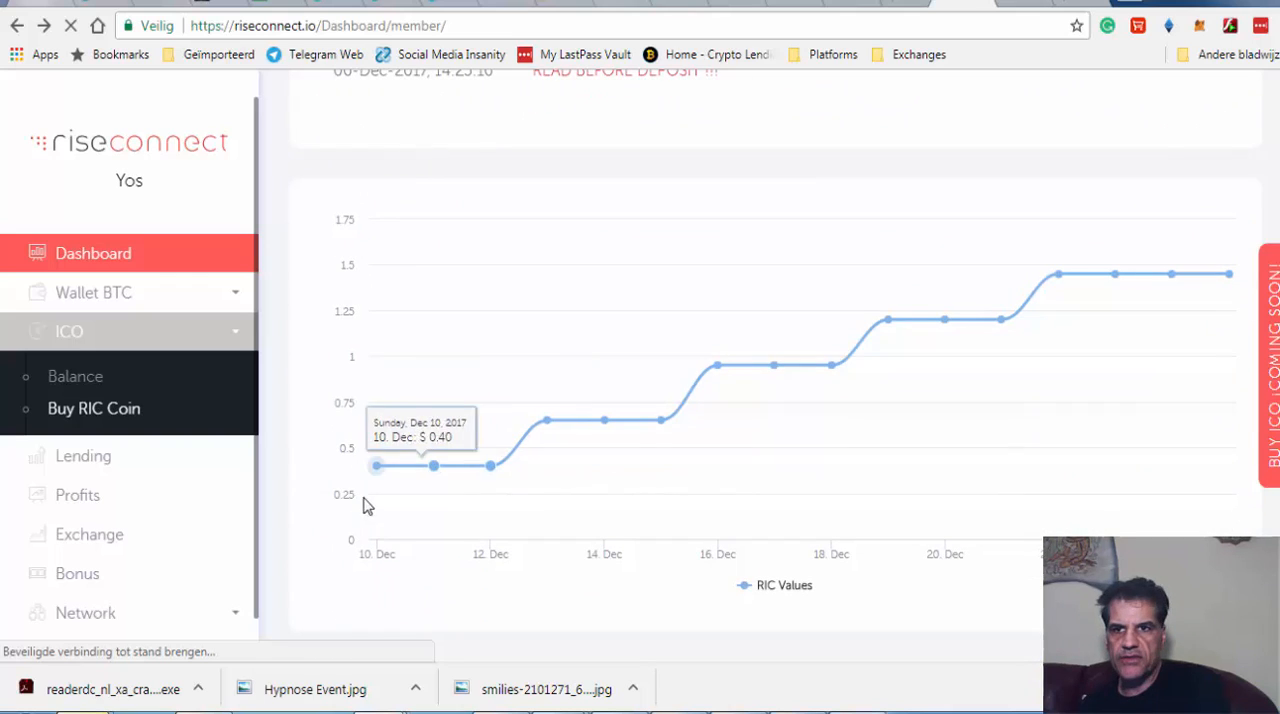
mouse_move(376, 470)
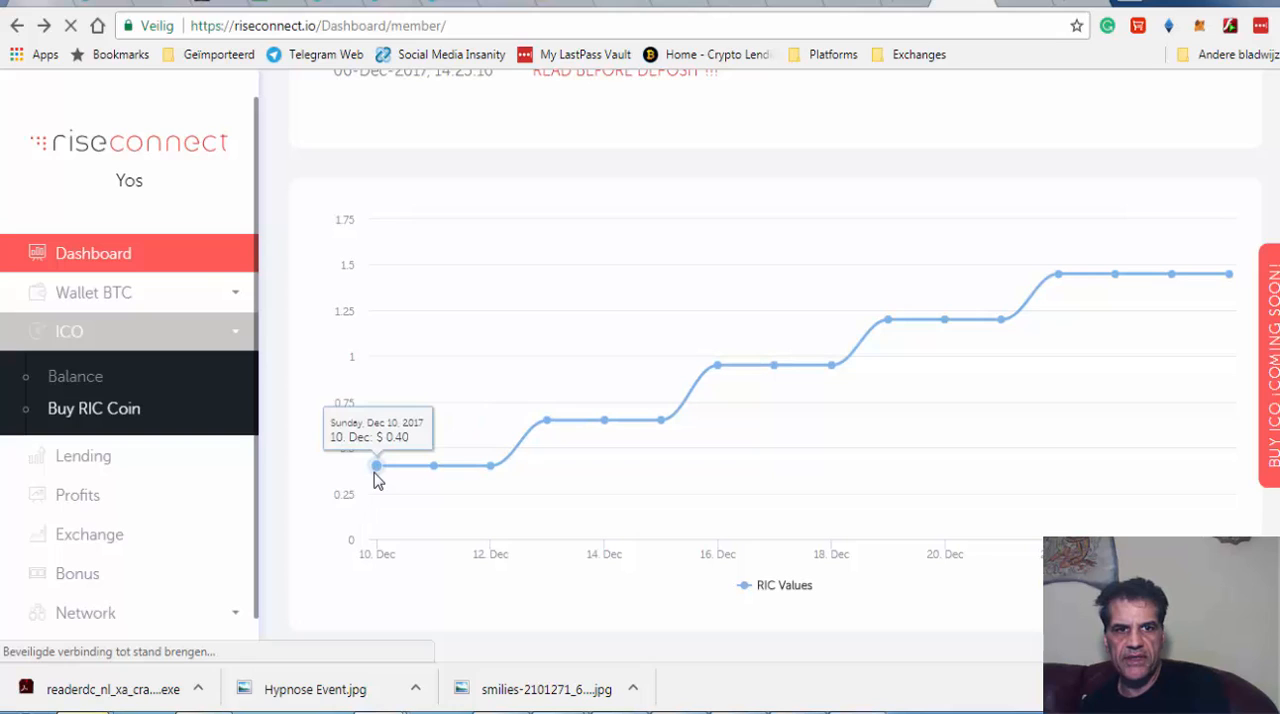
mouse_move(488, 466)
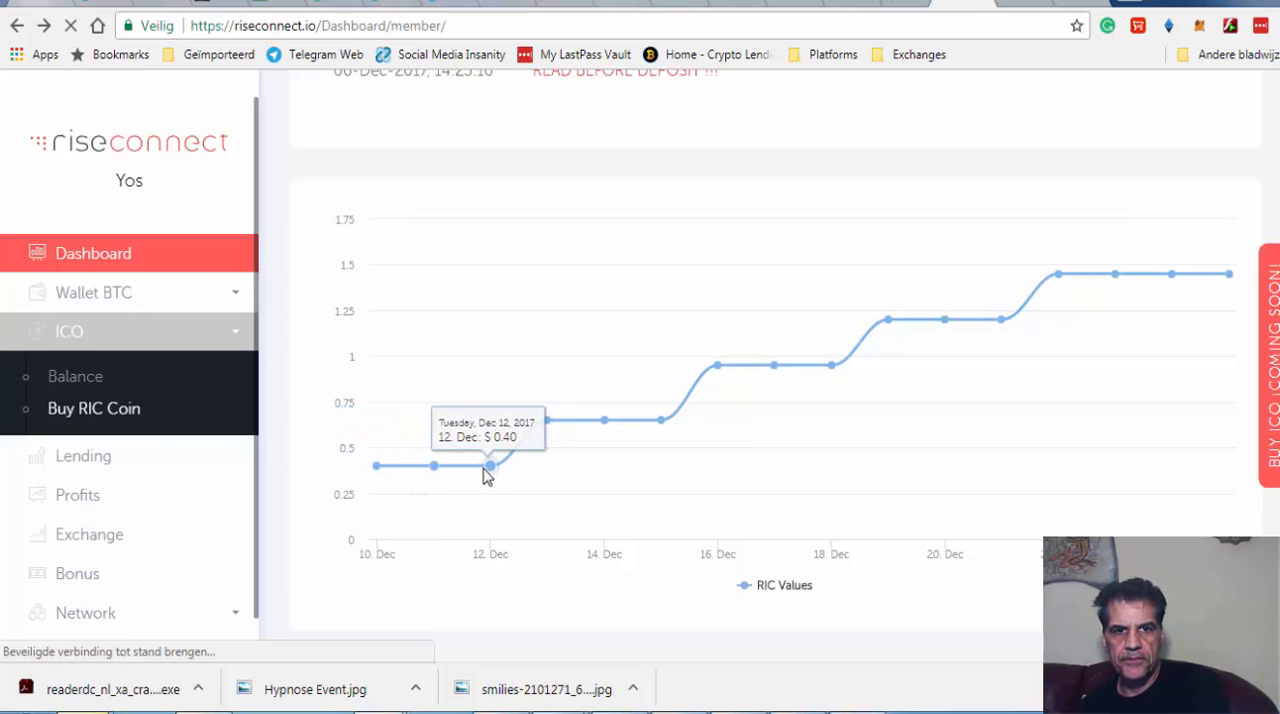
mouse_move(496, 472)
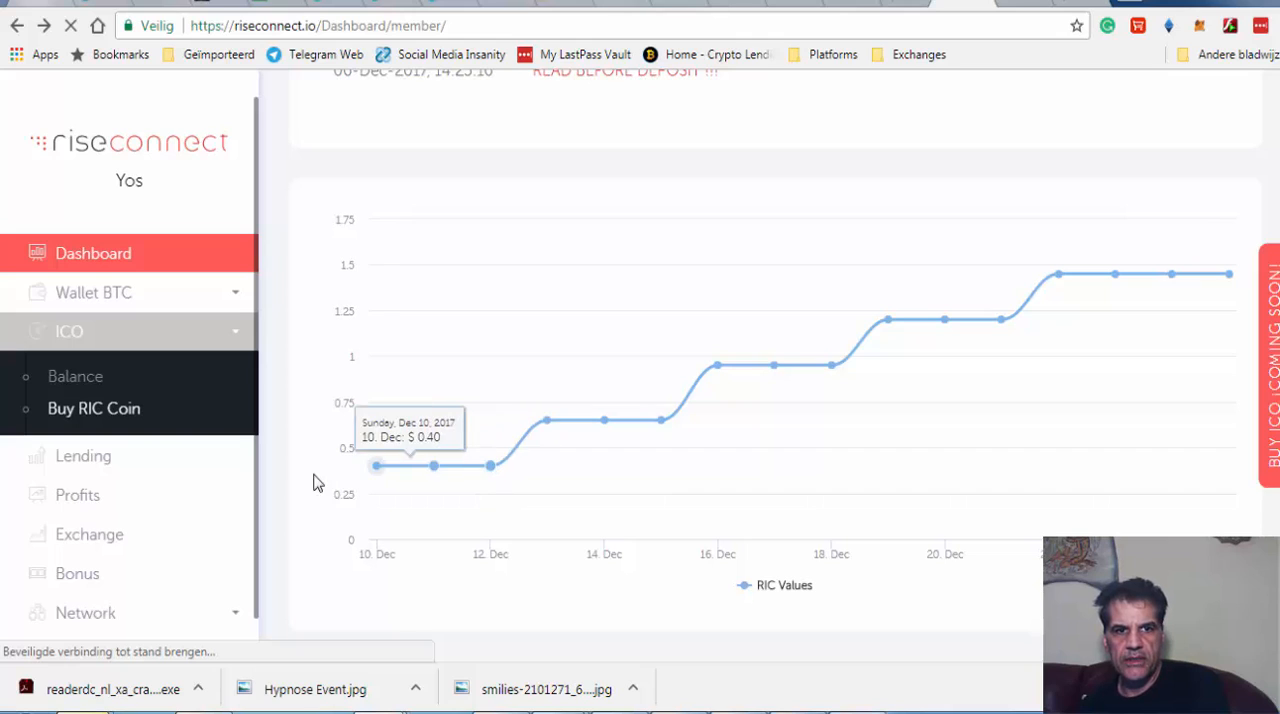
mouse_move(490, 468)
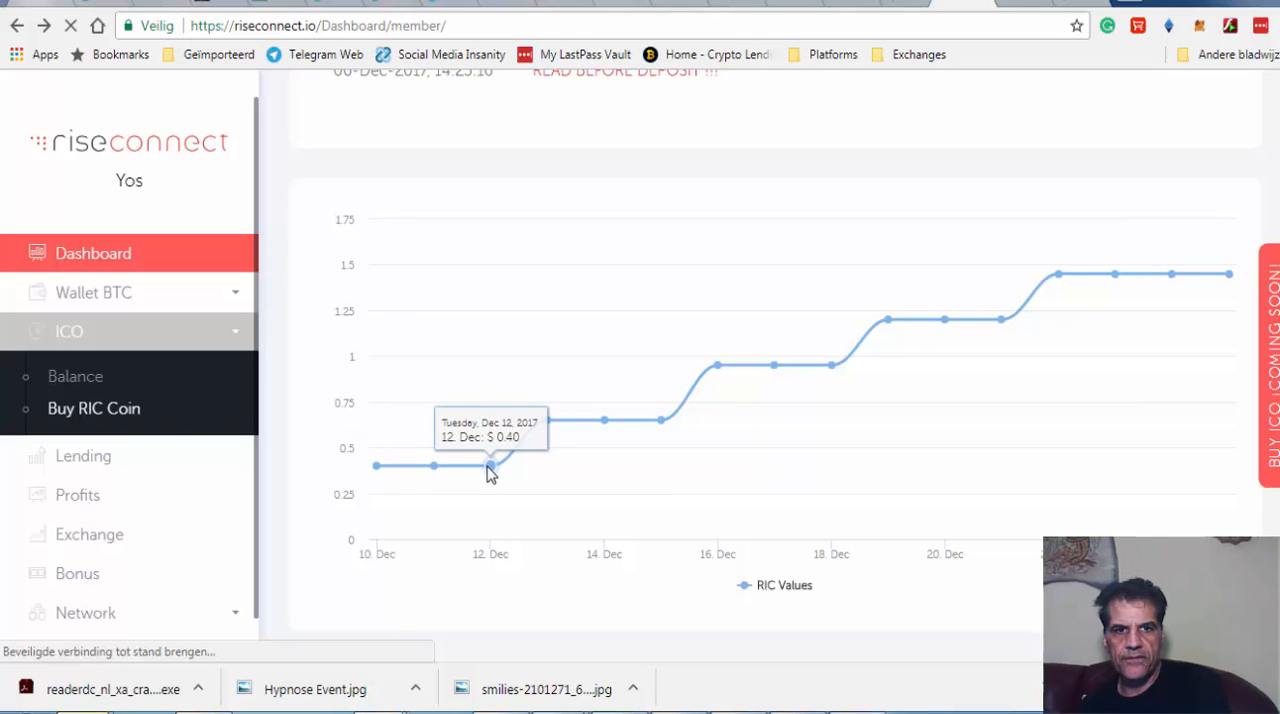
mouse_move(548, 420)
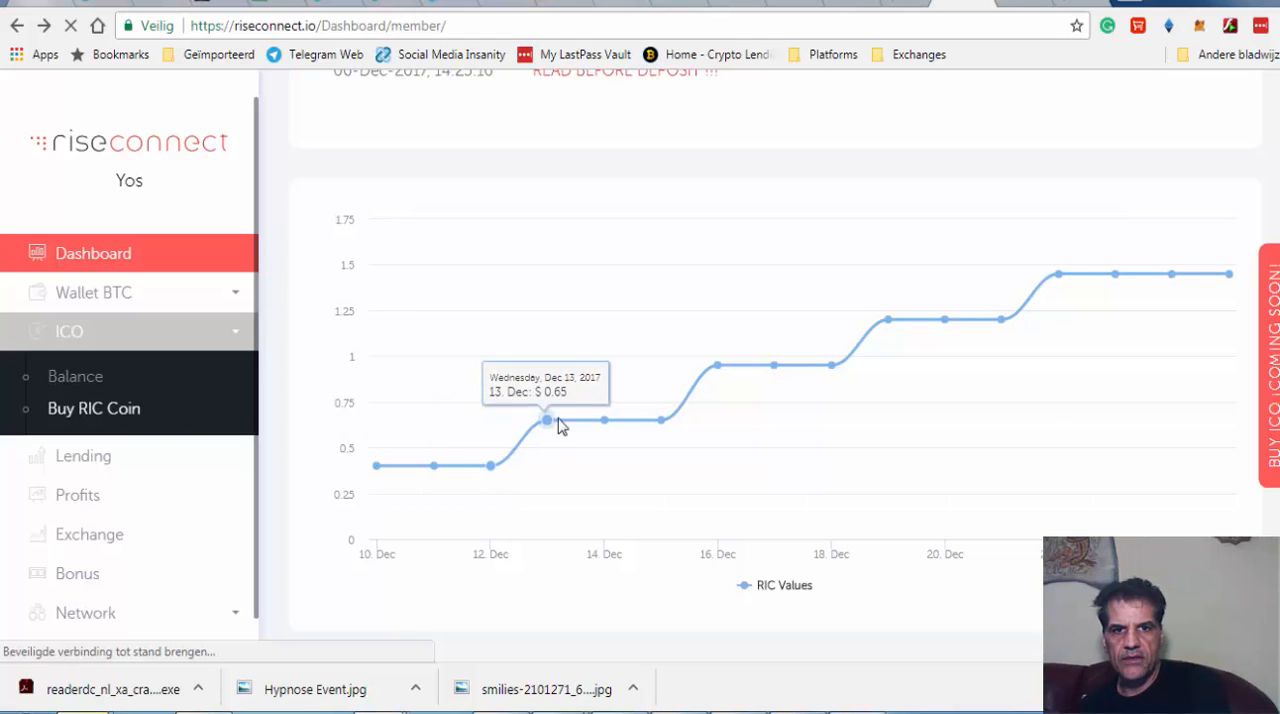
mouse_move(1138, 330)
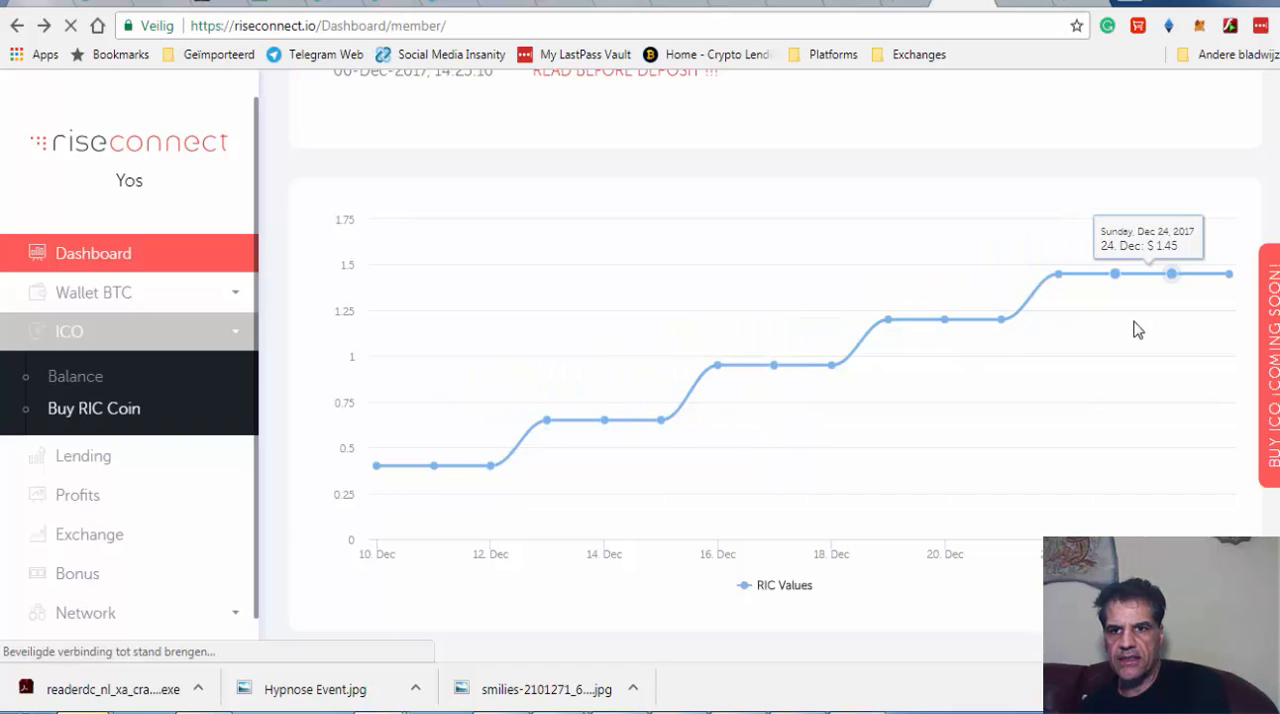
click(94, 408)
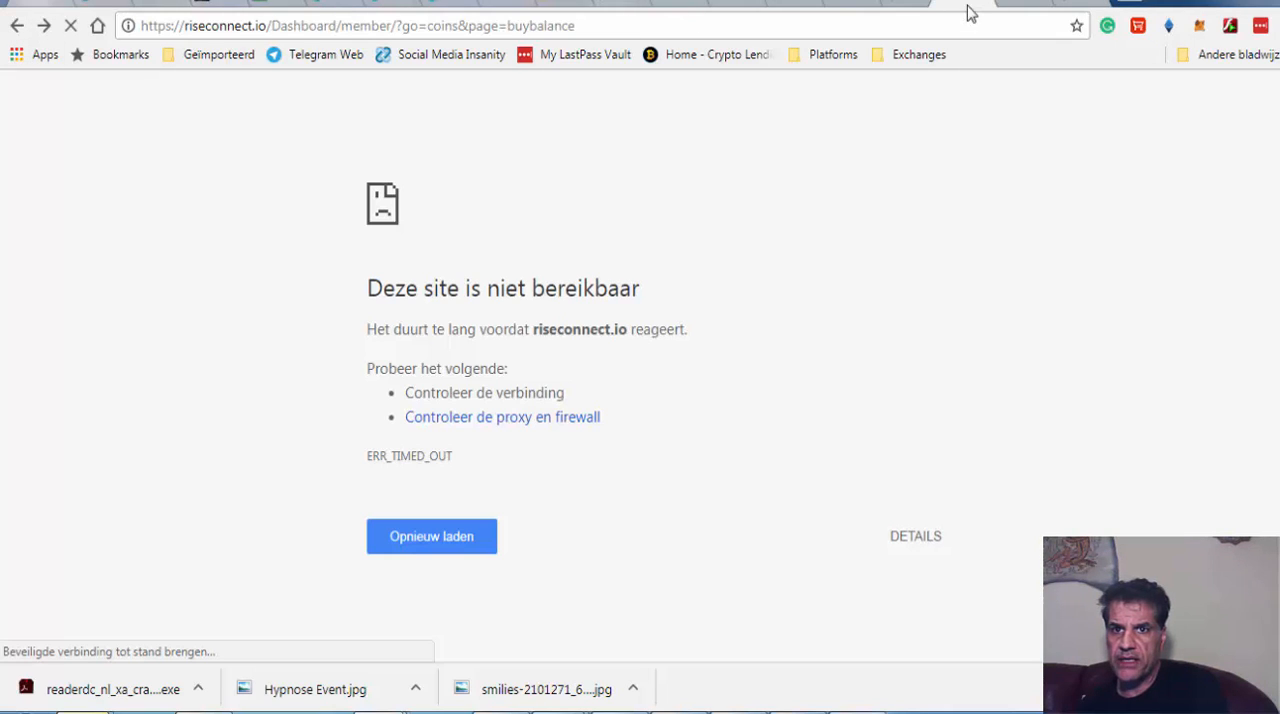
mouse_move(1044, 4)
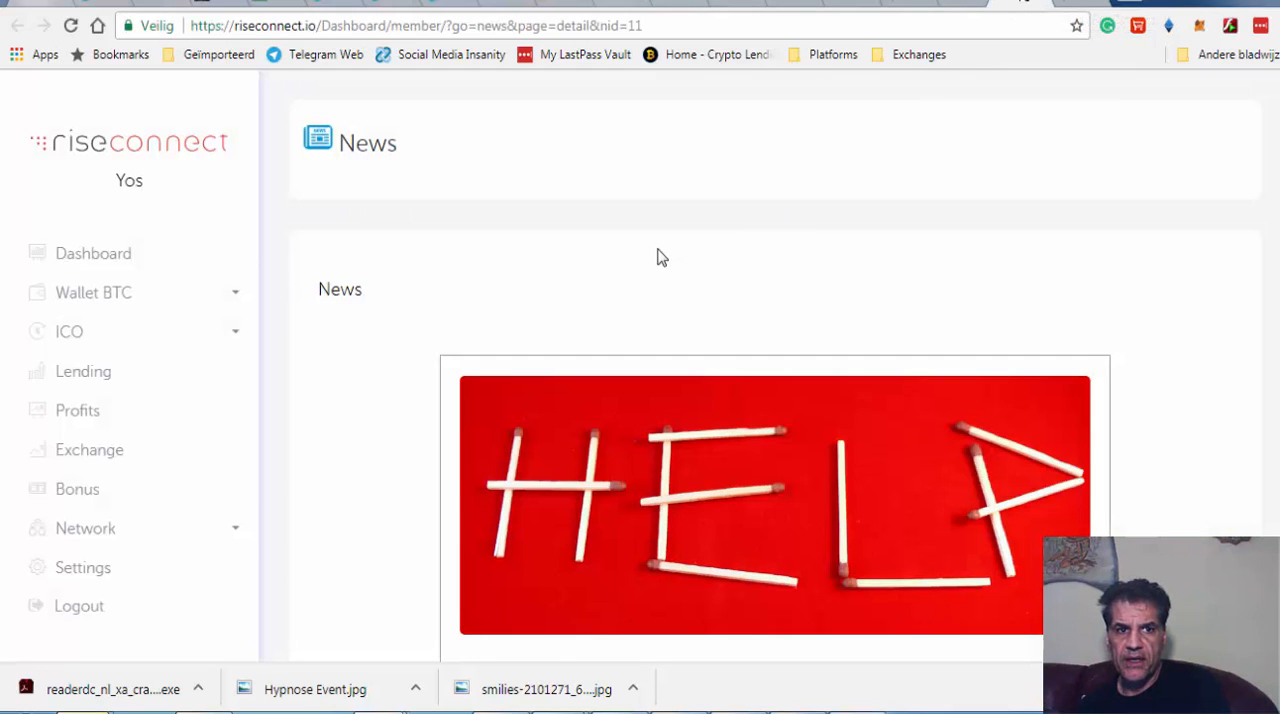
scroll(down, 3)
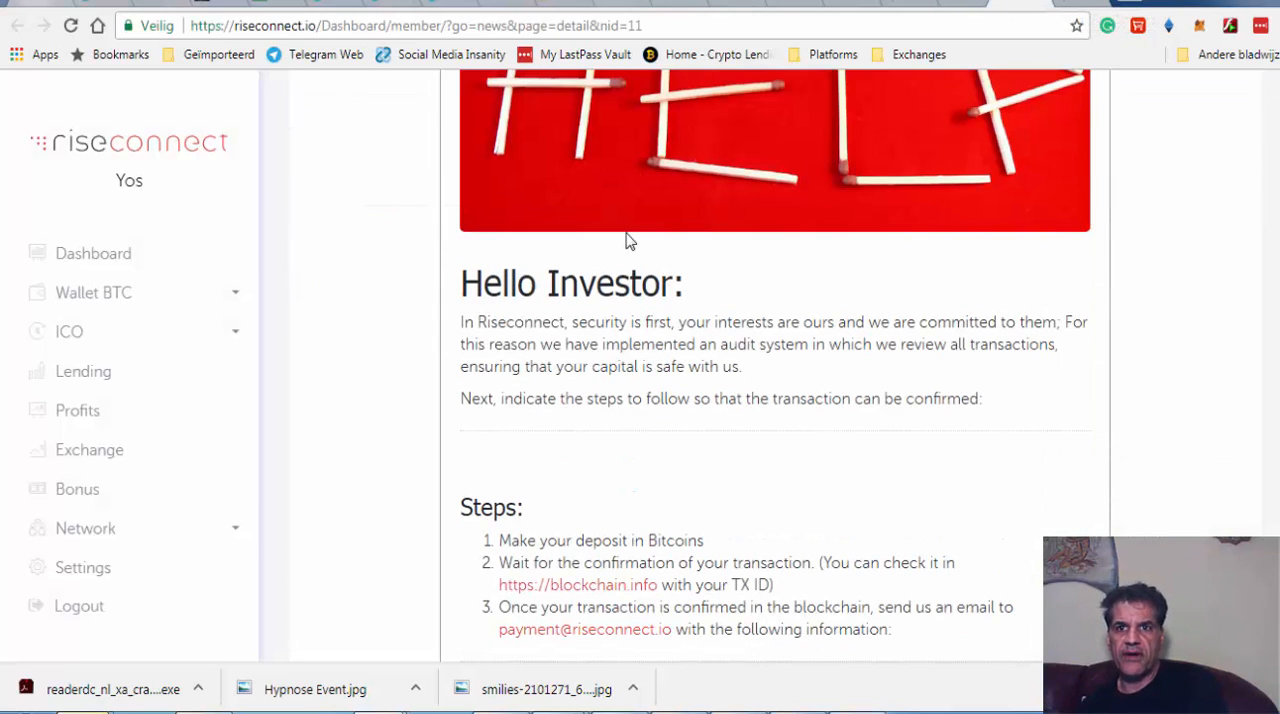
scroll(down, 3)
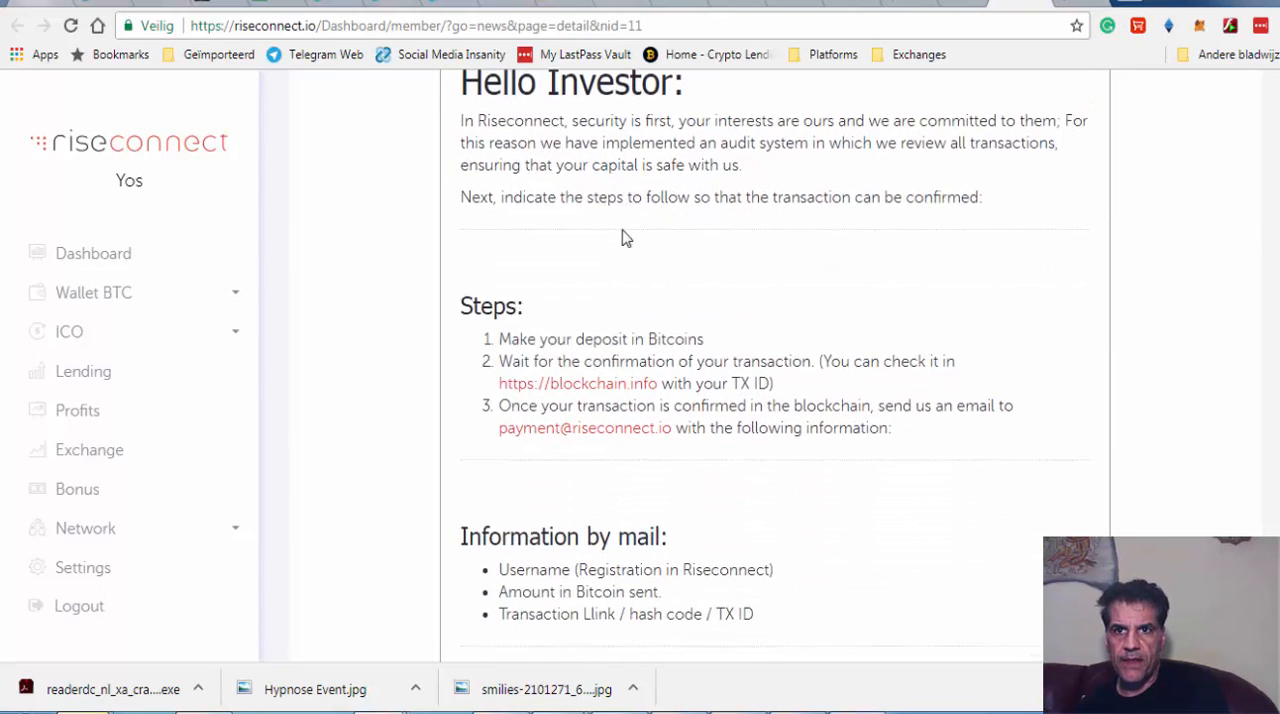
scroll(up, 3)
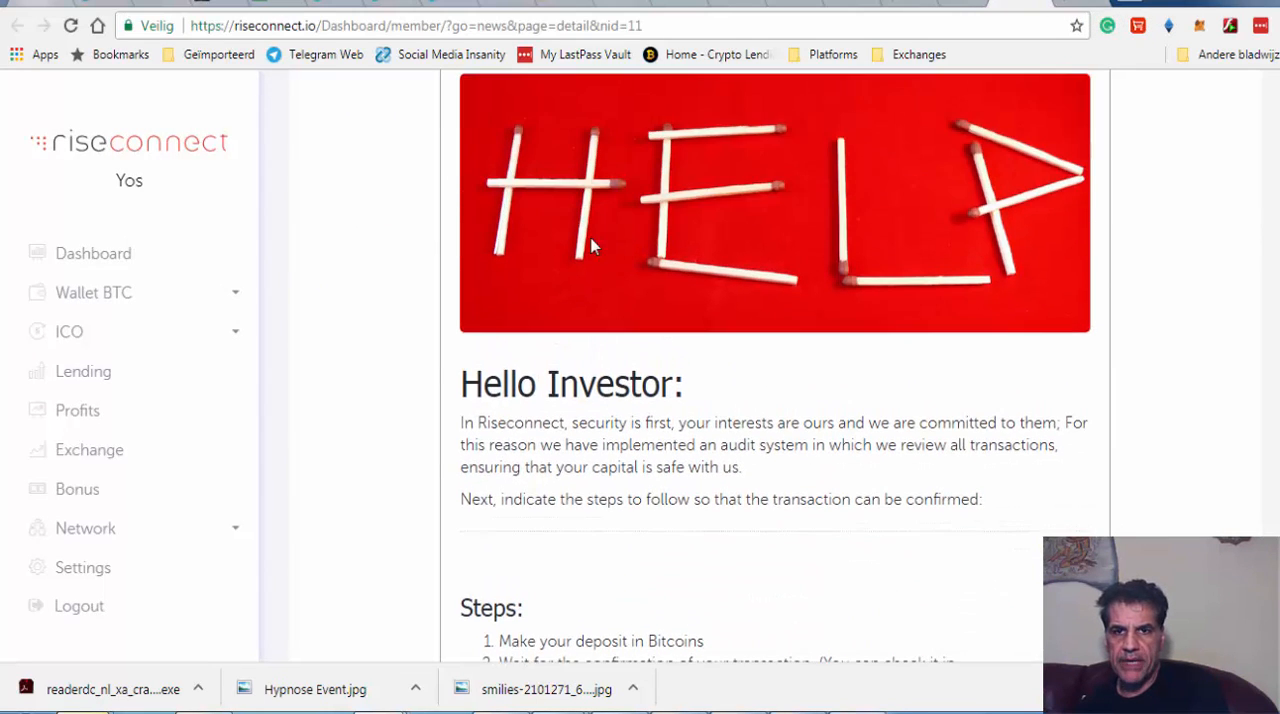
scroll(up, 3)
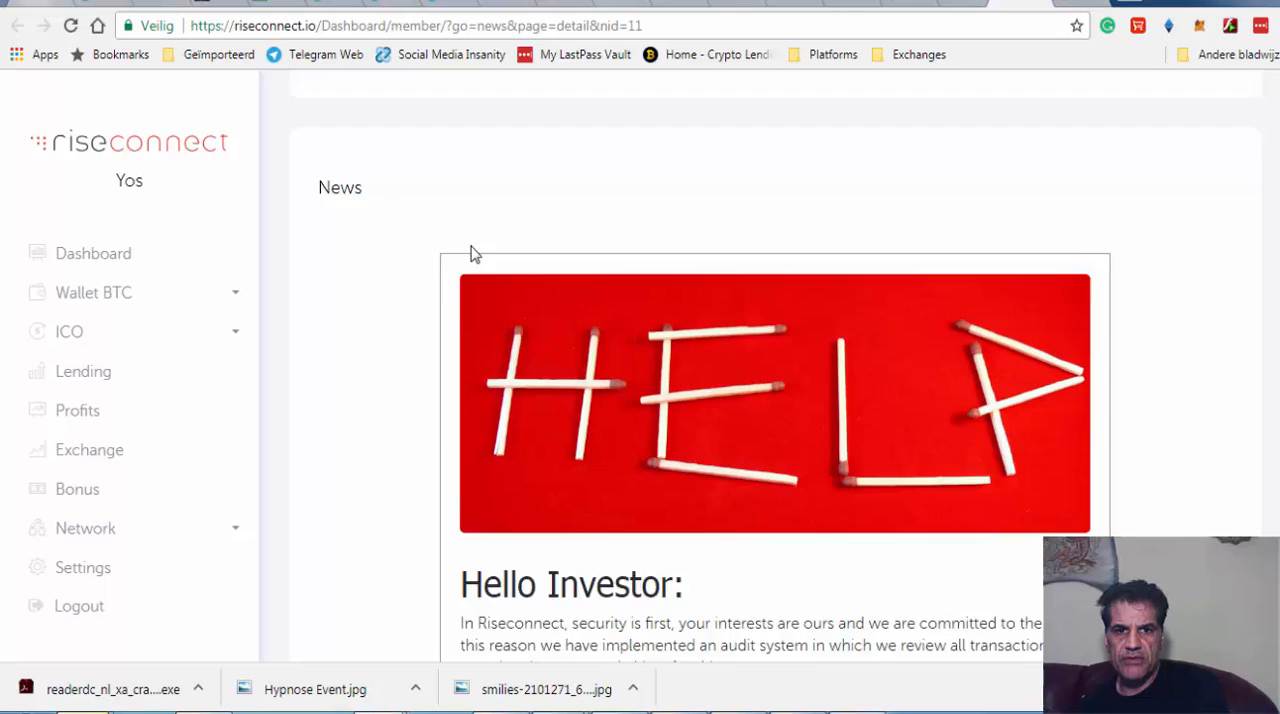
scroll(down, 3)
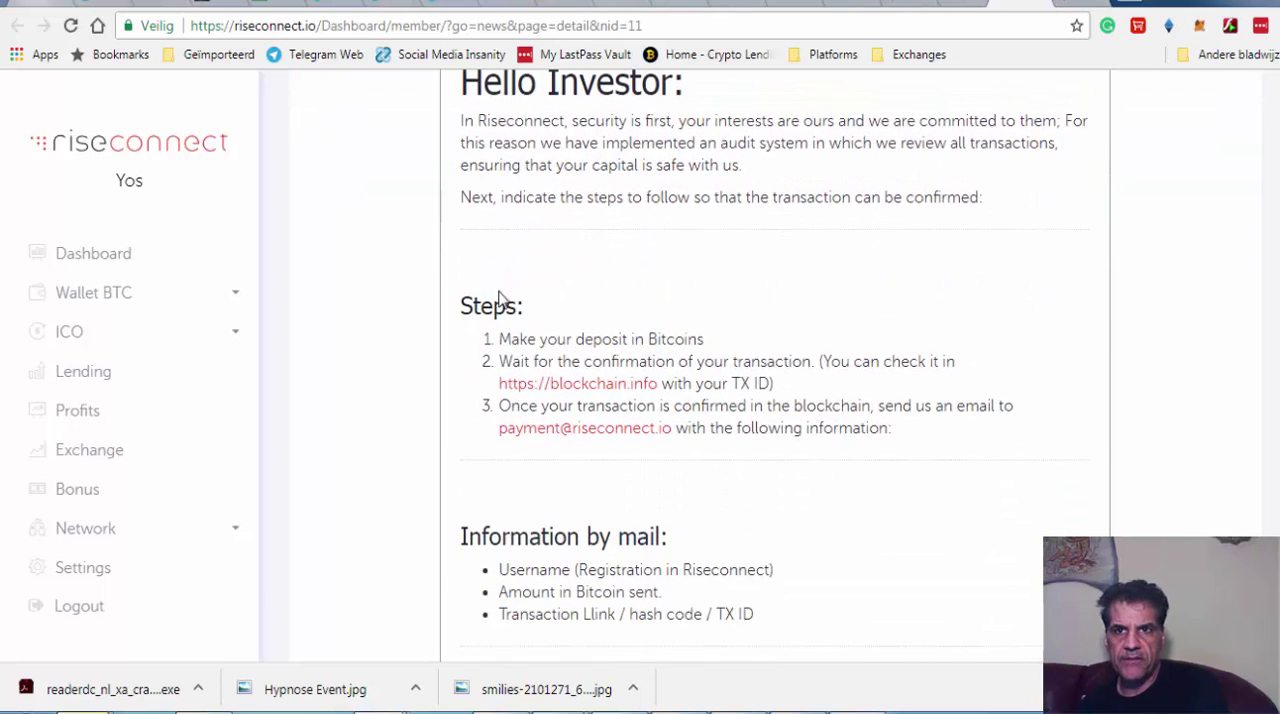
click(92, 252)
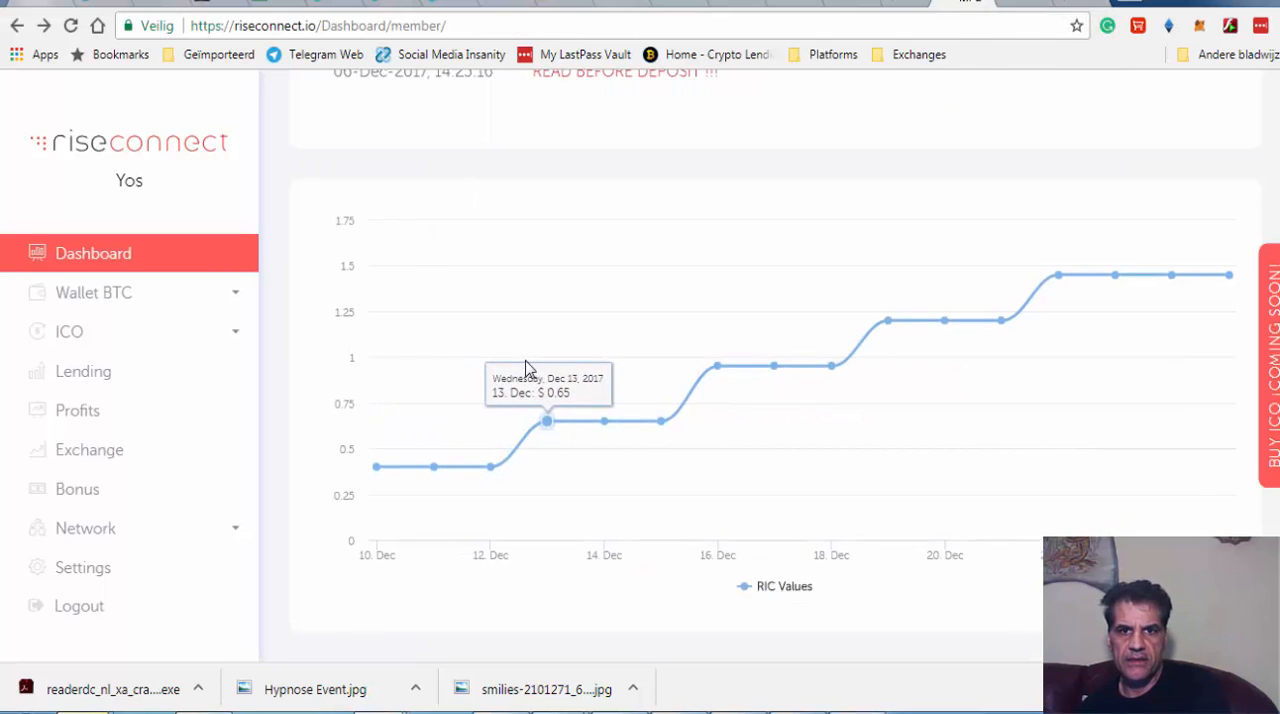
Scroll up through the RIC chart, Calendario ICO table and countdown back to the dashboard news article
scroll(up, 3)
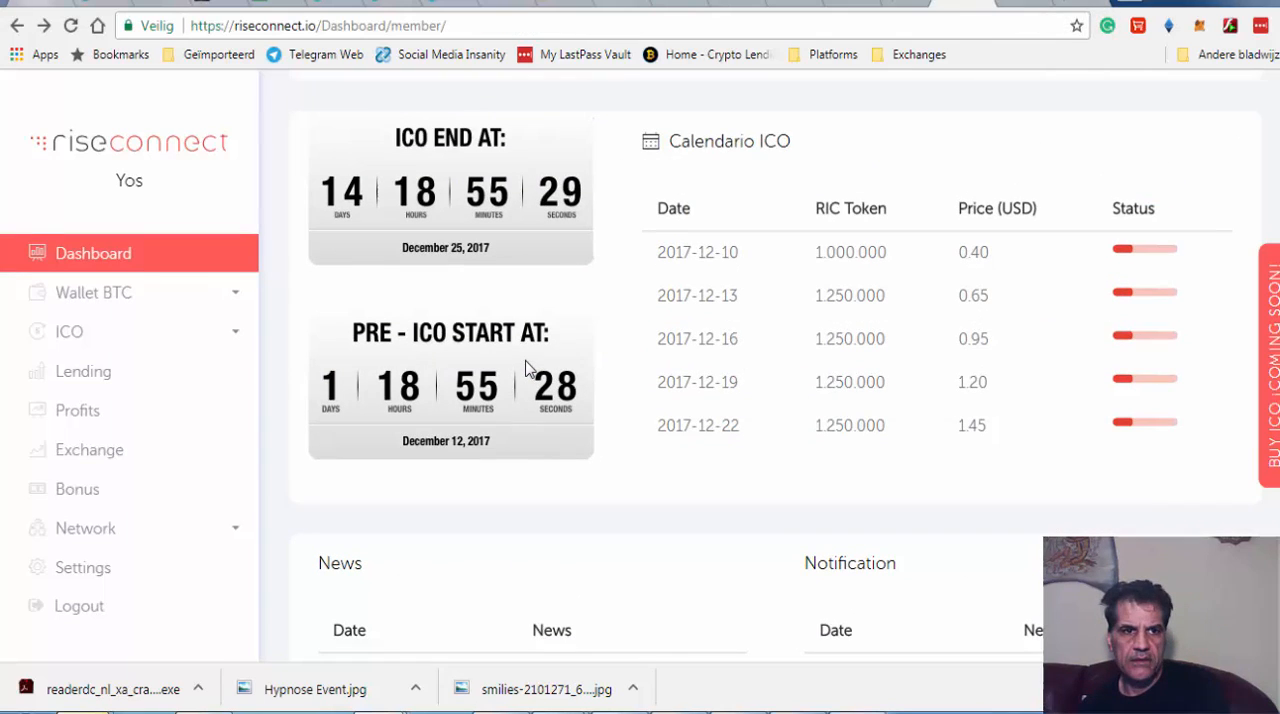
mouse_move(88, 448)
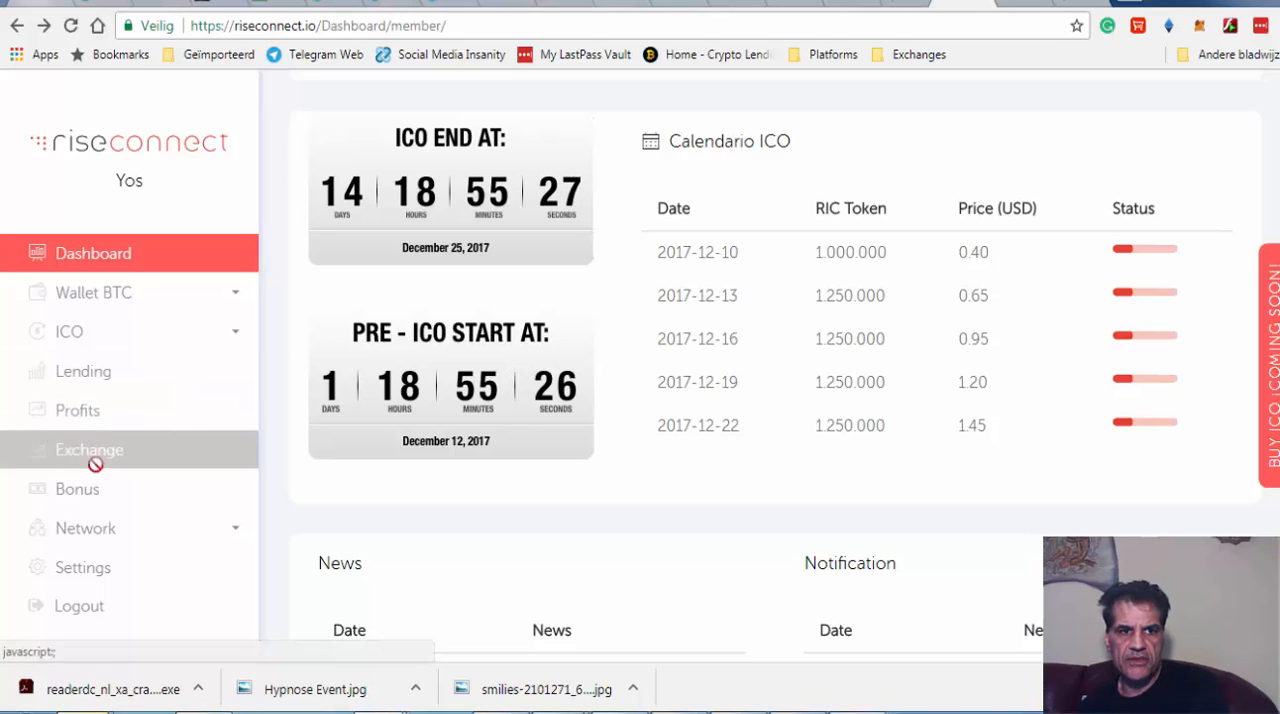
mouse_move(174, 508)
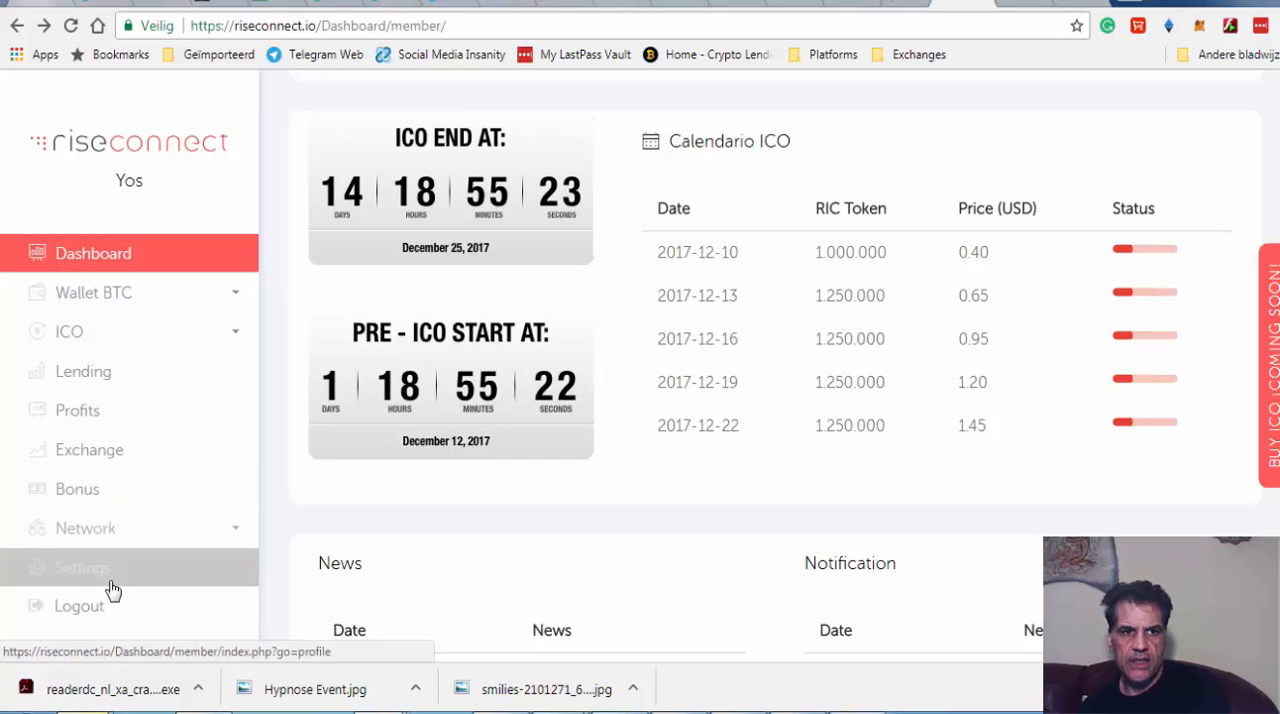
scroll(up, 3)
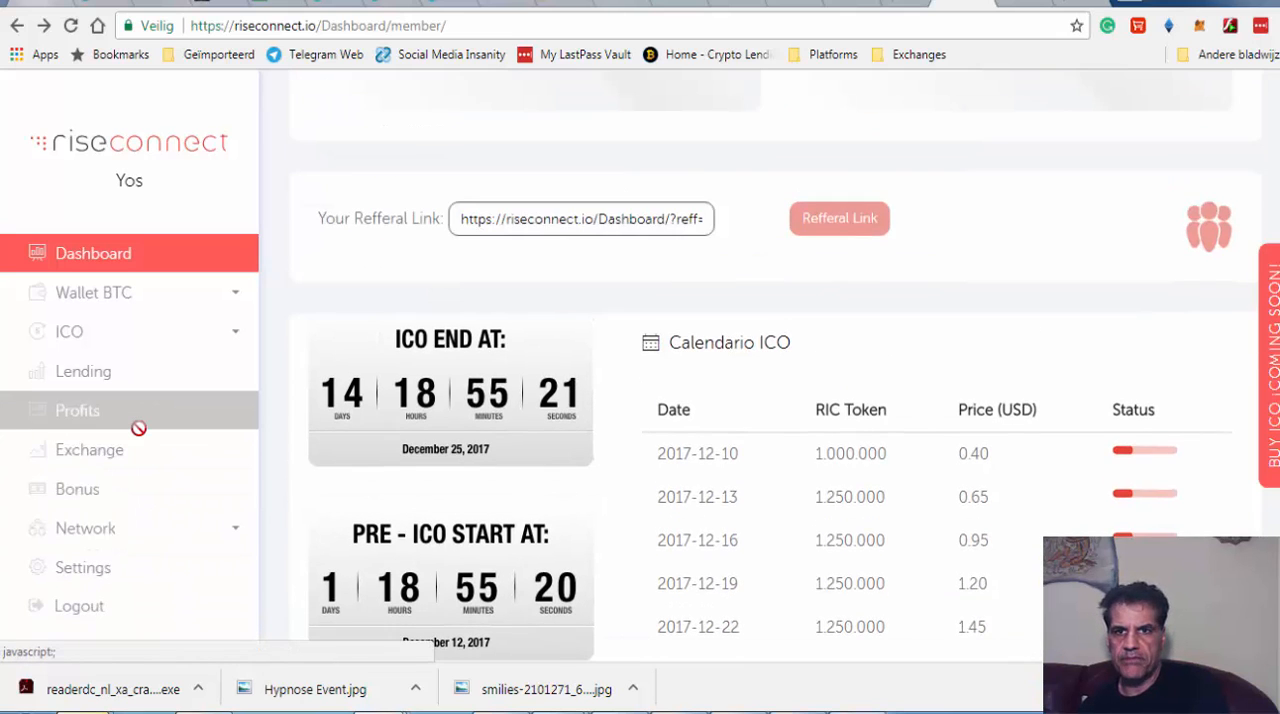
scroll(up, 3)
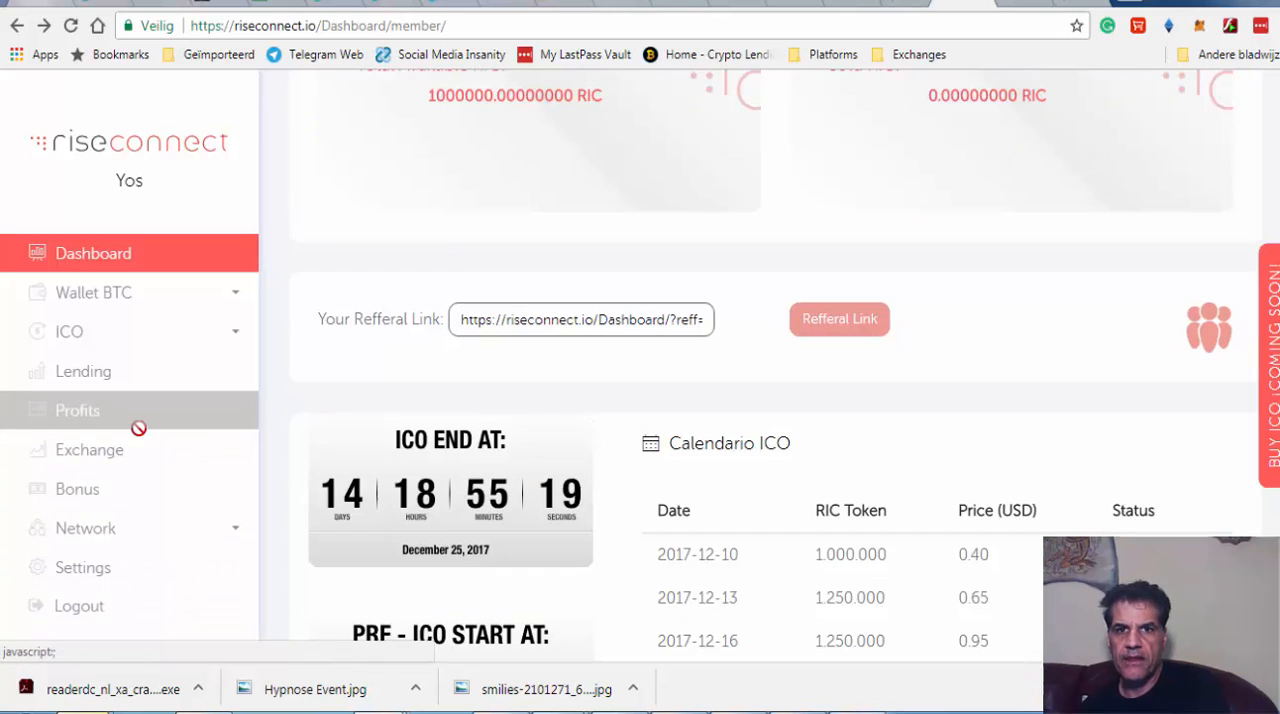
scroll(up, 3)
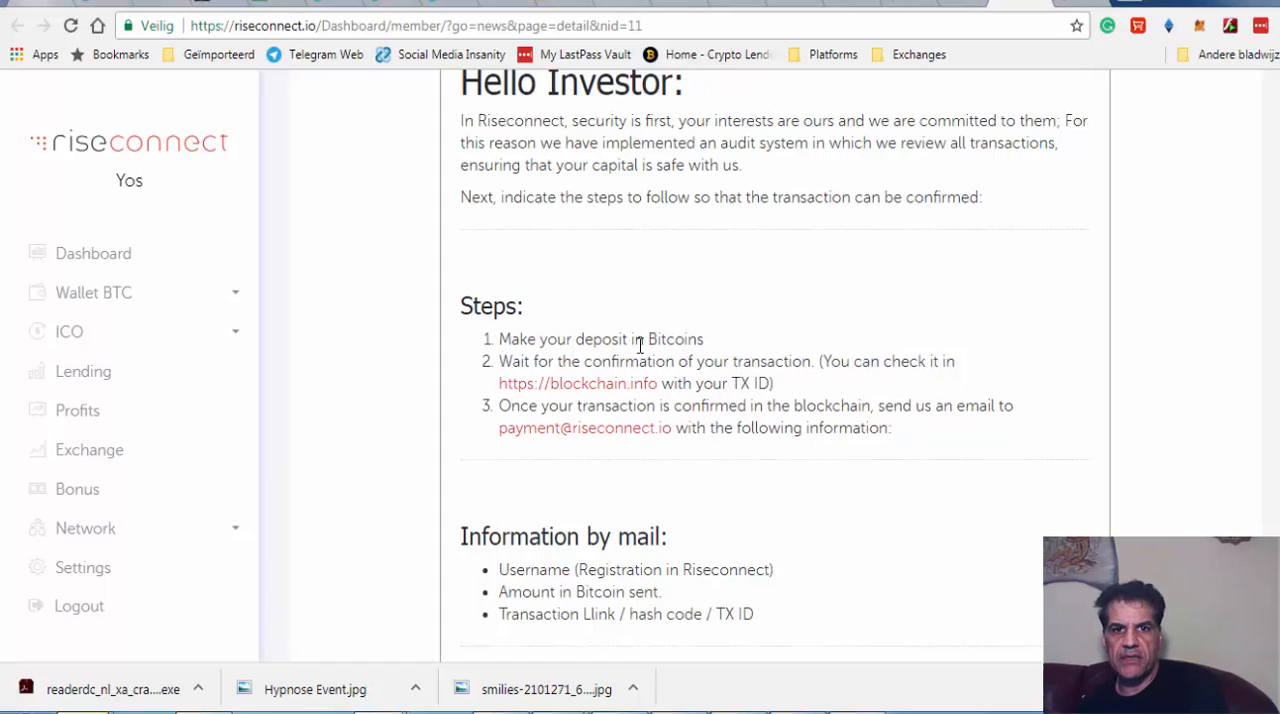
mouse_move(540, 358)
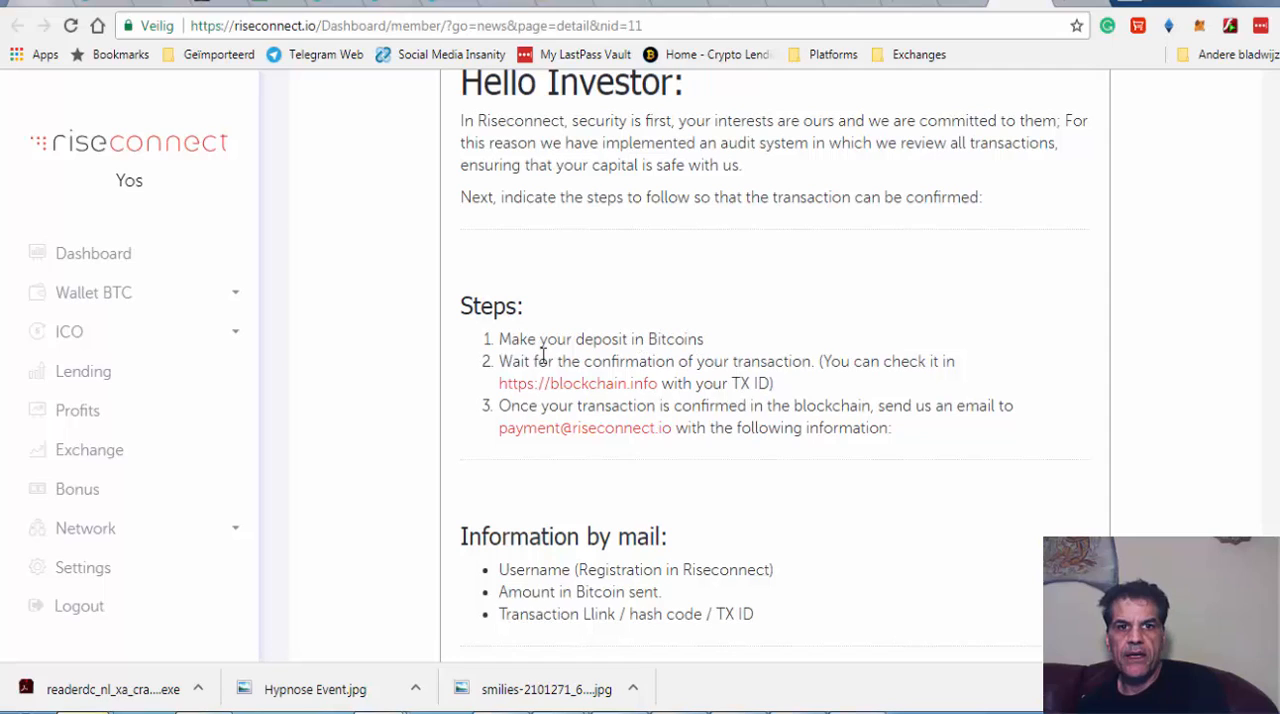
mouse_move(578, 360)
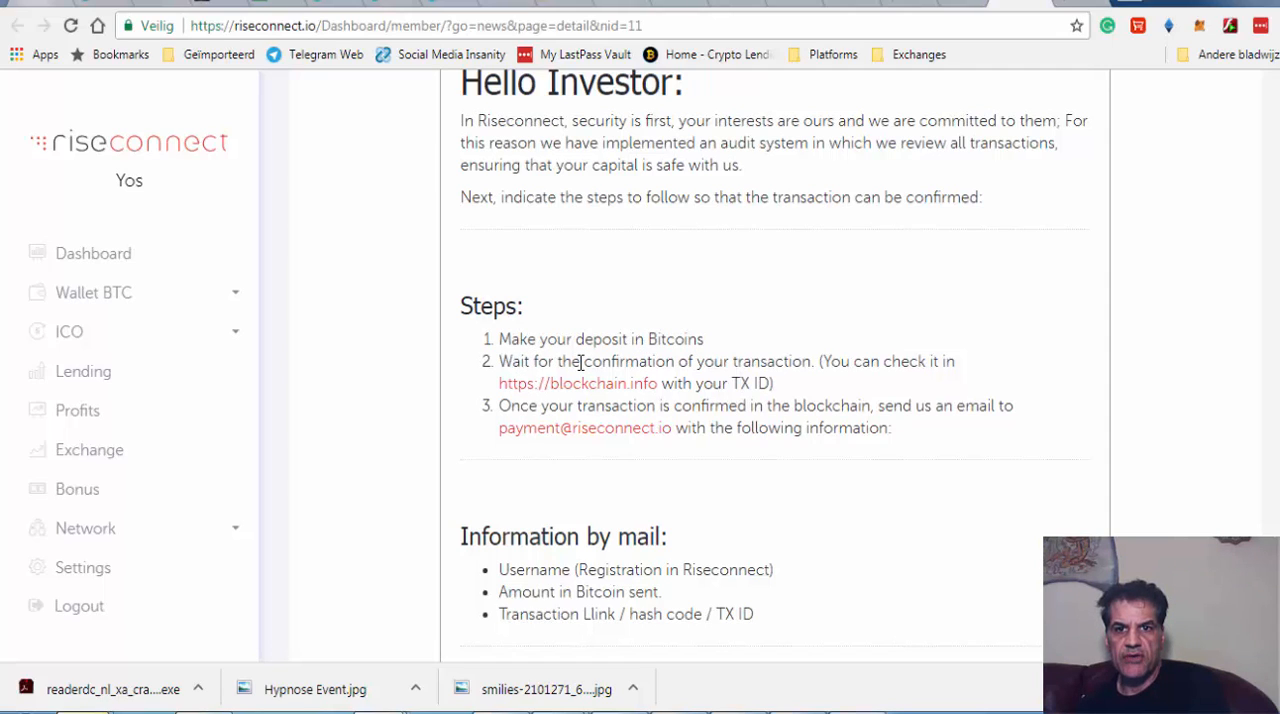
mouse_move(650, 388)
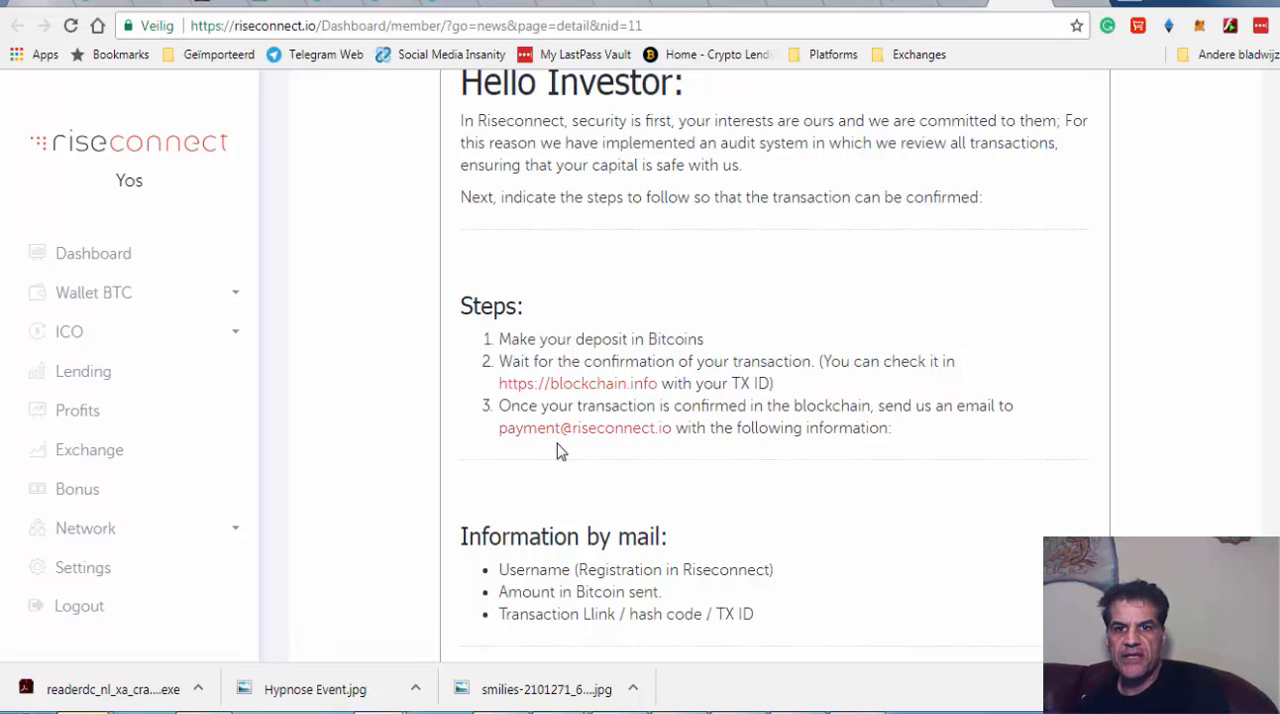
mouse_move(612, 434)
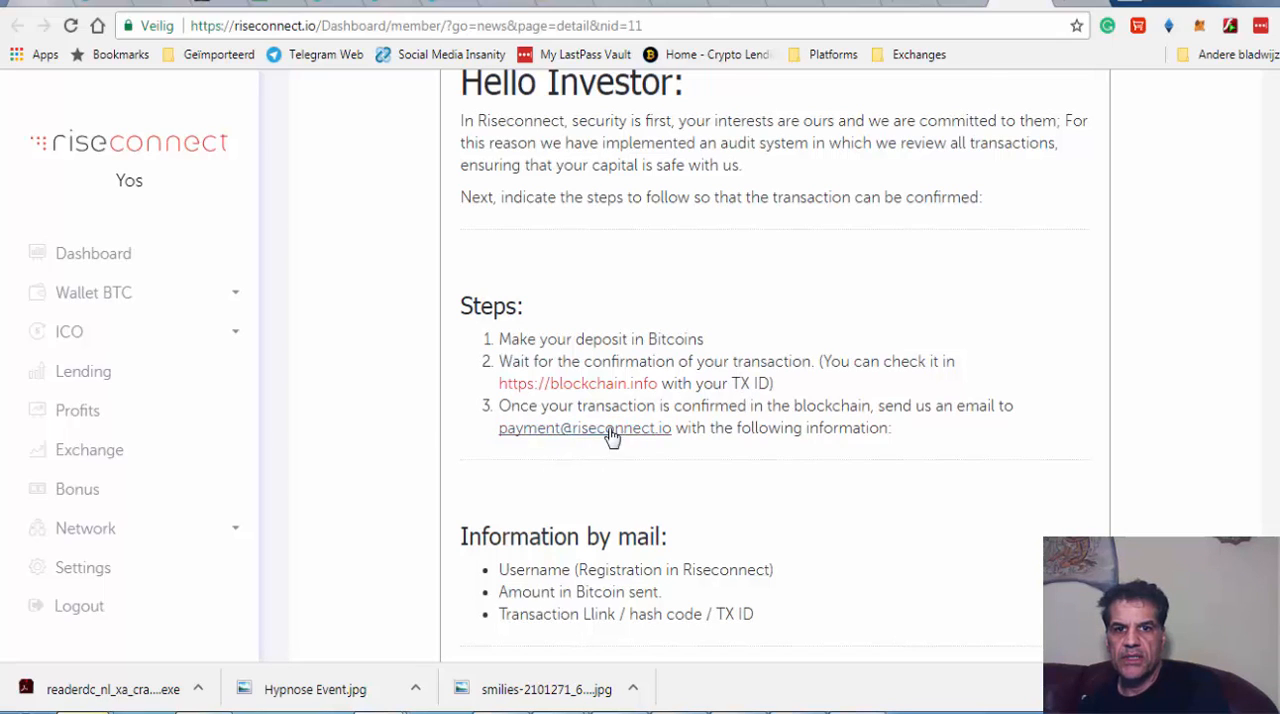
Read through the Bitcoin deposit and confirmation steps in the HELP article, then return to the dashboard
scroll(down, 3)
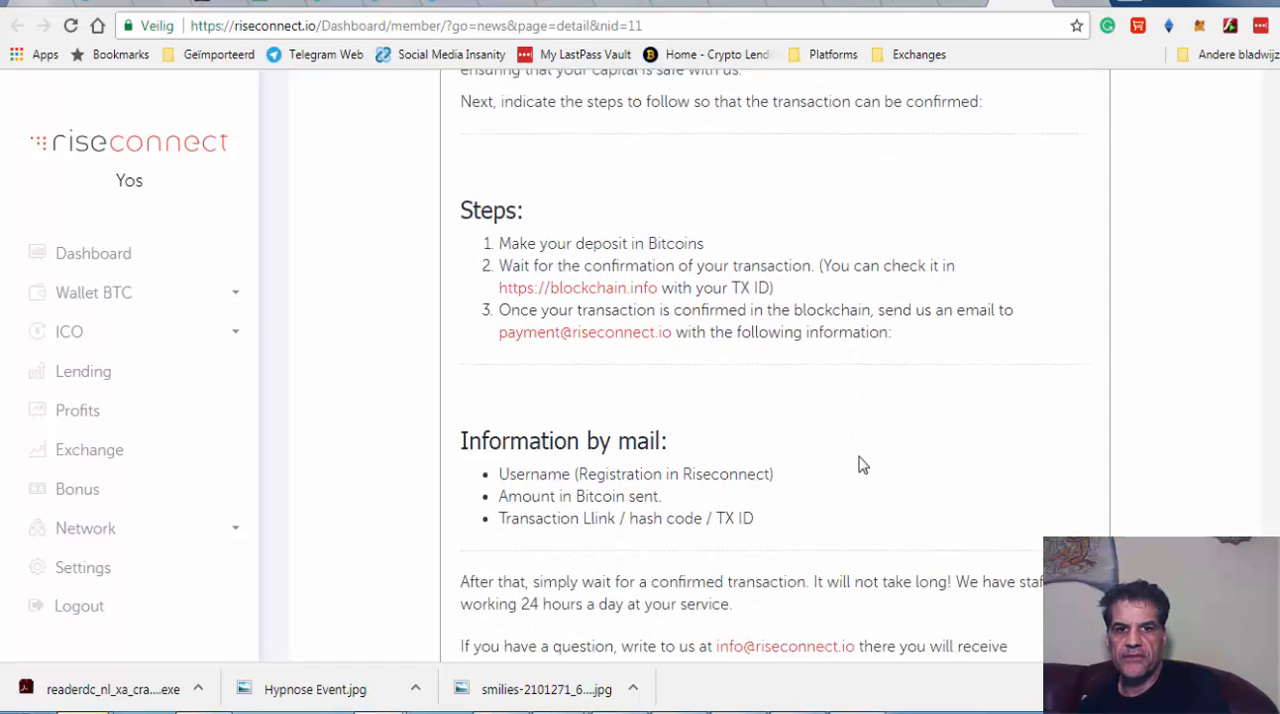
scroll(down, 3)
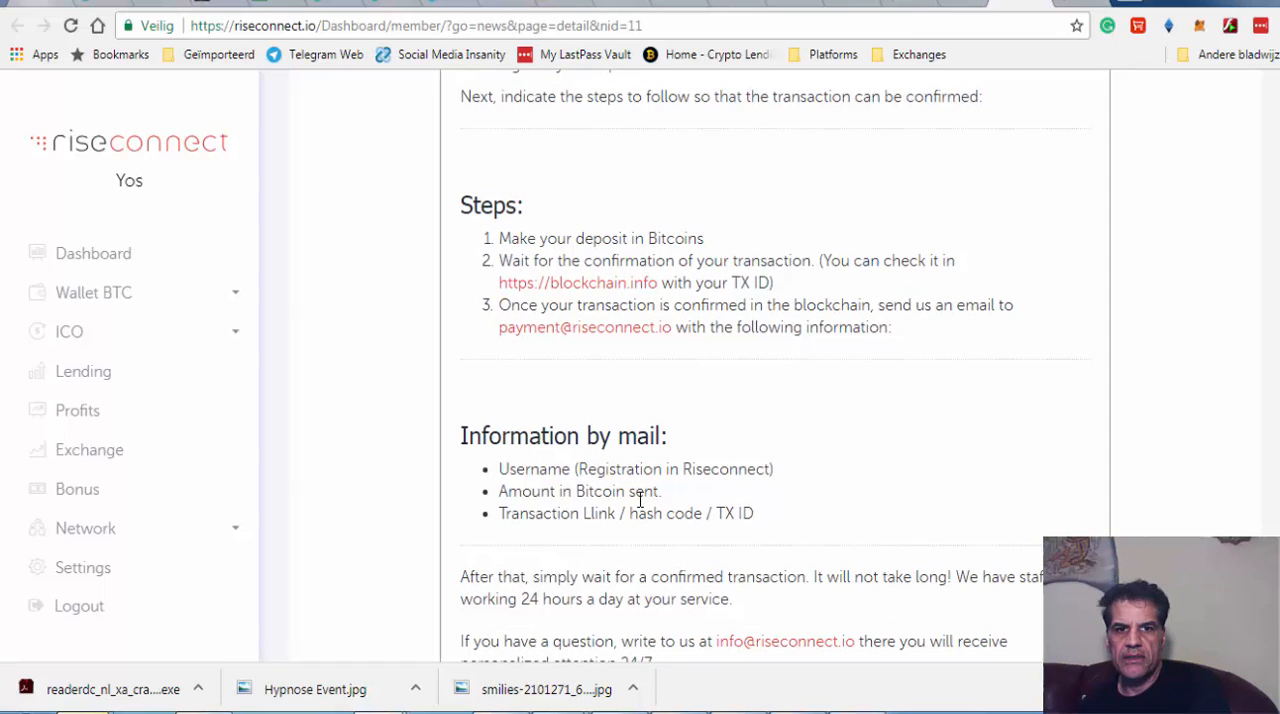
mouse_move(738, 288)
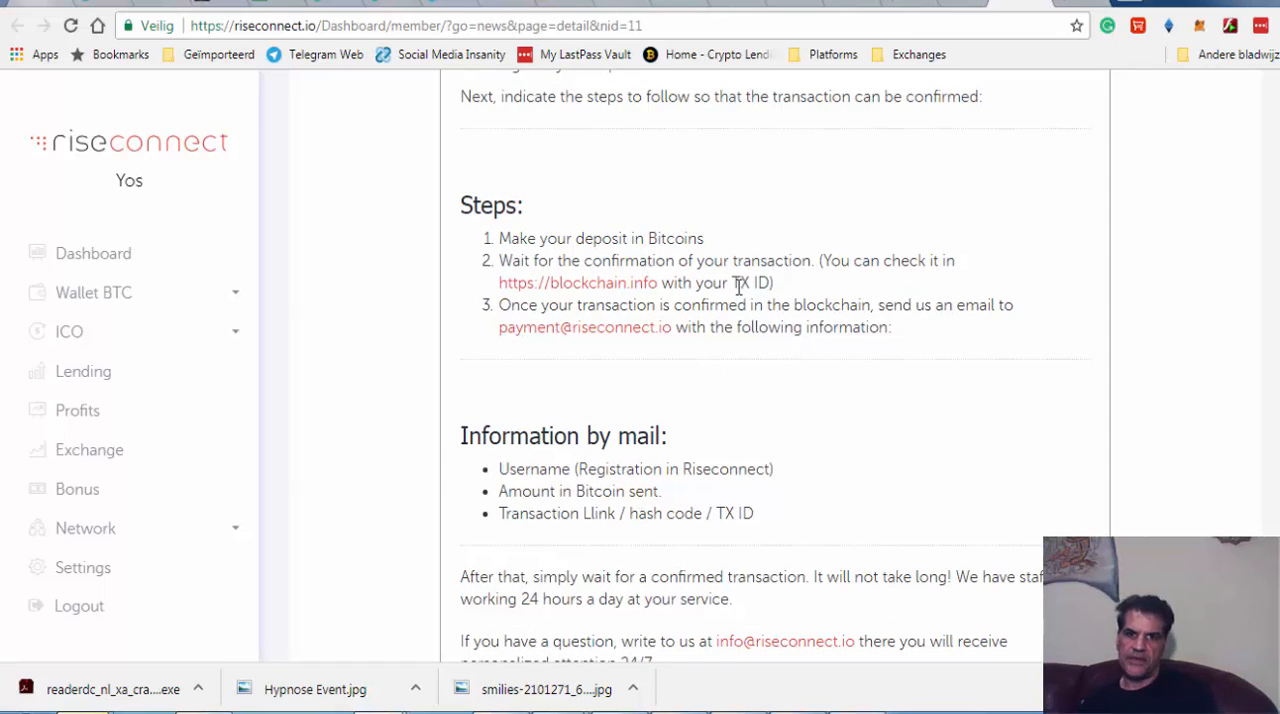
scroll(down, 3)
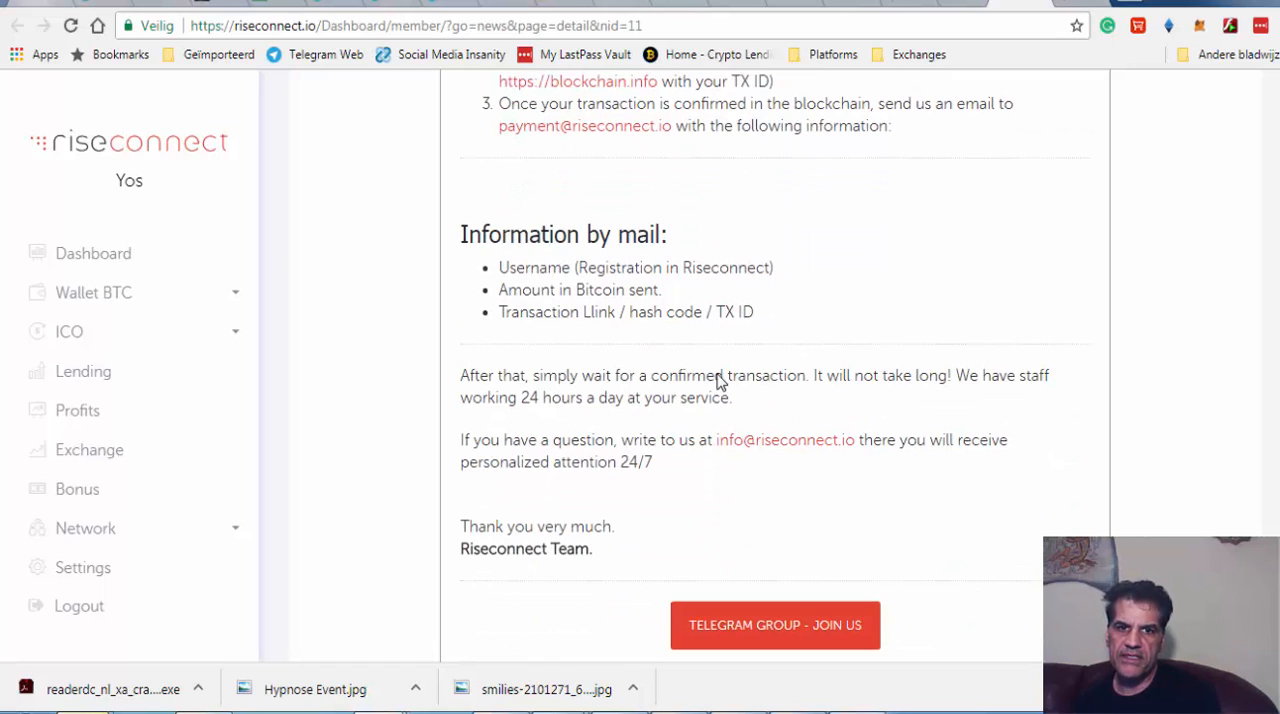
mouse_move(584, 398)
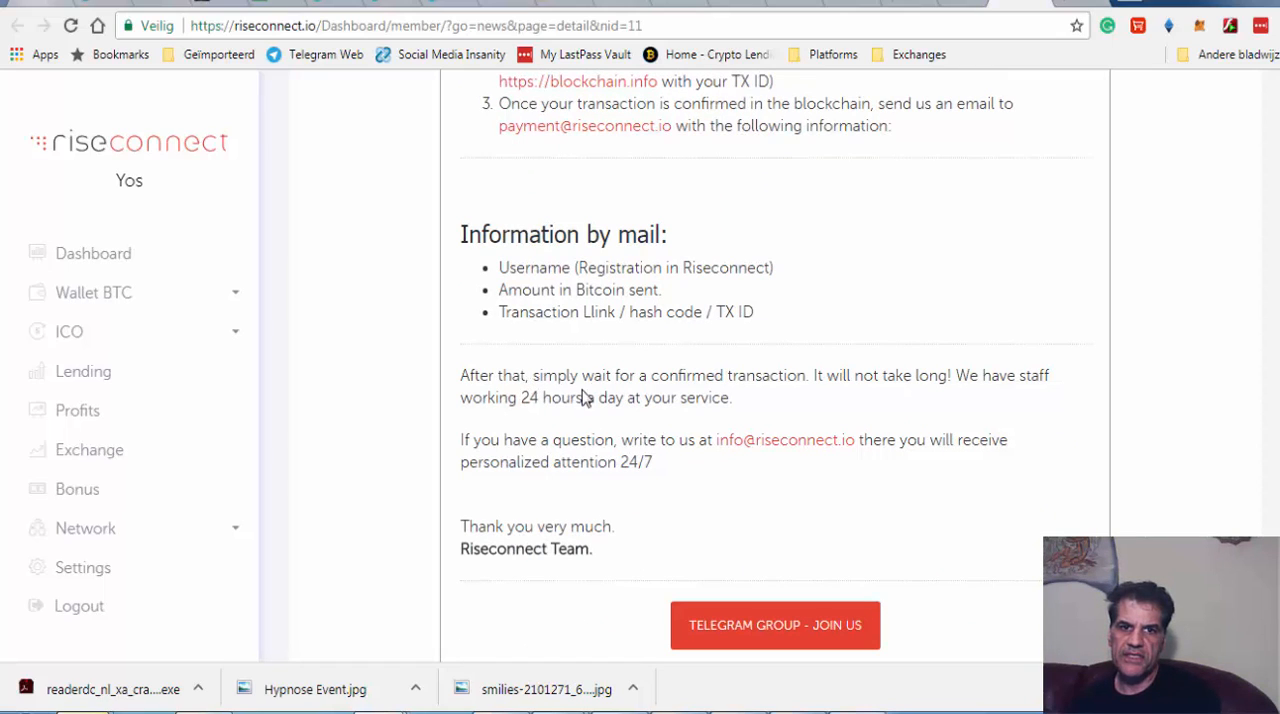
mouse_move(608, 392)
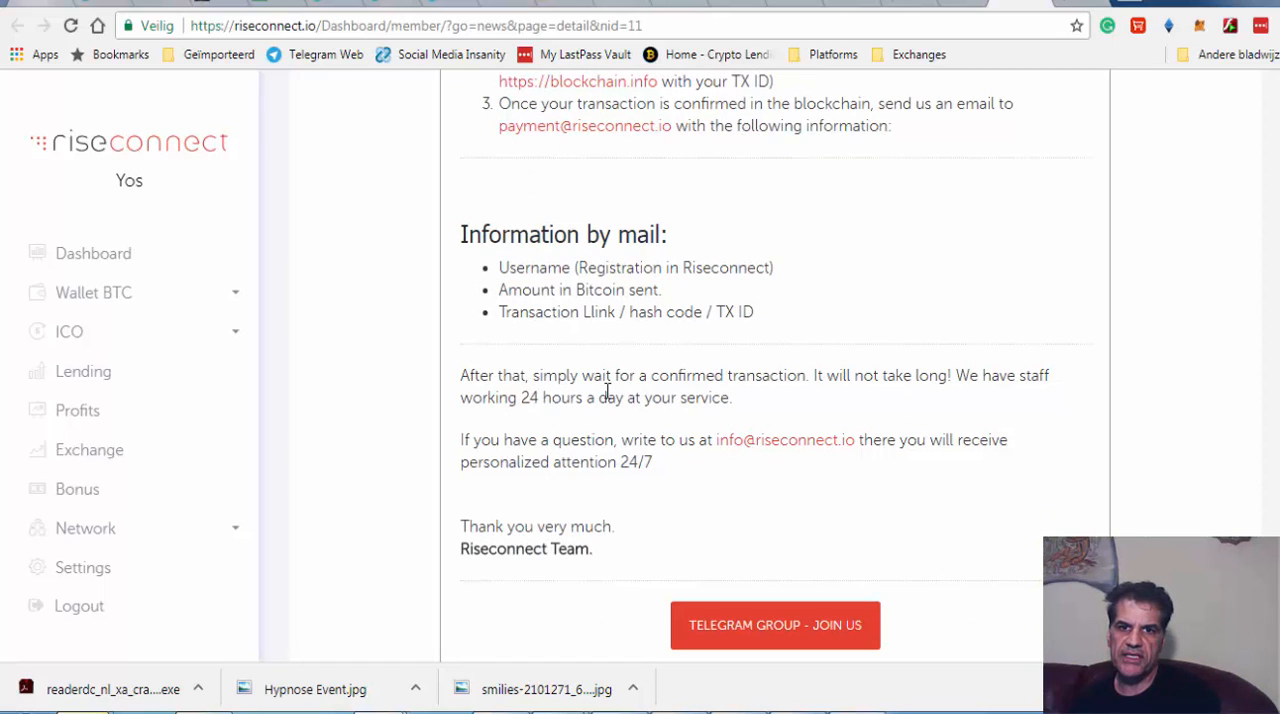
mouse_move(576, 428)
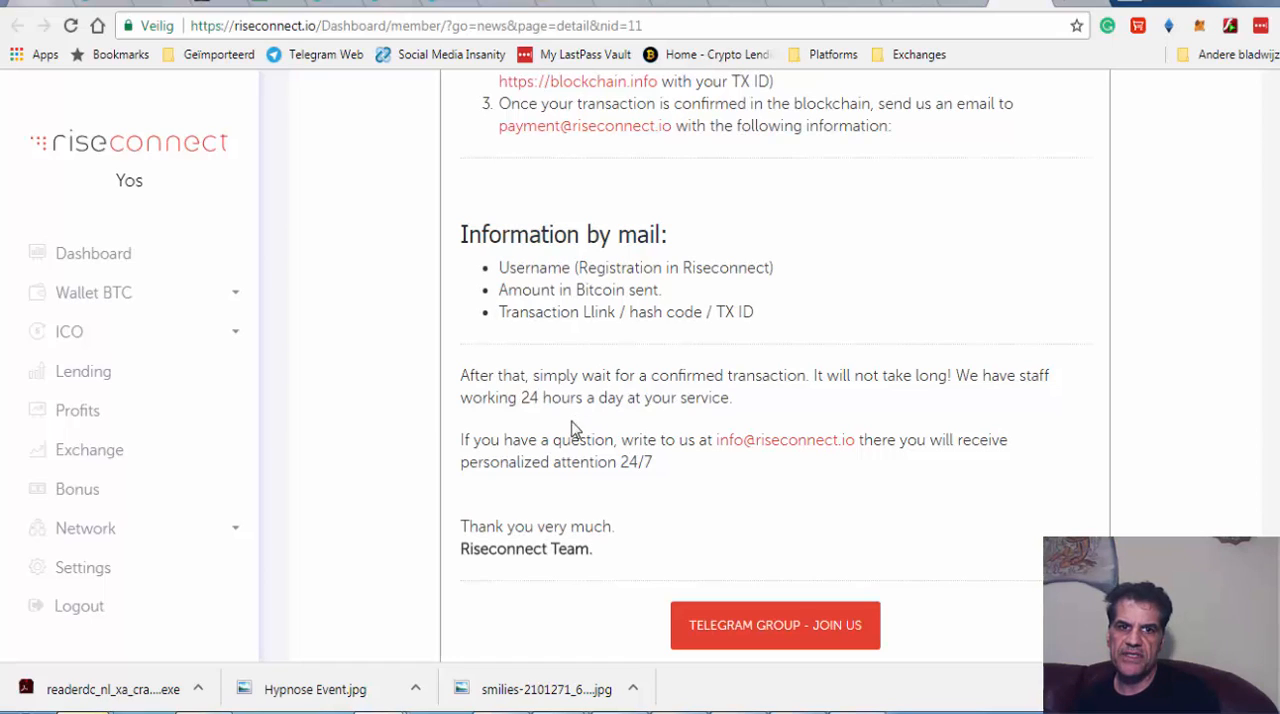
mouse_move(516, 444)
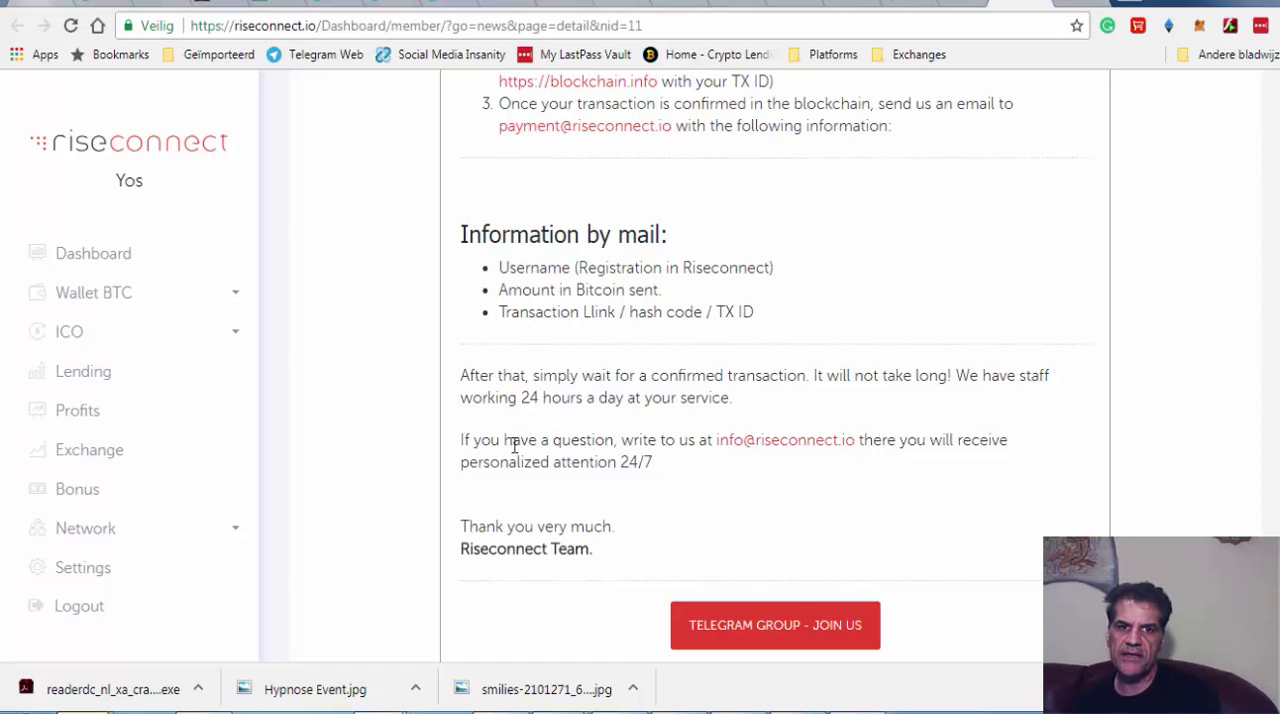
mouse_move(676, 472)
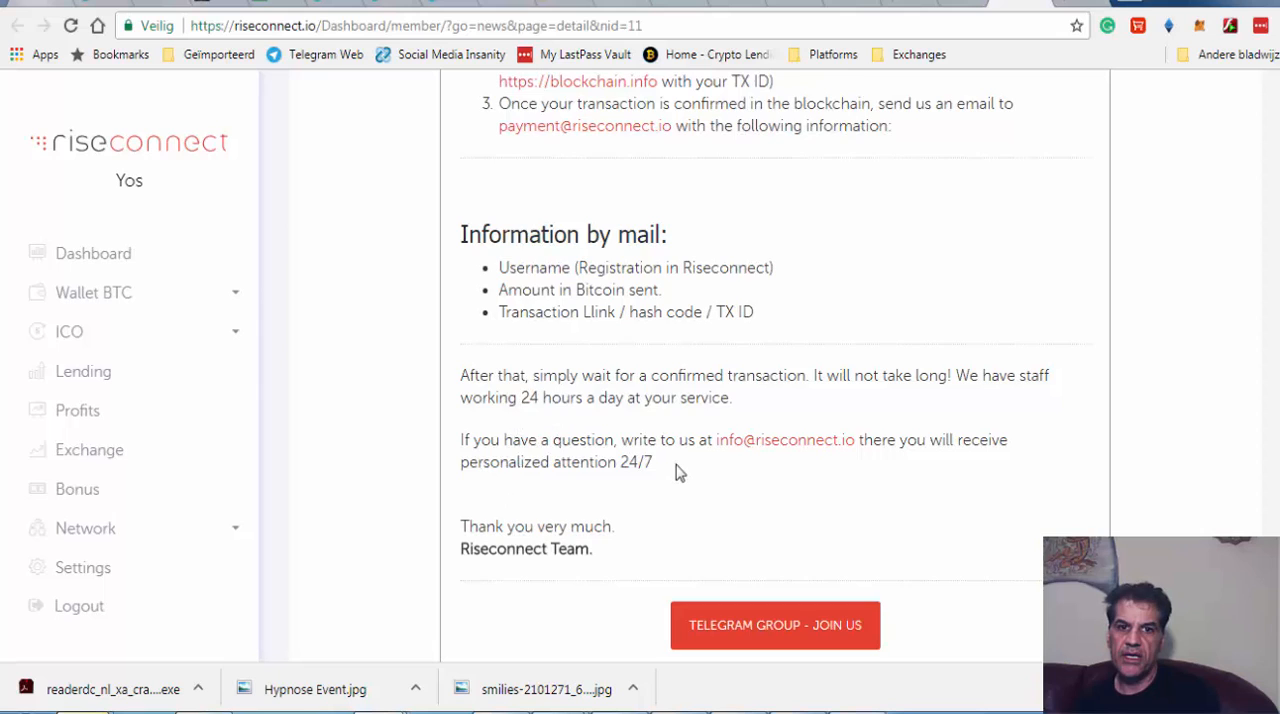
scroll(up, 3)
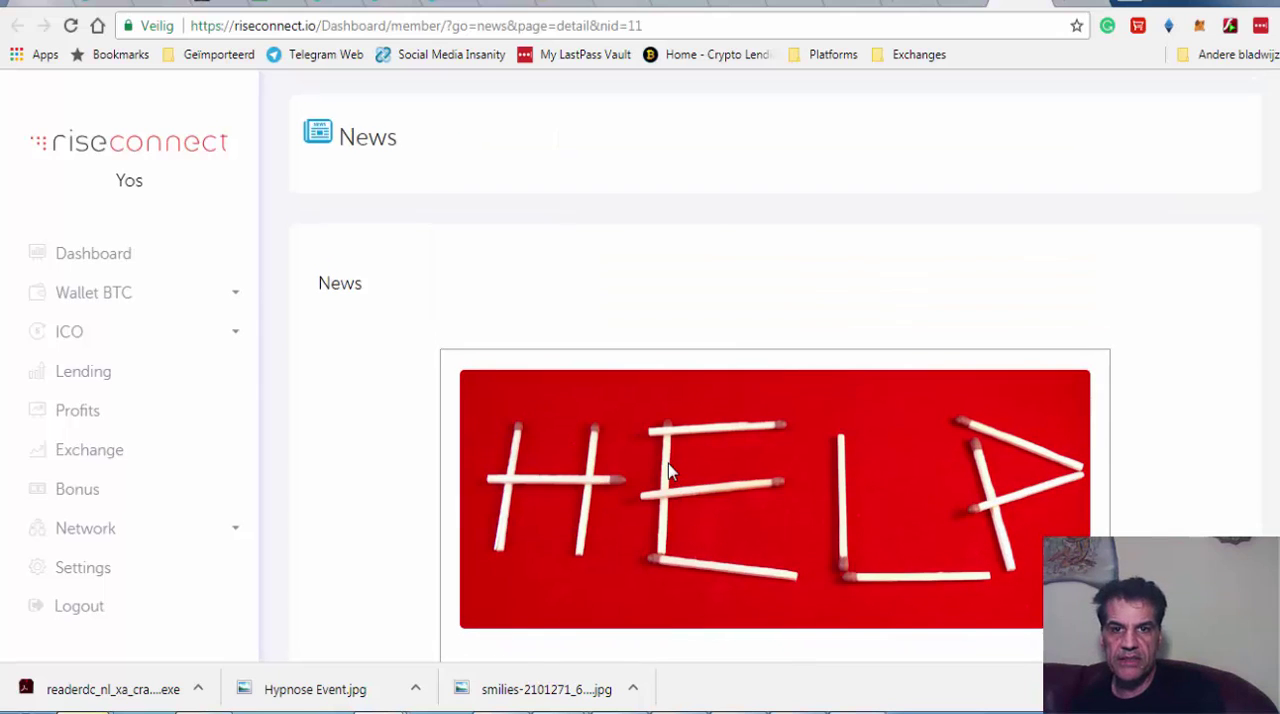
scroll(down, 3)
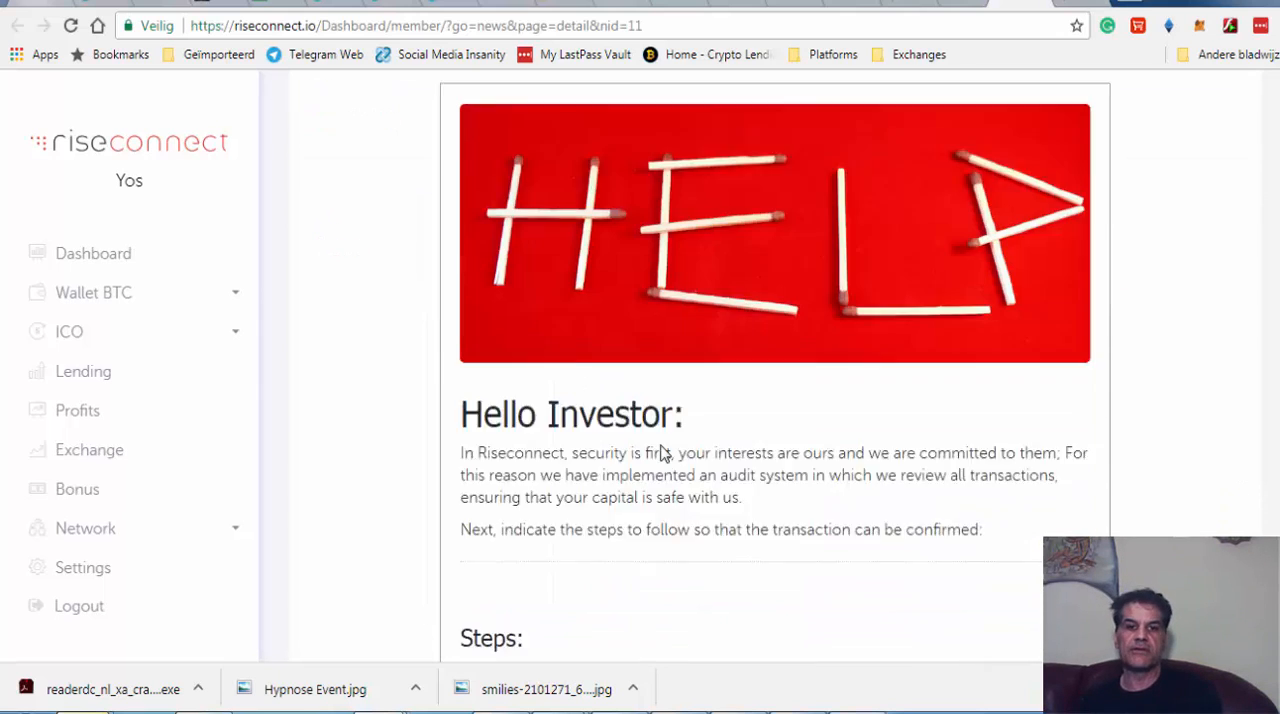
scroll(down, 3)
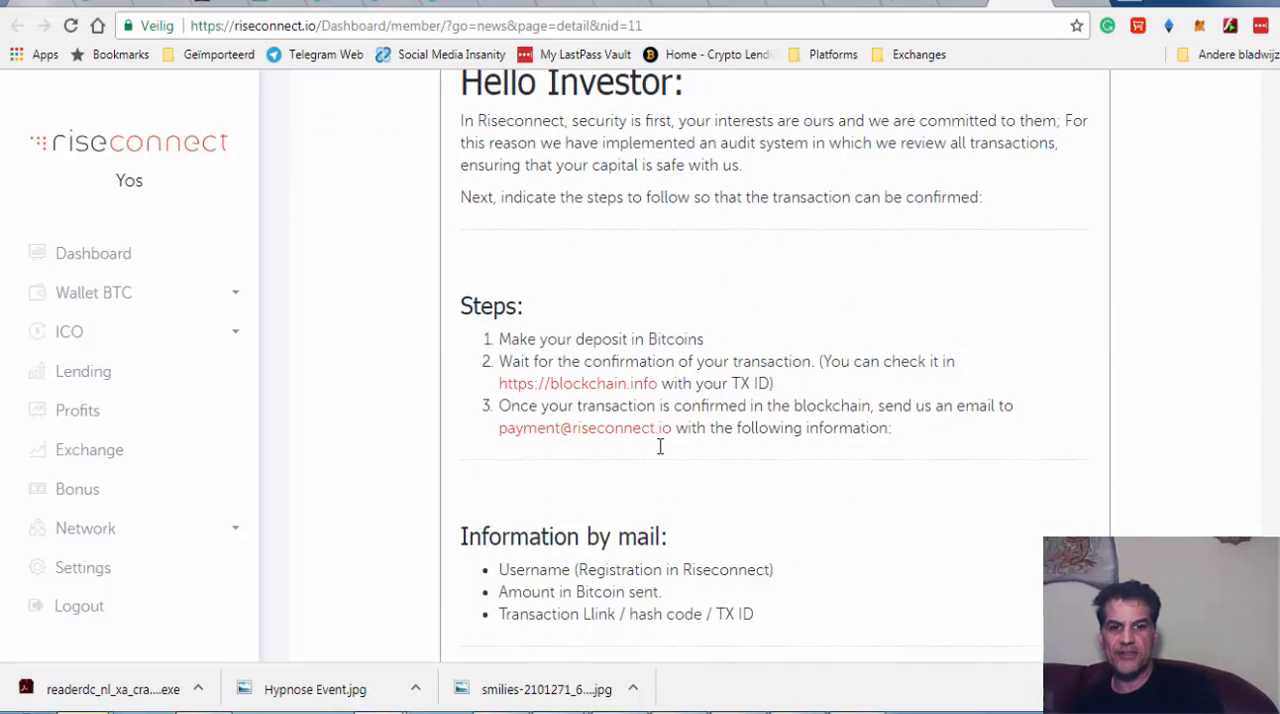
mouse_move(660, 450)
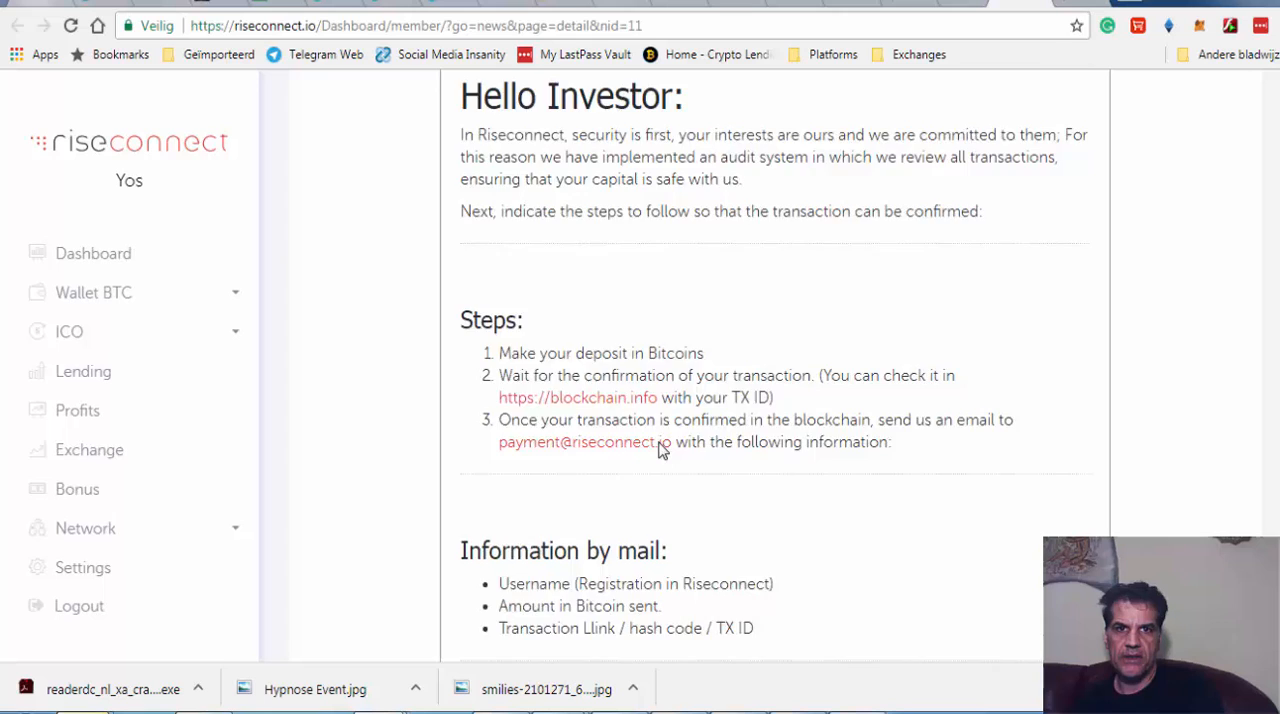
scroll(up, 3)
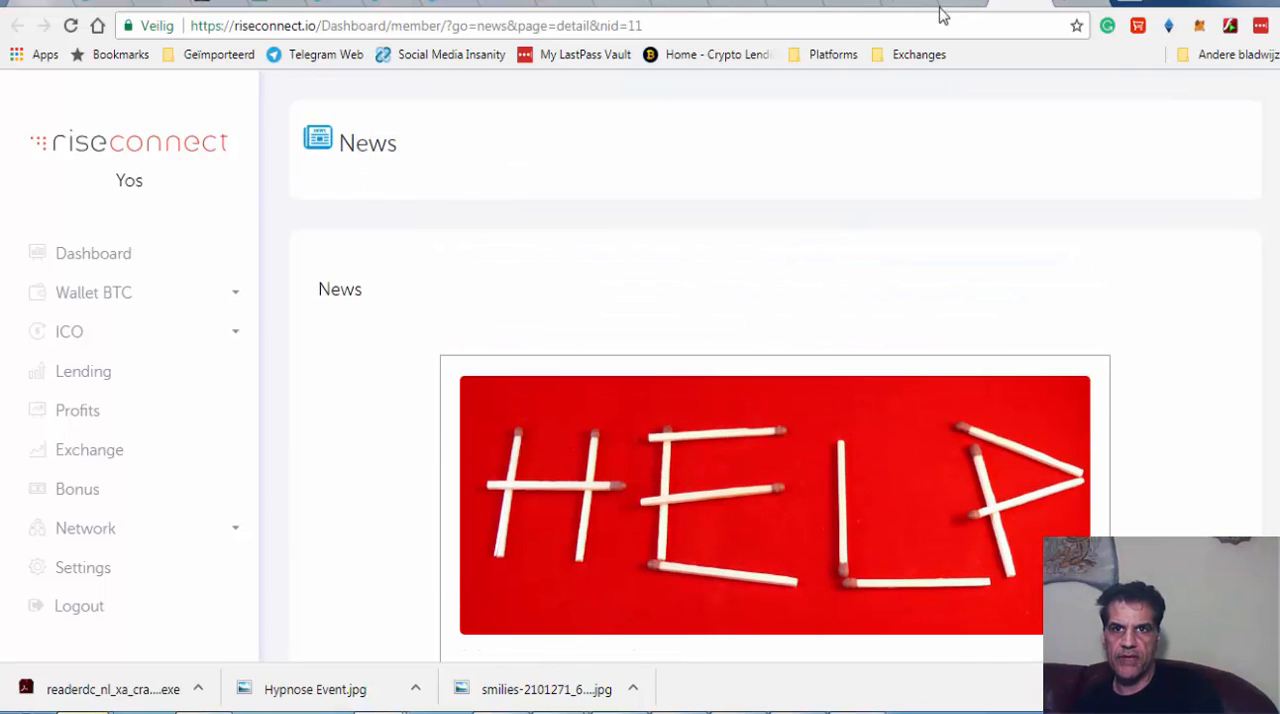
click(92, 252)
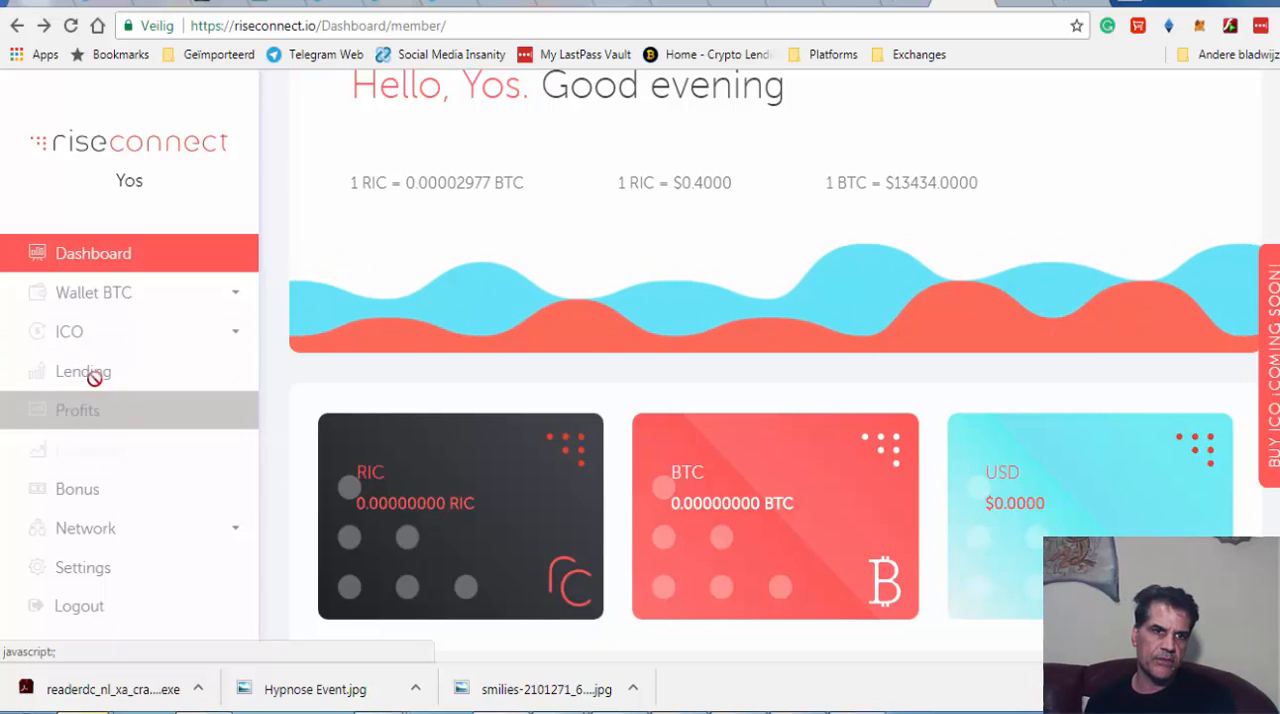
Request the Buy RIC Coin page from the ICO menu and review the ICO countdowns, news and RIC chart meanwhile
click(68, 332)
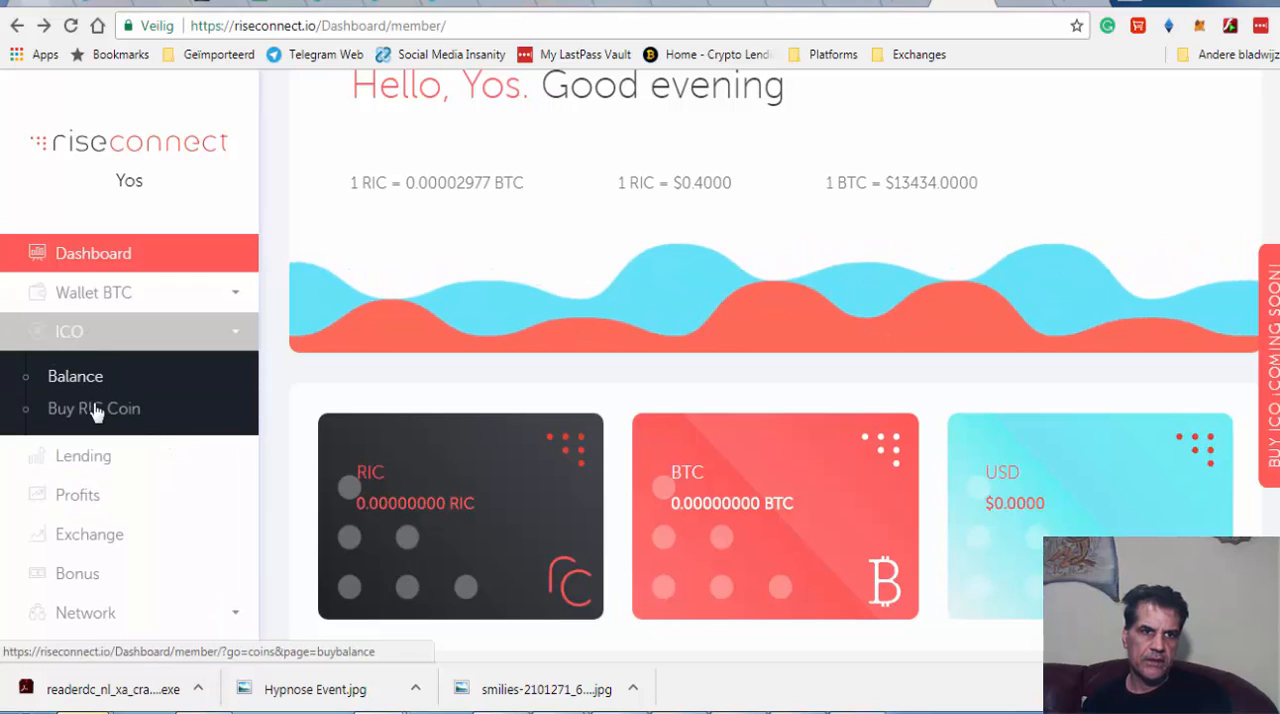
click(94, 408)
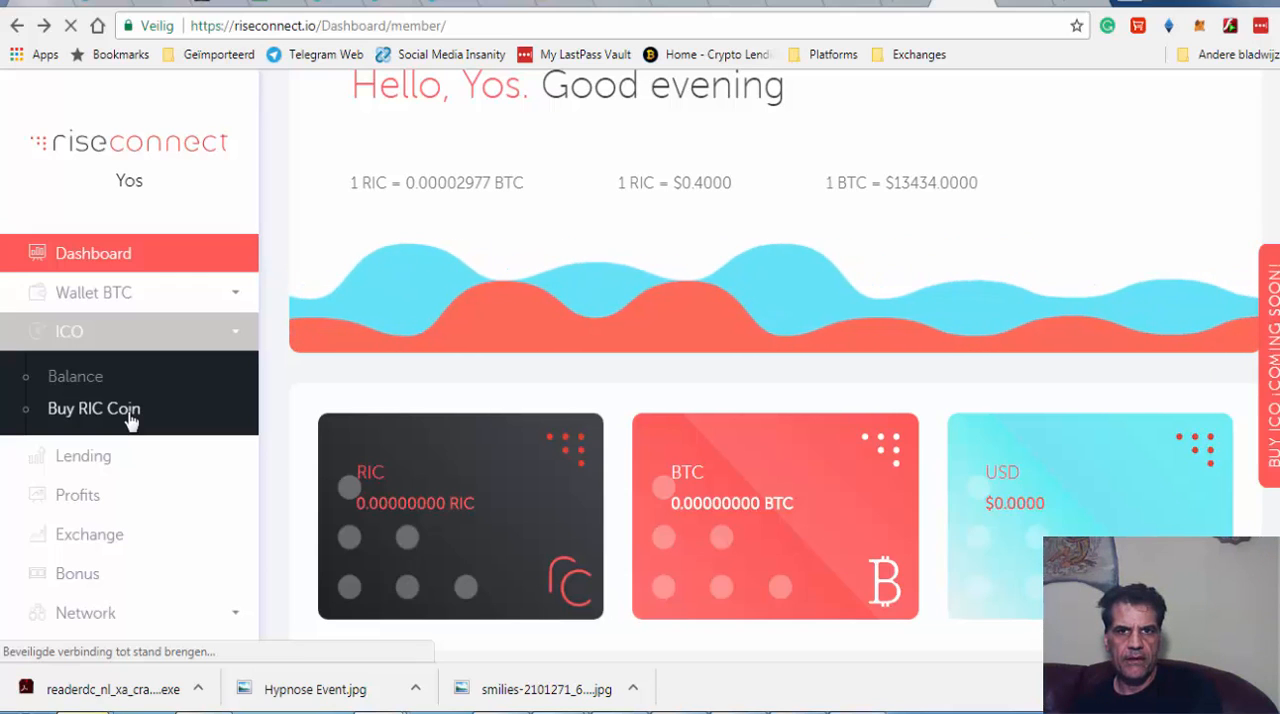
mouse_move(444, 452)
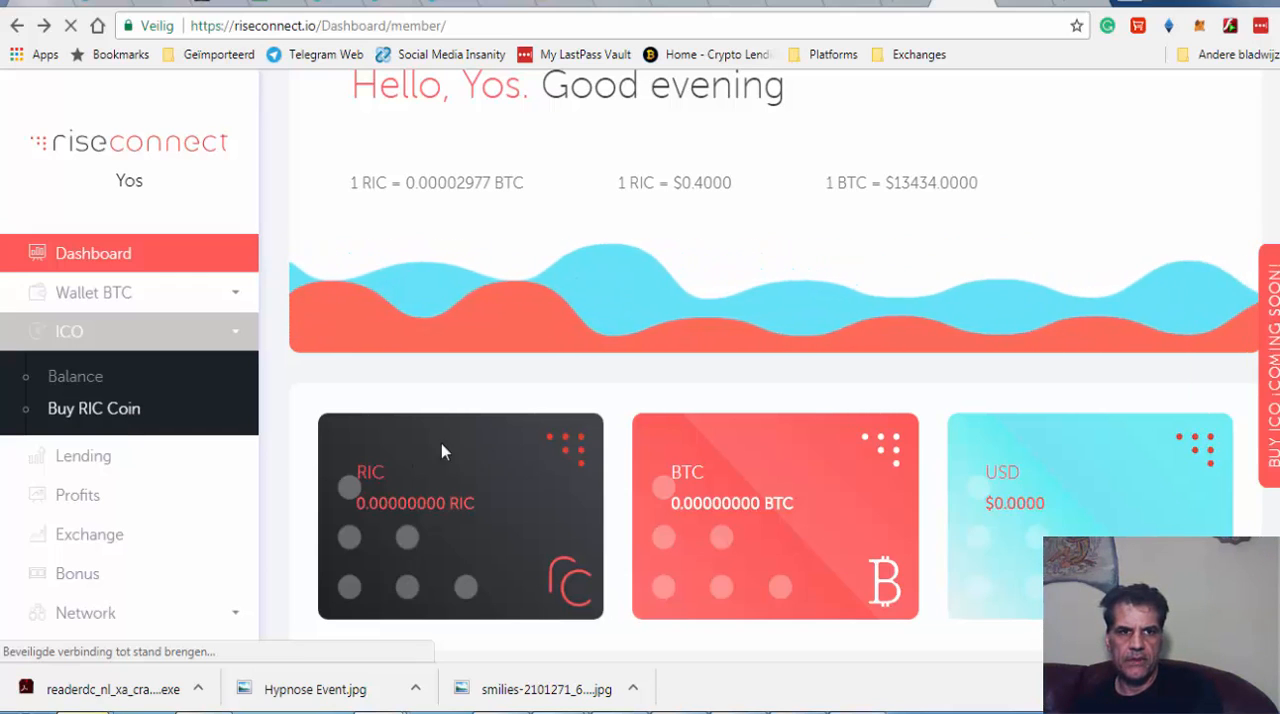
mouse_move(392, 430)
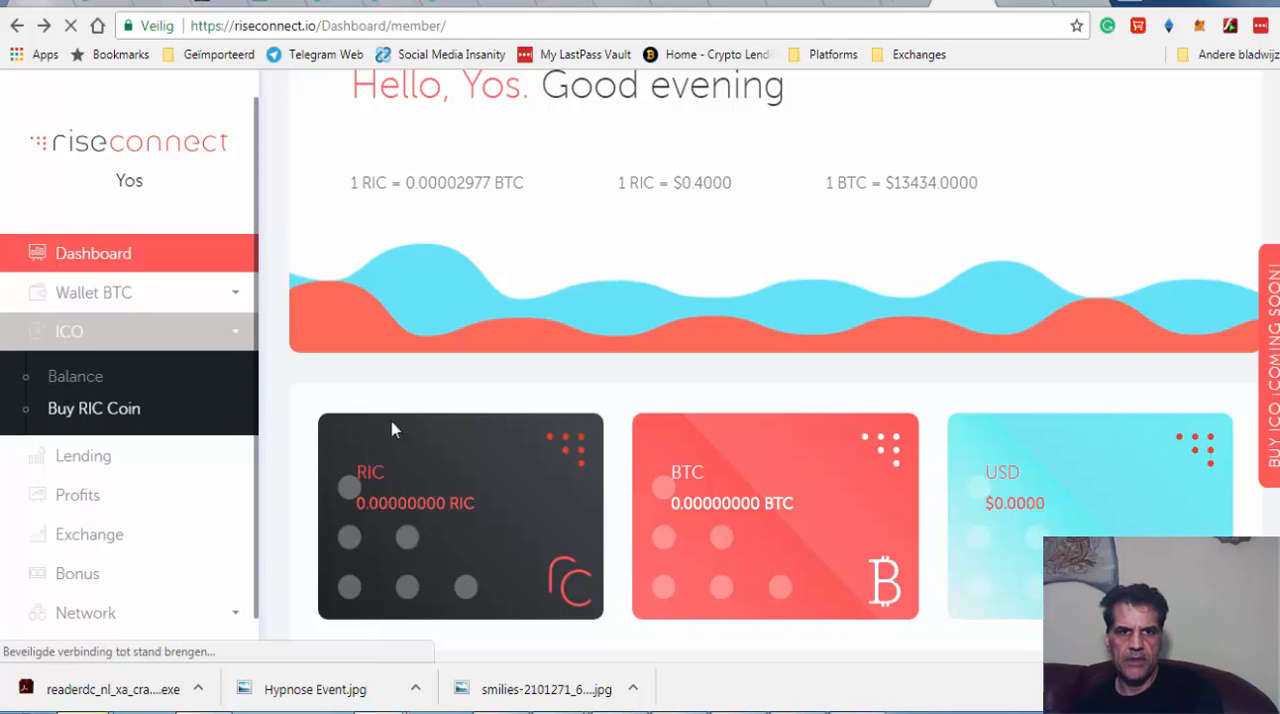
scroll(down, 3)
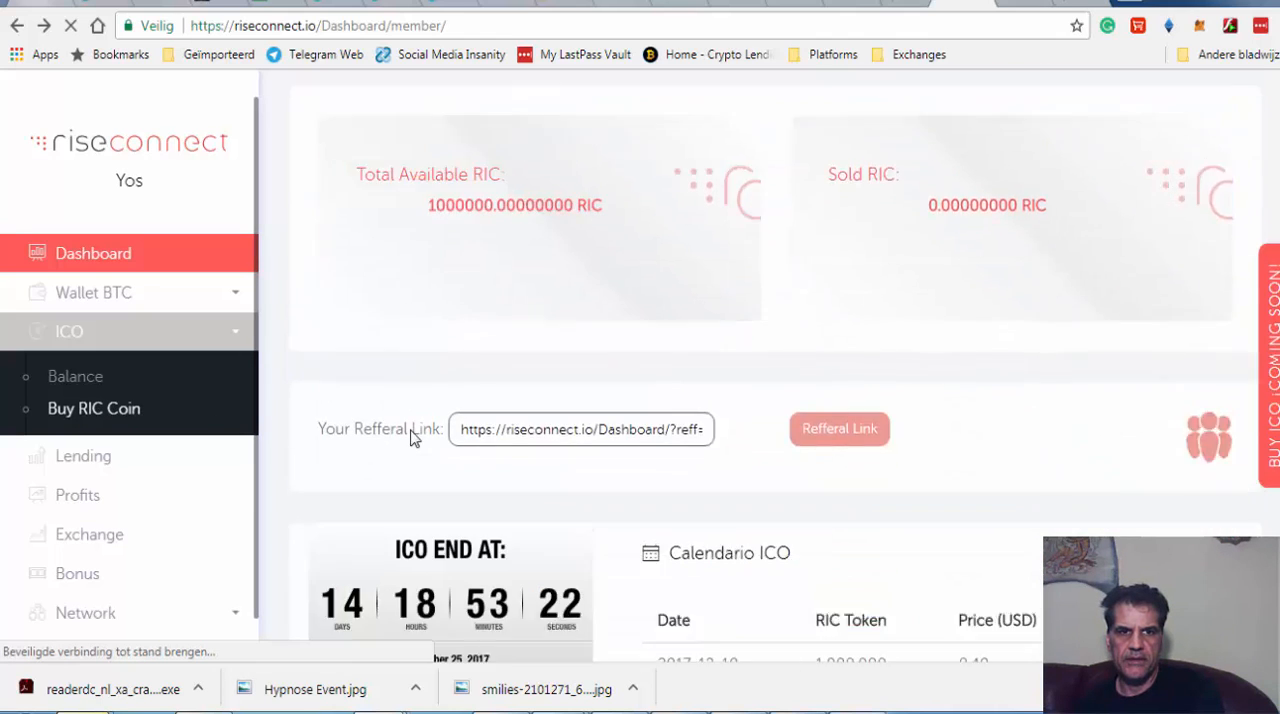
scroll(down, 3)
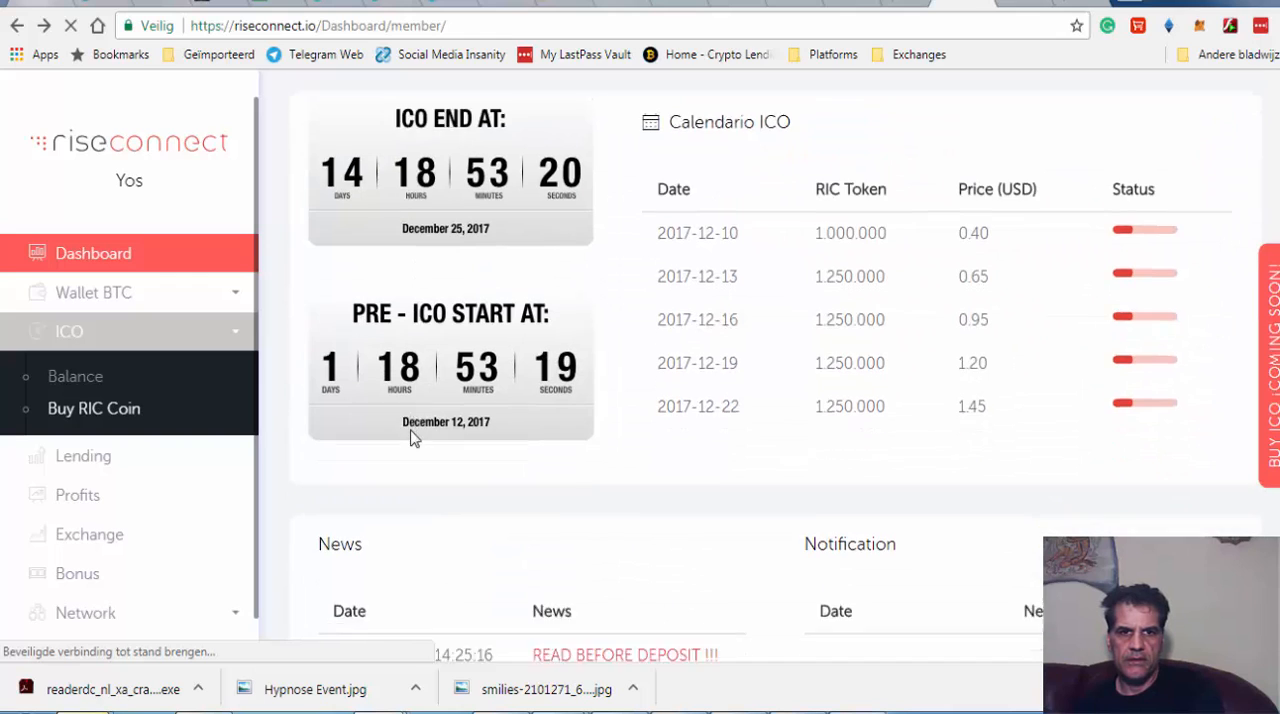
scroll(down, 3)
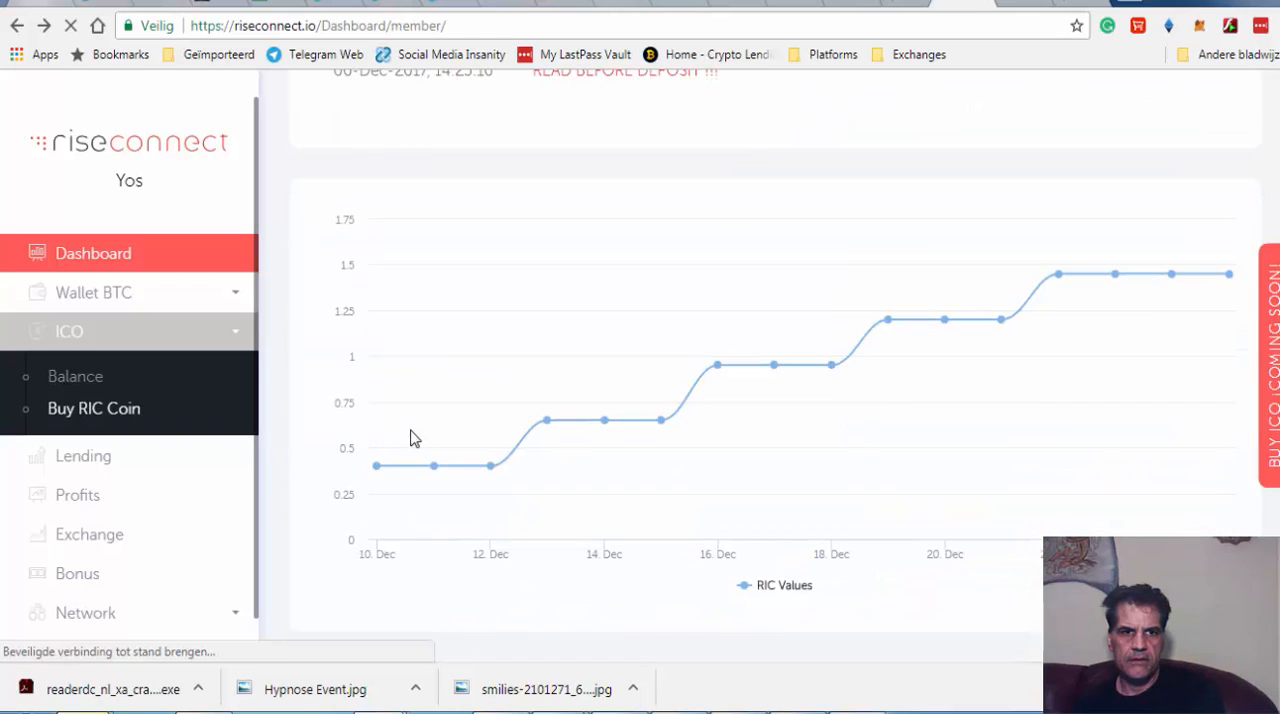
scroll(up, 3)
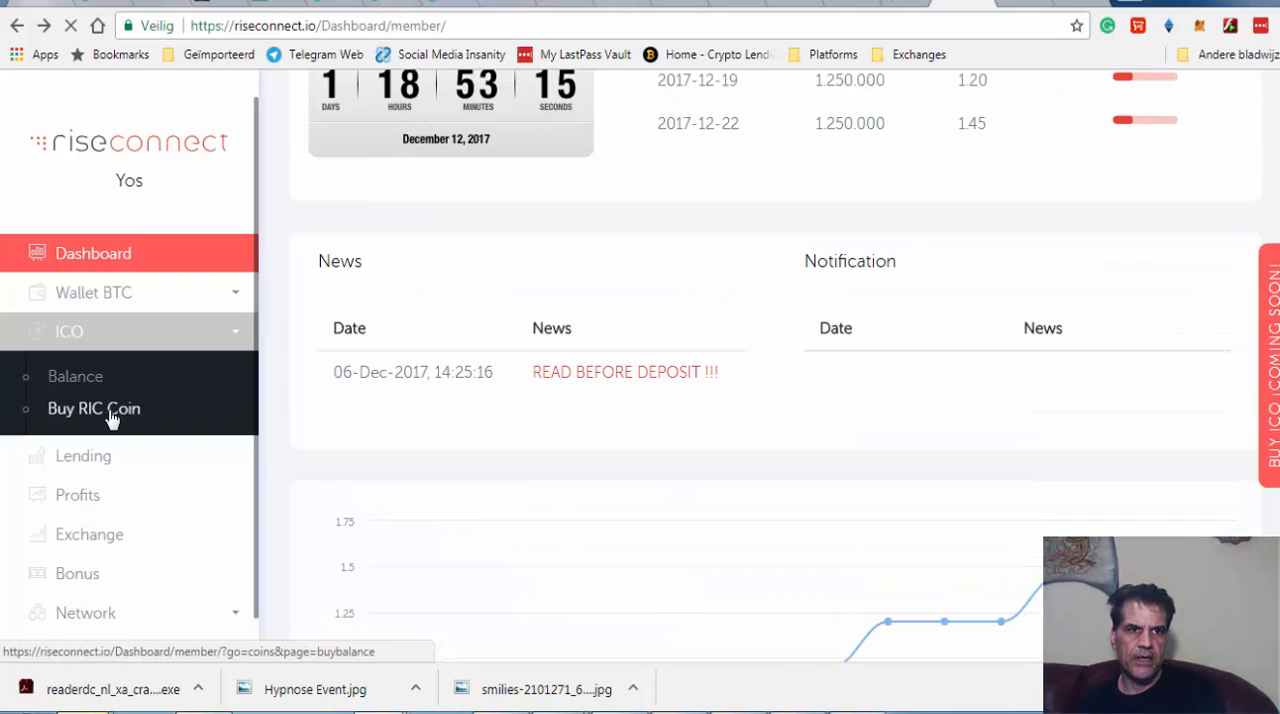
Request Buy RIC Coin again, reload the unreachable page, and go back to the HELP article
click(92, 408)
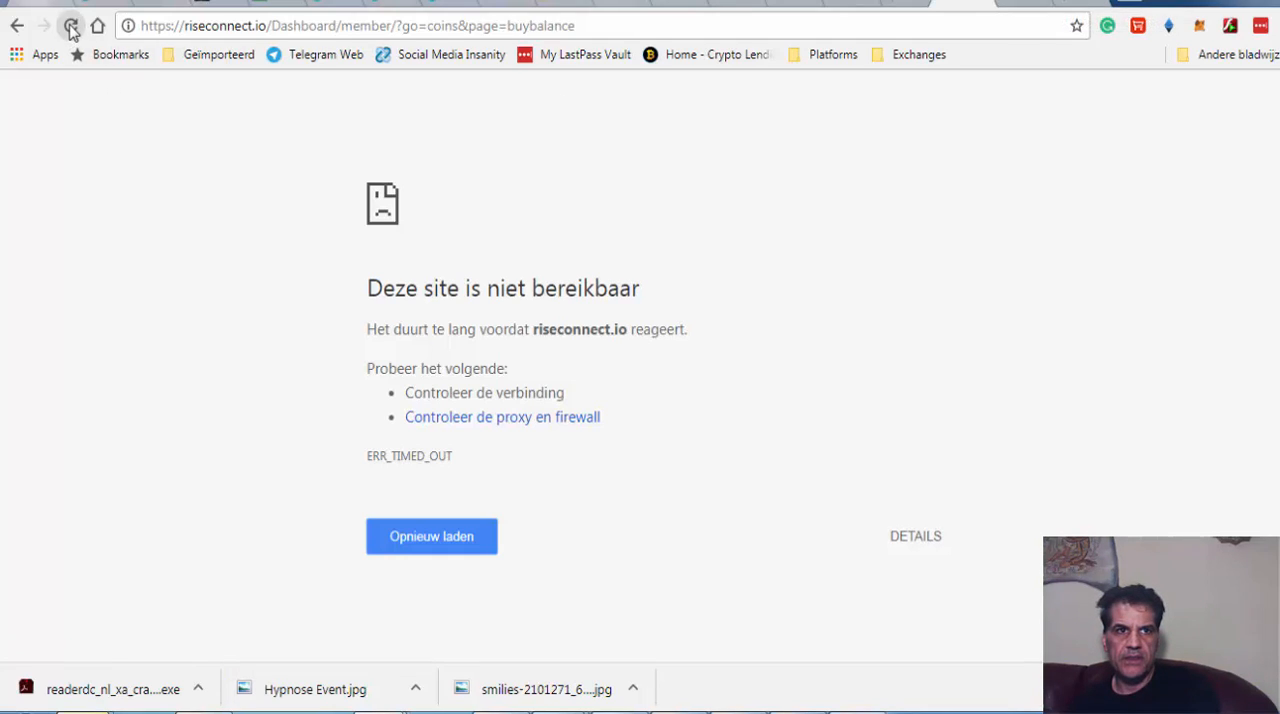
click(70, 24)
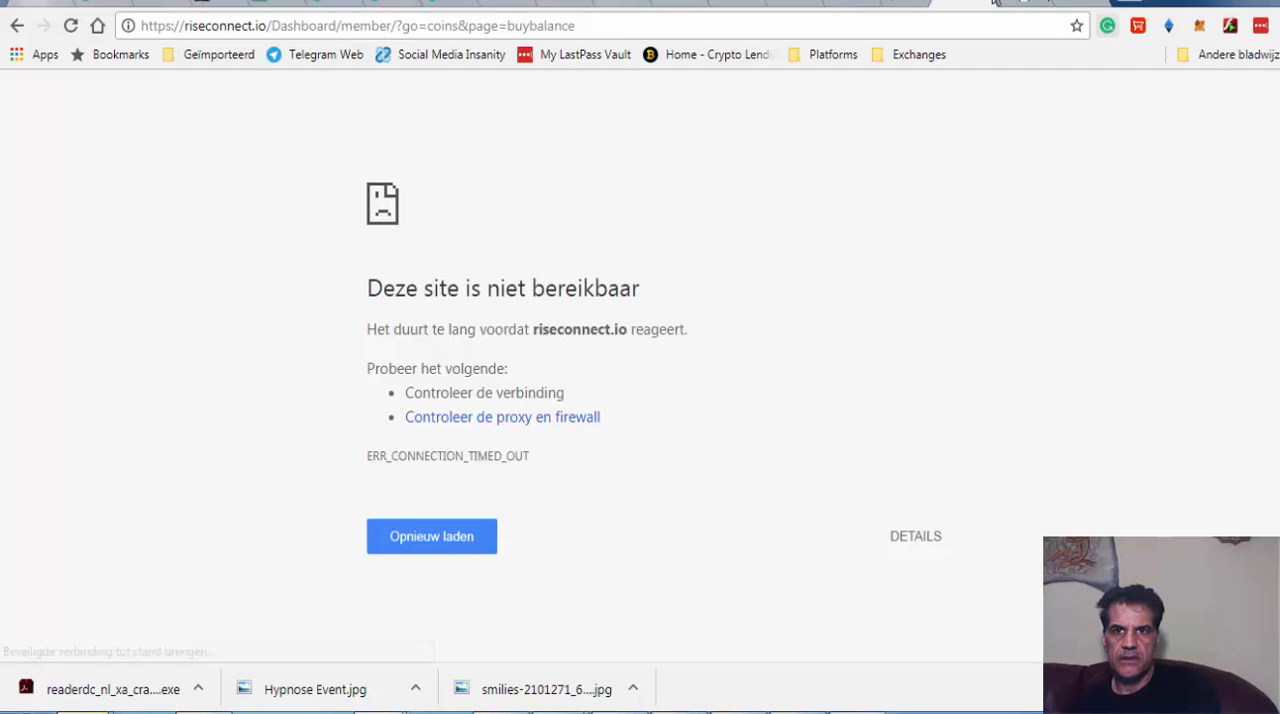
click(432, 536)
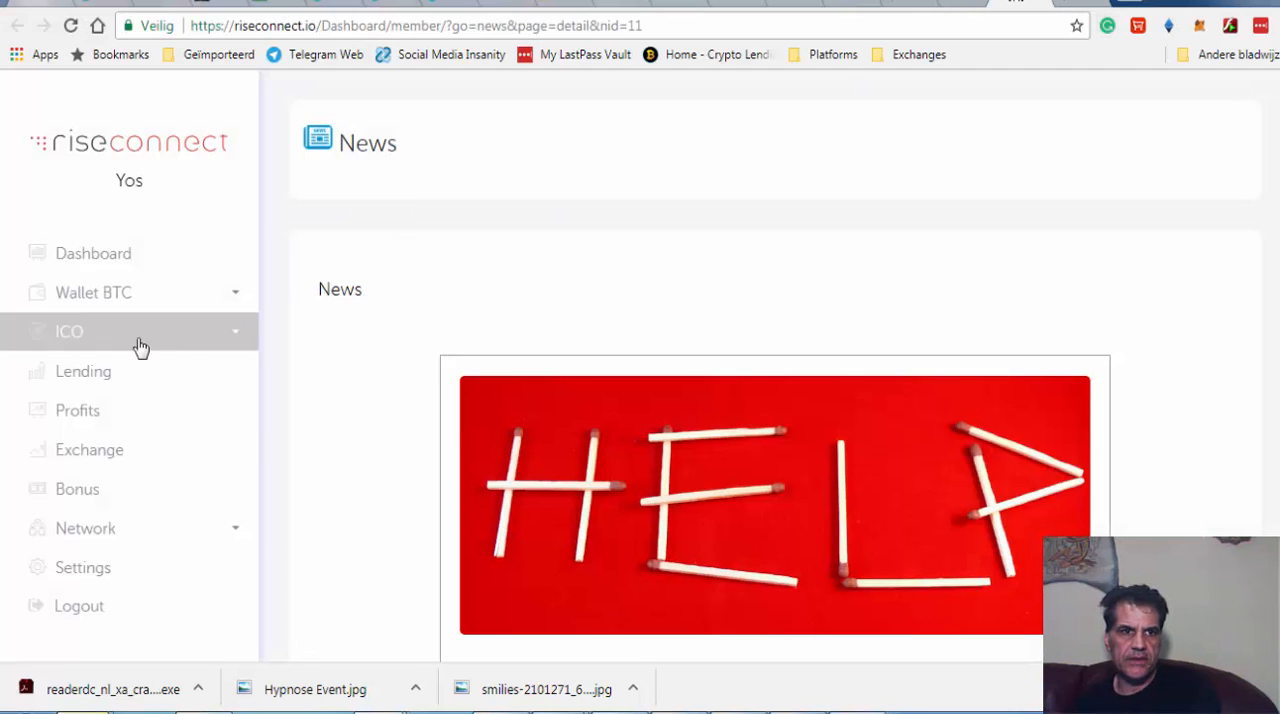
Retry the Buy RIC Coin page from the ICO menu, ending on the connection-timed-out error
click(68, 332)
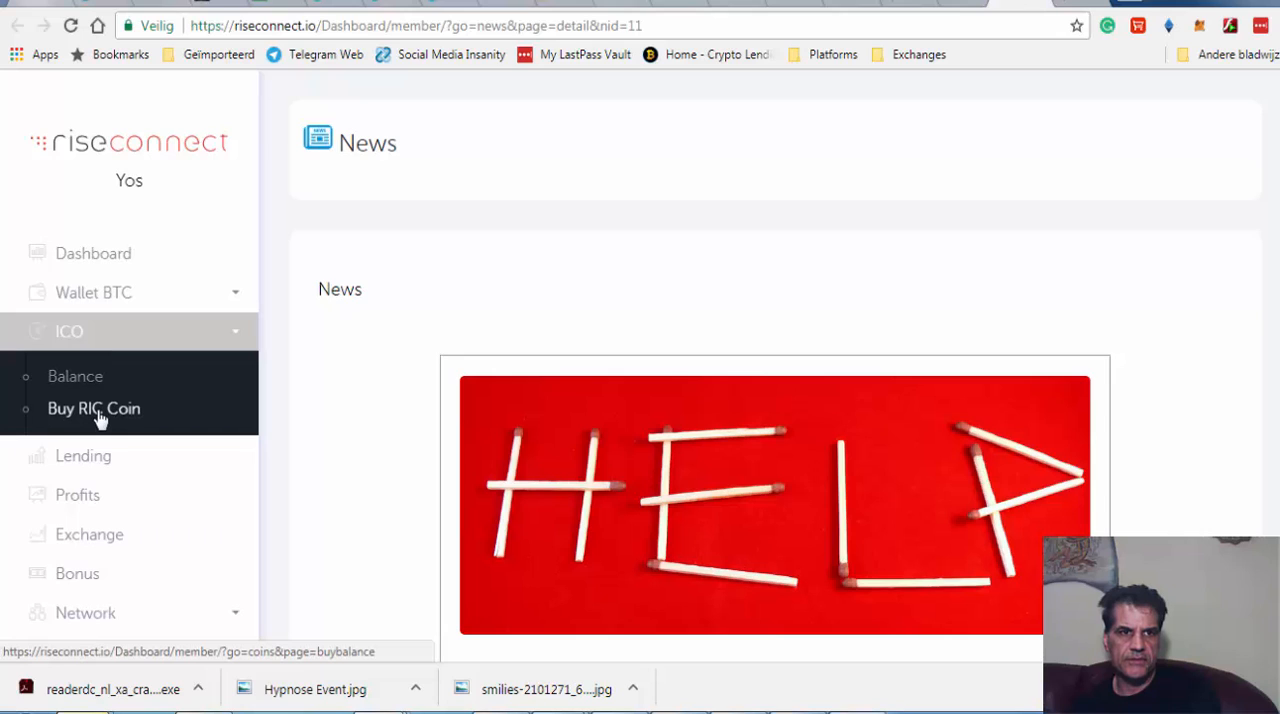
click(94, 408)
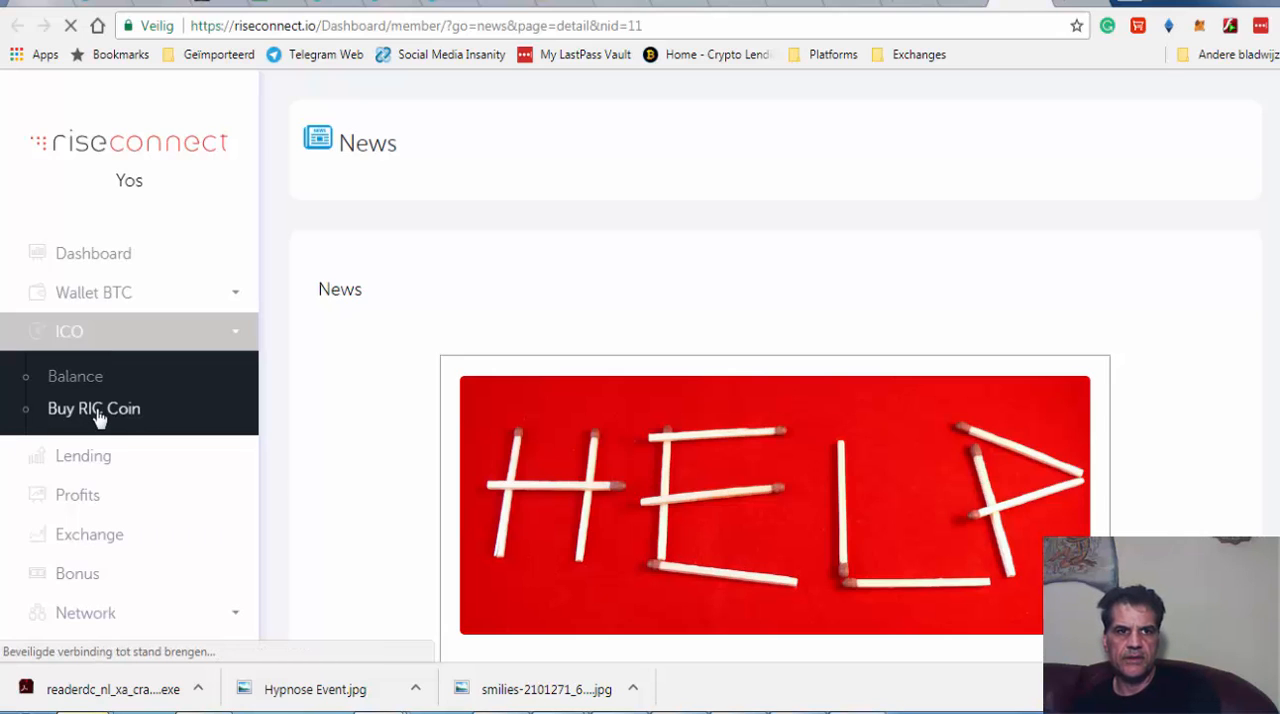
click(92, 408)
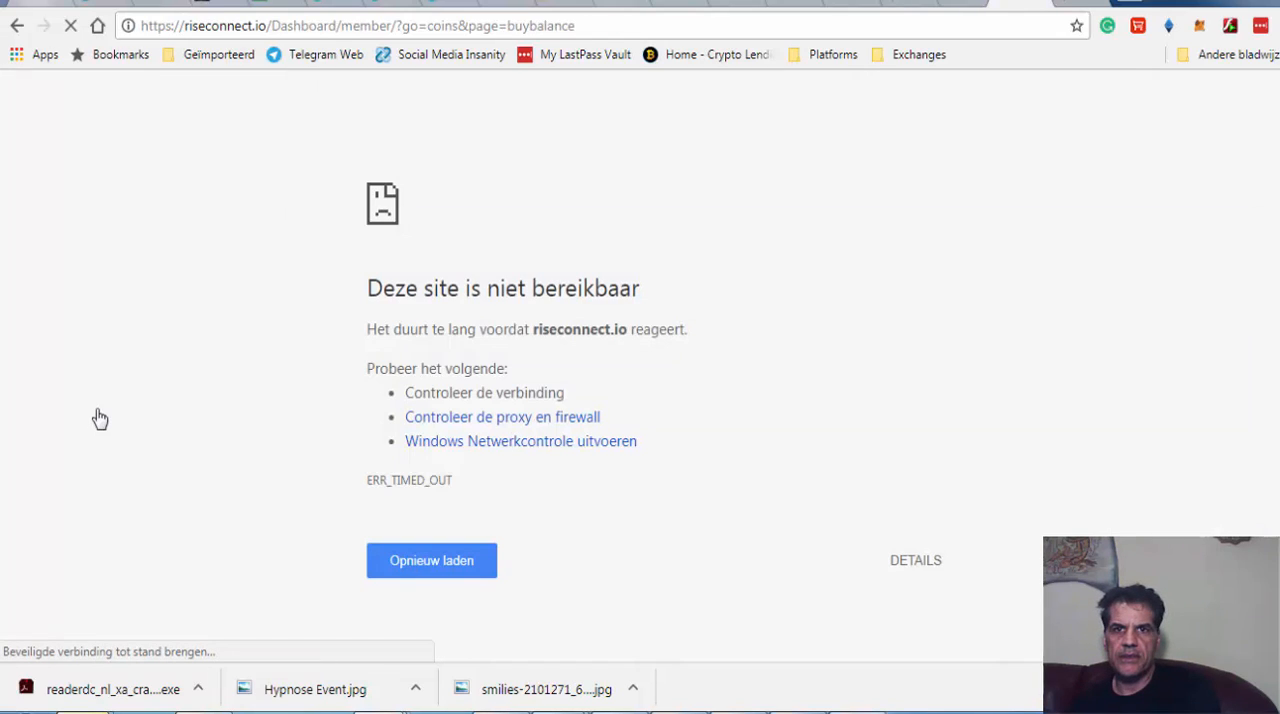
mouse_move(960, 4)
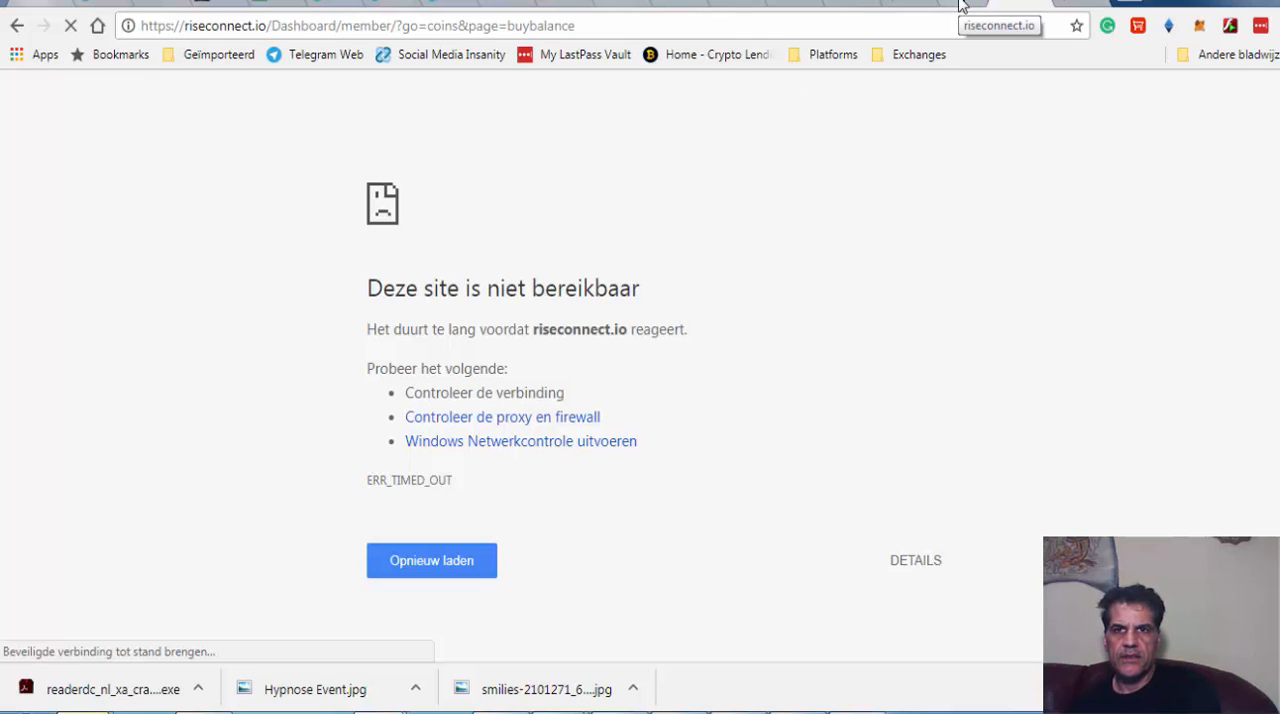
mouse_move(784, 128)
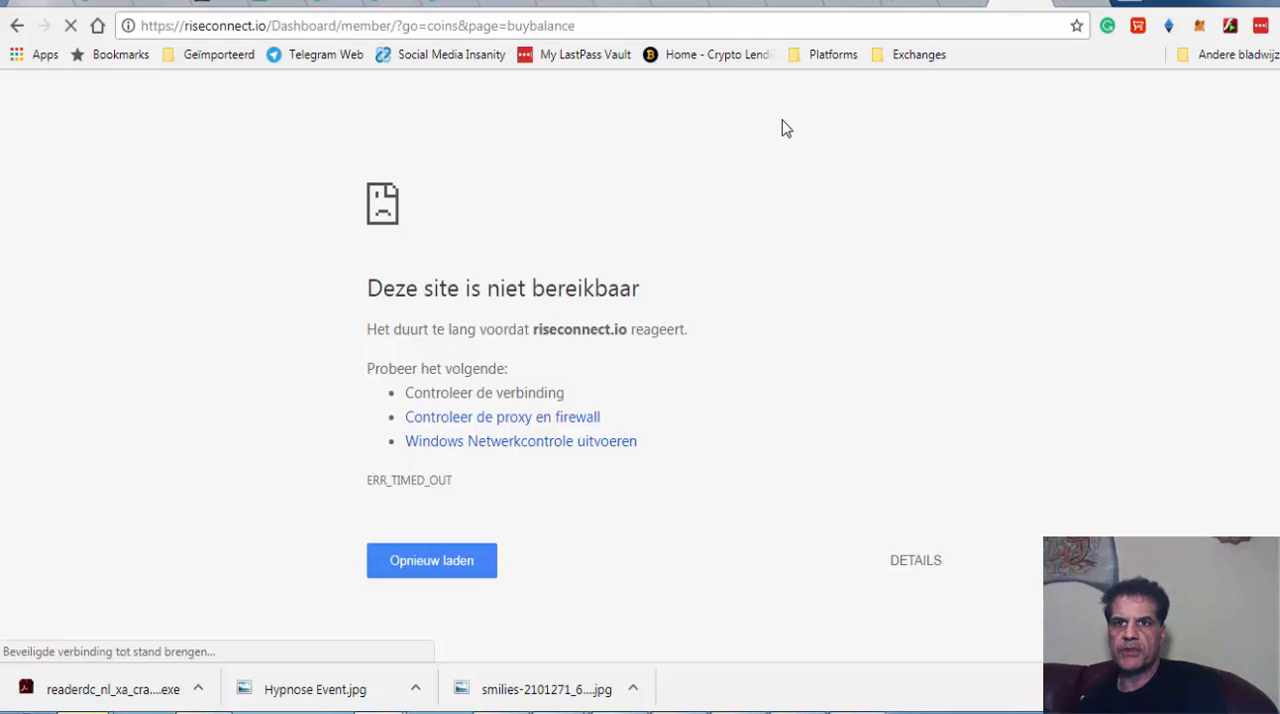
mouse_move(800, 128)
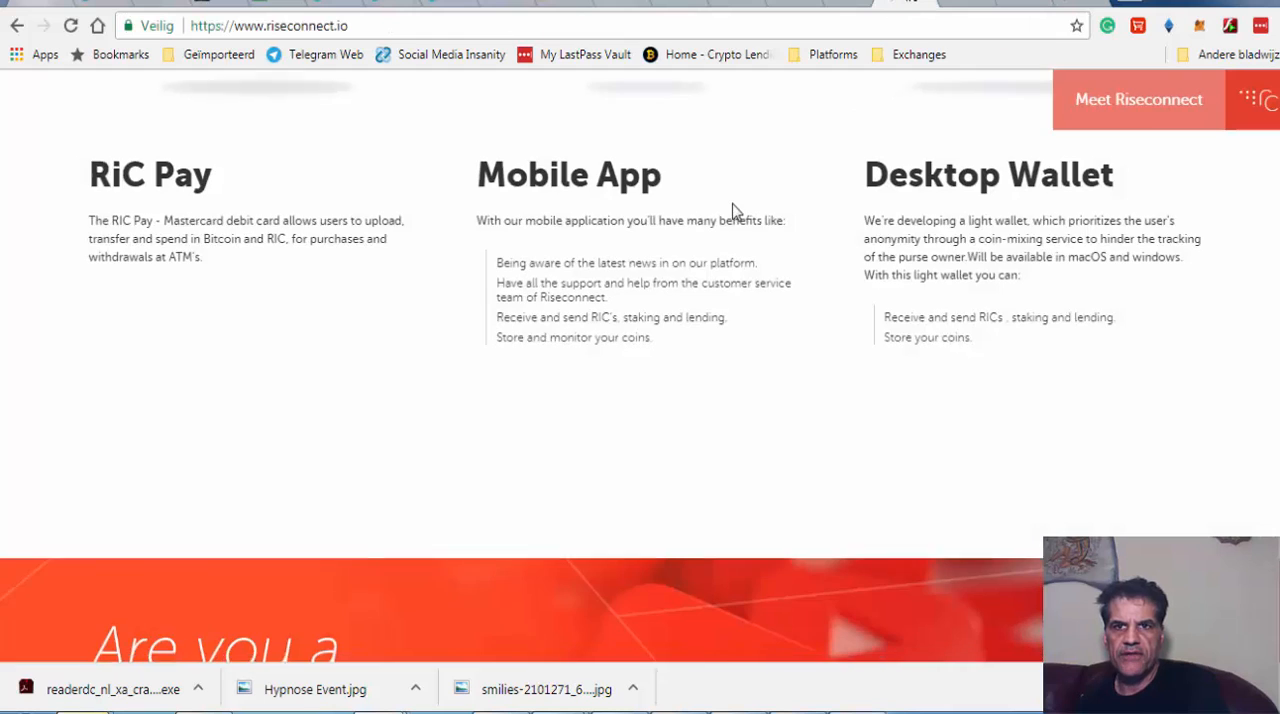
Browse the homepage sections on RiC Pay, the Mobile App and the Desktop Wallet
scroll(up, 3)
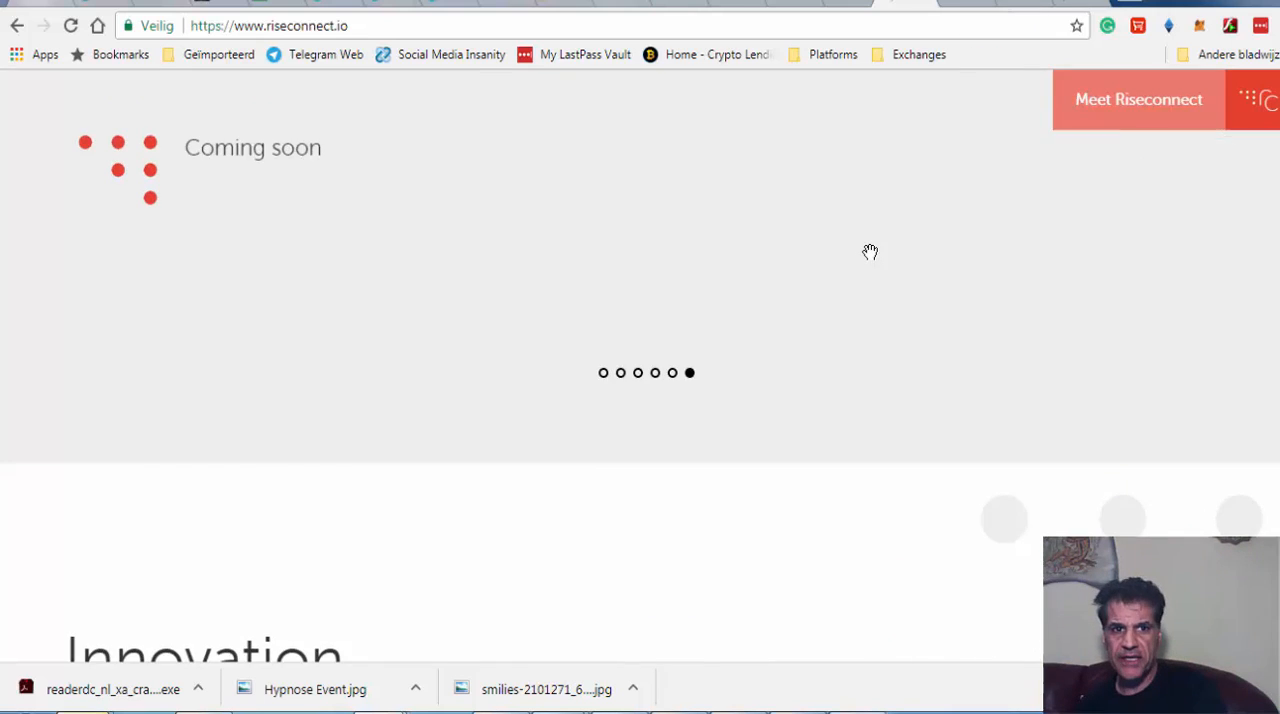
scroll(down, 3)
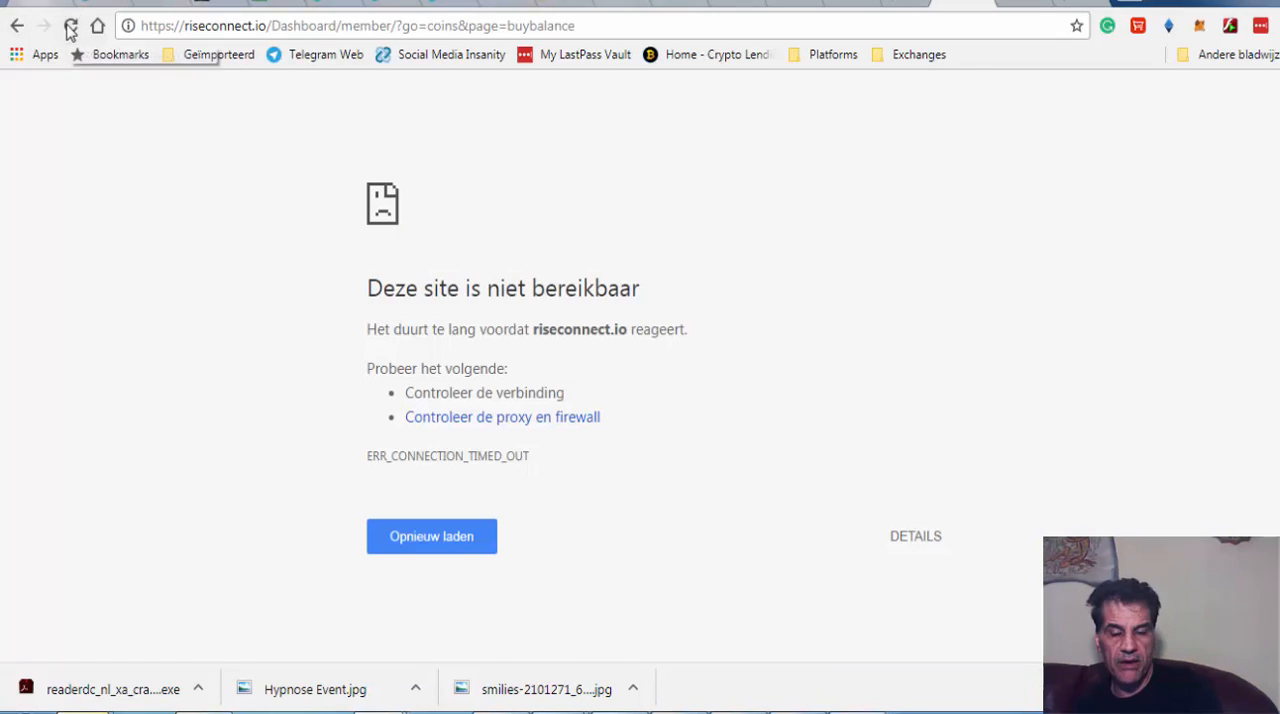
Reload the timed-out Buy RIC Coin page once more
click(70, 24)
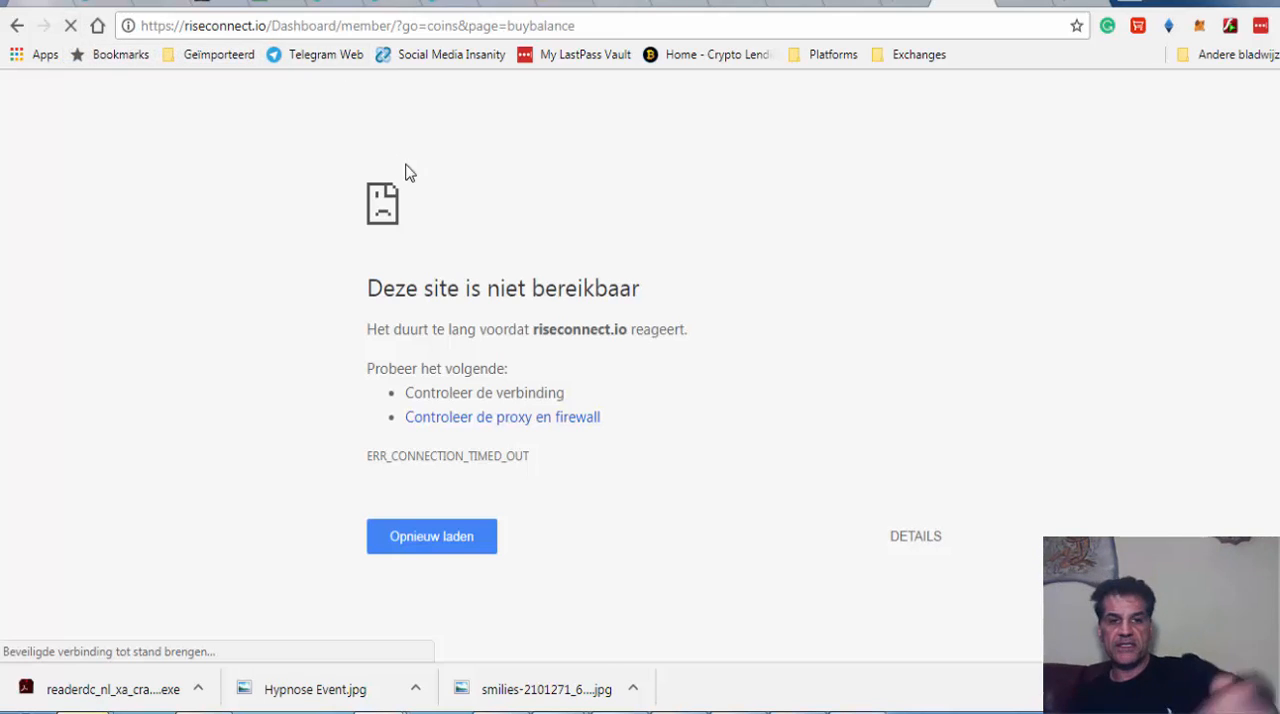
mouse_move(564, 268)
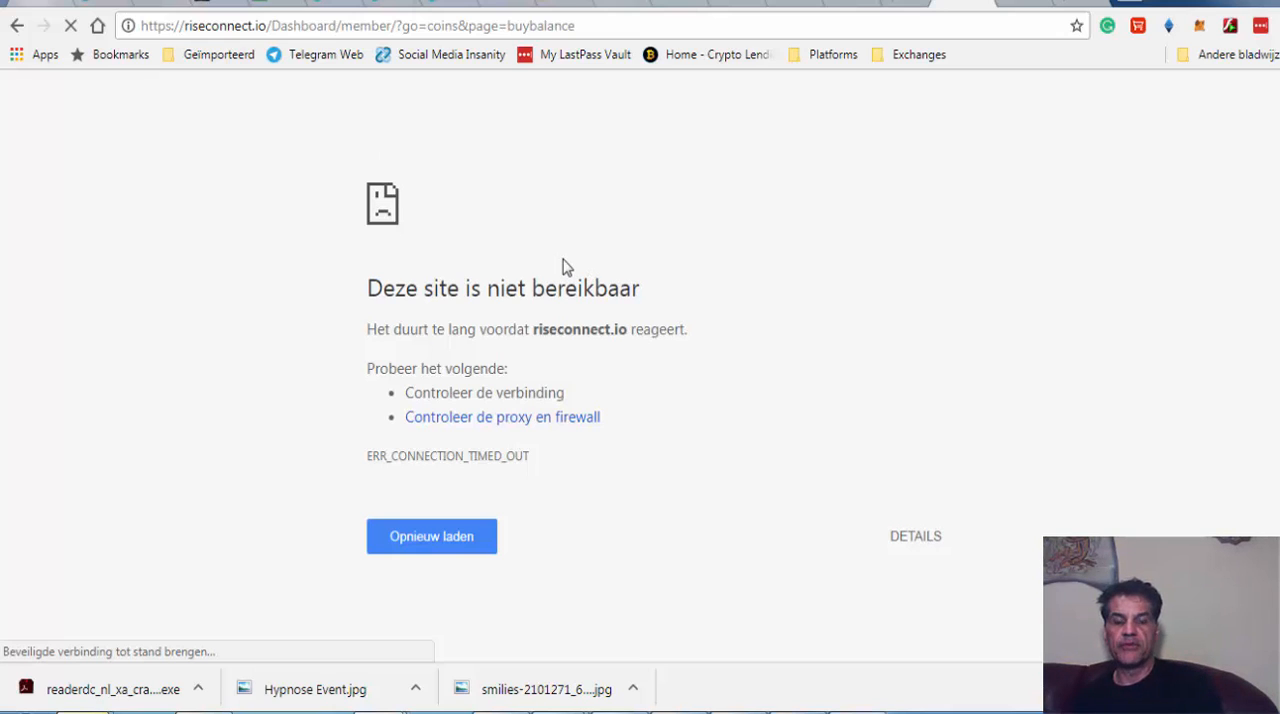
mouse_move(876, 156)
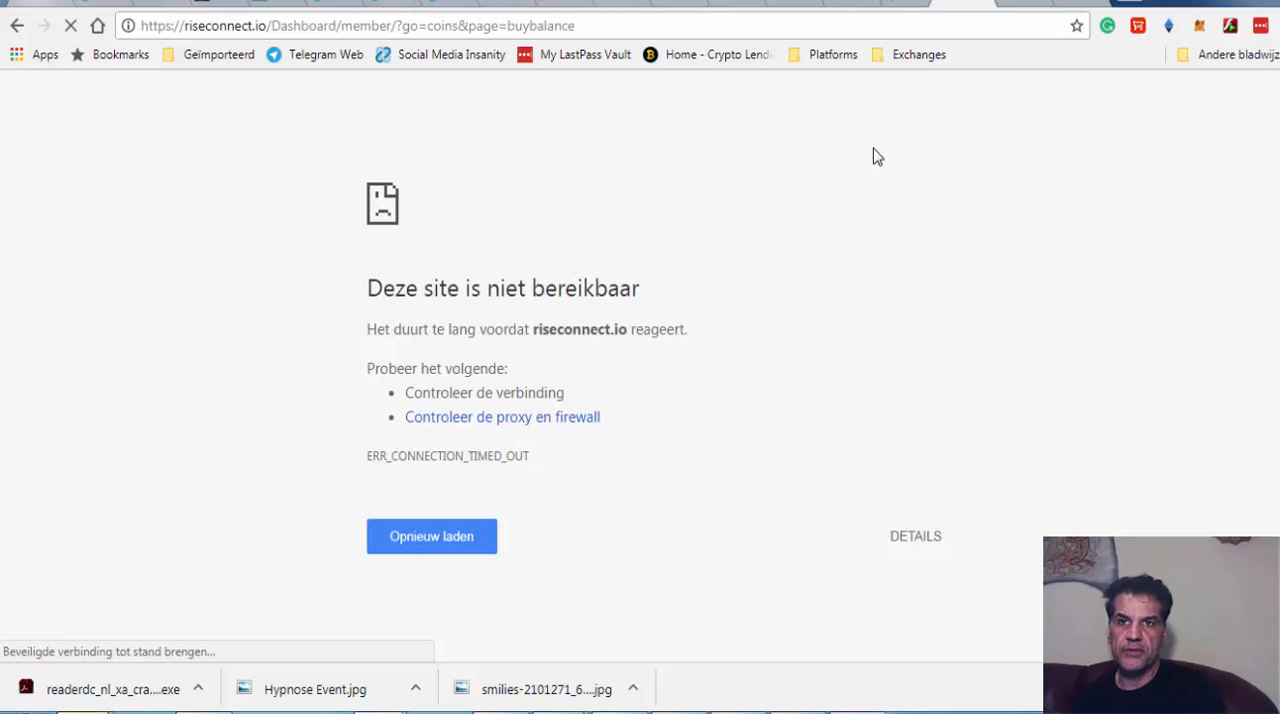
mouse_move(900, 4)
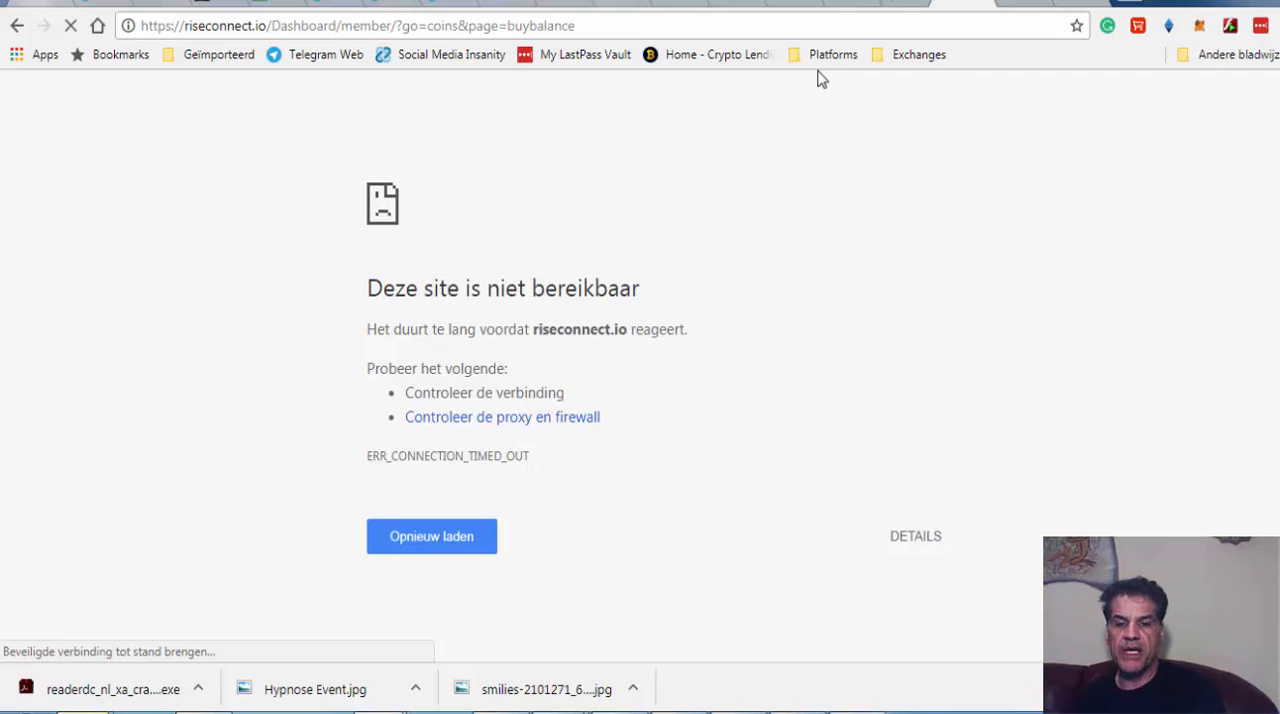
mouse_move(816, 72)
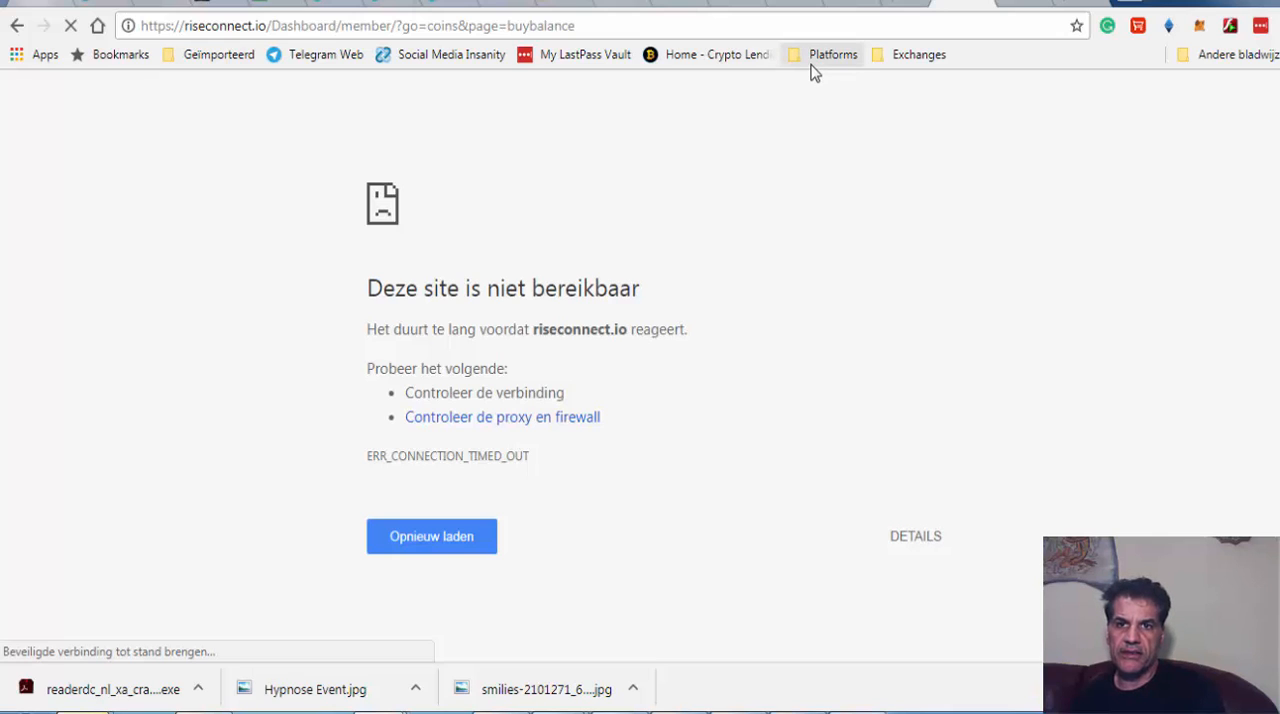
mouse_move(842, 196)
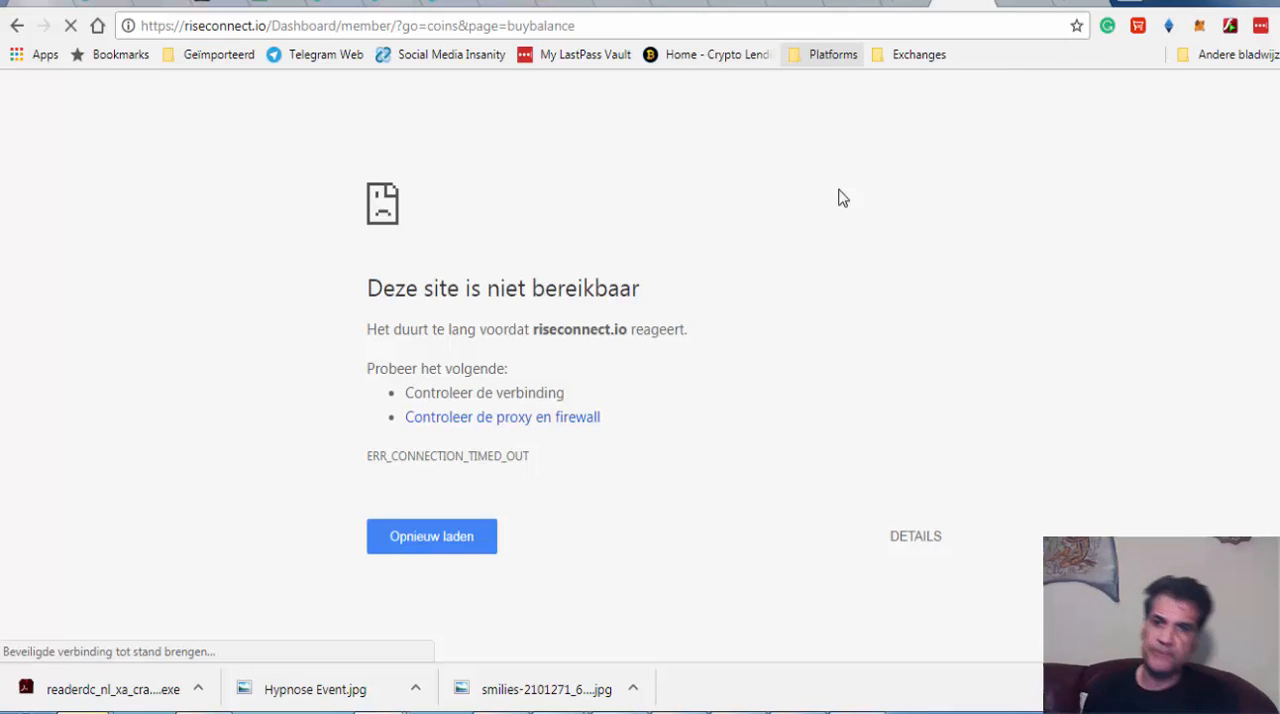
mouse_move(920, 130)
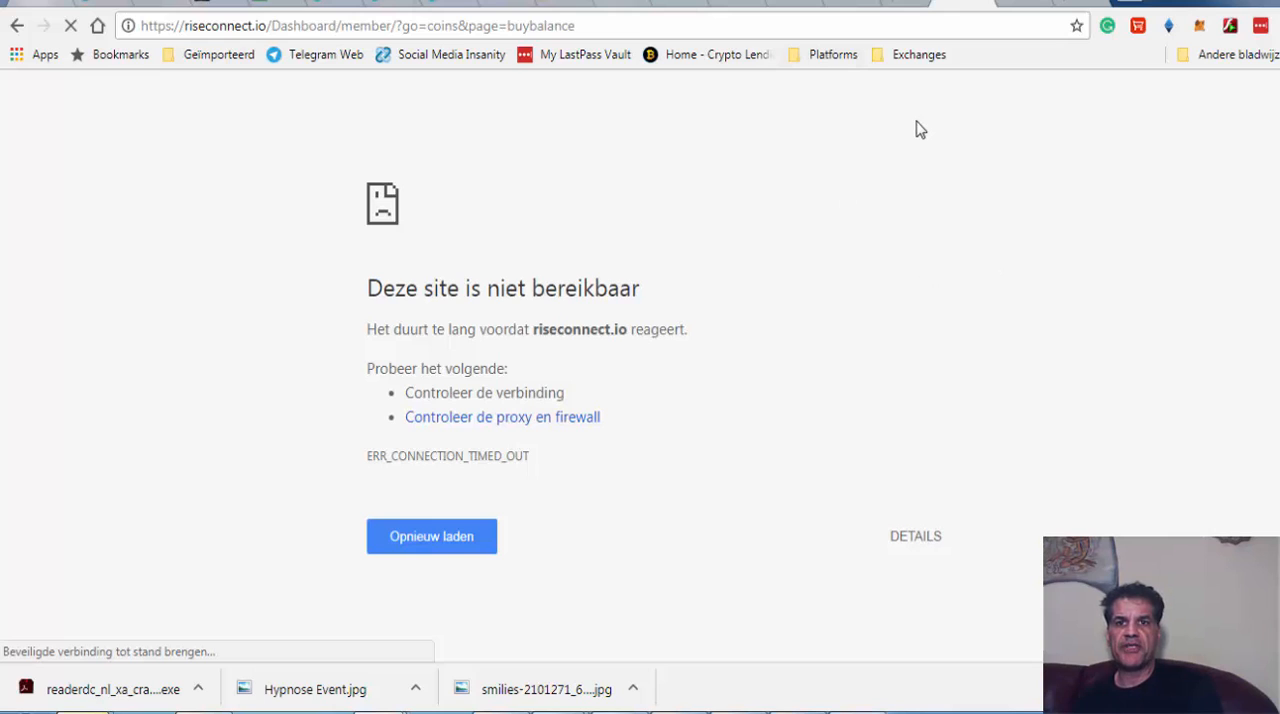